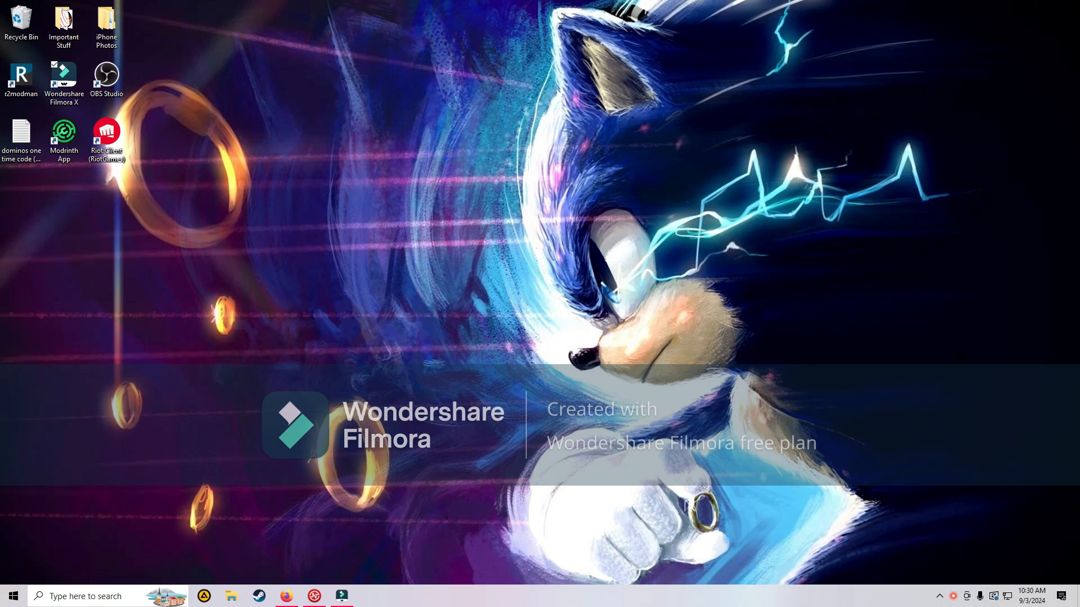
mouse_move(355, 510)
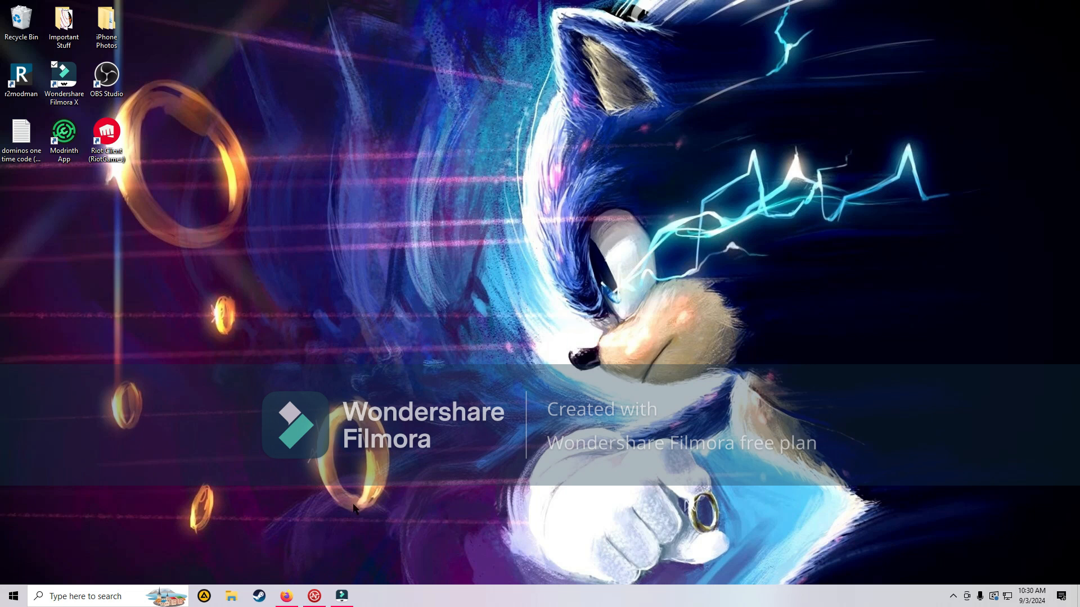
Step: Restore the Firefox window and scroll to the protestor article's opening paragraphs
click(286, 596)
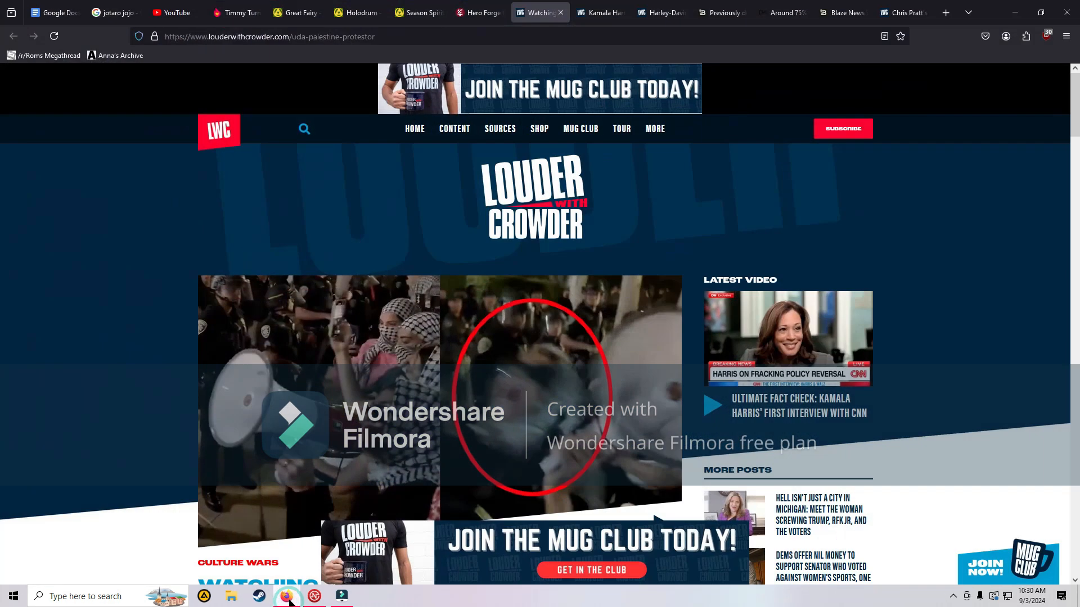
mouse_move(995, 442)
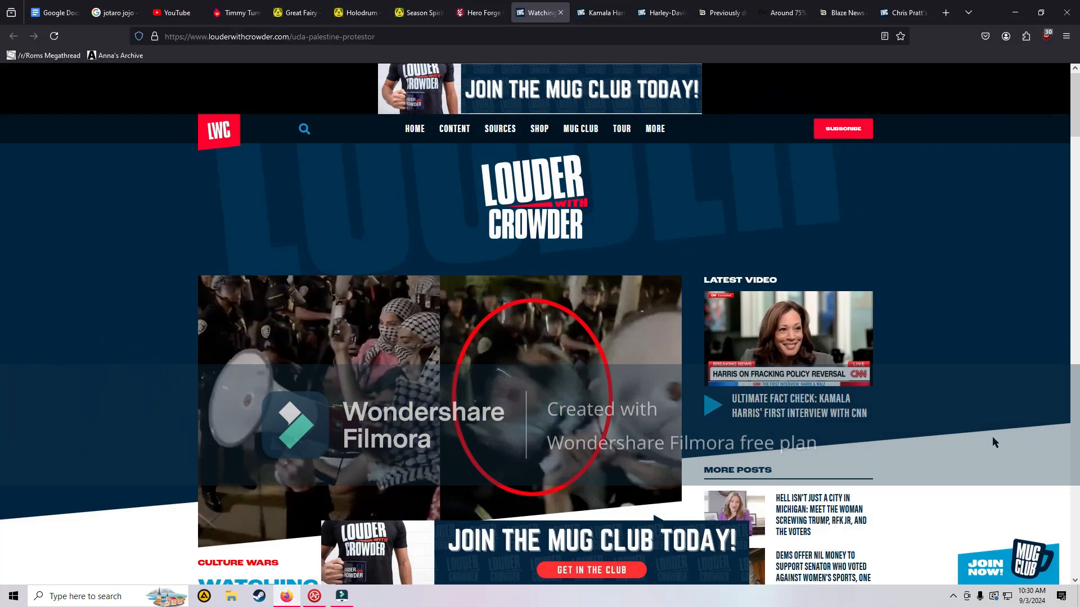
scroll(down, 3)
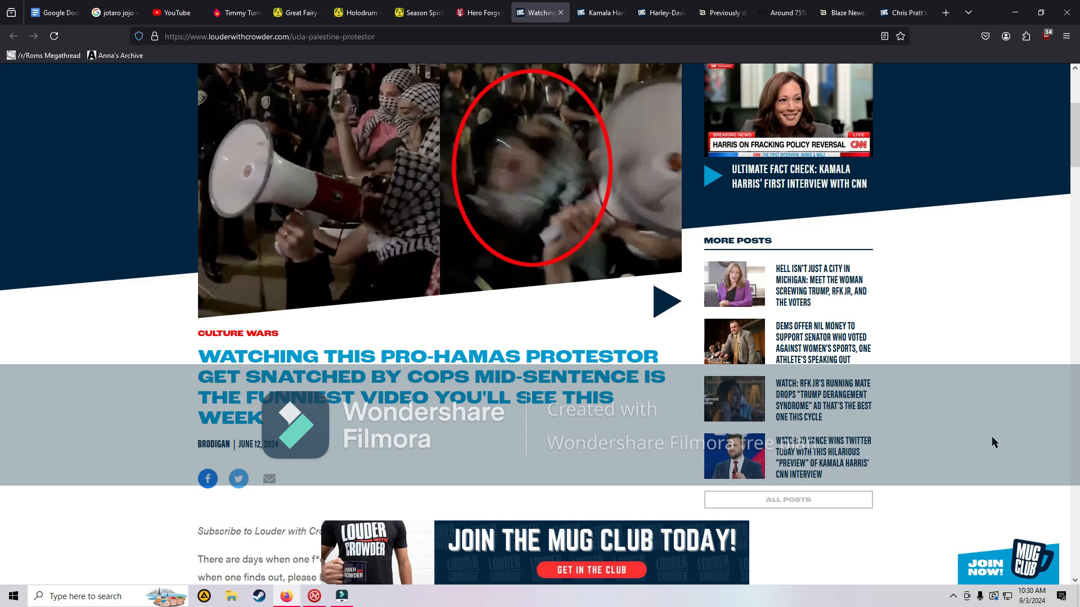
scroll(down, 3)
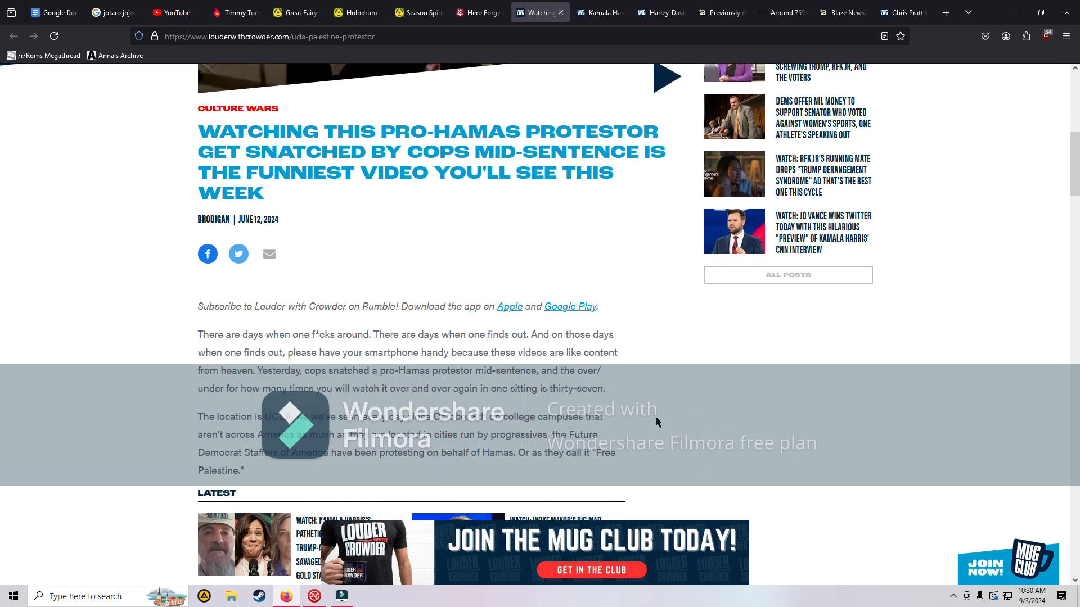
Step: Scroll past the Latest links to the embedded X post about UCLA
scroll(down, 3)
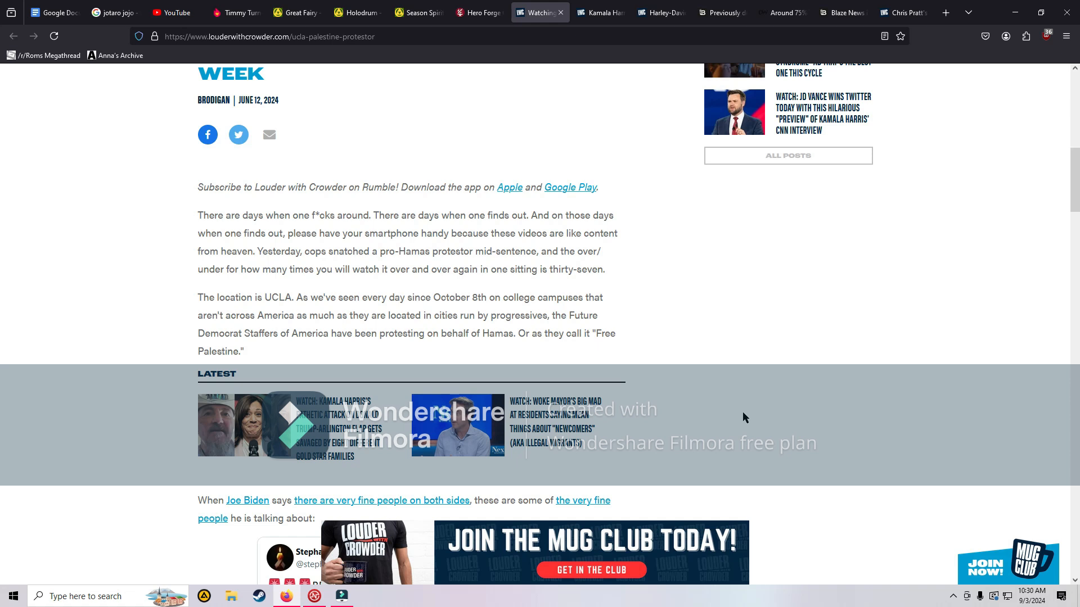
mouse_move(678, 365)
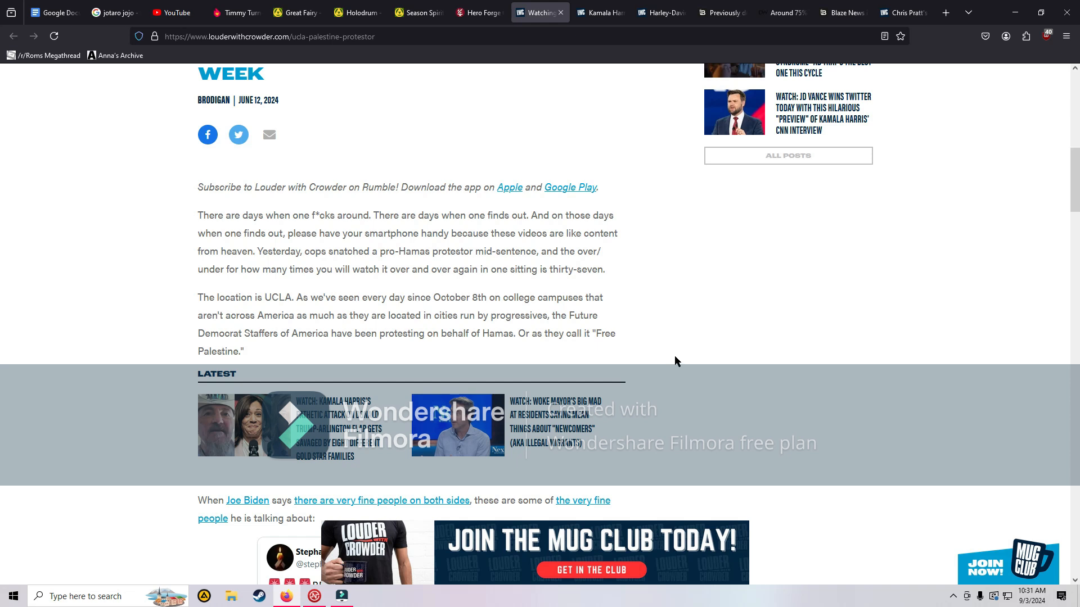
mouse_move(701, 356)
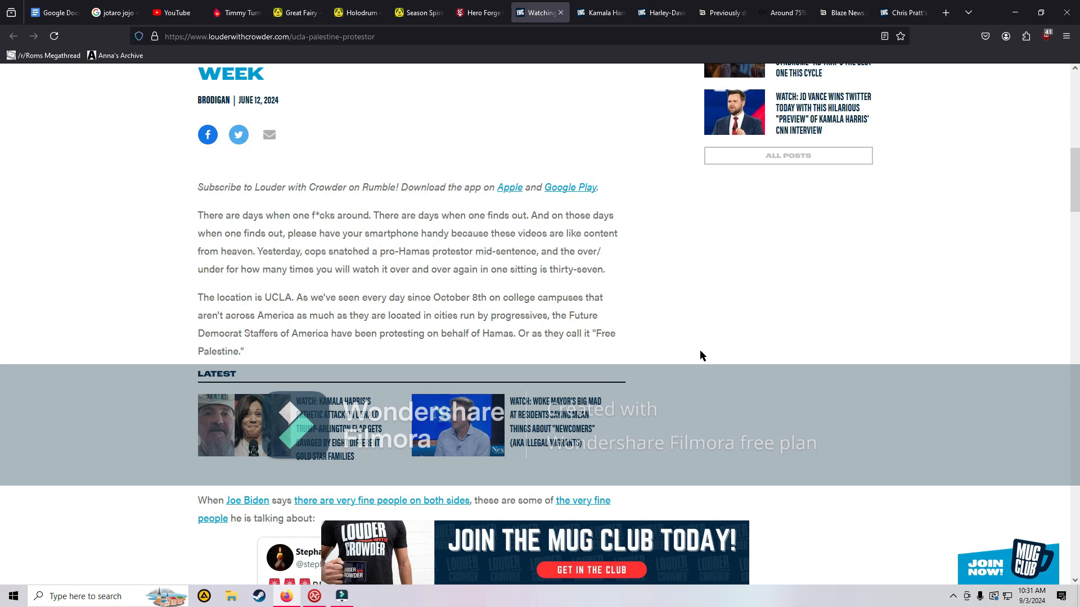
scroll(down, 3)
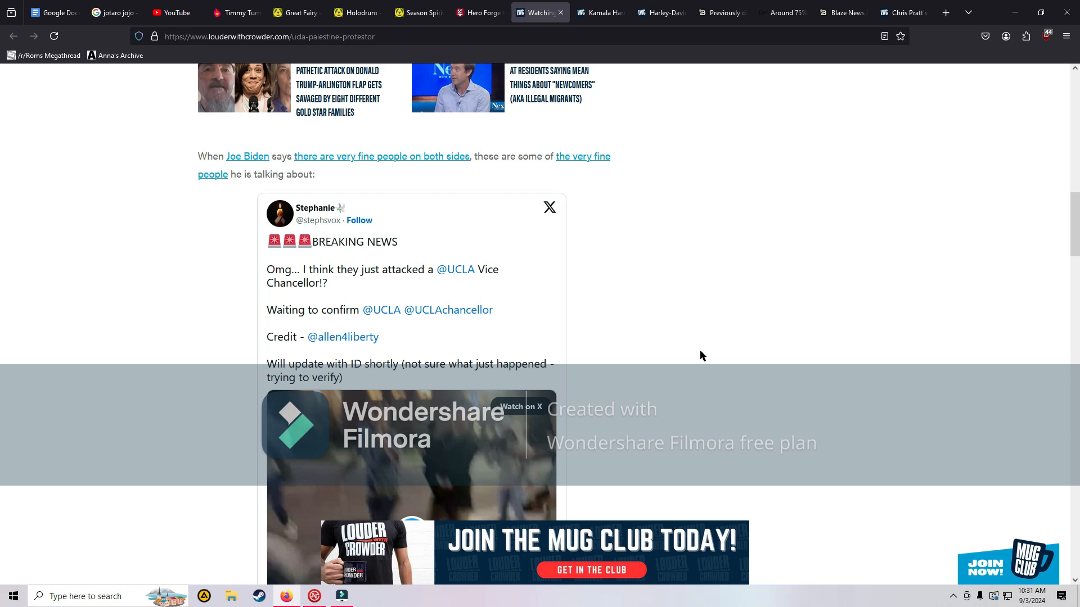
Step: Scroll slightly and start the embedded UCLA breaking-news video
scroll(down, 3)
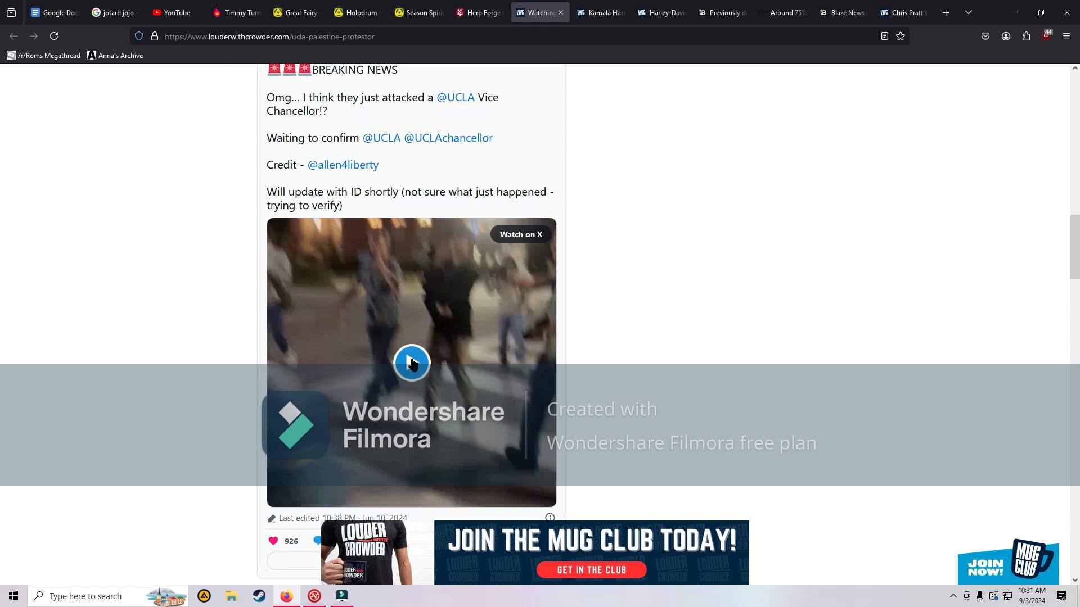
click(411, 364)
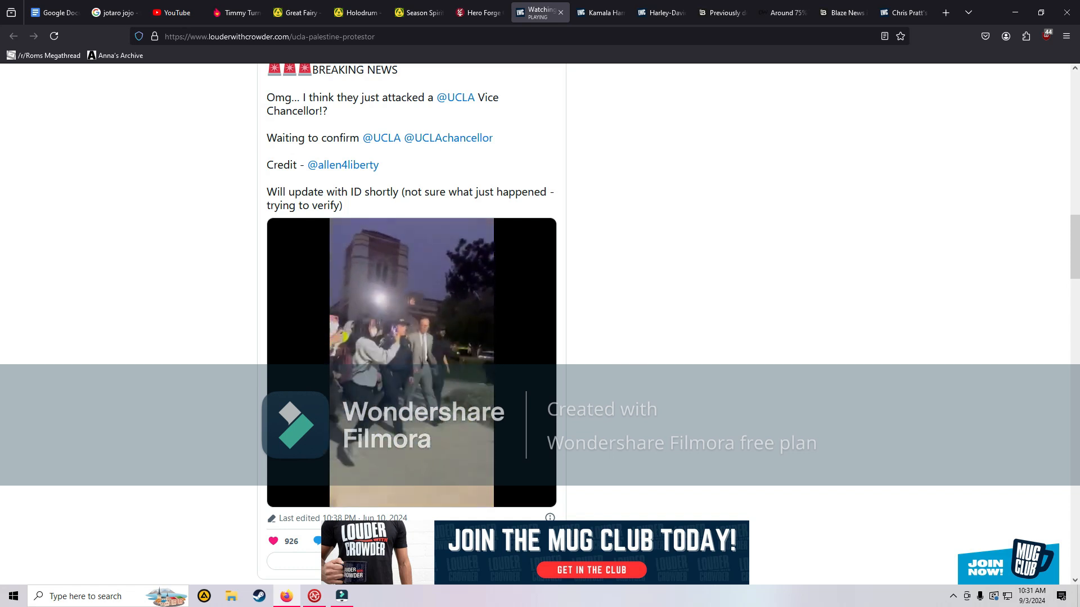
click(411, 358)
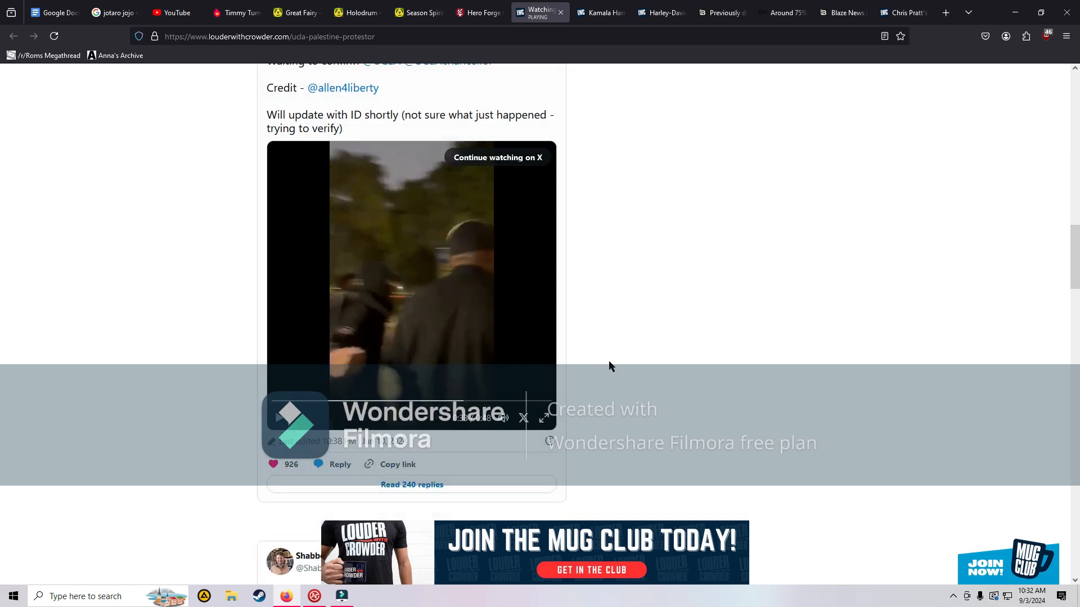
Step: Play the assaulted UCLA rabbi video, then pause it about a minute in
scroll(down, 3)
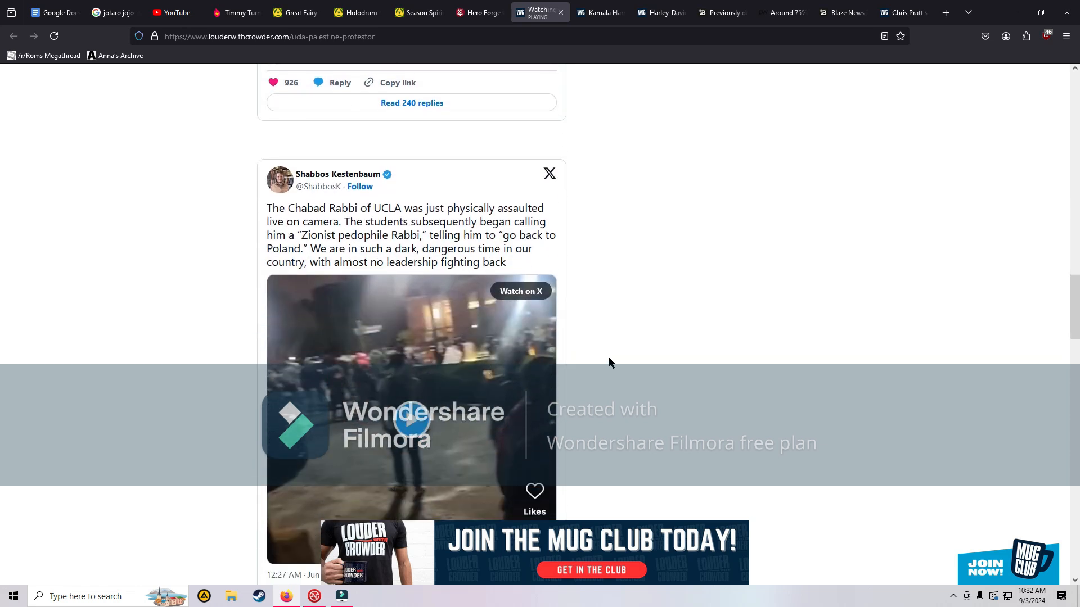
scroll(down, 3)
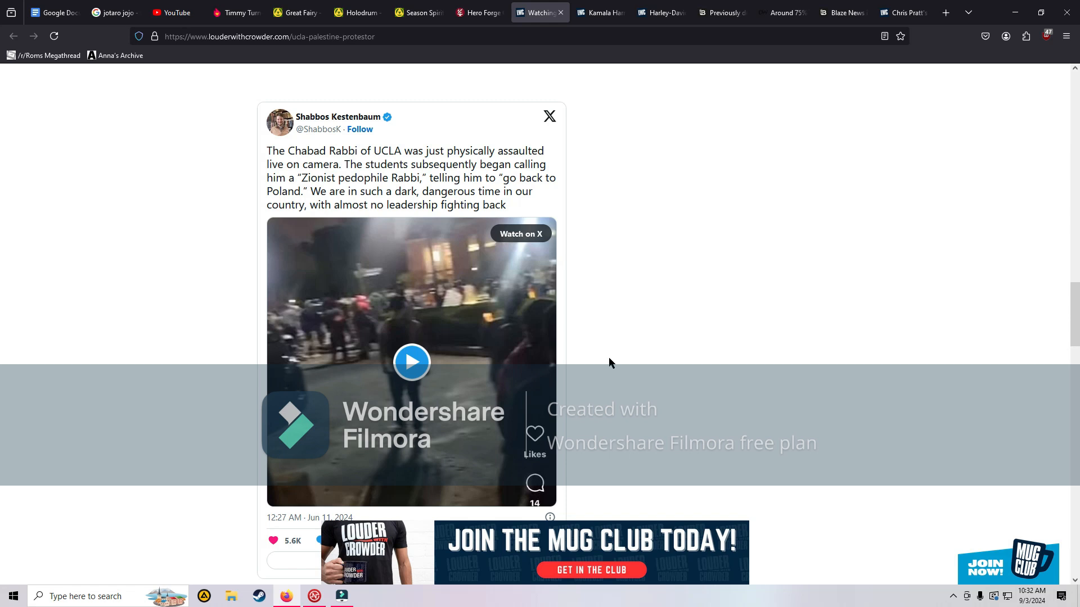
click(411, 362)
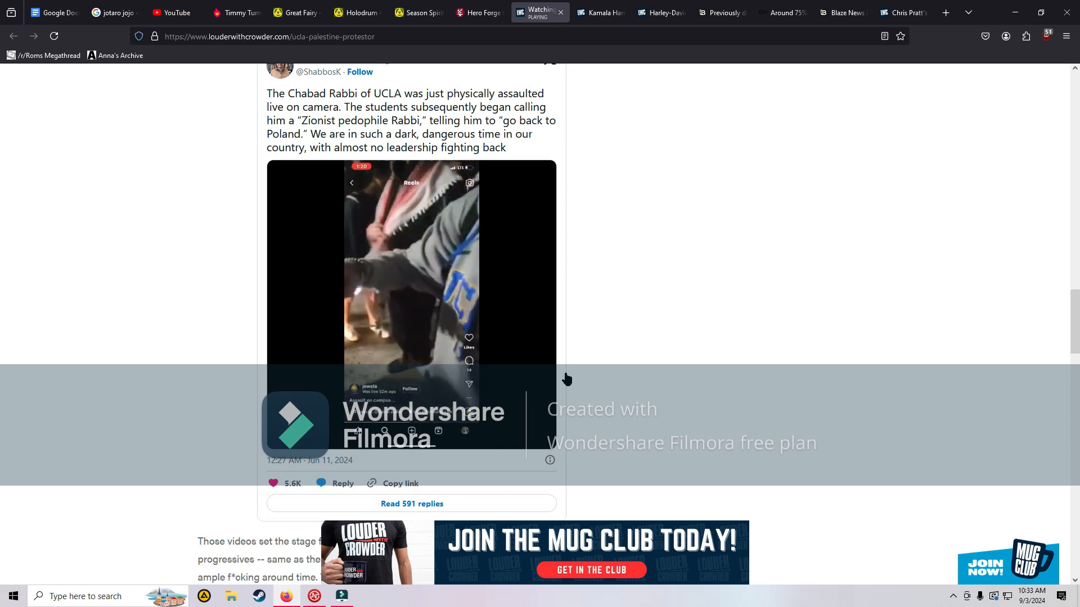
click(411, 266)
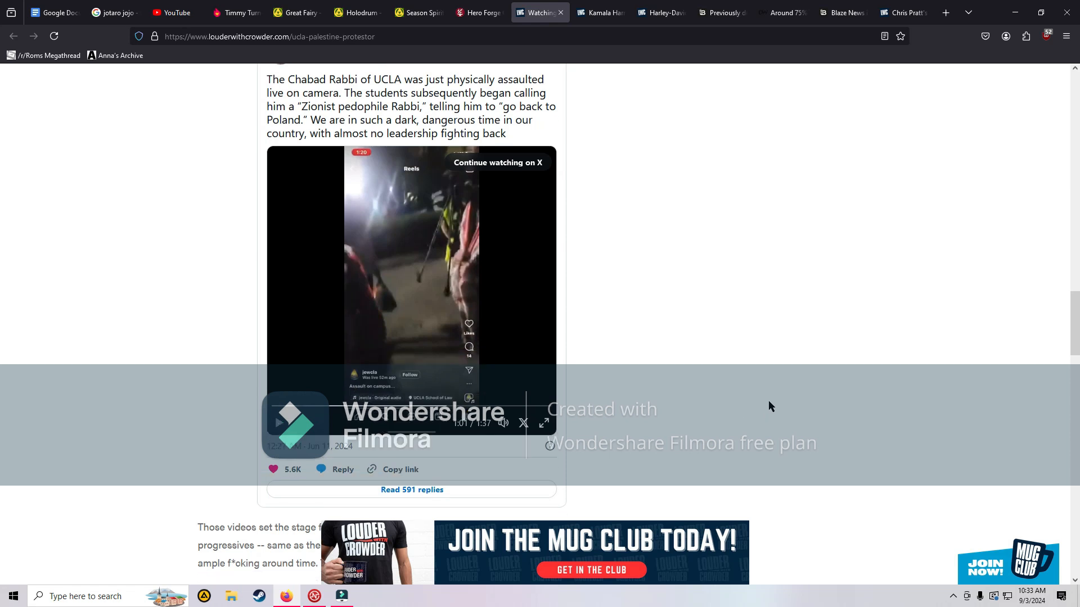
scroll(down, 3)
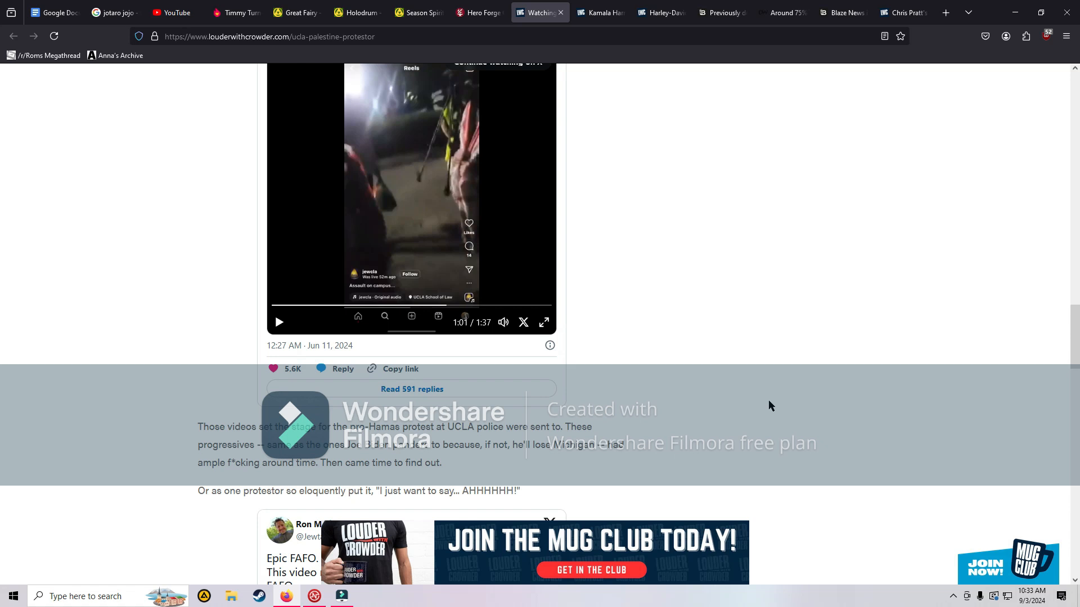
scroll(down, 3)
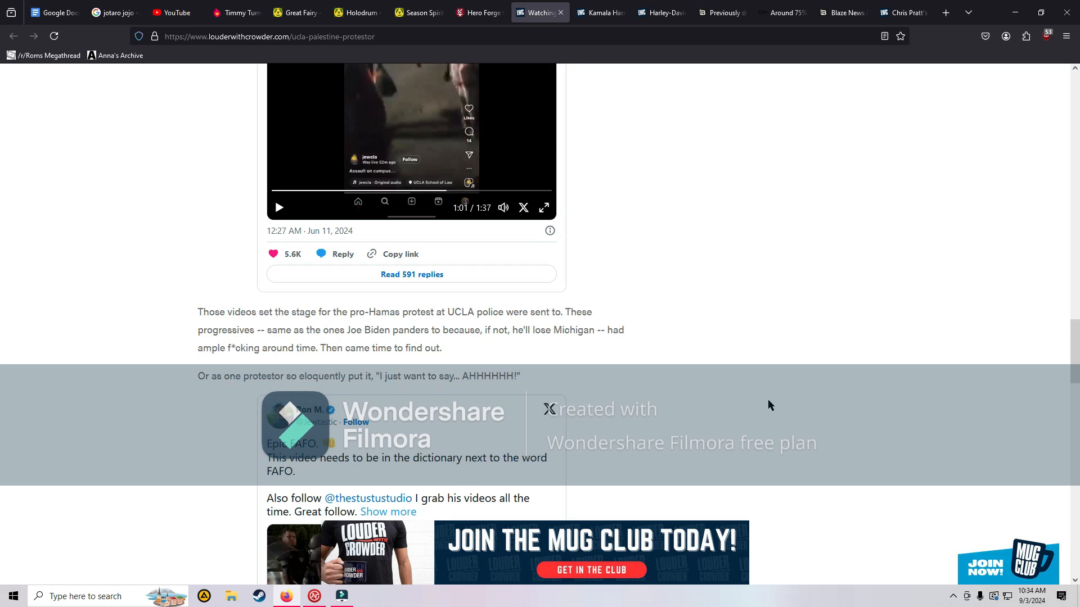
mouse_move(749, 423)
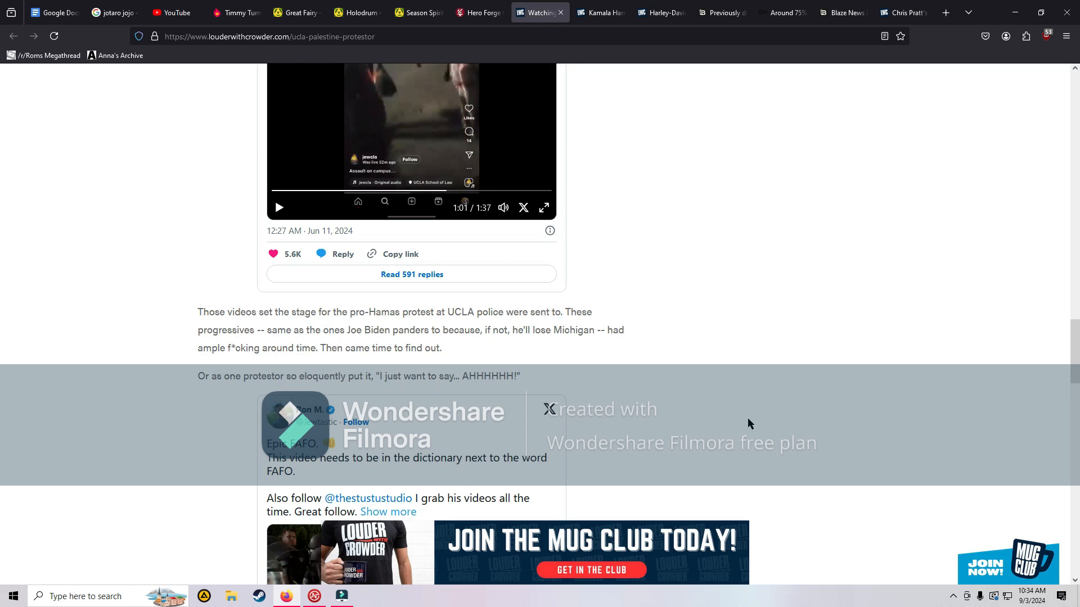
scroll(down, 3)
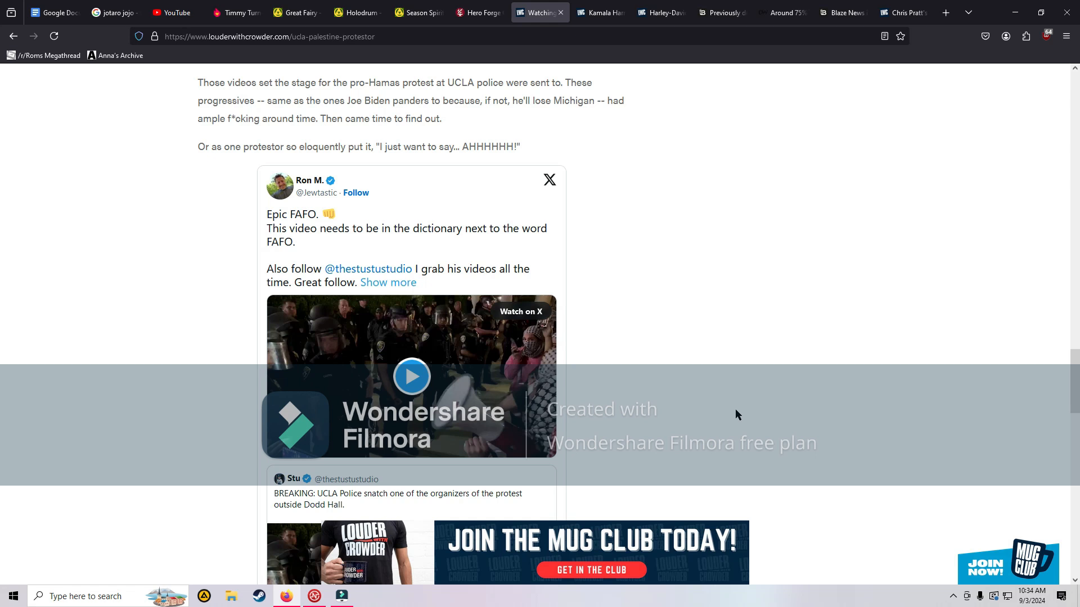
mouse_move(601, 411)
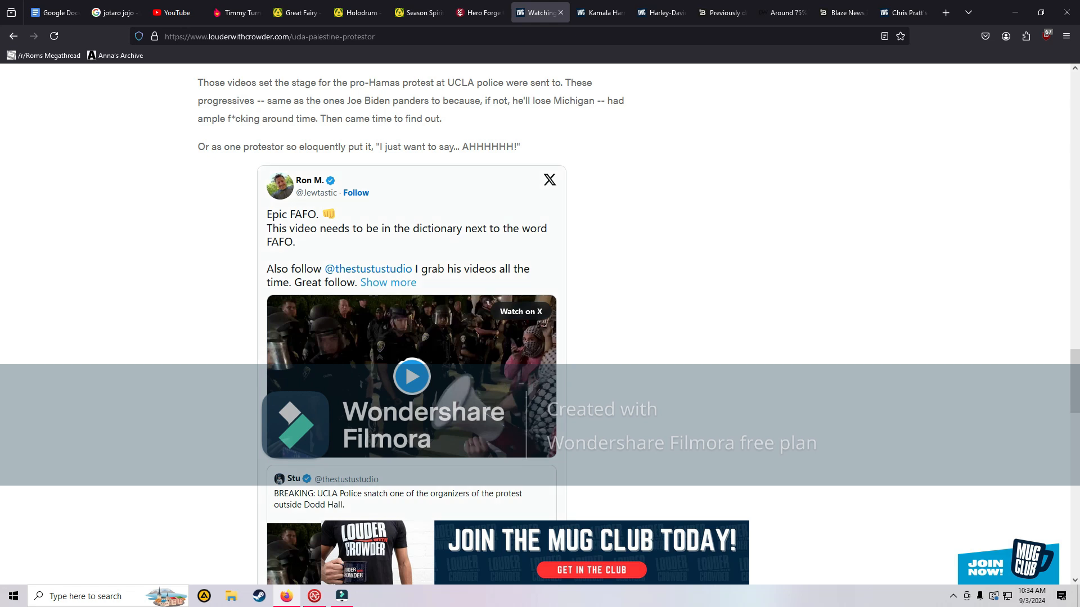
click(411, 376)
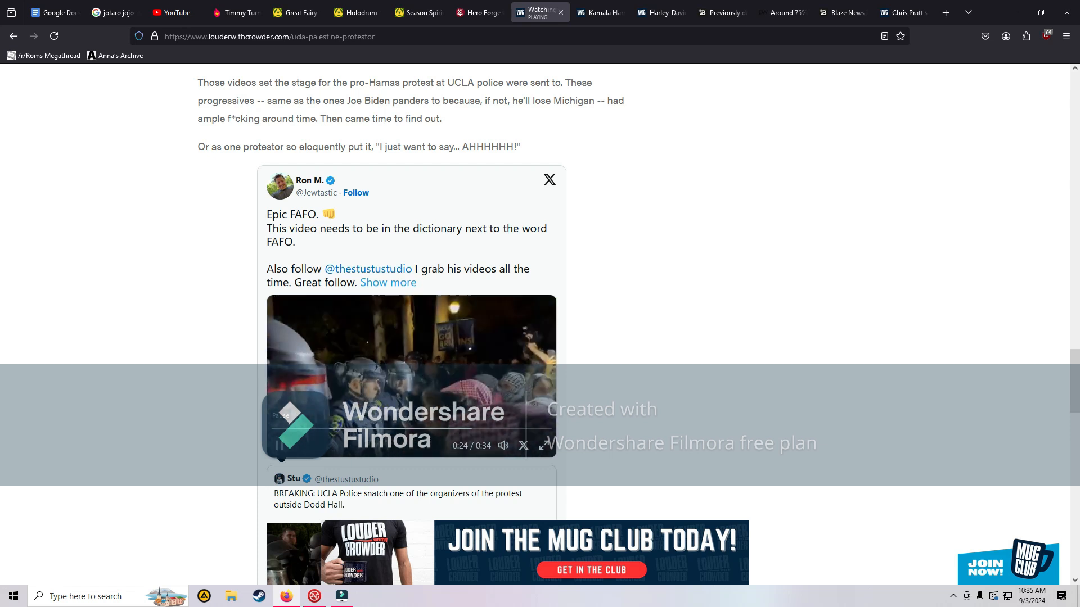
scroll(down, 3)
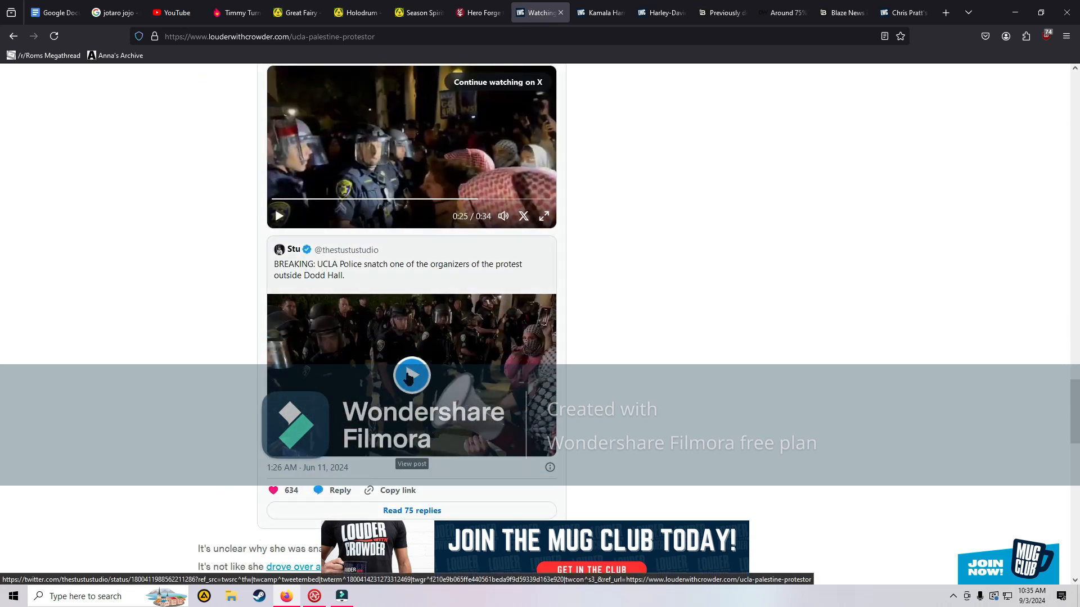
click(411, 463)
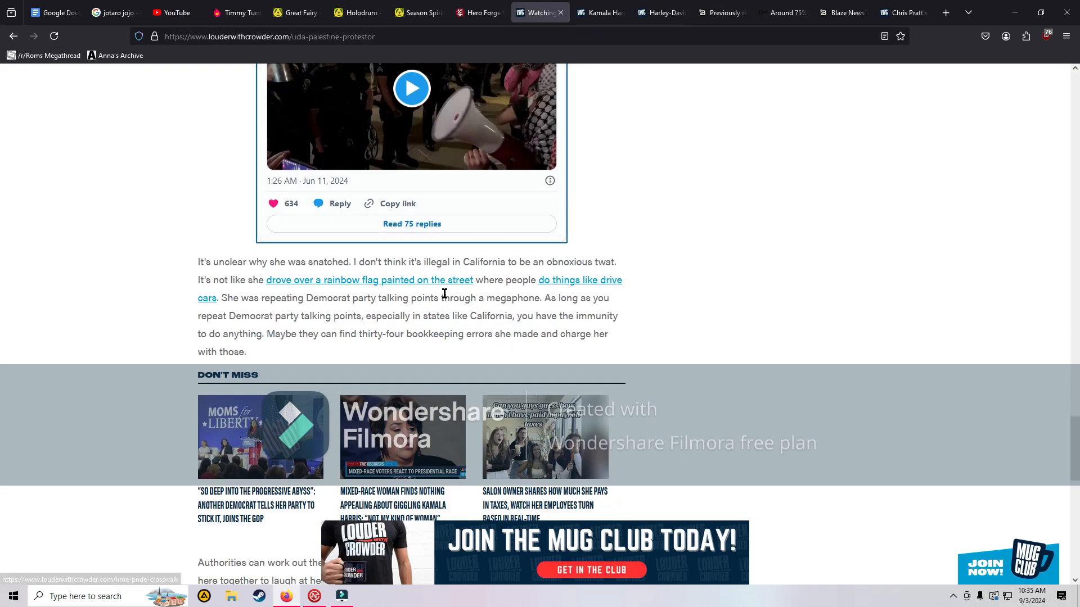
mouse_move(672, 341)
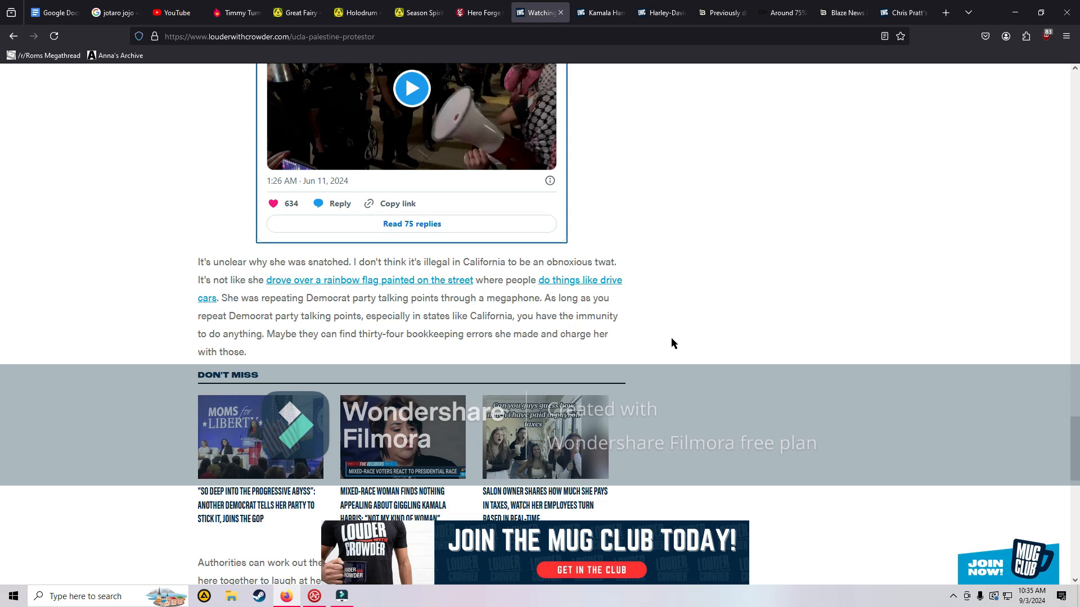
scroll(down, 3)
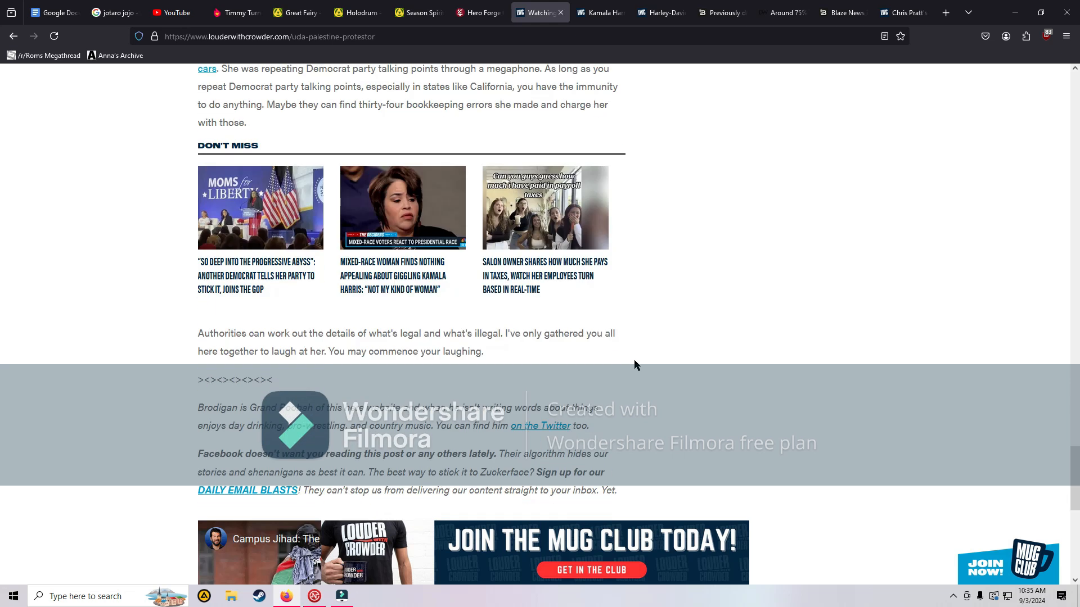
scroll(down, 3)
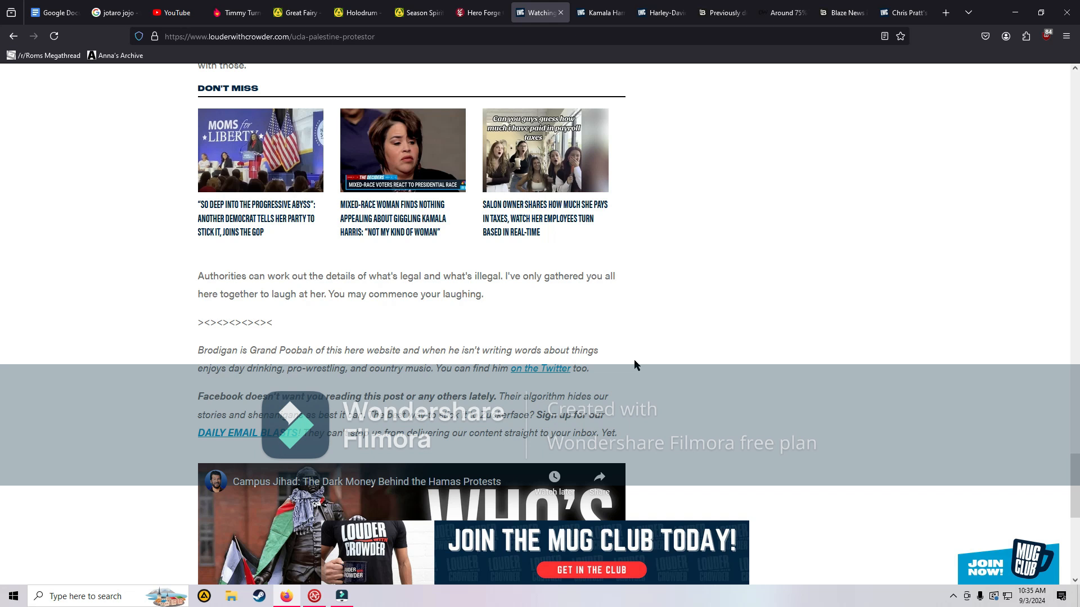
scroll(down, 3)
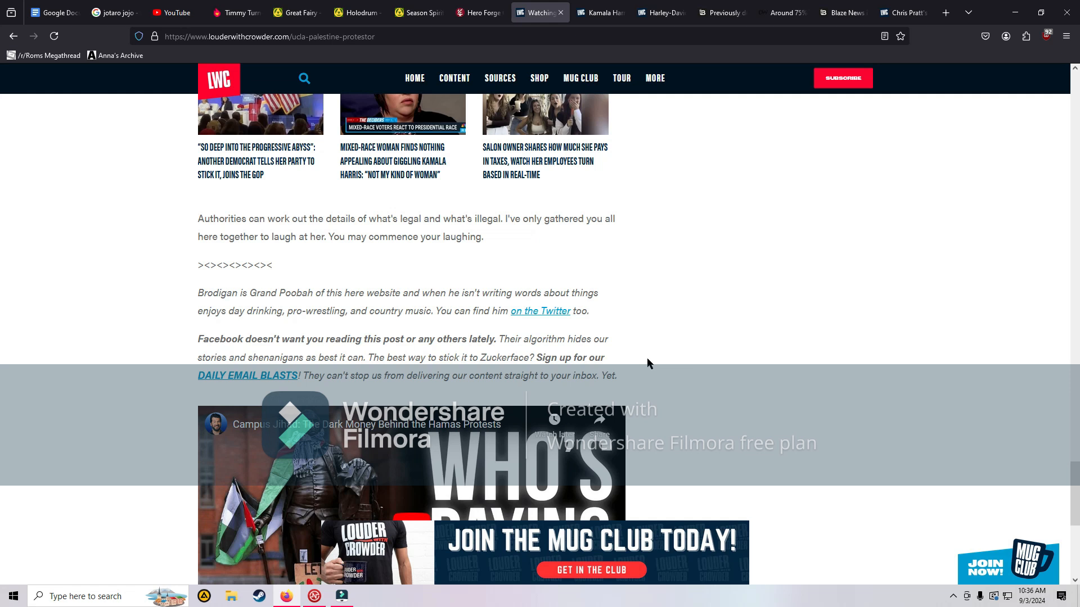
mouse_move(745, 247)
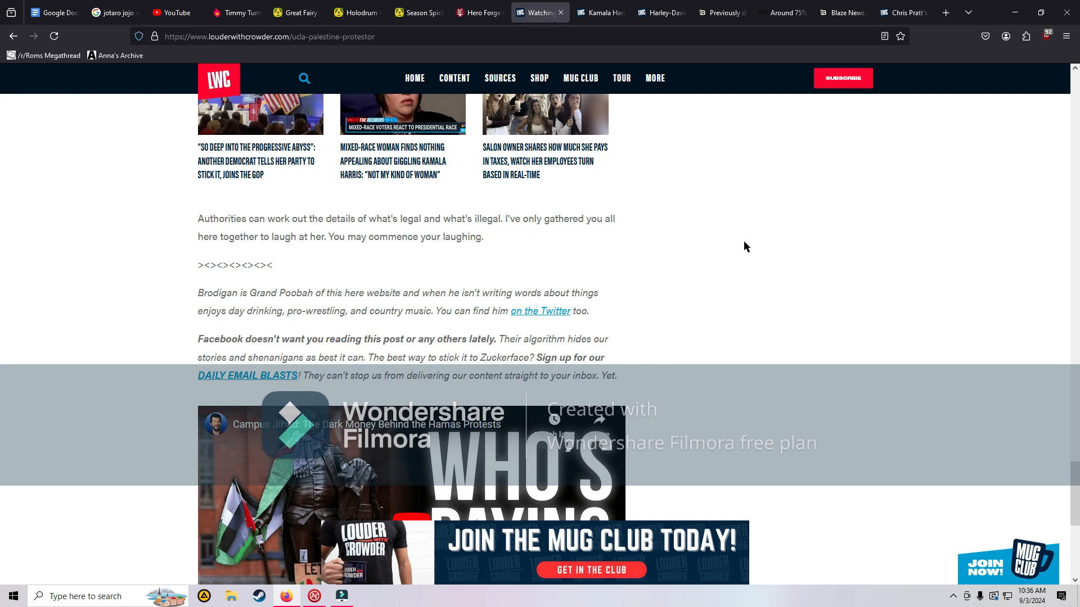
mouse_move(681, 314)
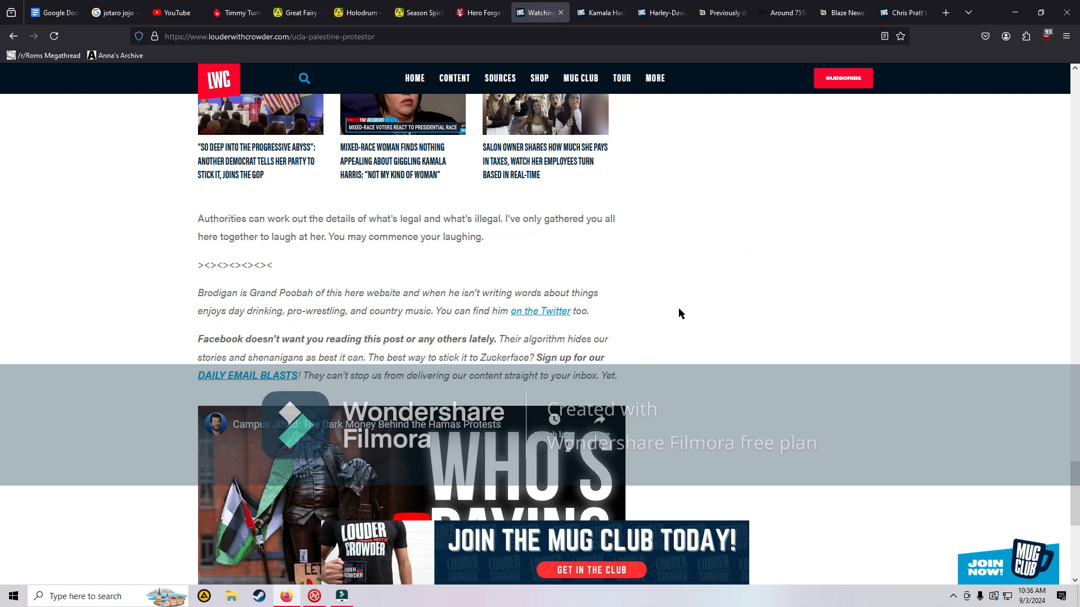
Step: Open the 'Kamala Harris surrogate' tab and scroll past the intro paragraph
click(594, 12)
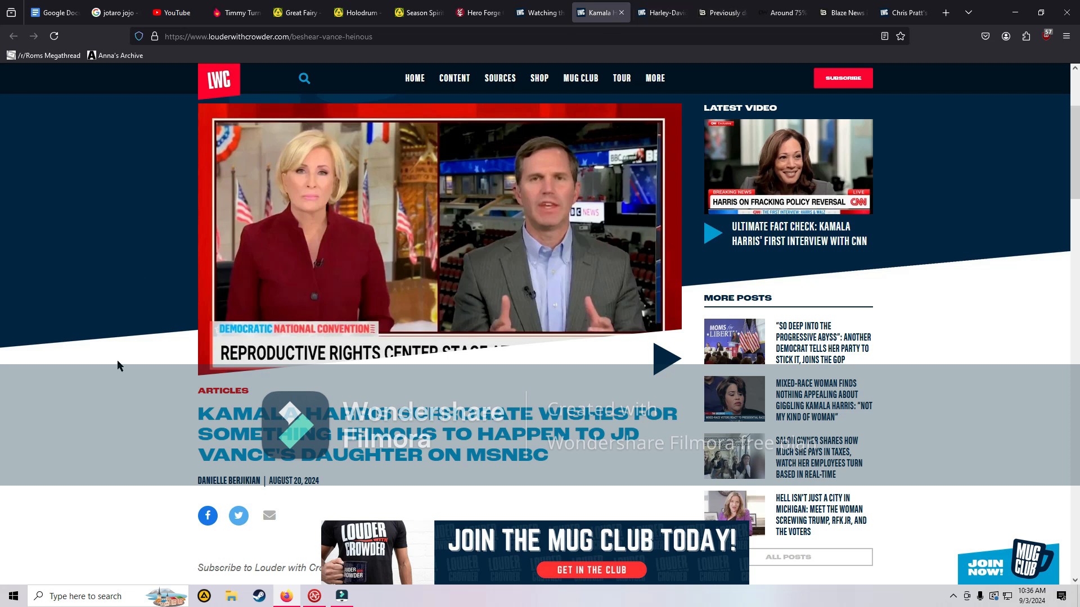
mouse_move(120, 364)
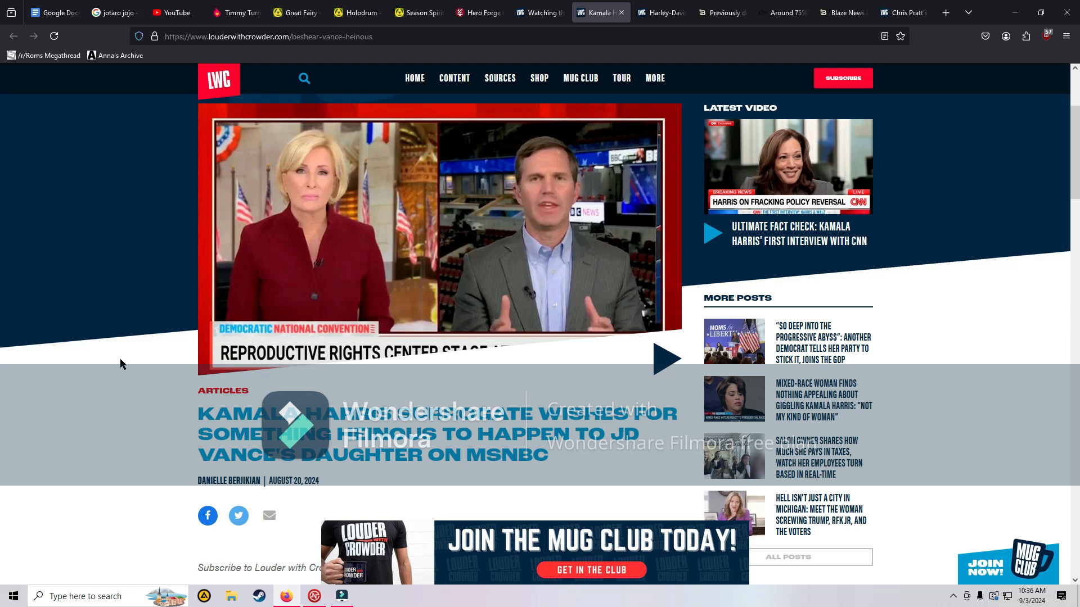
scroll(down, 3)
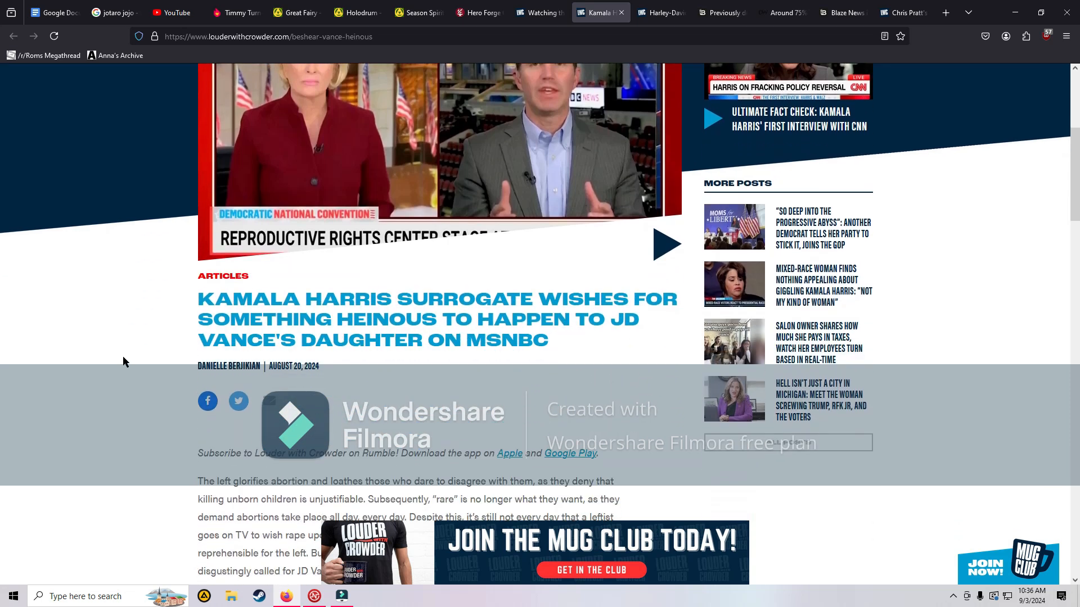
scroll(down, 3)
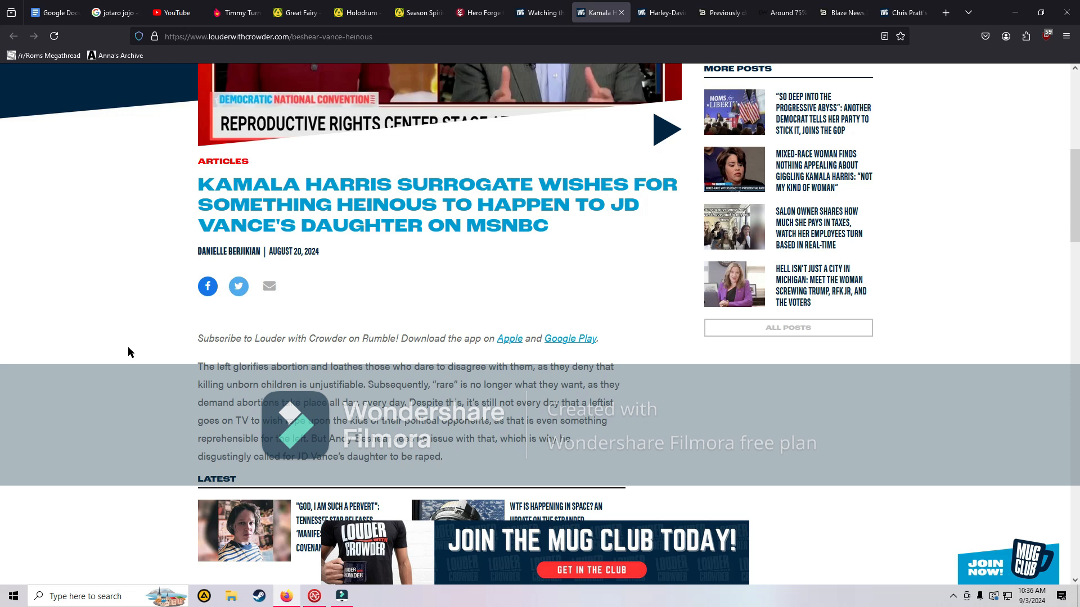
scroll(down, 3)
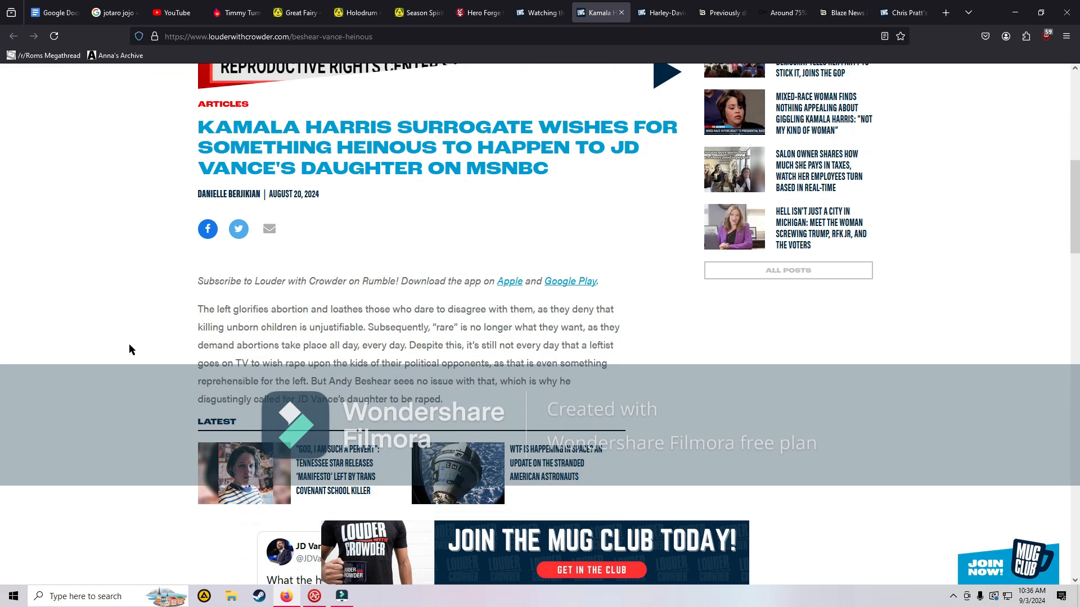
scroll(down, 3)
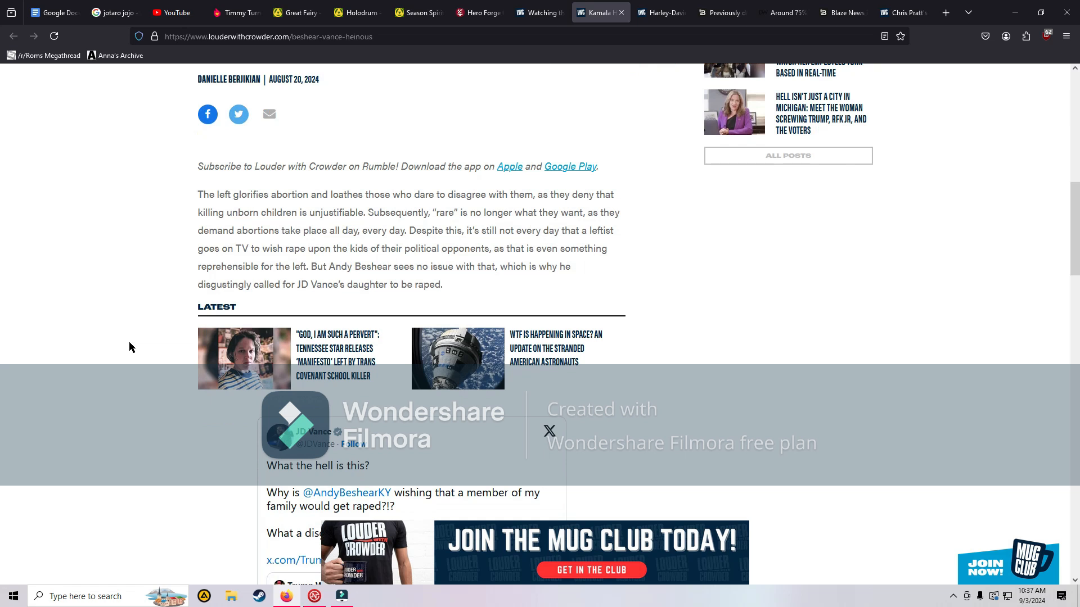
mouse_move(117, 339)
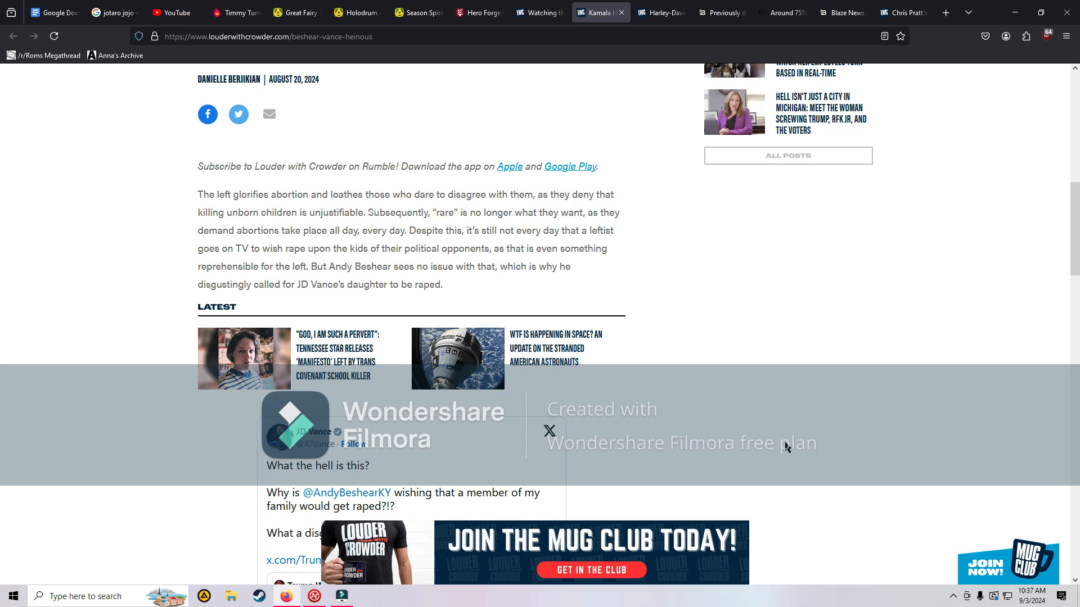
mouse_move(867, 318)
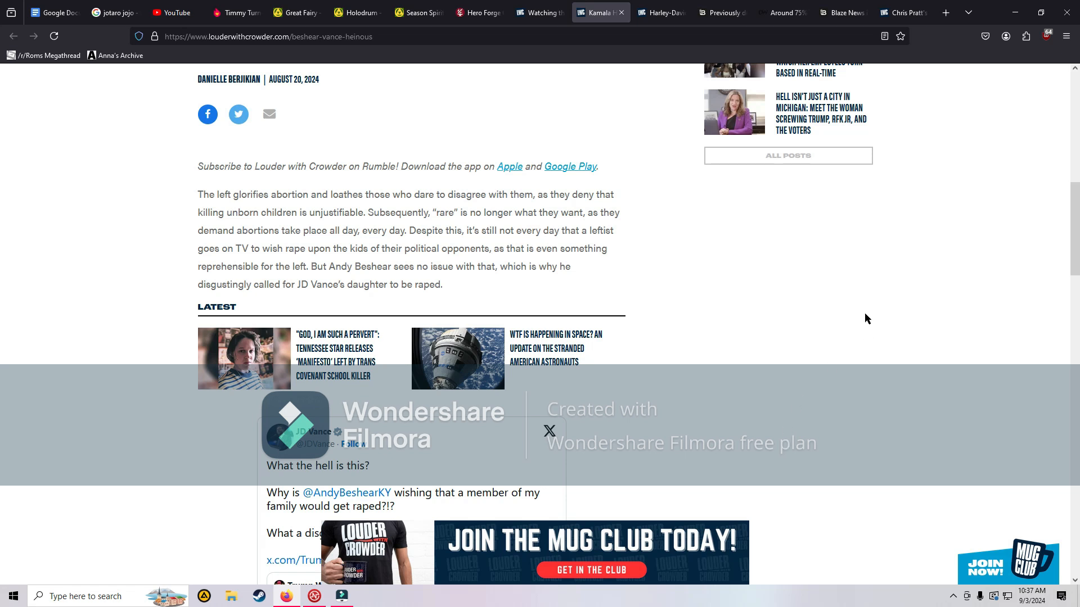
mouse_move(837, 328)
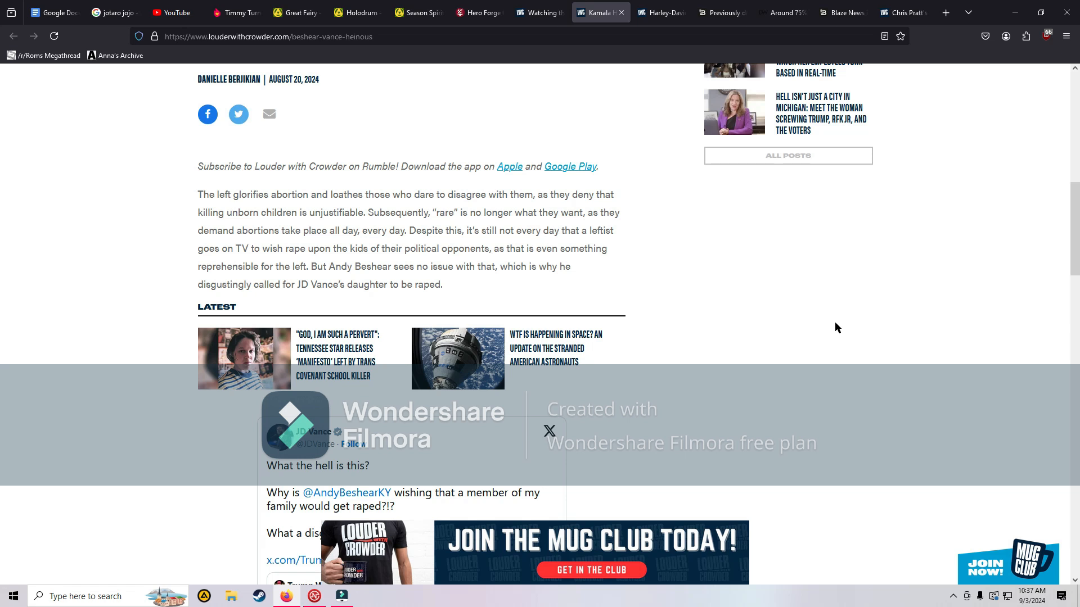
Step: Scroll to JD Vance's tweet and open the quoted Trump War Room post
scroll(down, 3)
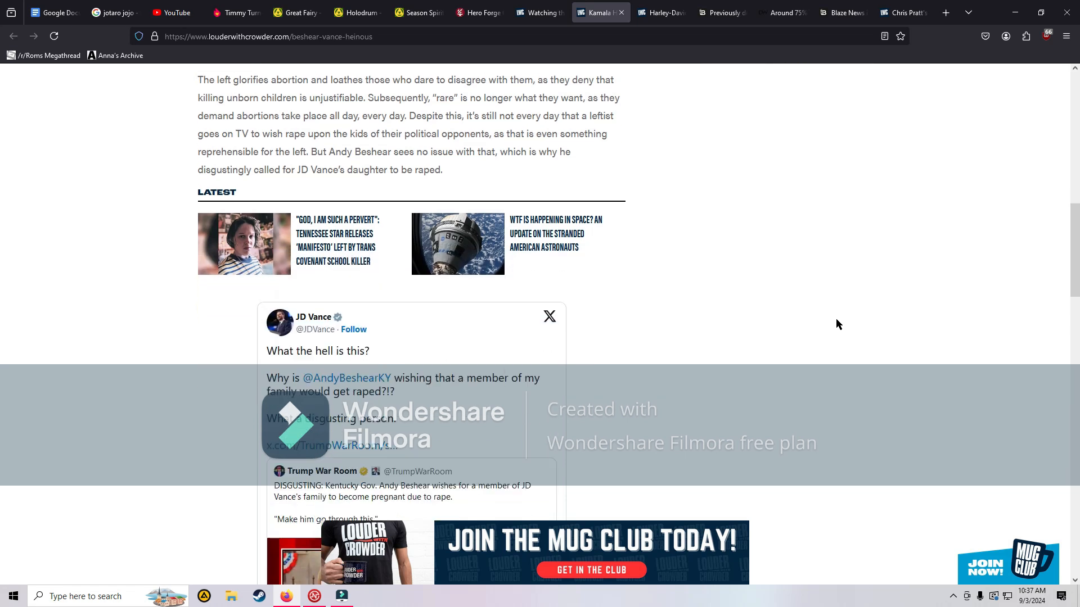
scroll(down, 3)
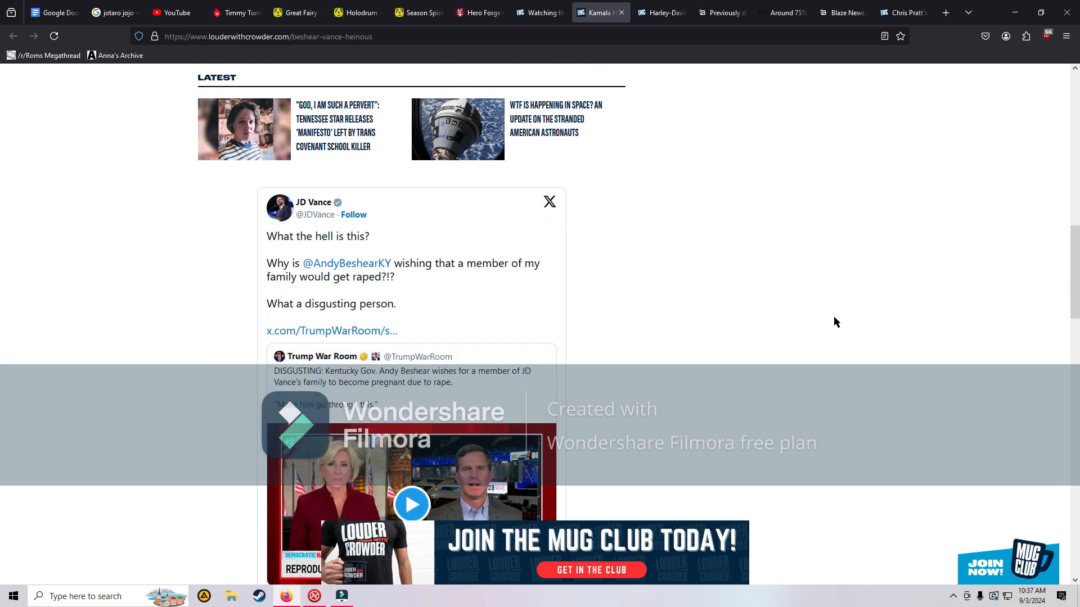
mouse_move(643, 344)
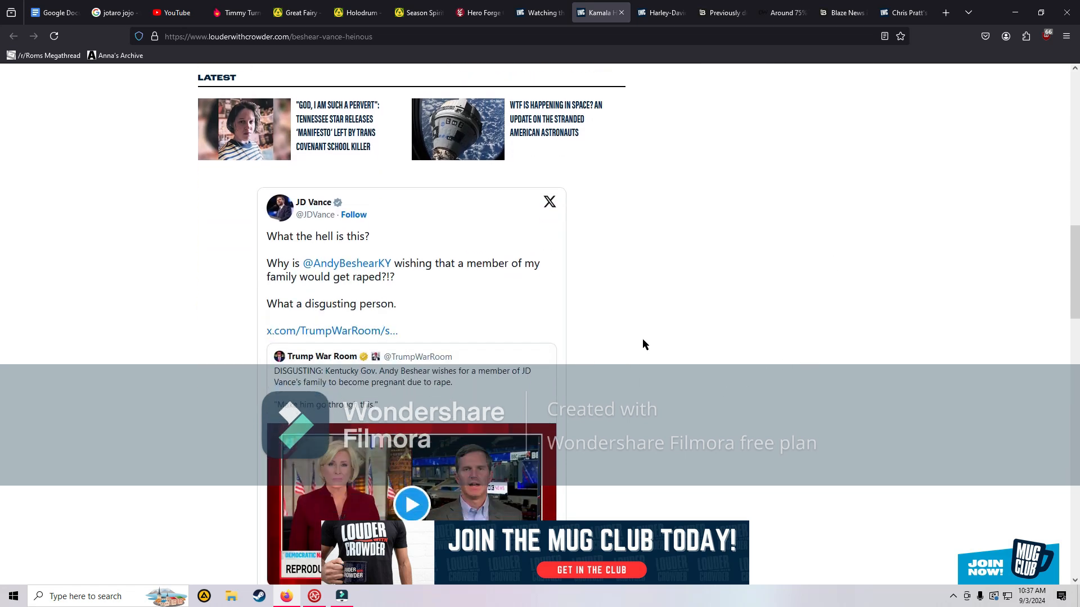
scroll(down, 3)
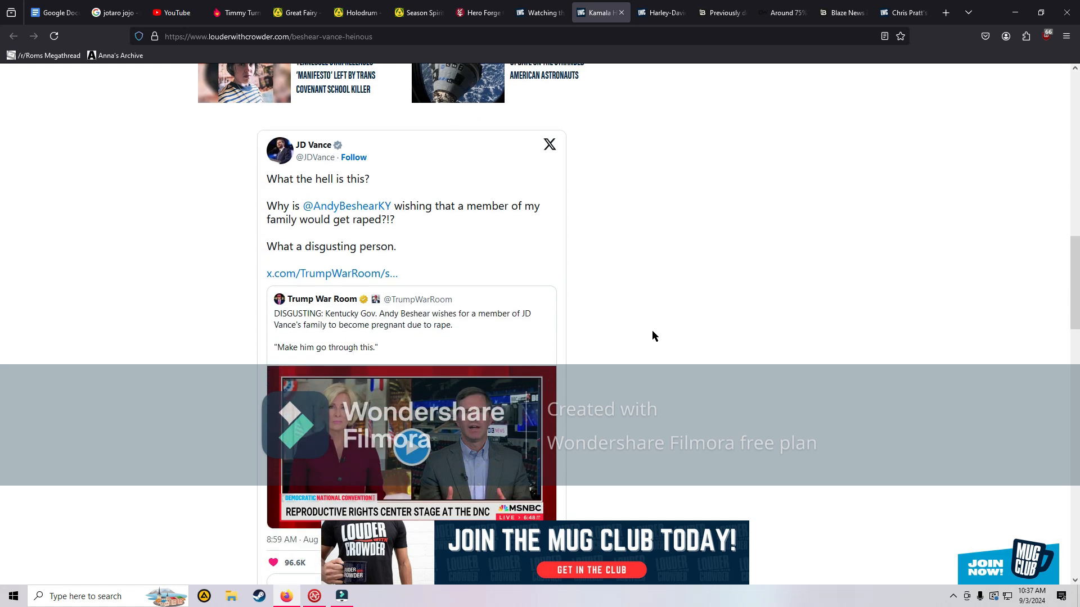
mouse_move(654, 336)
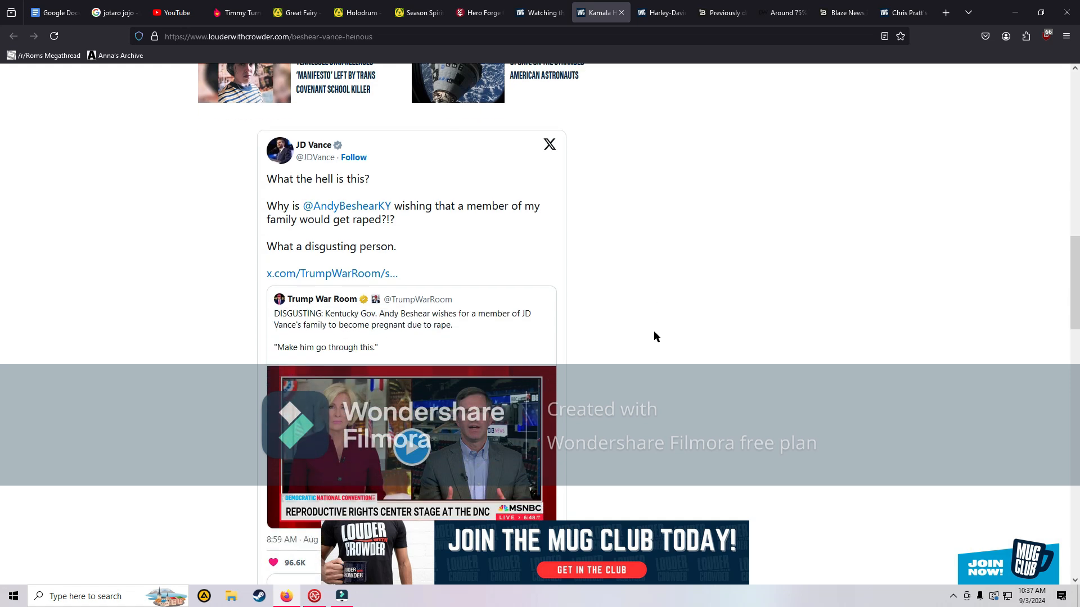
scroll(down, 3)
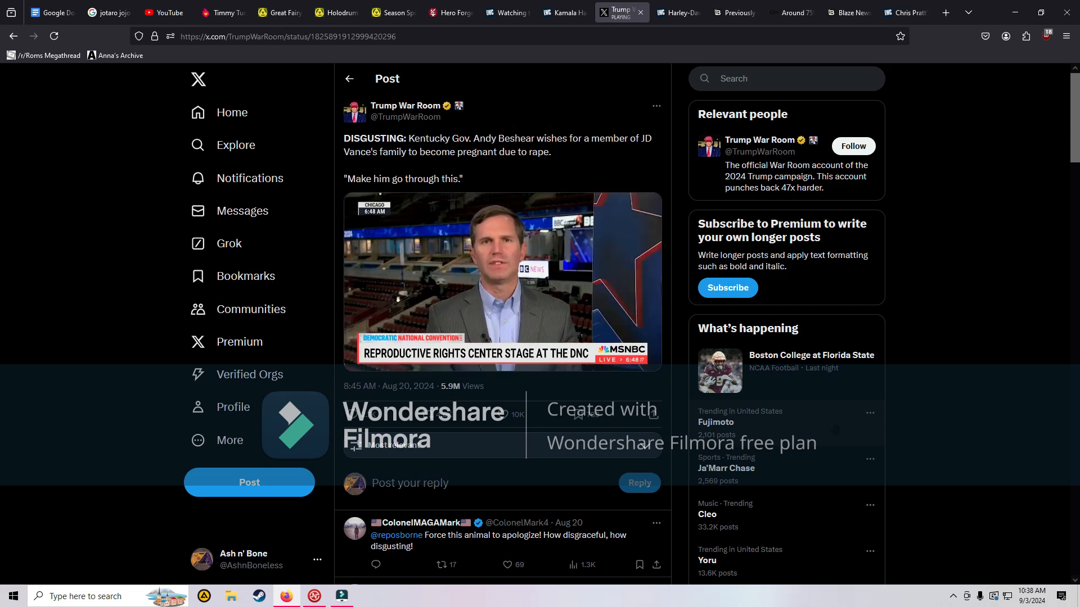
Step: Click the Beshear MSNBC clip to pause it
click(501, 282)
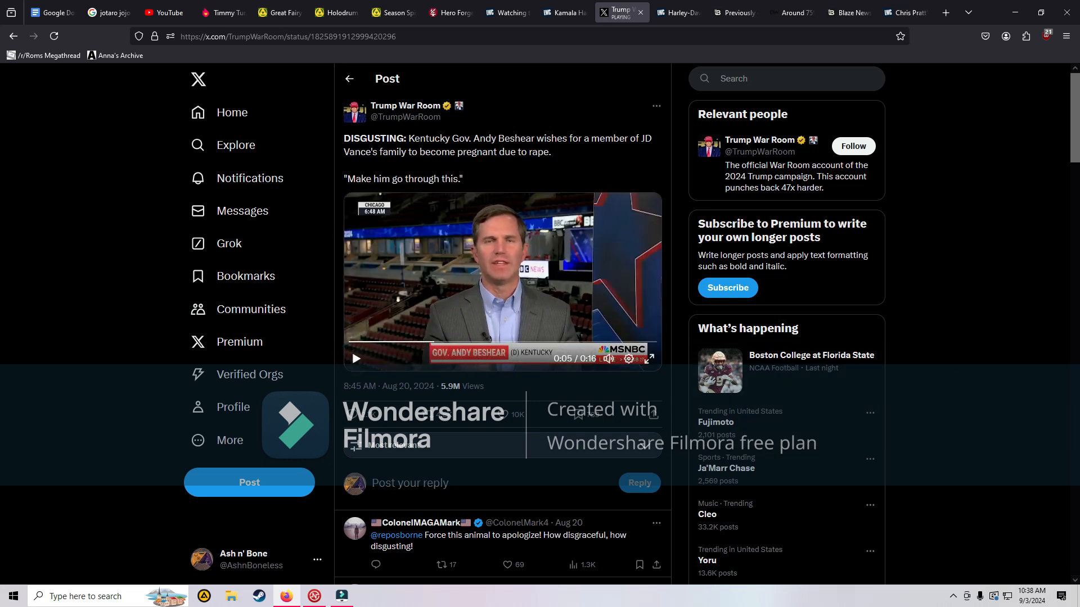
mouse_move(638, 13)
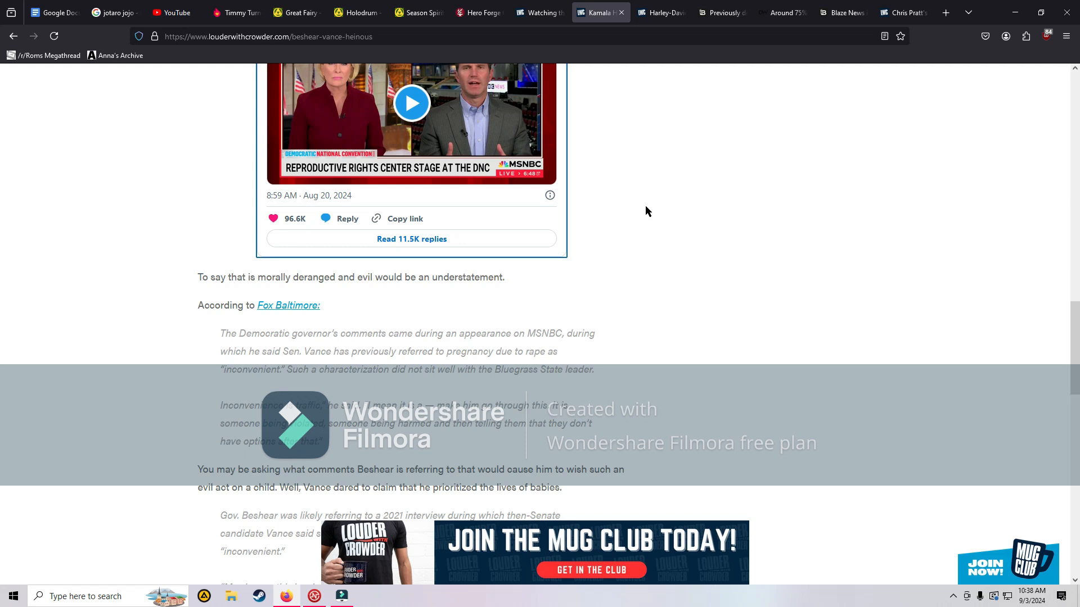
Step: Scroll past the Fox Baltimore quotes to Vance's 2021 remarks on pregnancy
scroll(down, 3)
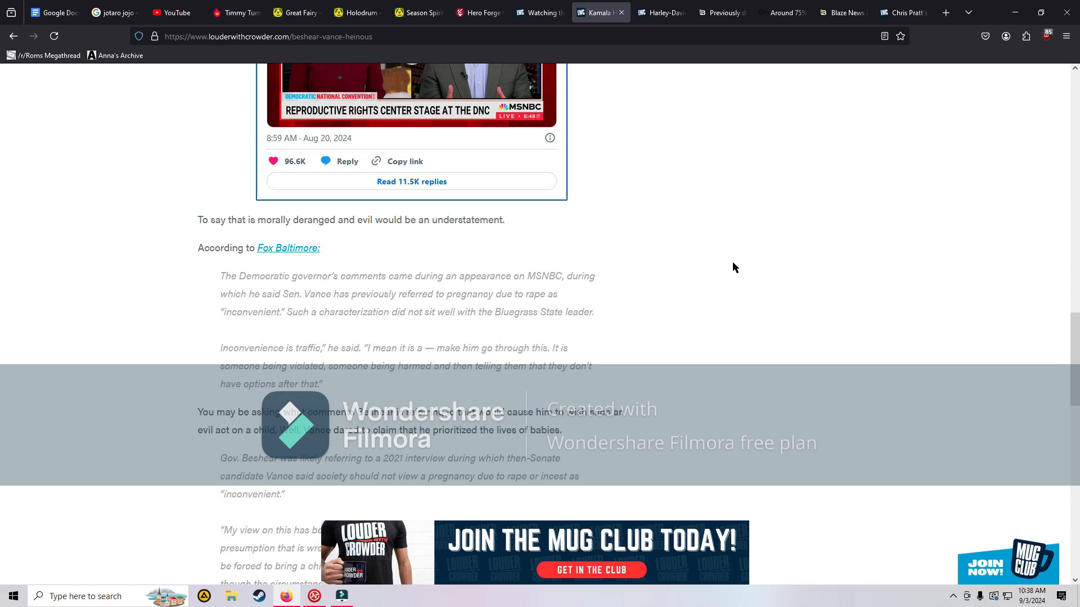
mouse_move(754, 230)
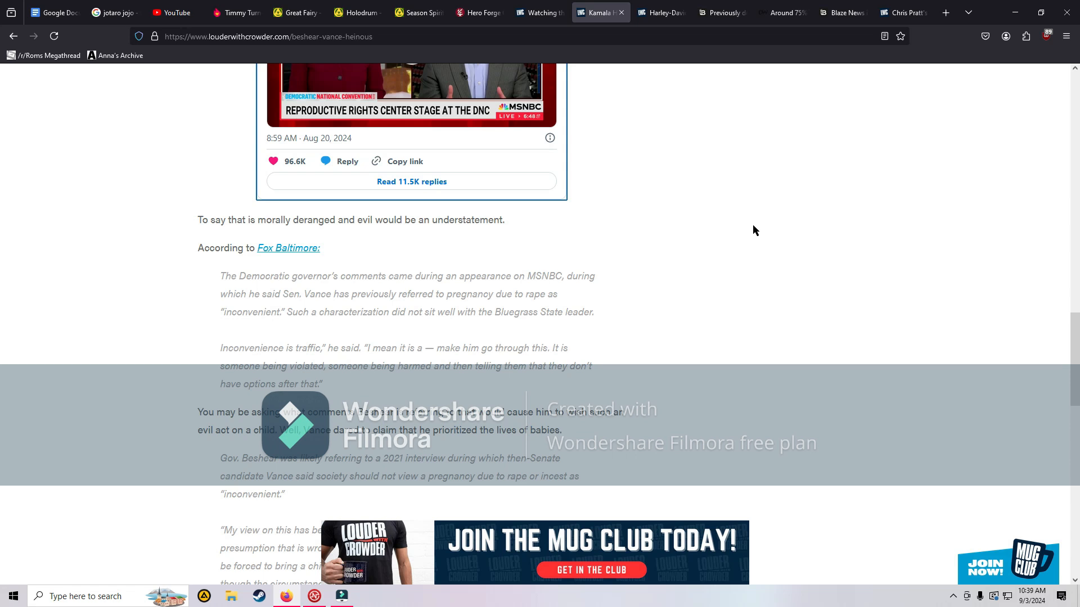
mouse_move(763, 274)
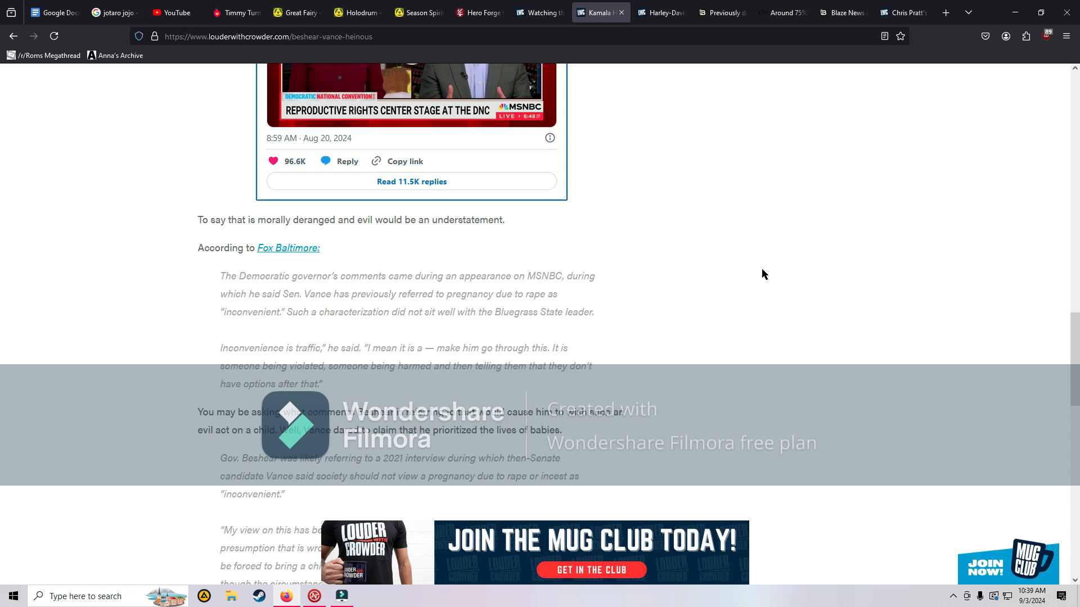
mouse_move(761, 264)
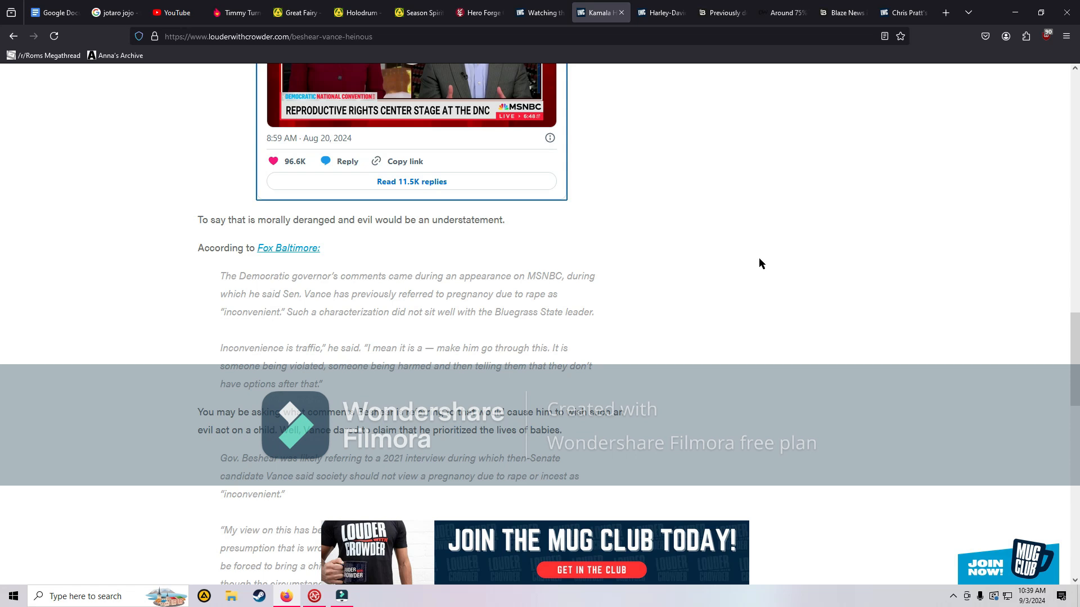
mouse_move(767, 248)
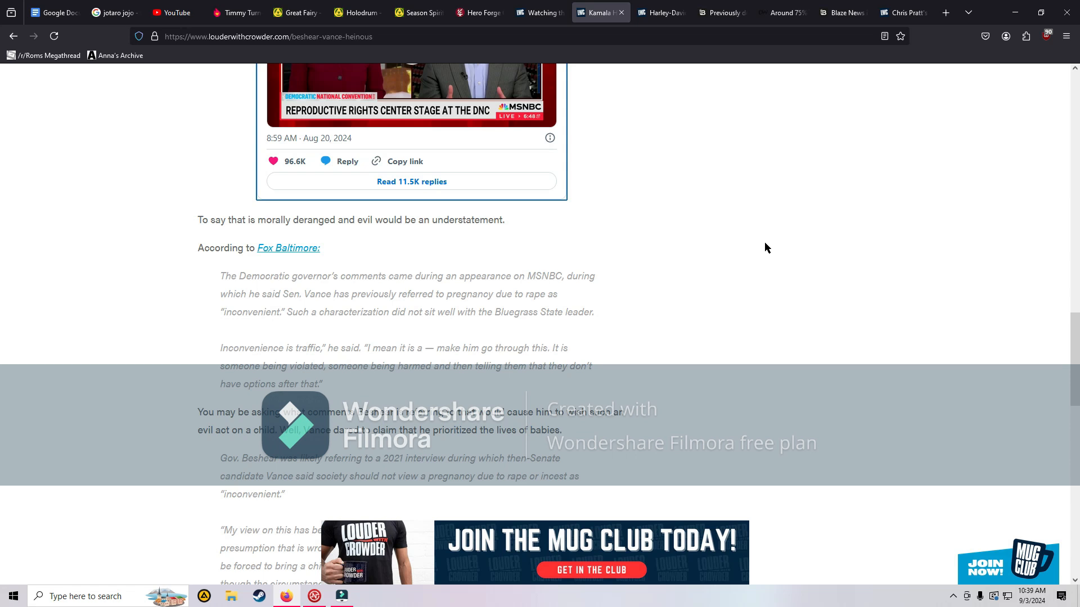
scroll(down, 3)
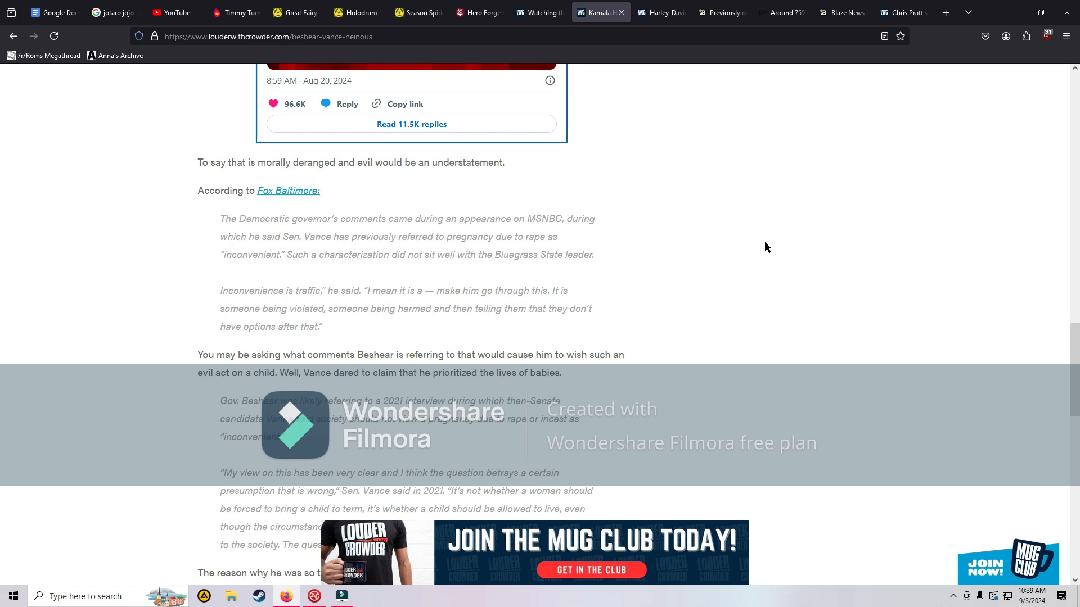
mouse_move(746, 233)
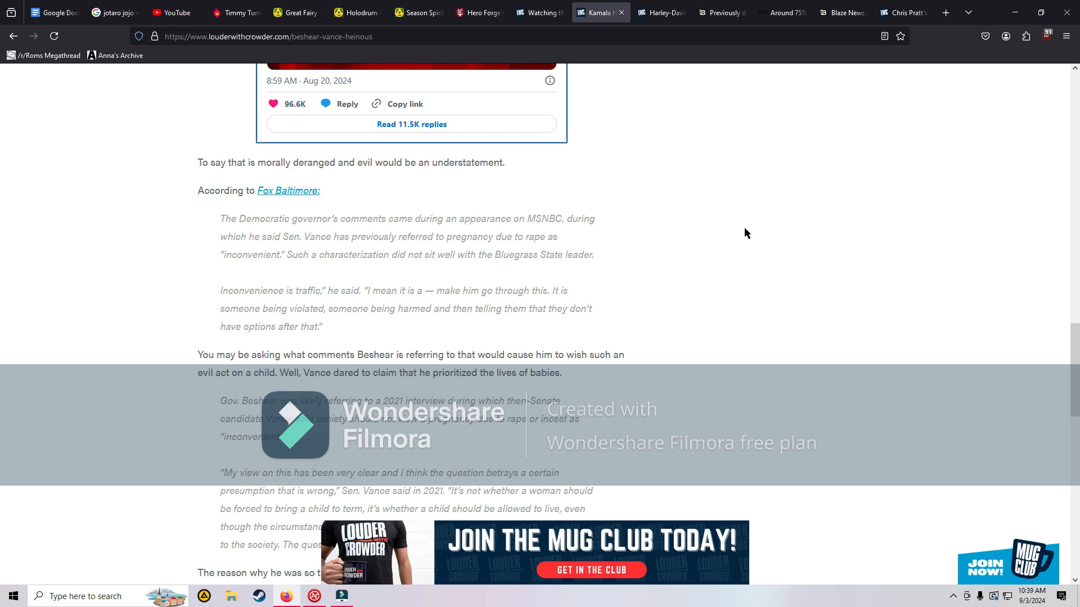
mouse_move(751, 255)
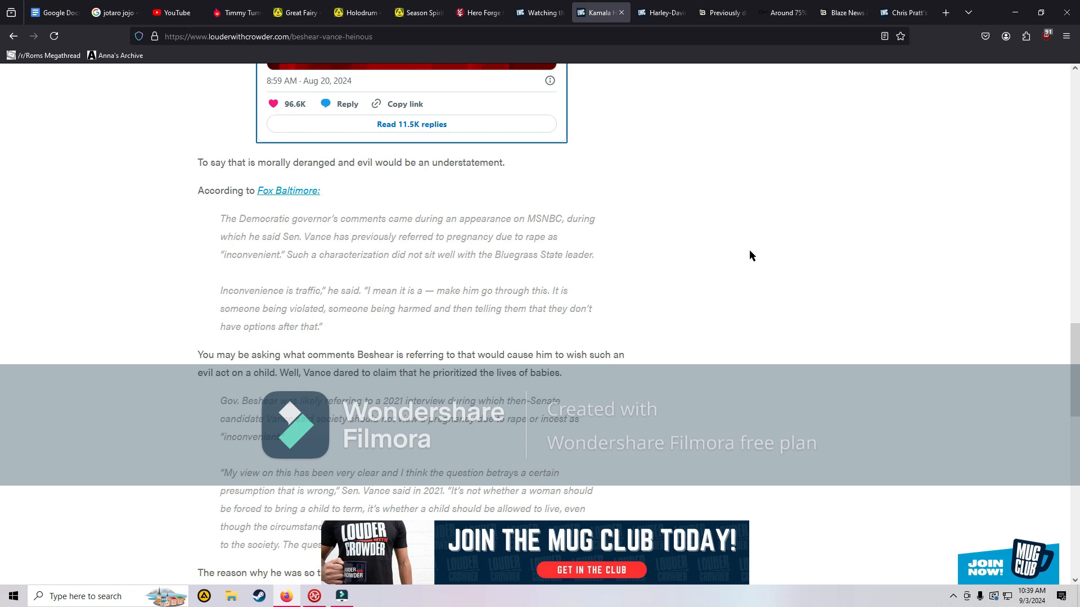
scroll(down, 3)
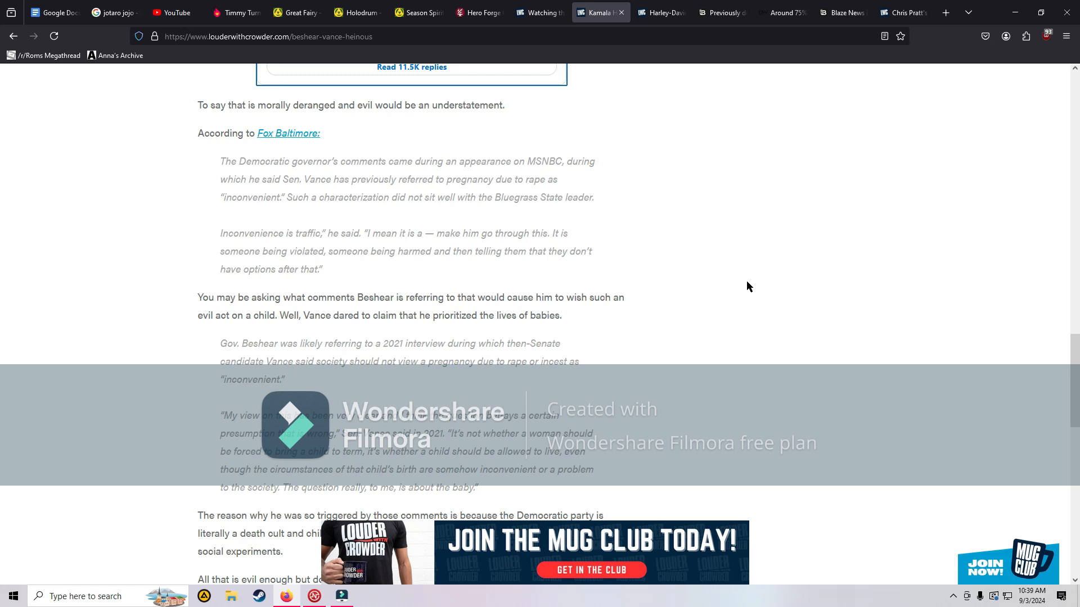
mouse_move(353, 246)
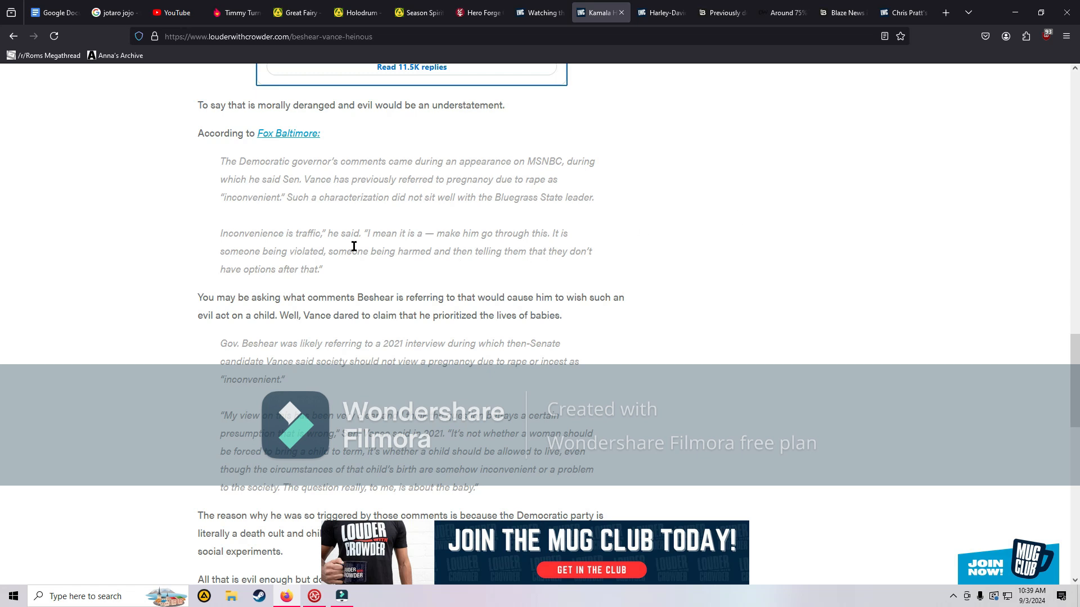
mouse_move(600, 265)
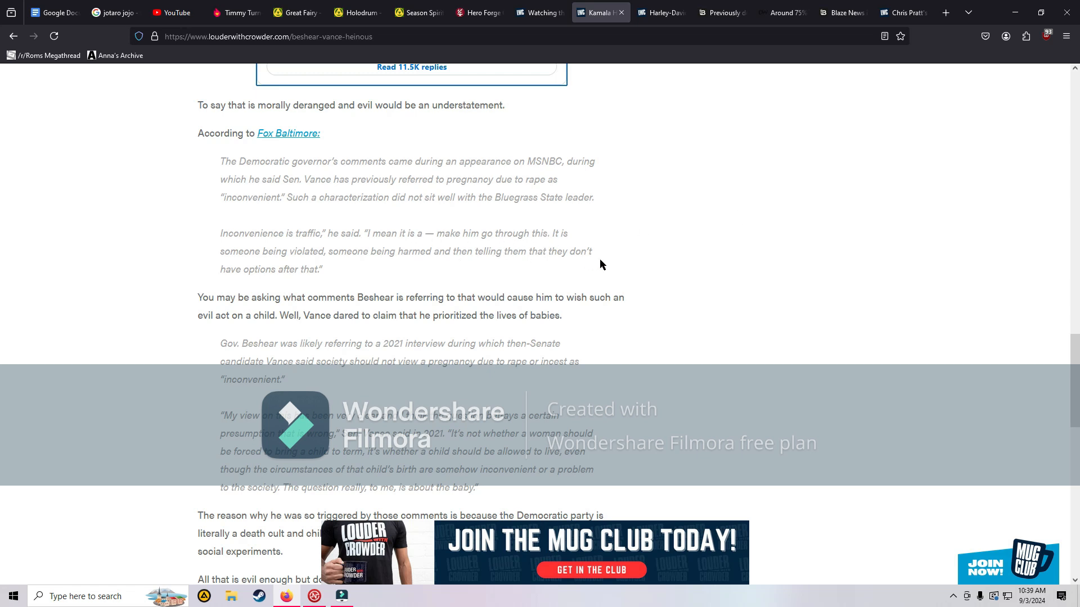
scroll(down, 3)
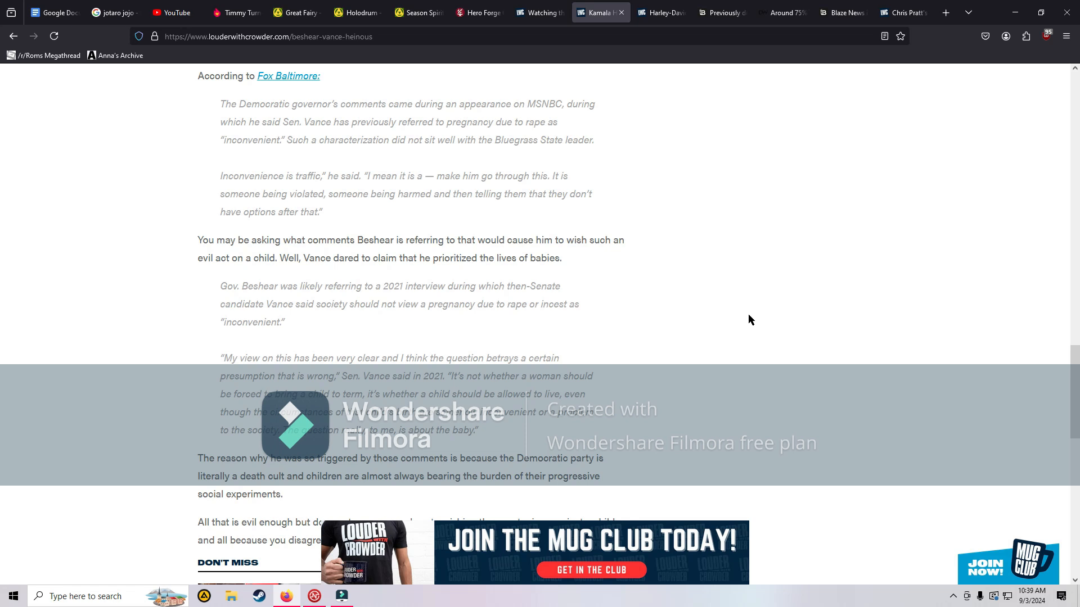
Step: Scroll to the closing paragraph above the DON'T MISS section
scroll(down, 3)
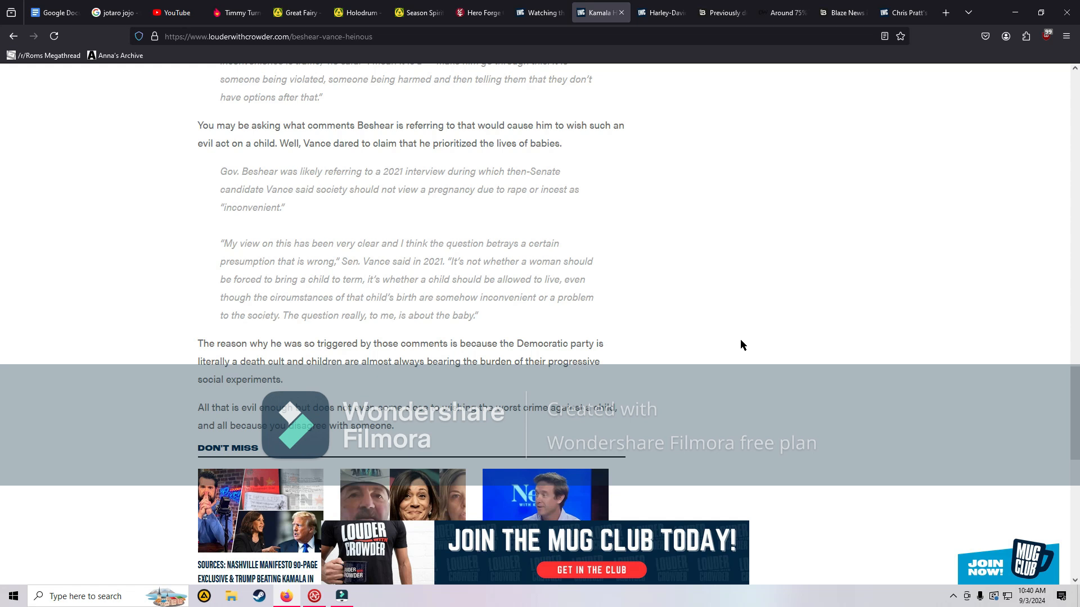
mouse_move(737, 313)
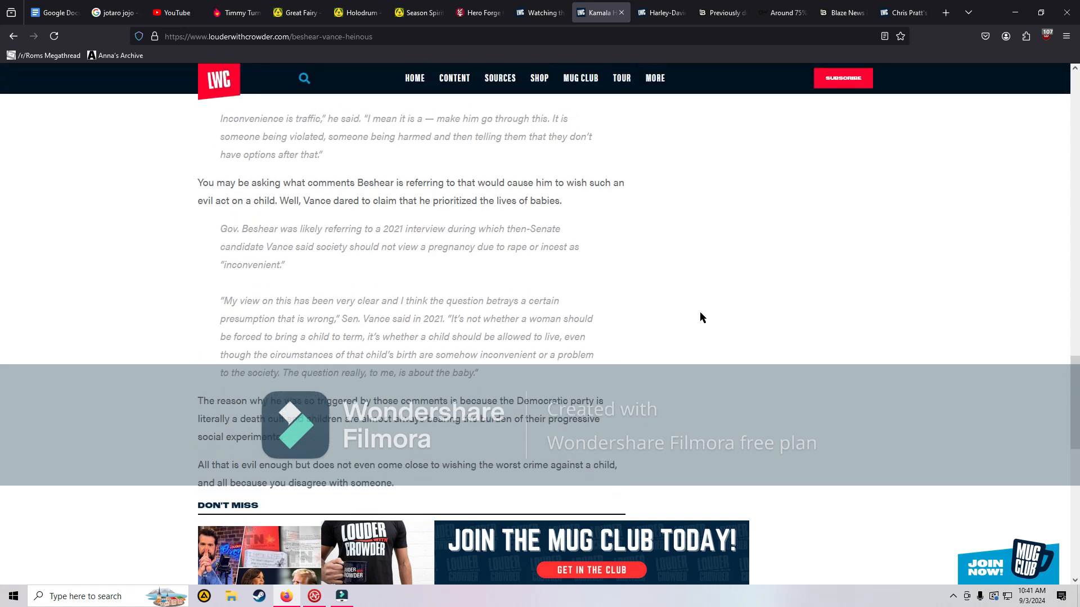
Step: Scroll through the Beshear–Vance article's ending, Don't Miss stories and embedded YouTube video
scroll(down, 3)
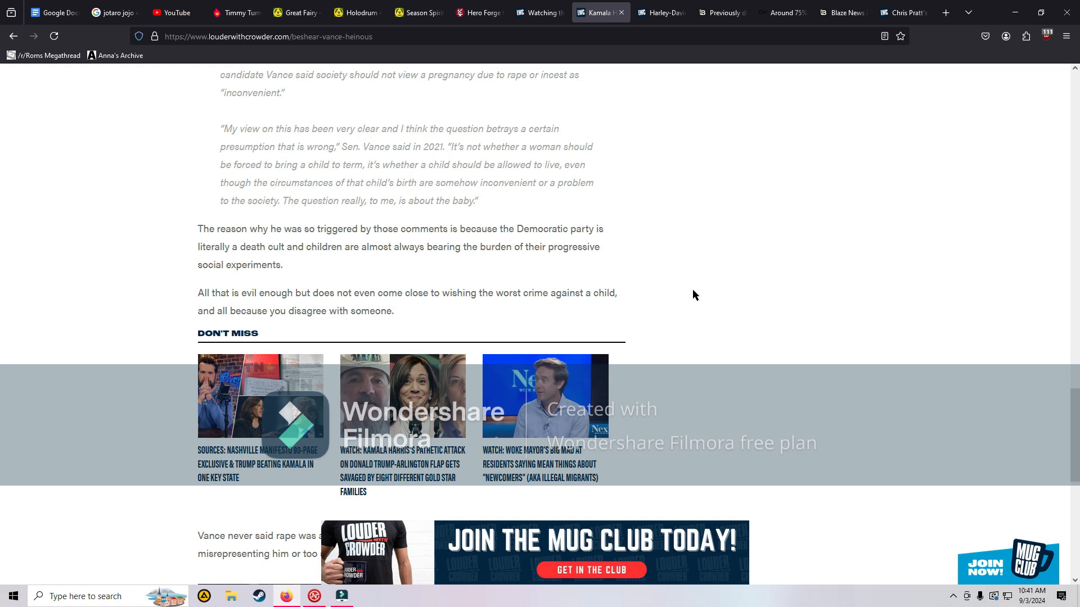
scroll(down, 3)
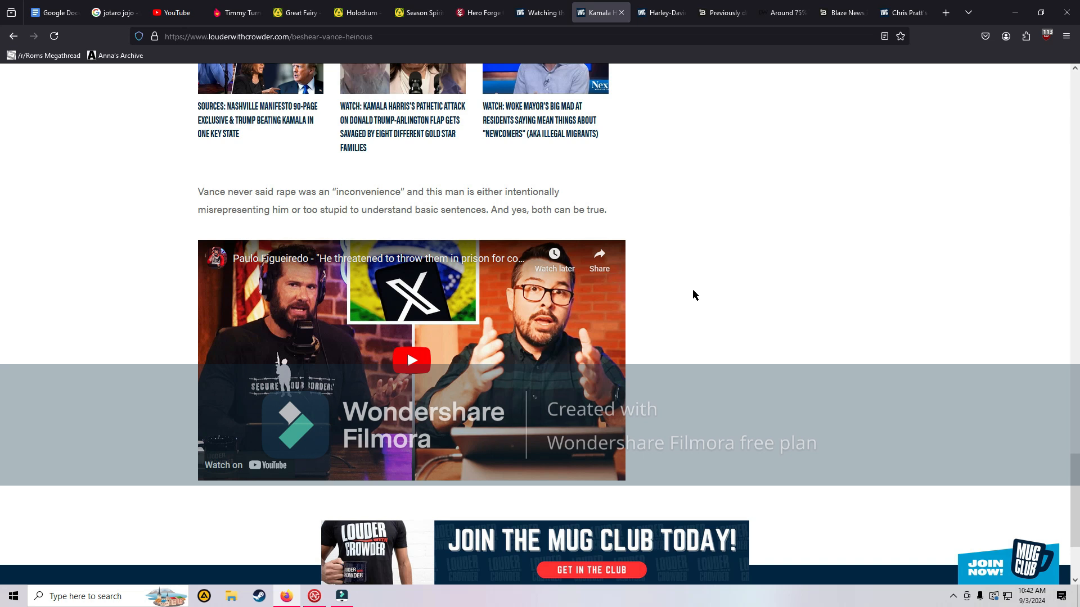
scroll(down, 3)
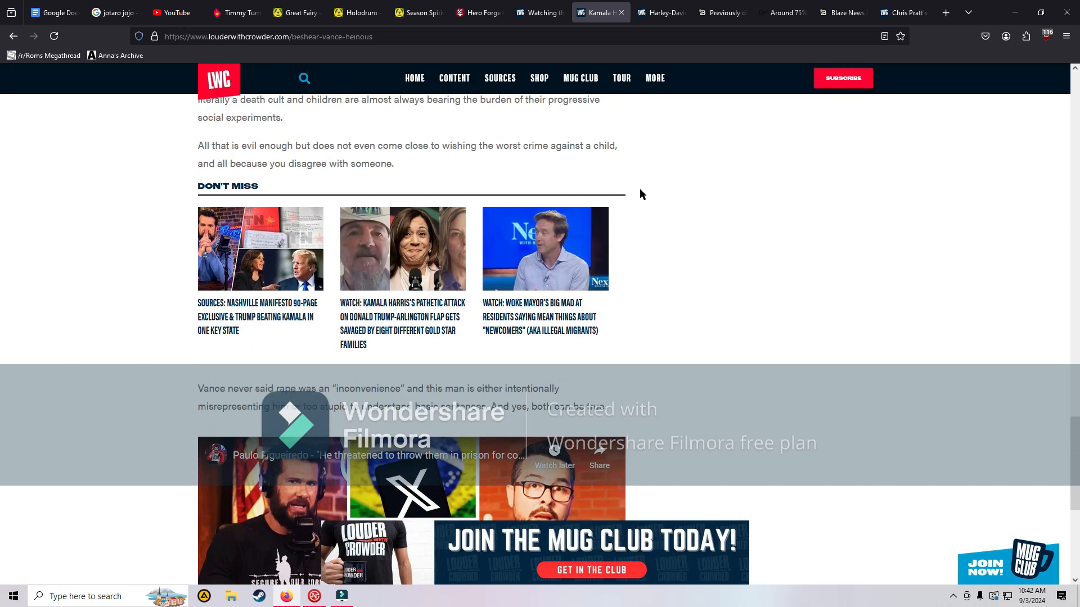
mouse_move(797, 264)
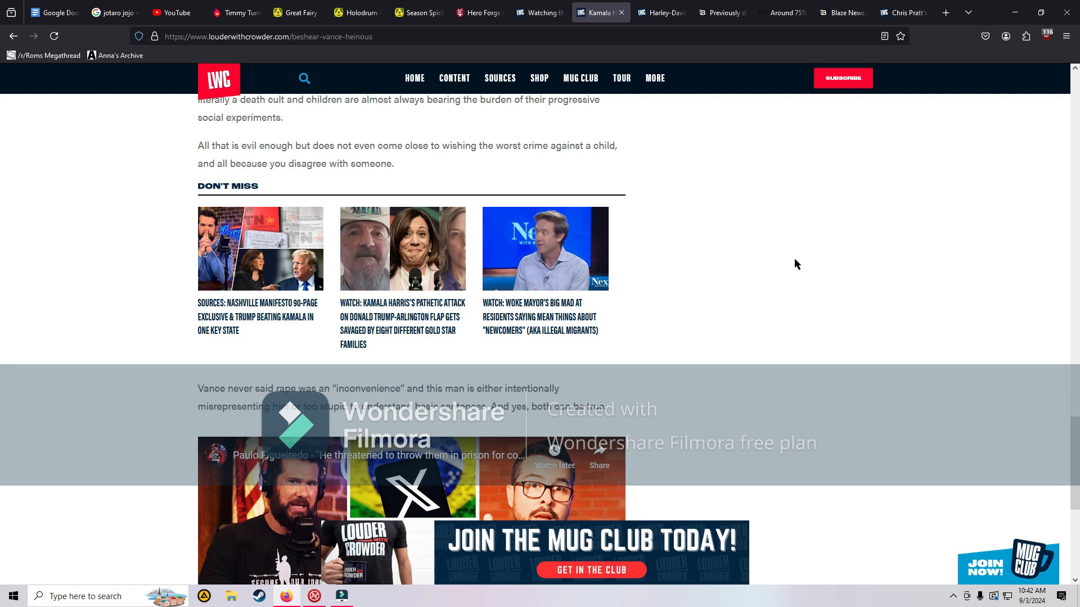
mouse_move(717, 235)
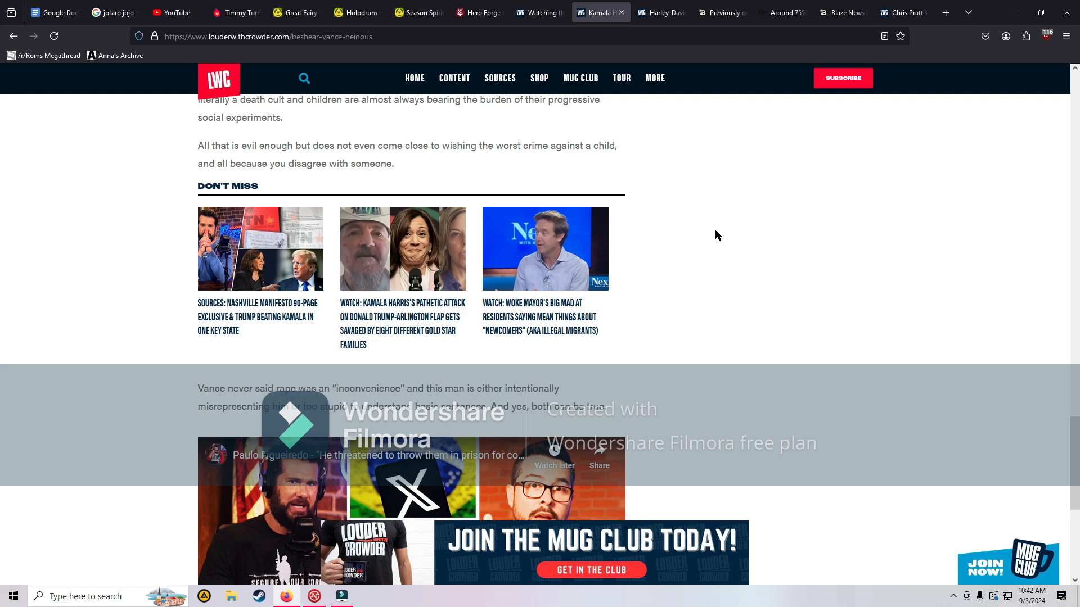
mouse_move(651, 156)
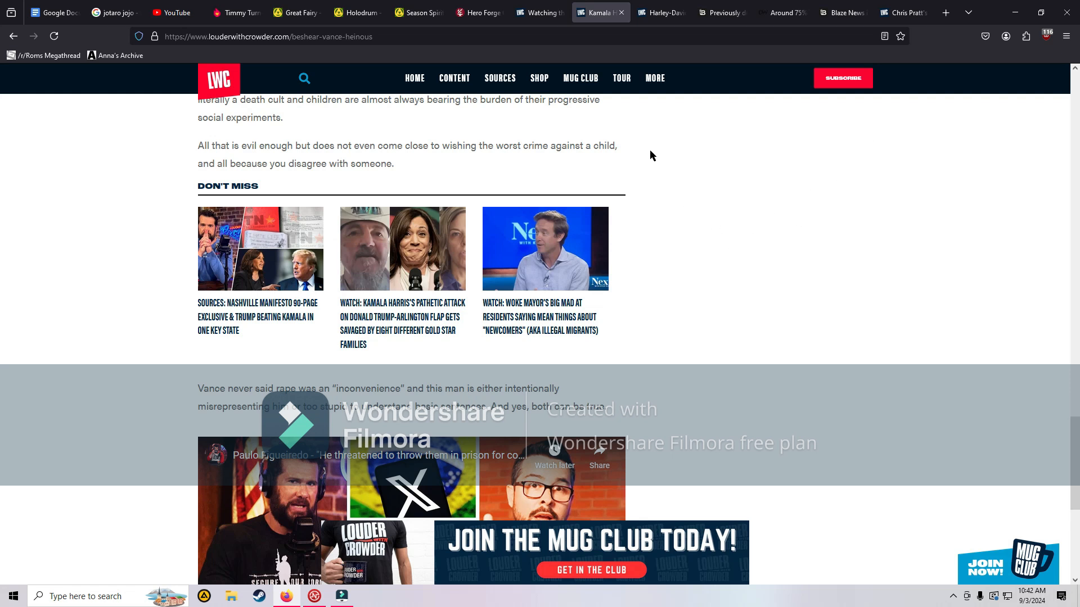
mouse_move(729, 237)
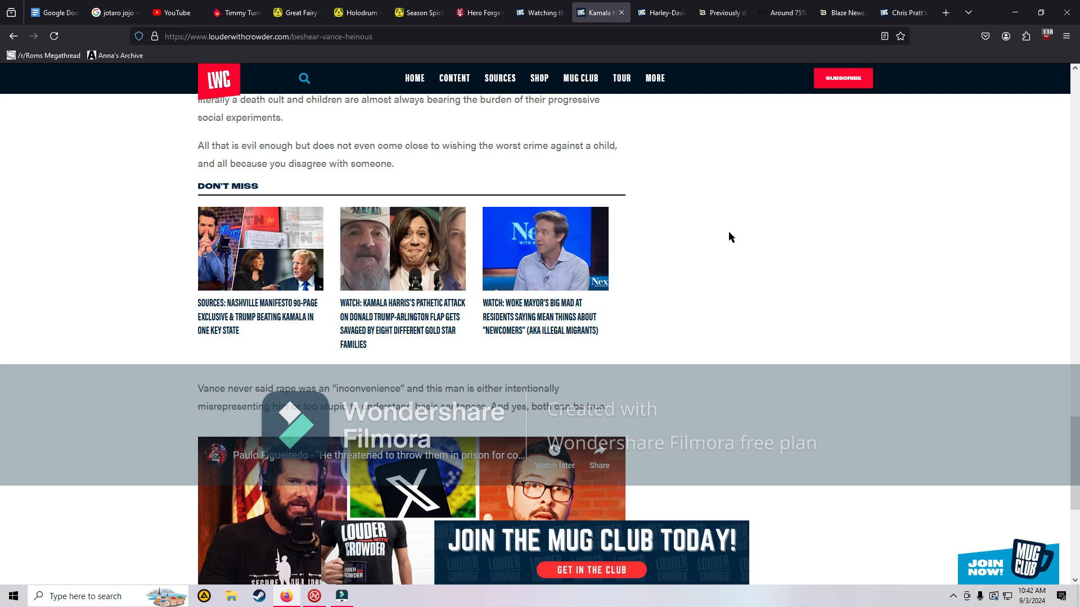
mouse_move(682, 28)
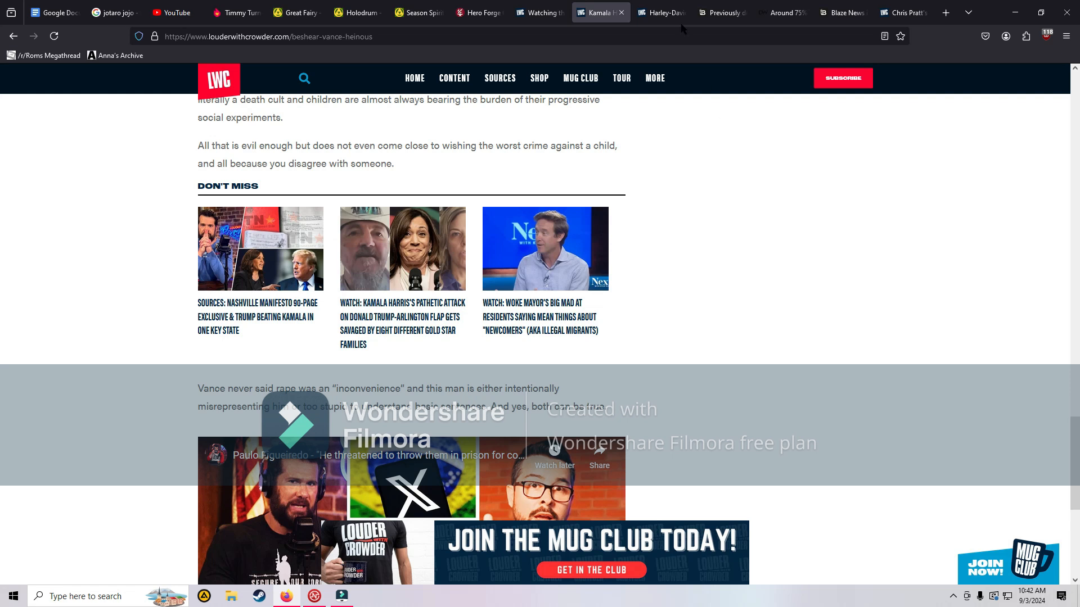
Step: Switch to the Harley-Davidson woke article and read down to Robby Starbuck's embedded post
click(659, 13)
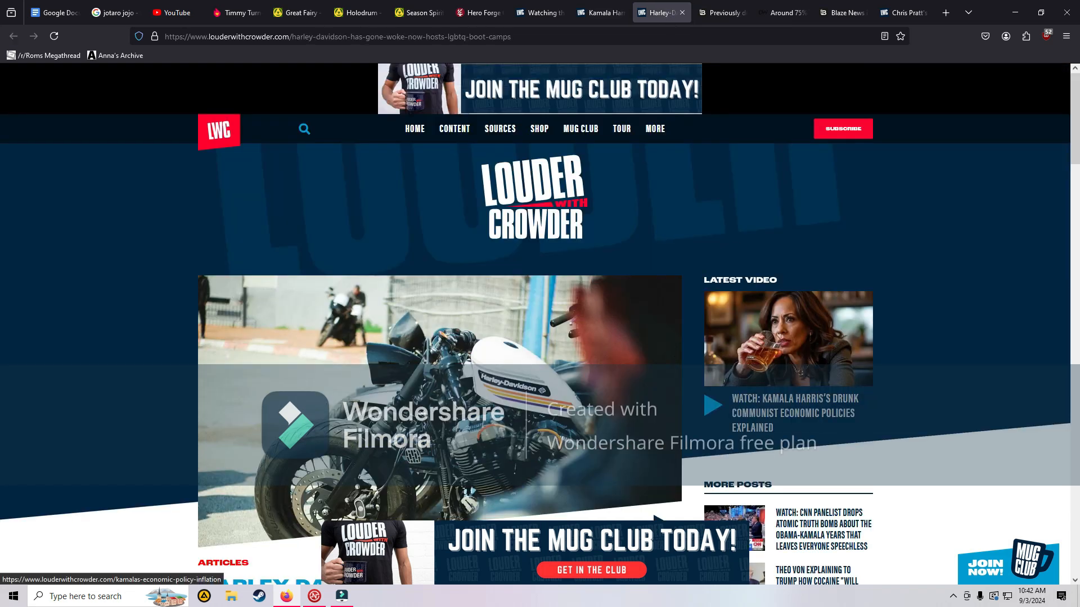
scroll(down, 3)
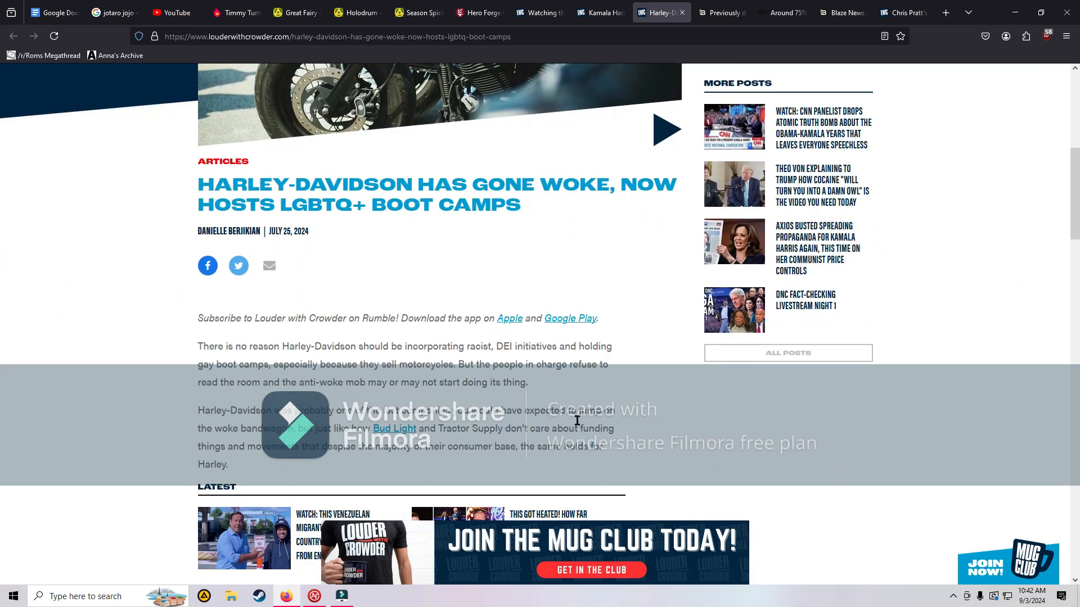
scroll(down, 3)
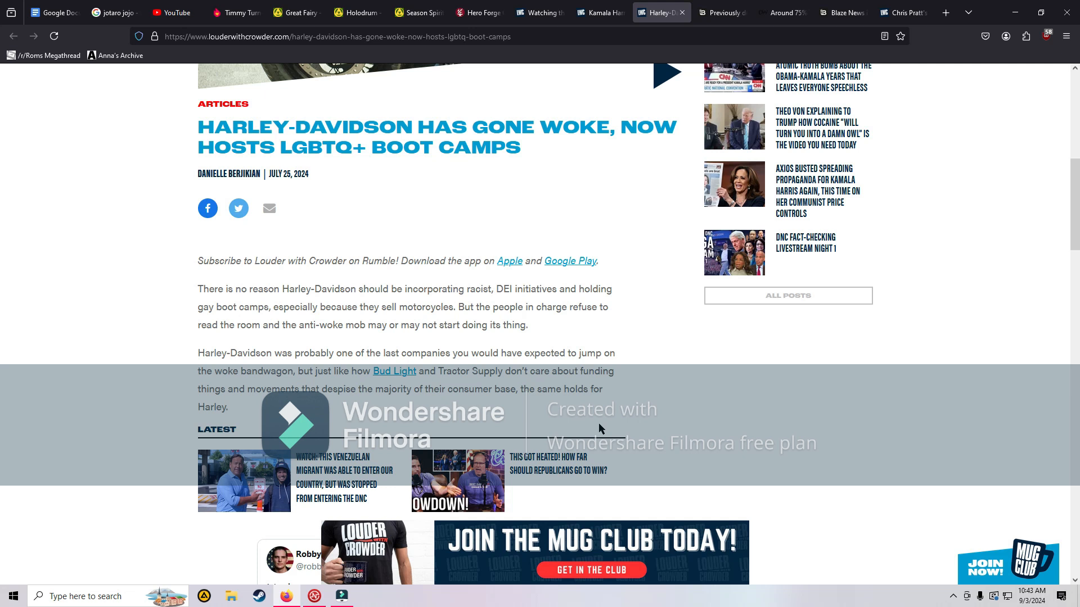
mouse_move(710, 393)
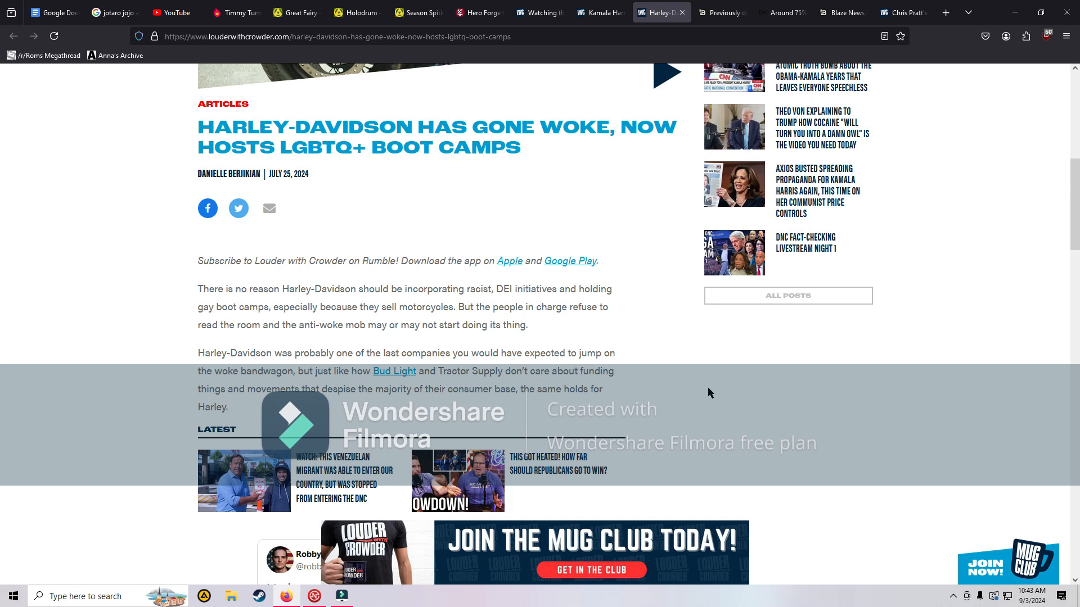
scroll(down, 3)
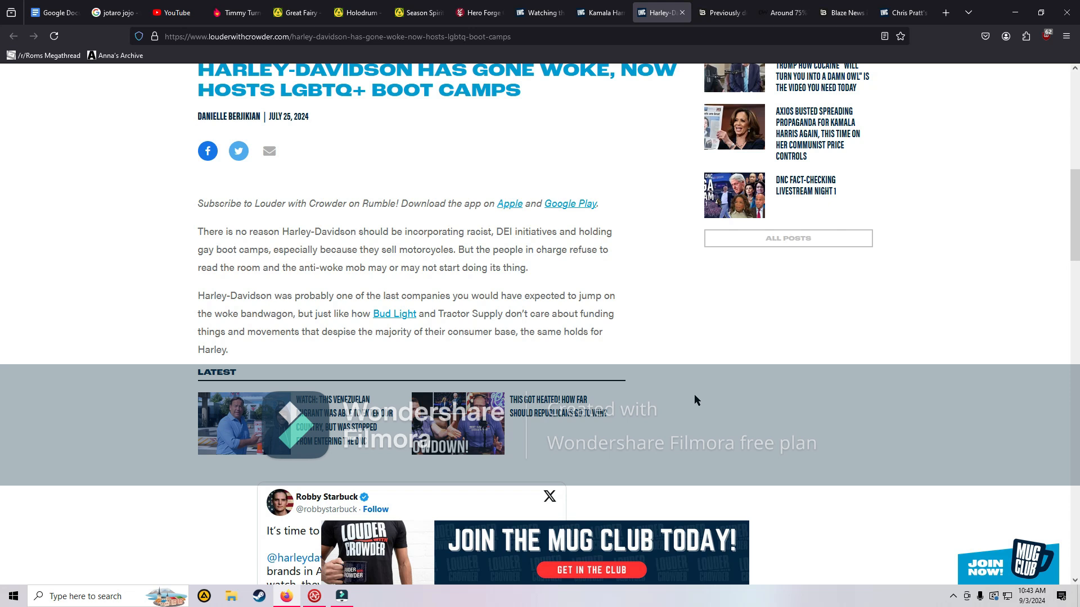
scroll(down, 3)
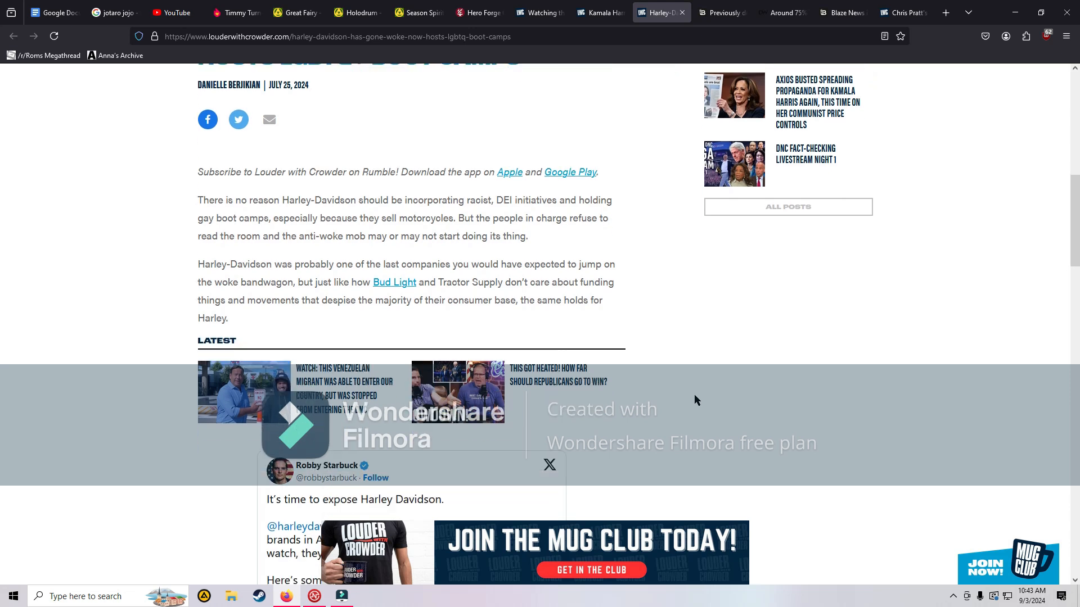
scroll(down, 3)
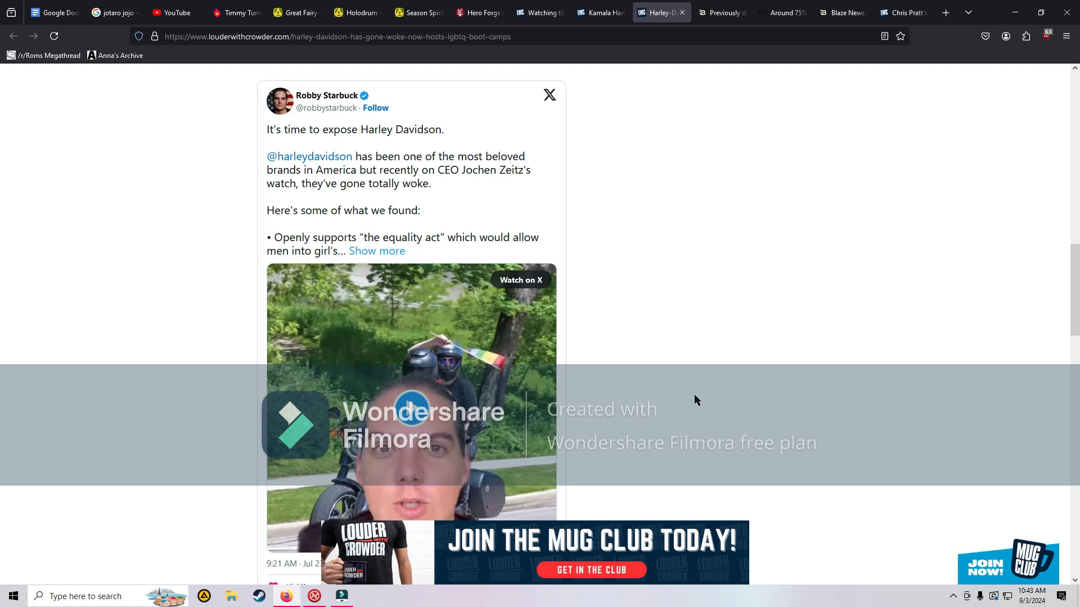
mouse_move(730, 577)
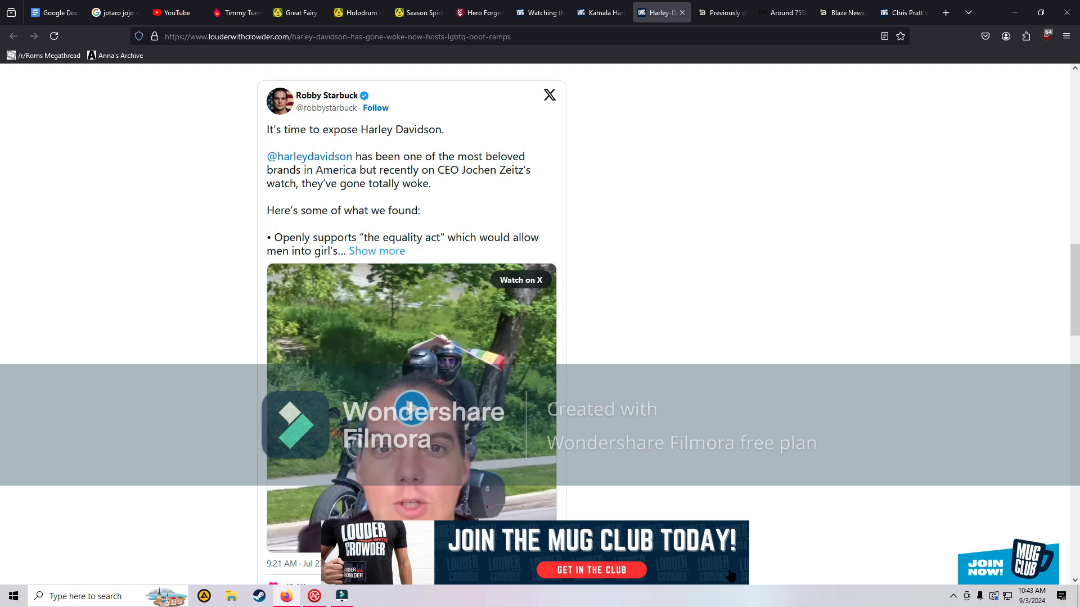
mouse_move(610, 378)
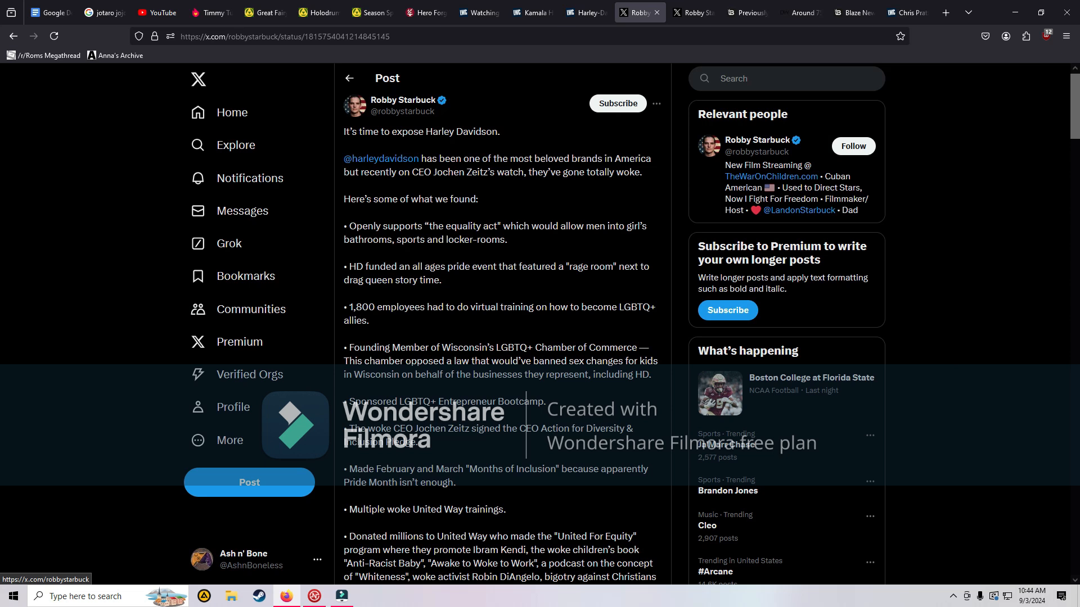
Step: Read Robby Starbuck's full Harley-Davidson post on X and select the corporate contact email
scroll(down, 3)
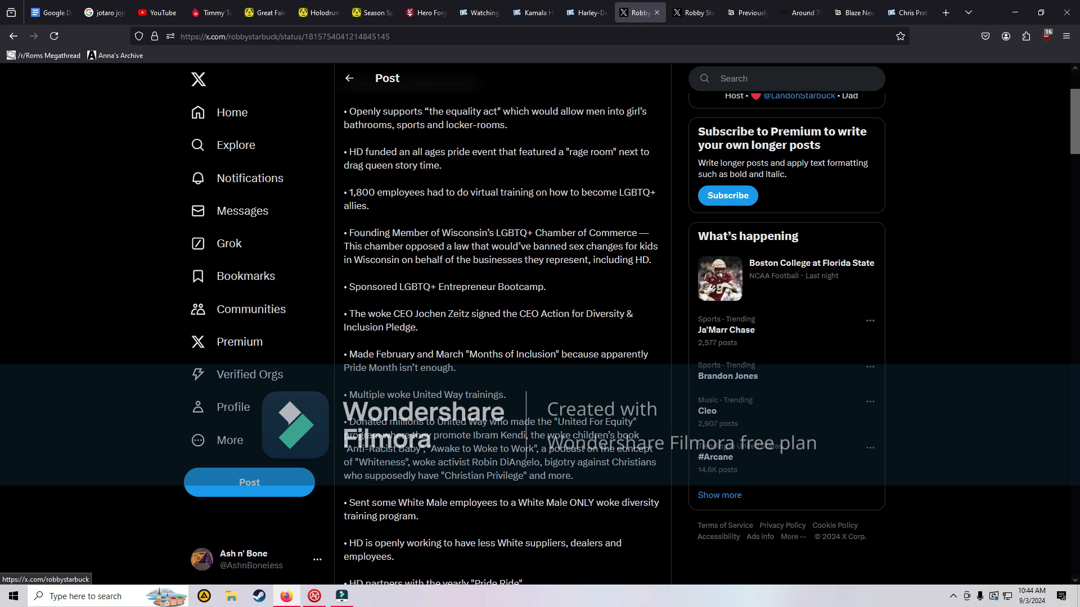
scroll(down, 3)
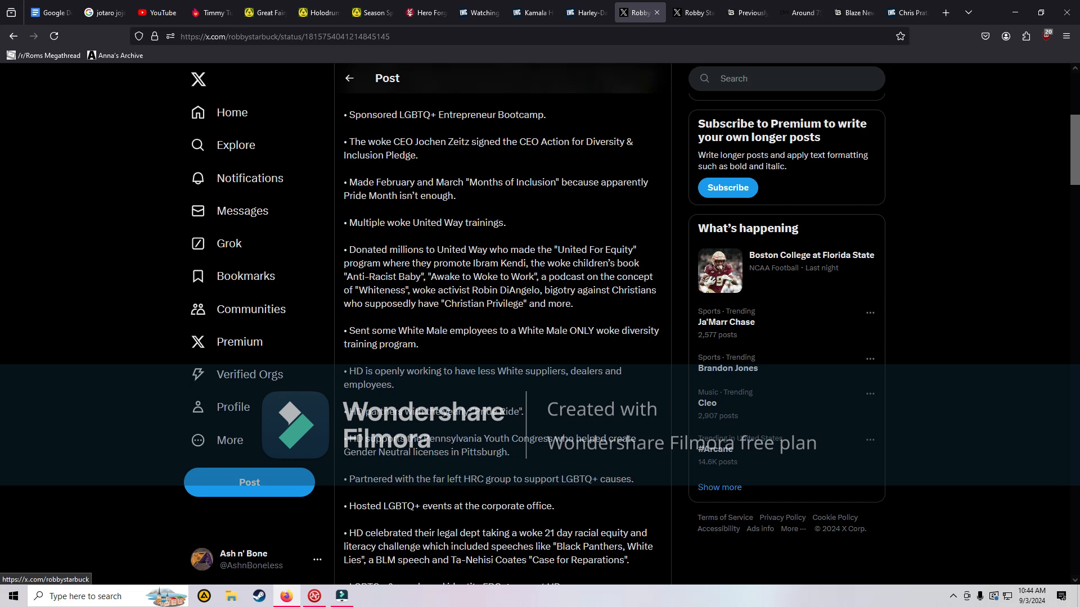
scroll(down, 3)
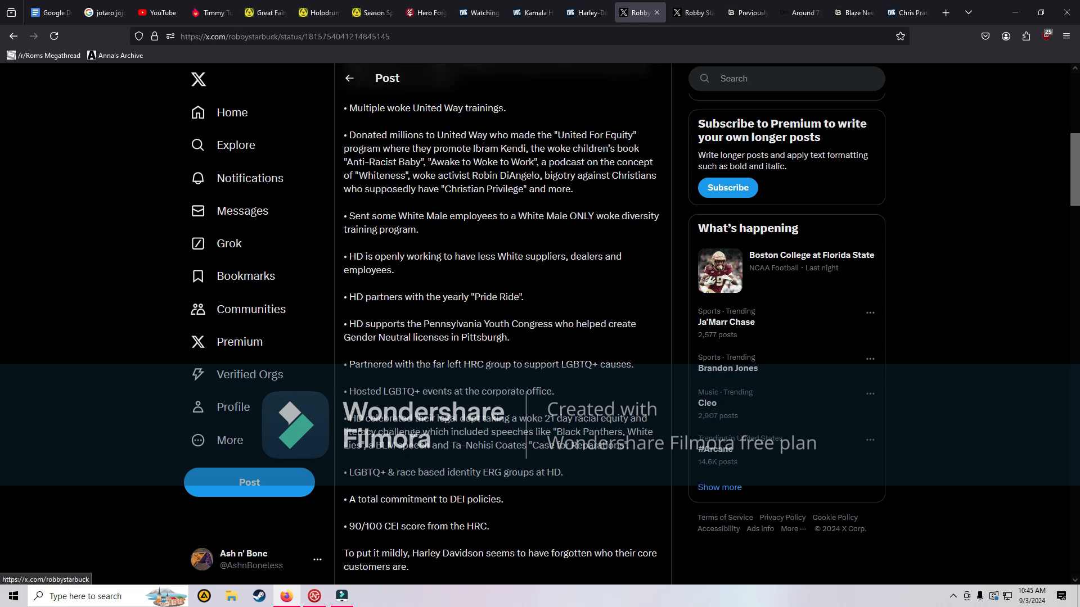
scroll(down, 3)
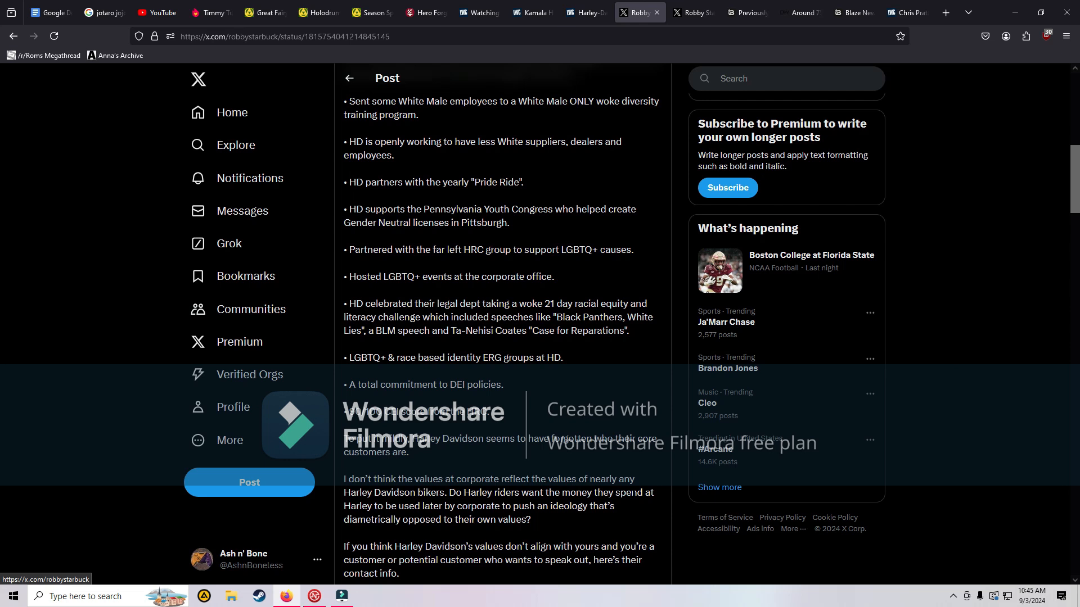
scroll(down, 3)
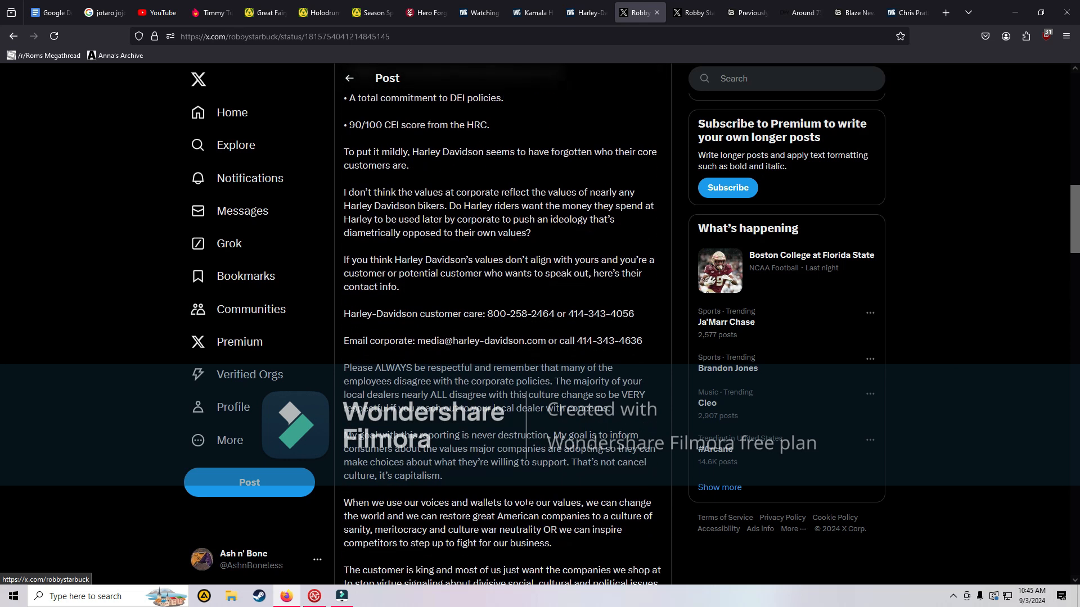
scroll(down, 3)
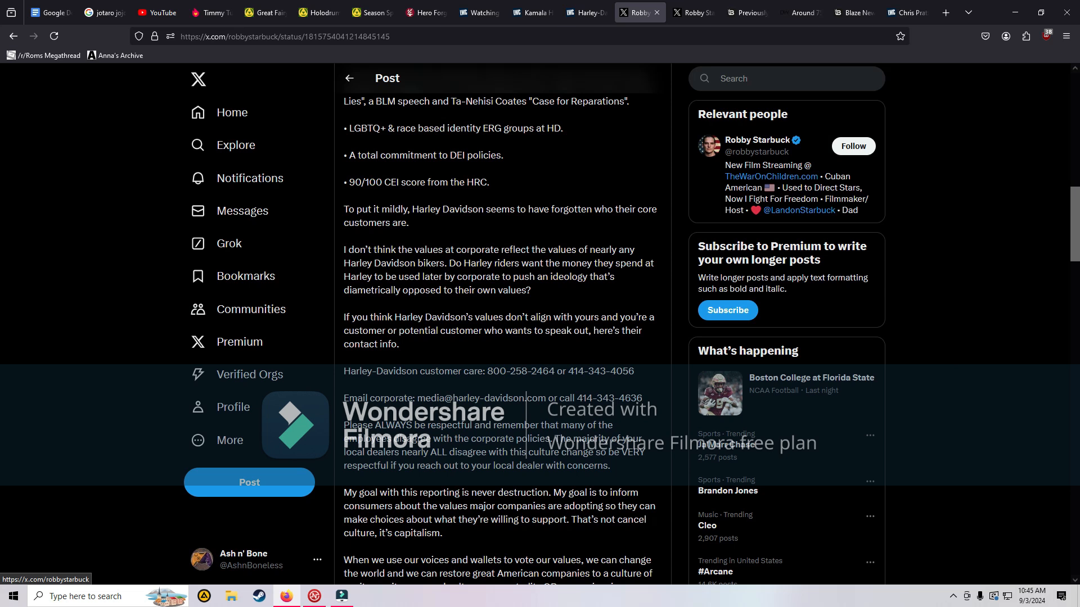
drag(486, 371, 596, 371)
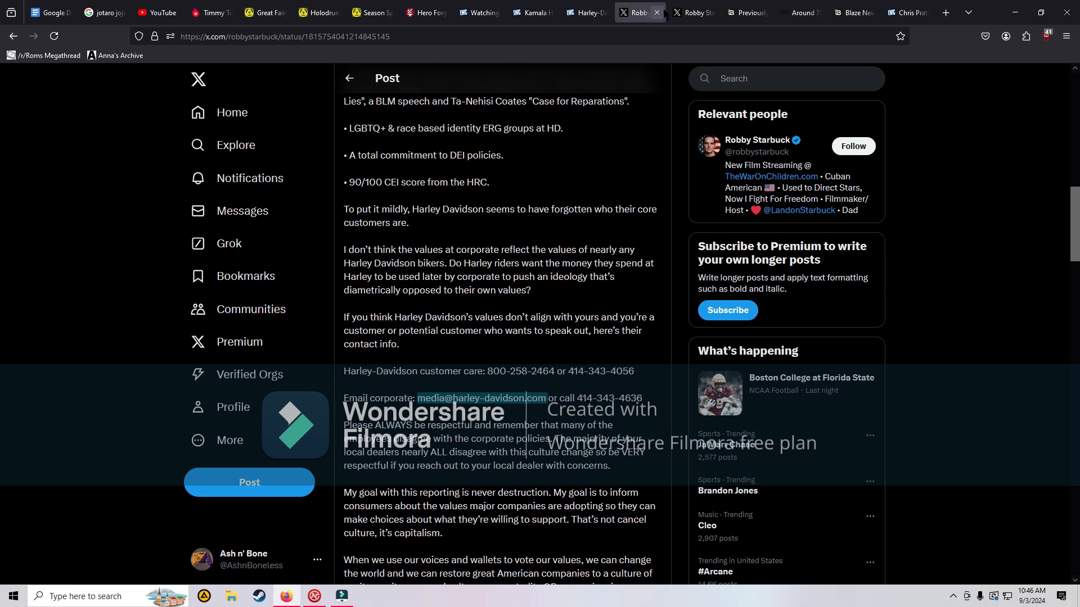
Step: Return to the Harley-Davidson article tab and scroll up to its headline
click(620, 12)
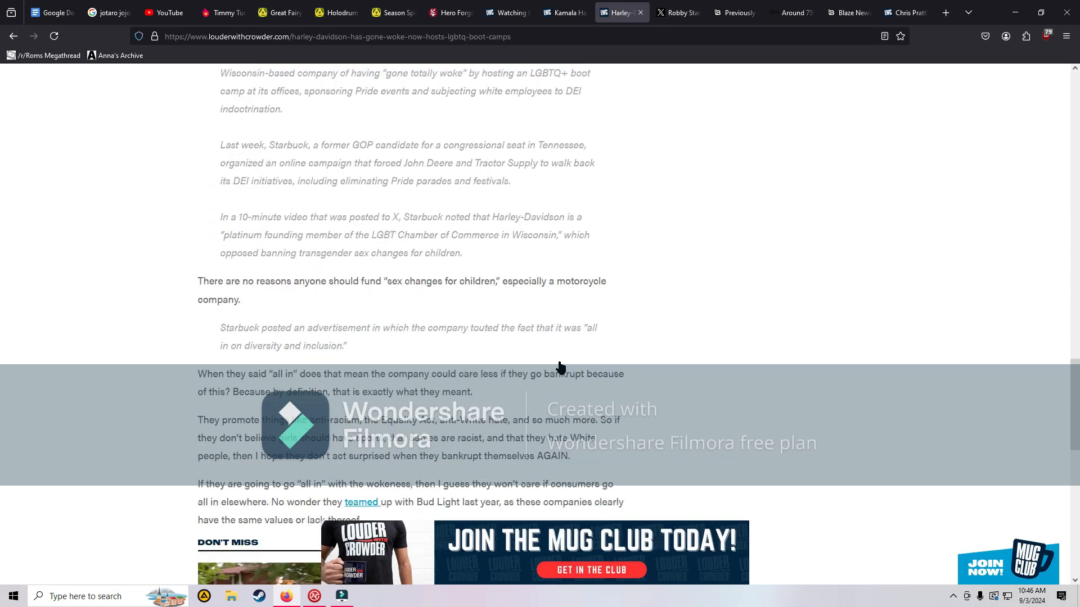
scroll(down, 3)
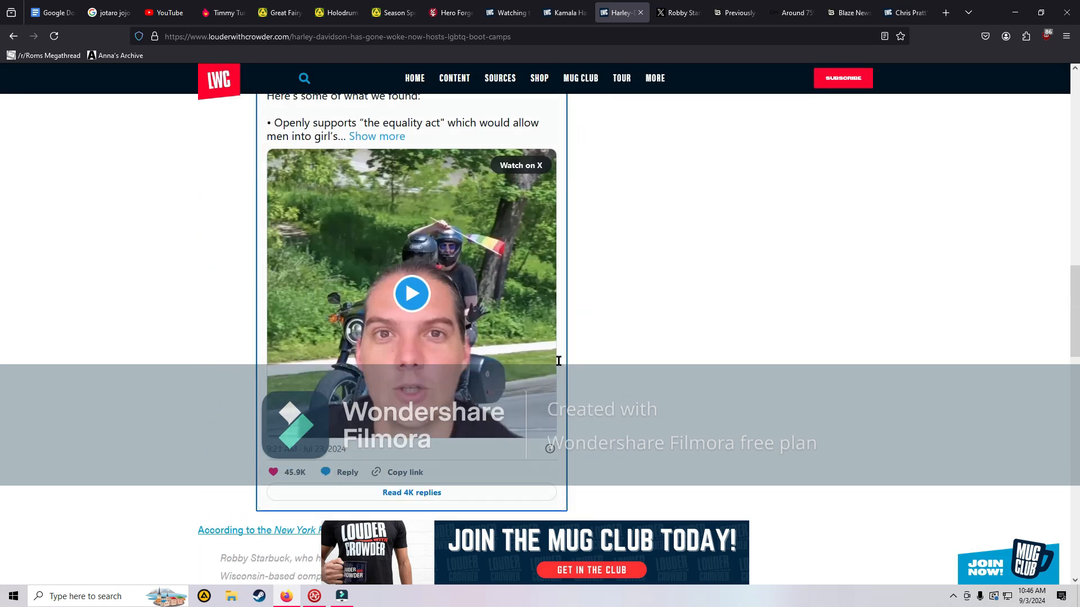
scroll(up, 3)
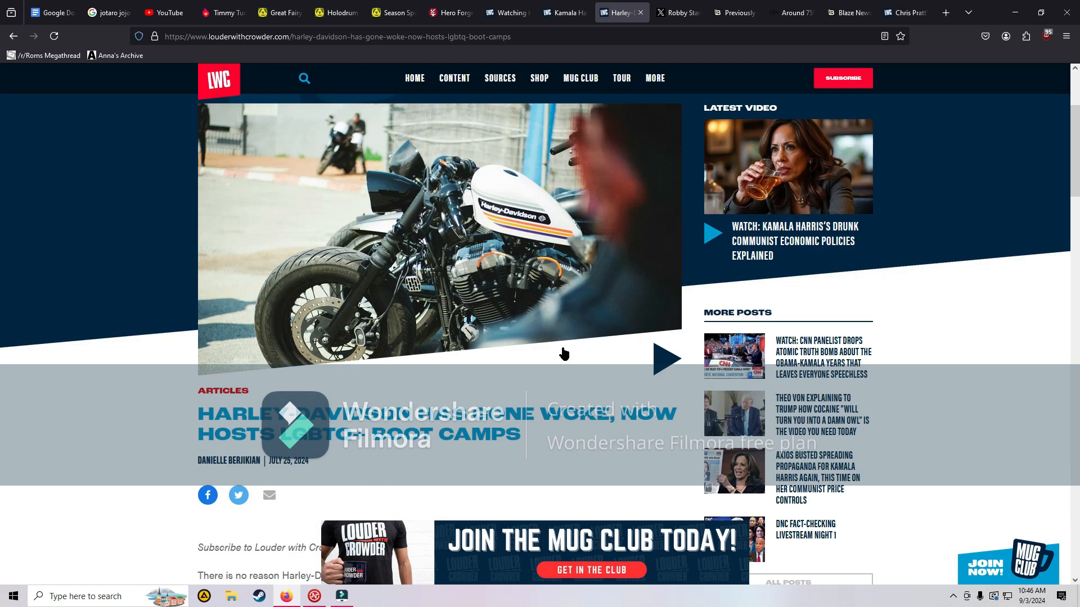
mouse_move(561, 234)
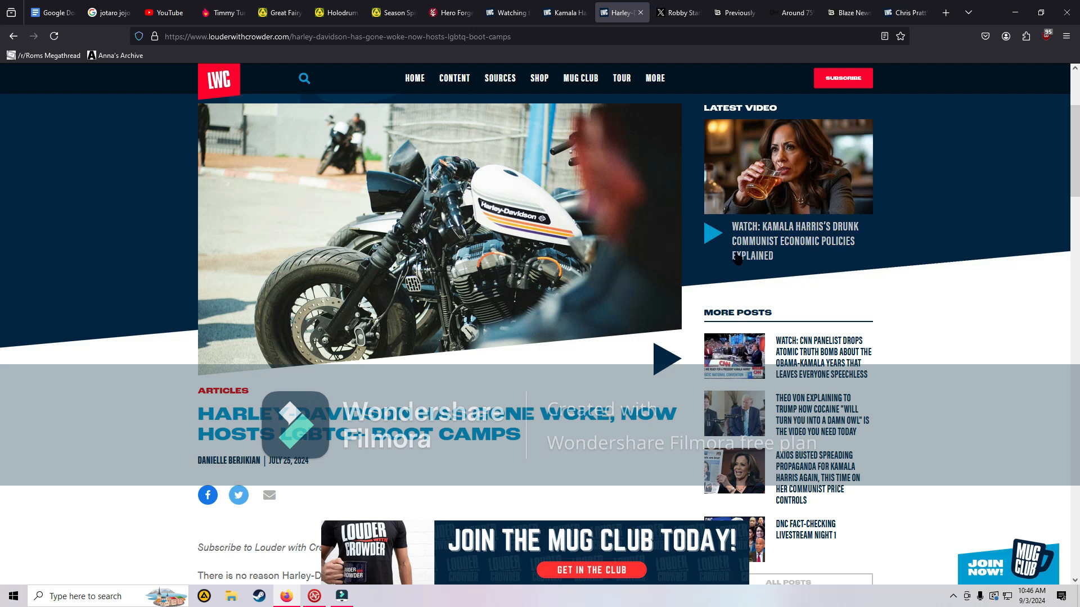
mouse_move(677, 12)
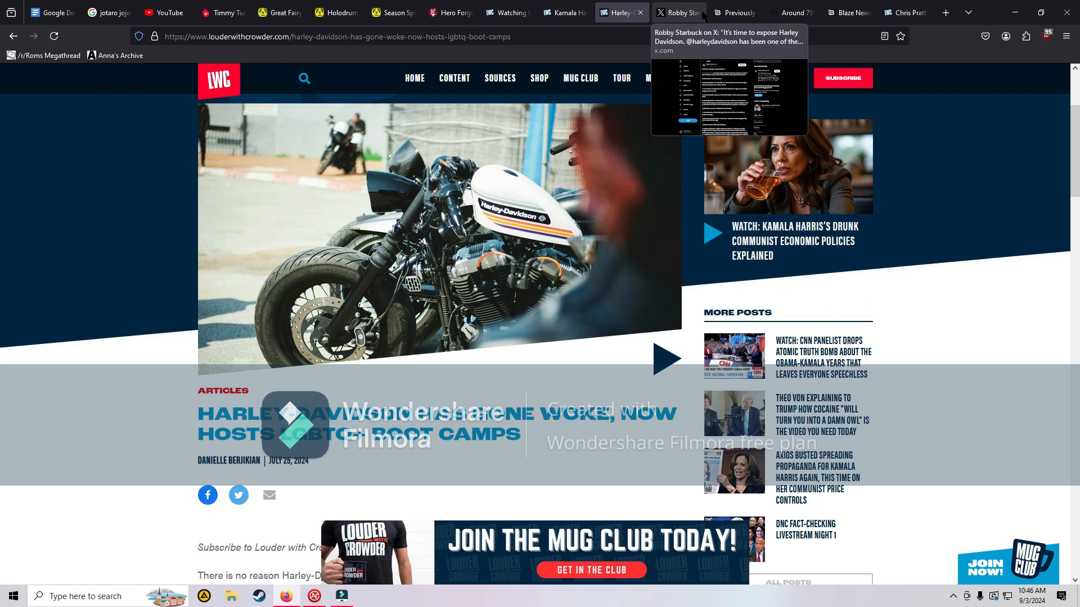
Step: Close the X post and read into the Blaze article about the stabbed teen girl
click(678, 12)
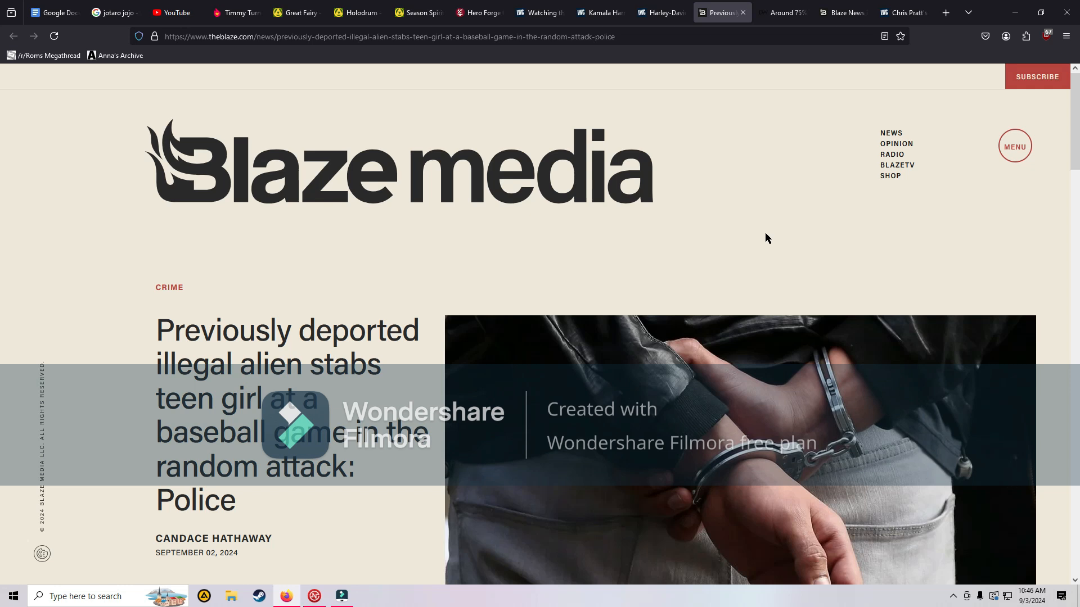
mouse_move(512, 236)
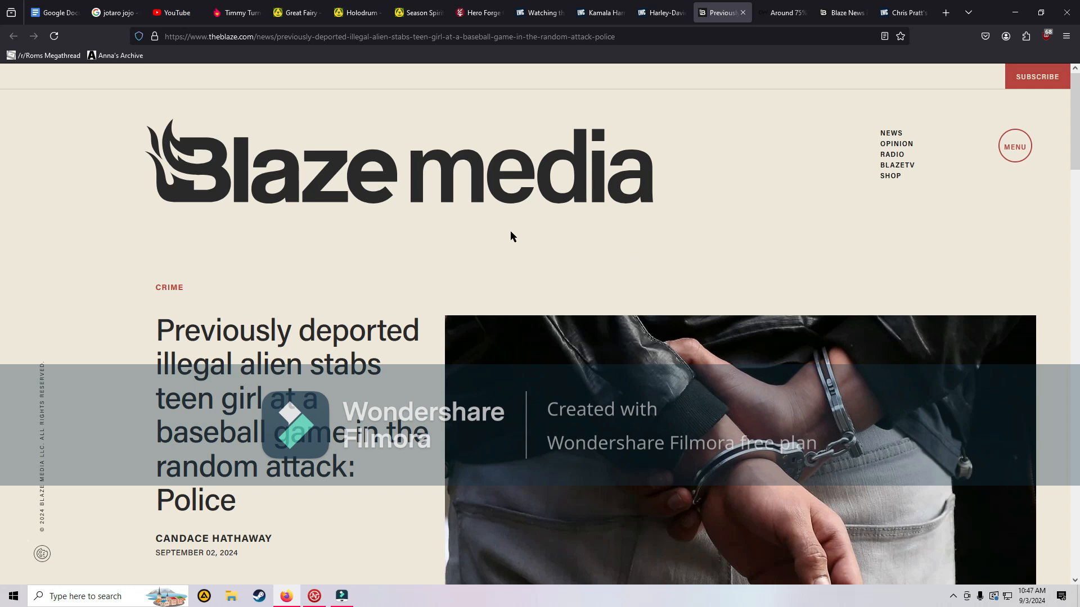
scroll(down, 3)
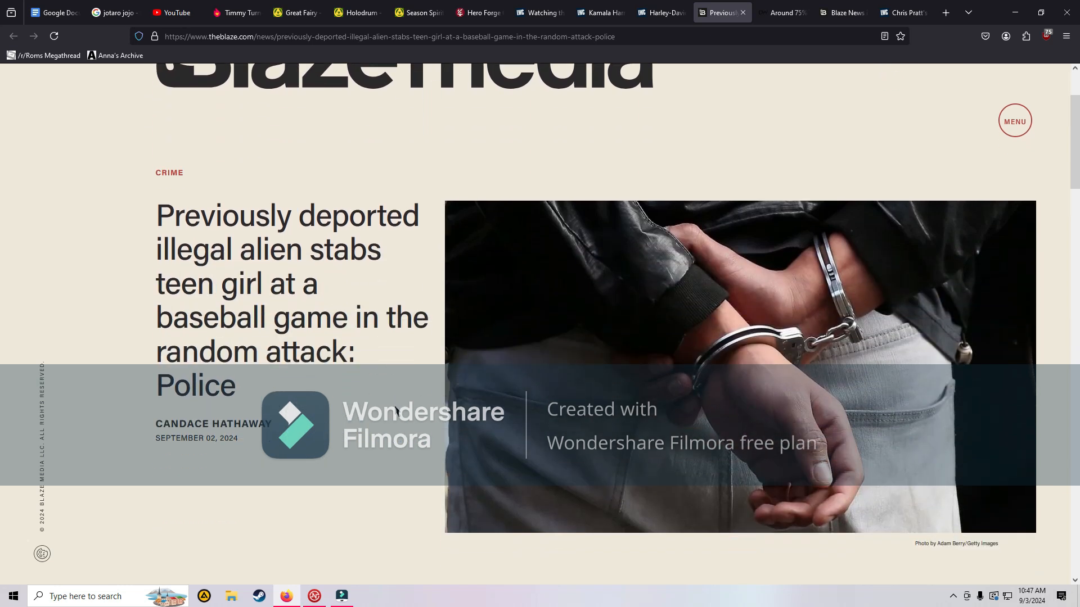
mouse_move(320, 360)
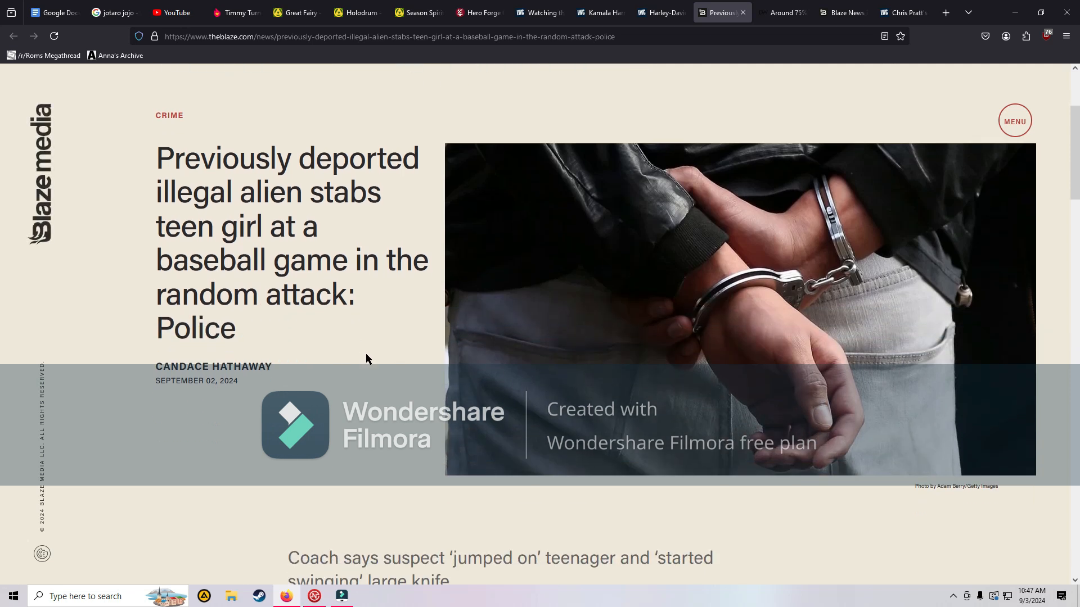
scroll(down, 3)
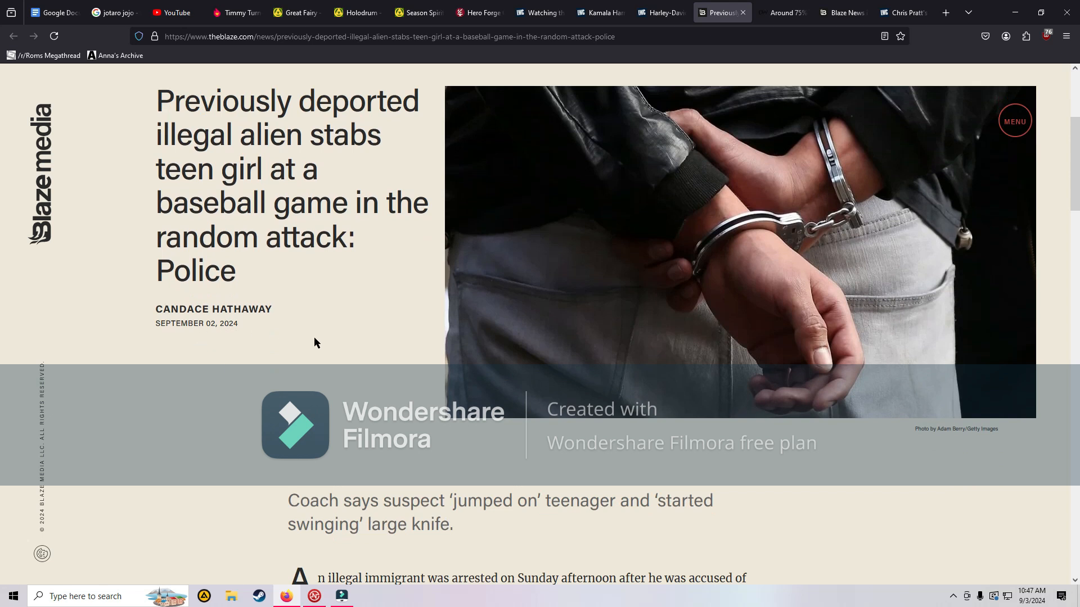
mouse_move(356, 359)
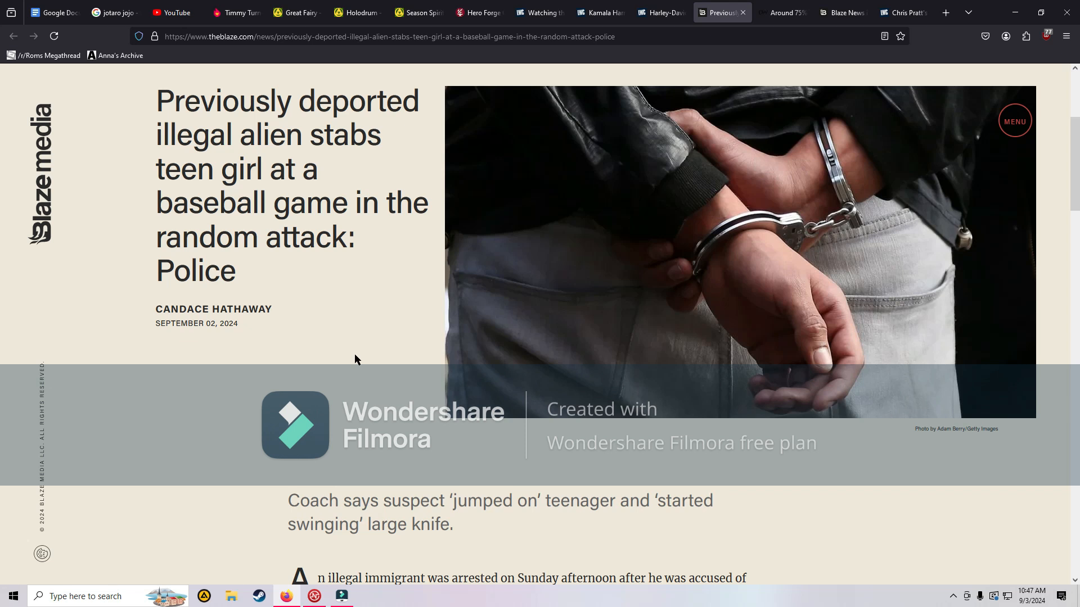
mouse_move(338, 351)
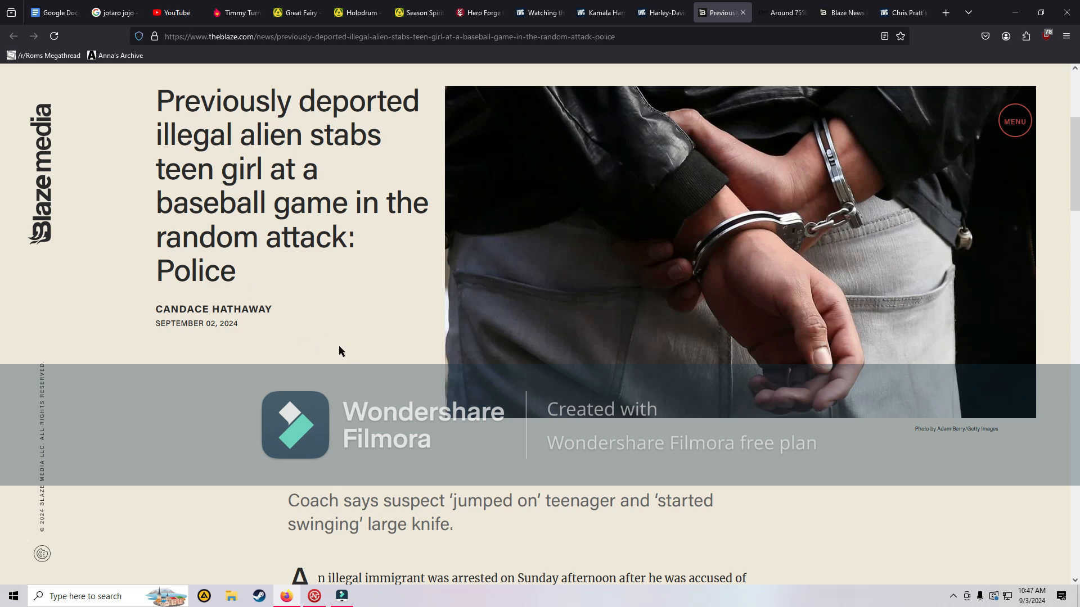
scroll(down, 3)
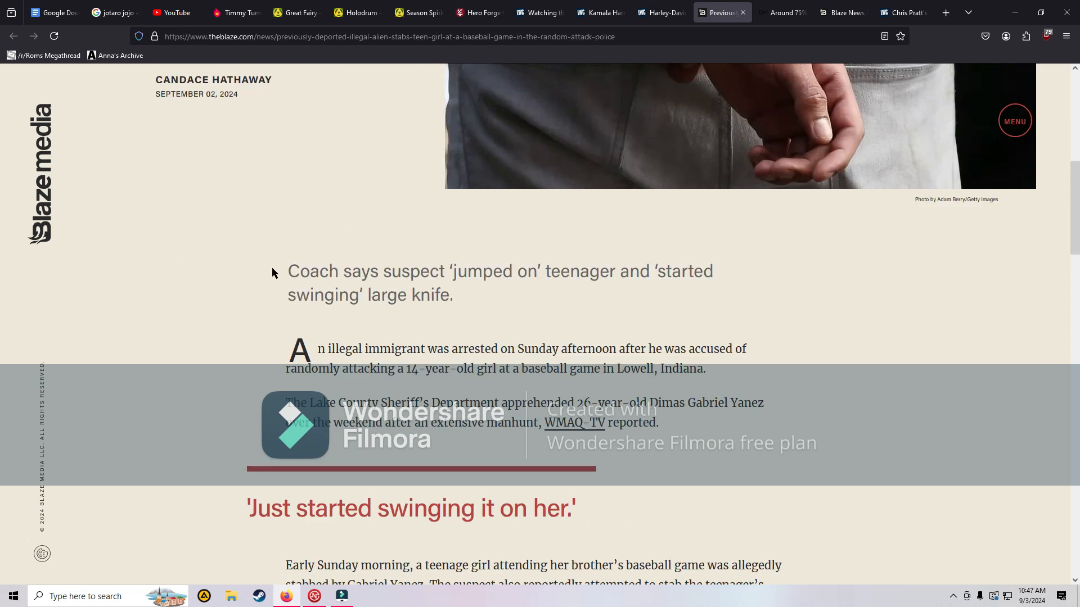
scroll(down, 3)
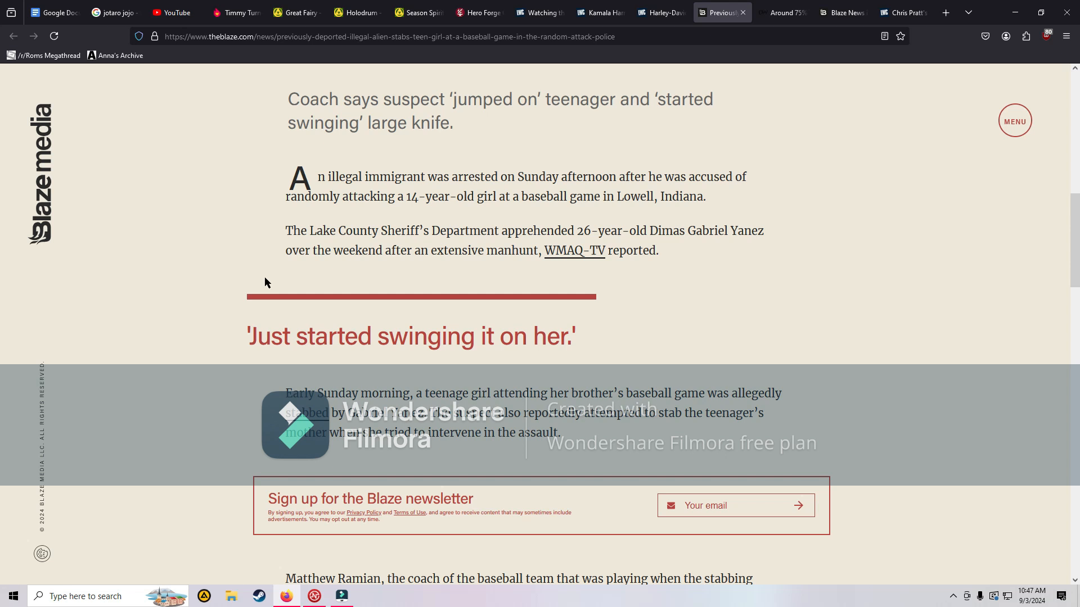
mouse_move(214, 236)
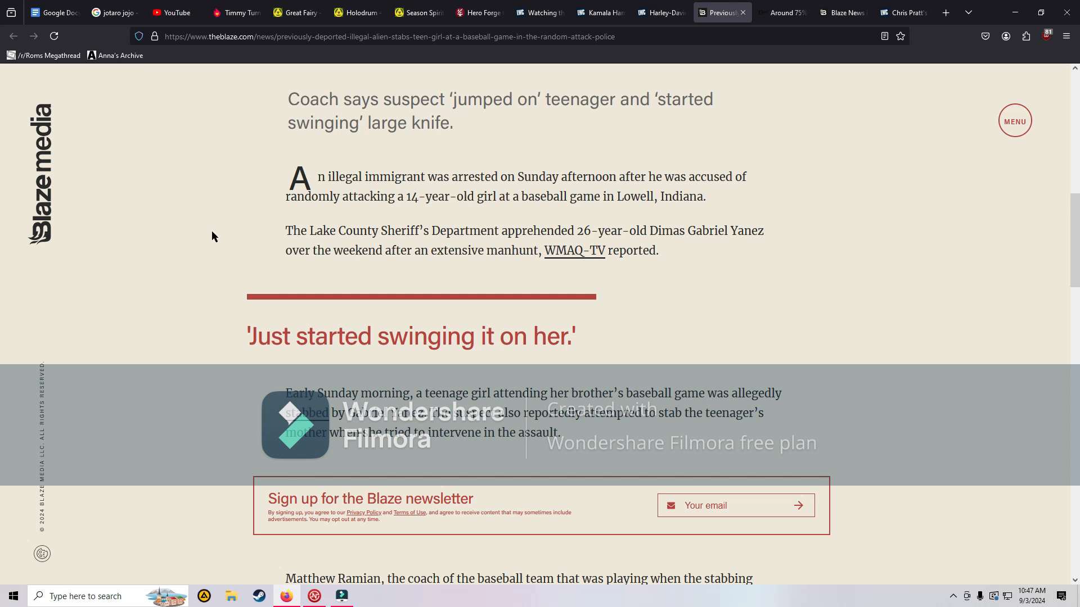
scroll(down, 3)
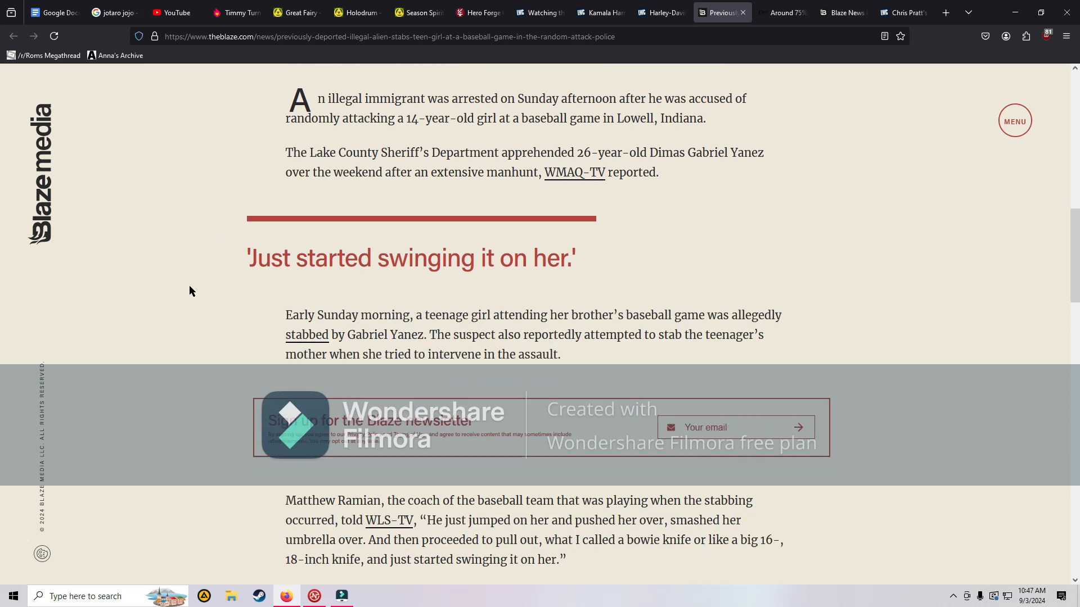
scroll(down, 3)
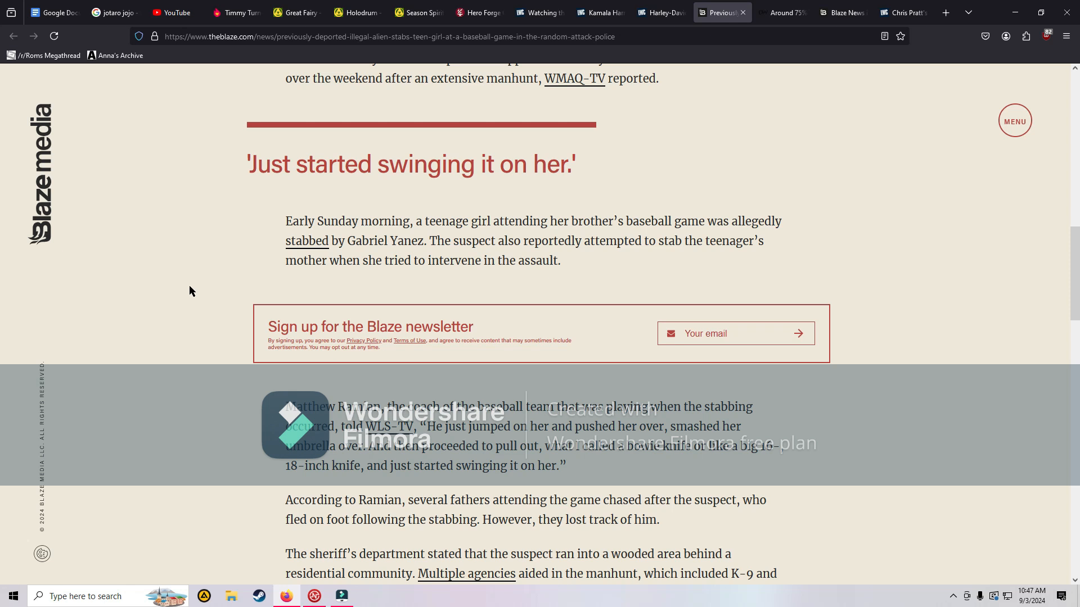
Step: Finish the Blaze stabbing article, then switch to the Daily Wire Midtown crime article
scroll(down, 3)
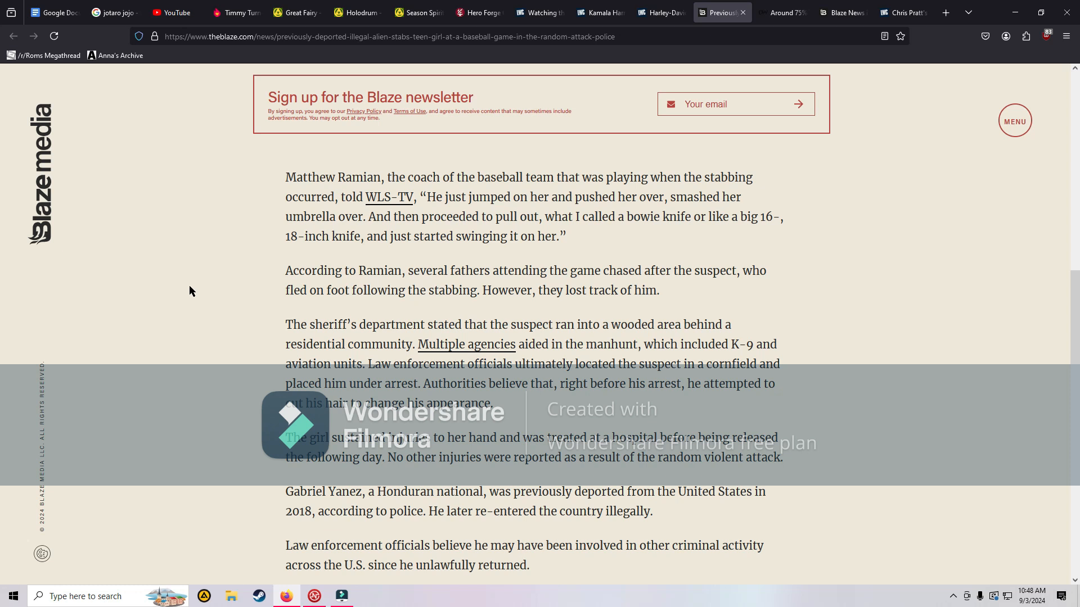
scroll(down, 3)
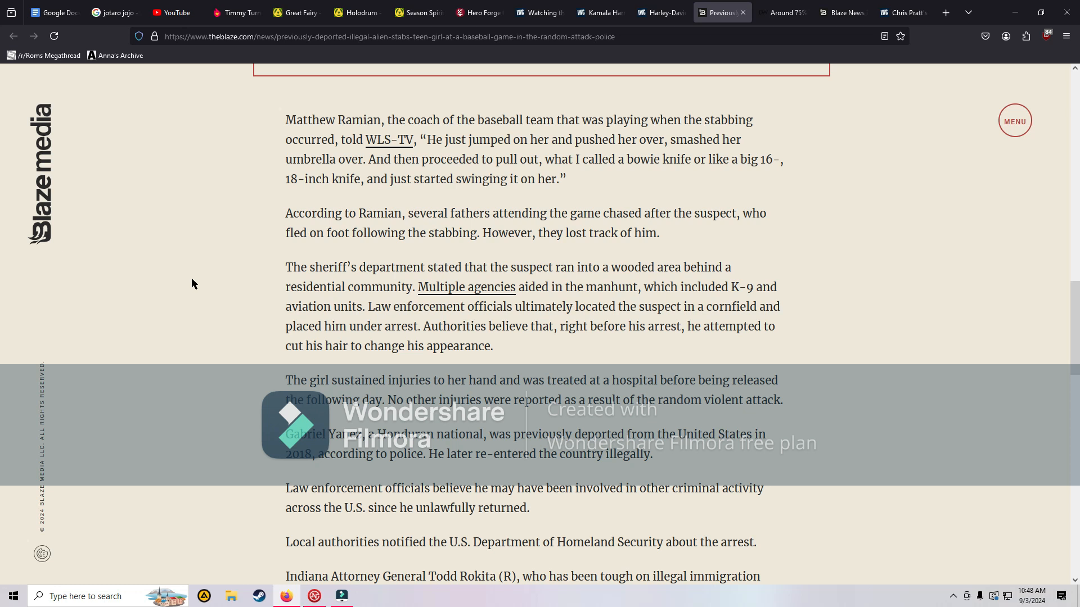
scroll(down, 3)
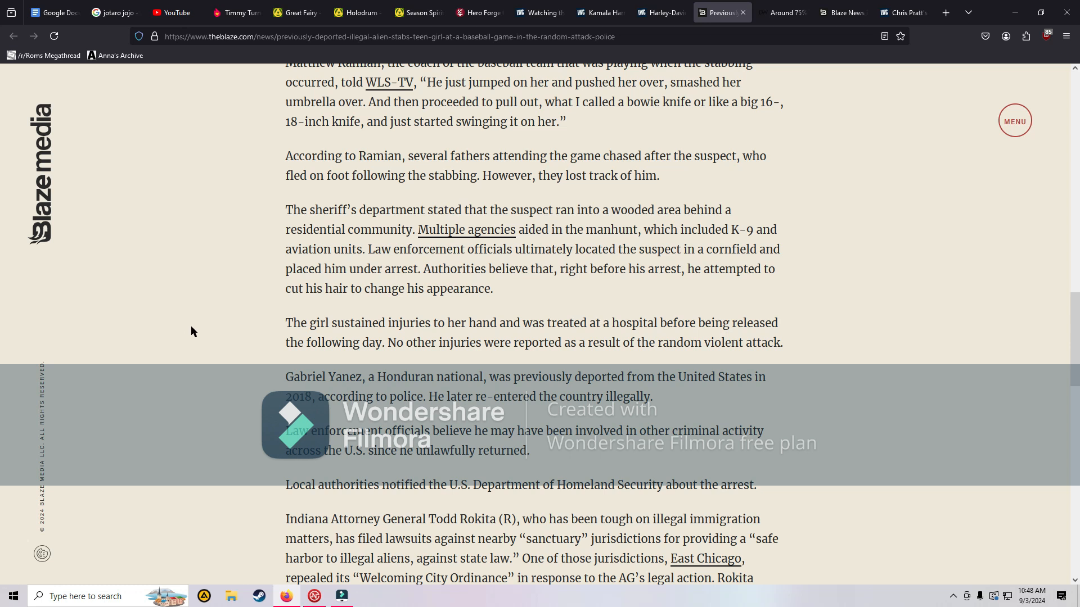
scroll(down, 3)
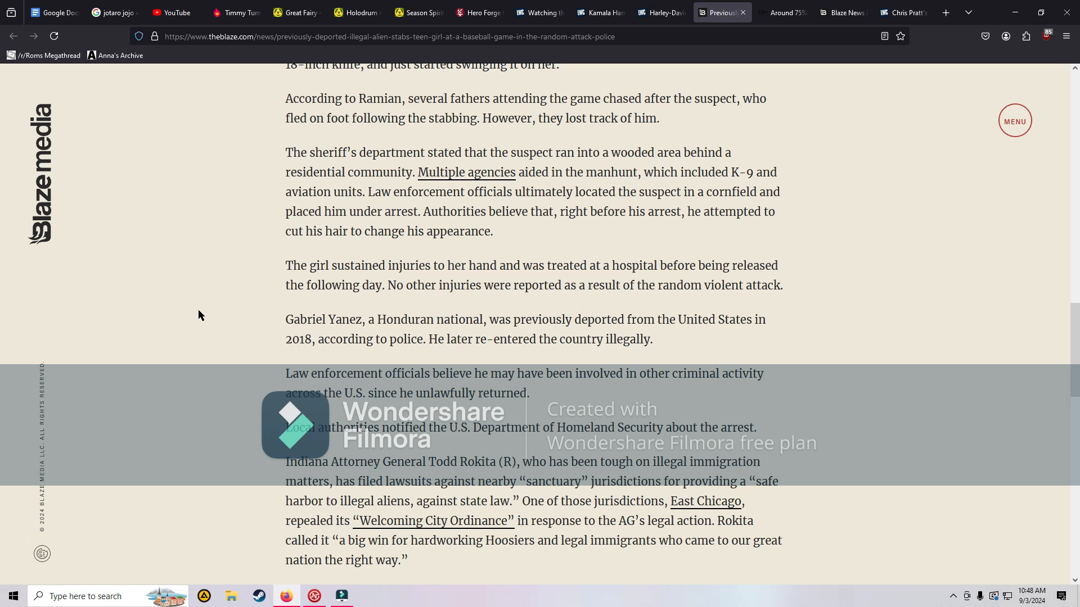
scroll(down, 3)
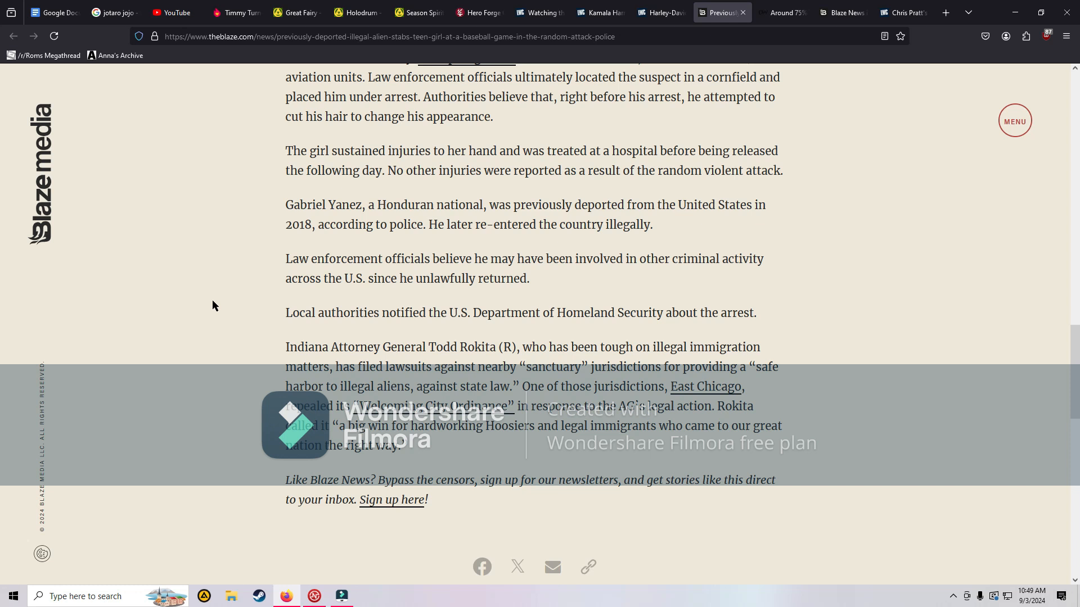
mouse_move(216, 304)
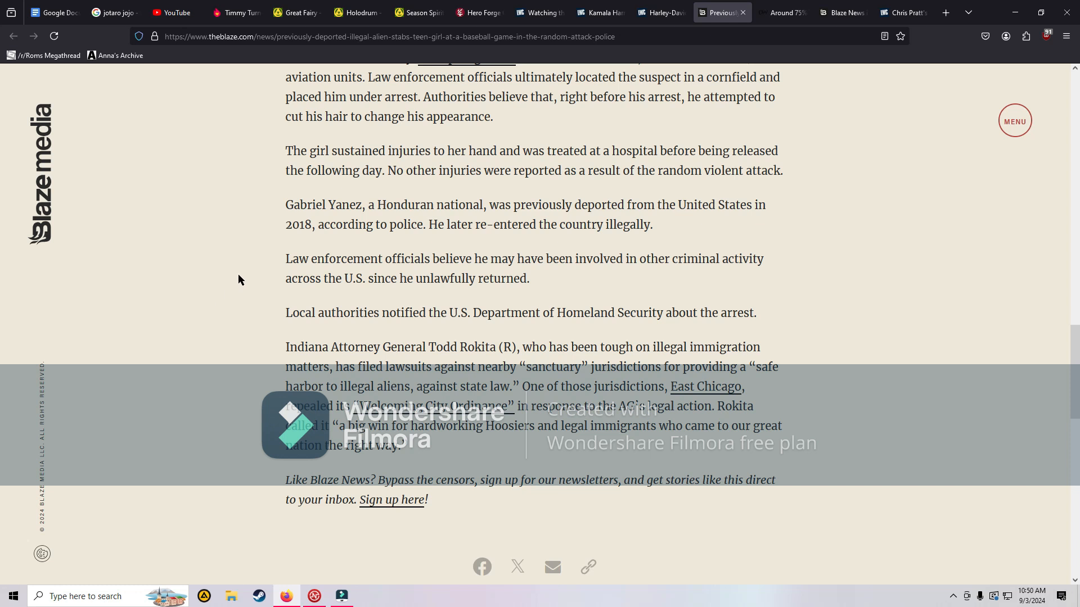
mouse_move(631, 386)
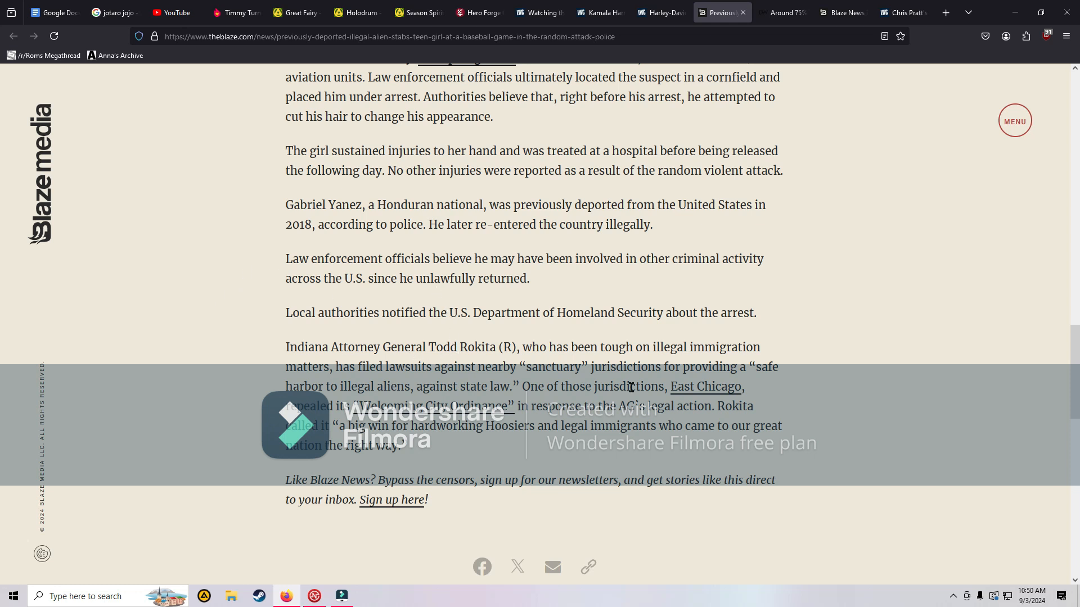
mouse_move(742, 147)
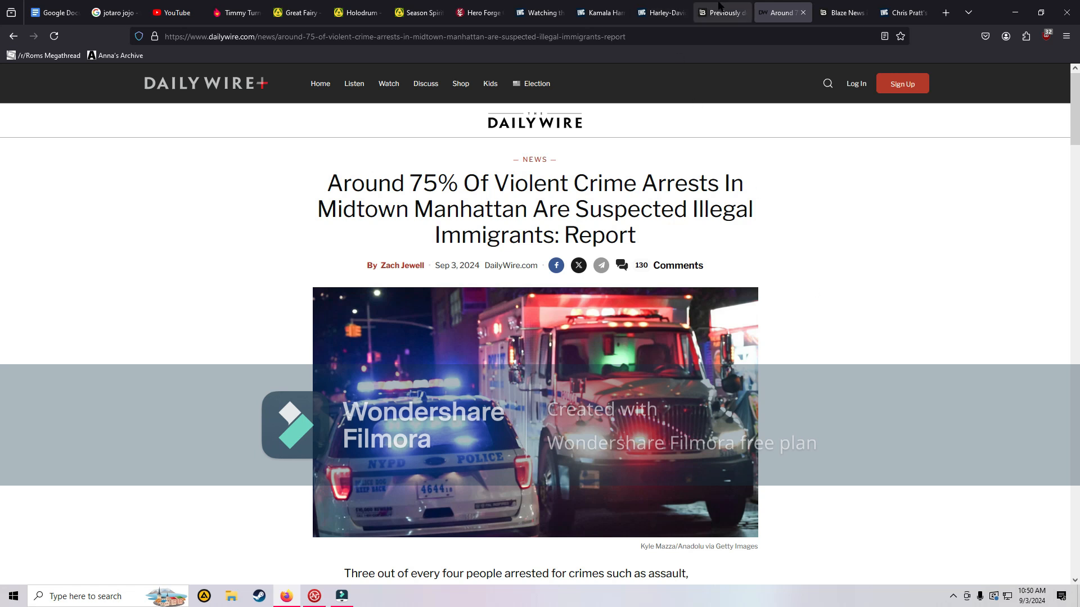
click(720, 12)
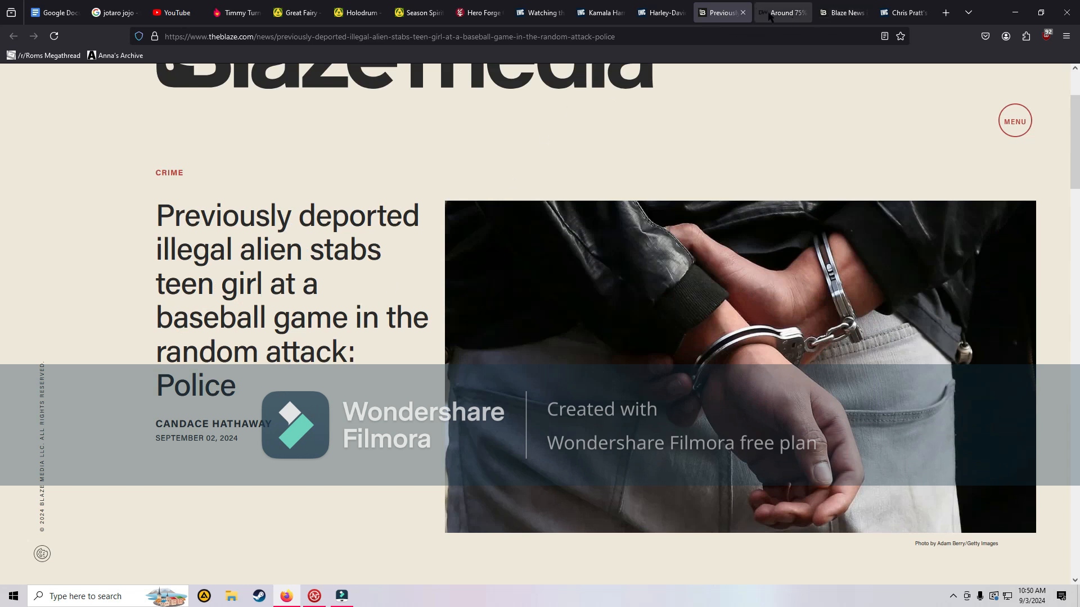
click(782, 12)
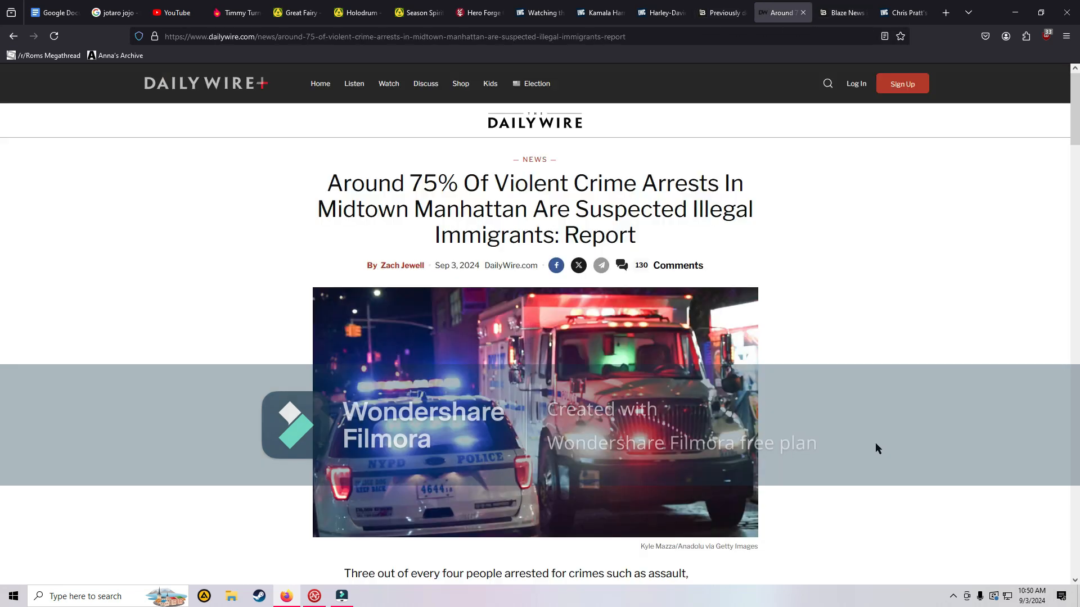
Step: Read the Daily Wire article down to Mayor Adams's quotes and the NYPD spokesman's statement
scroll(down, 3)
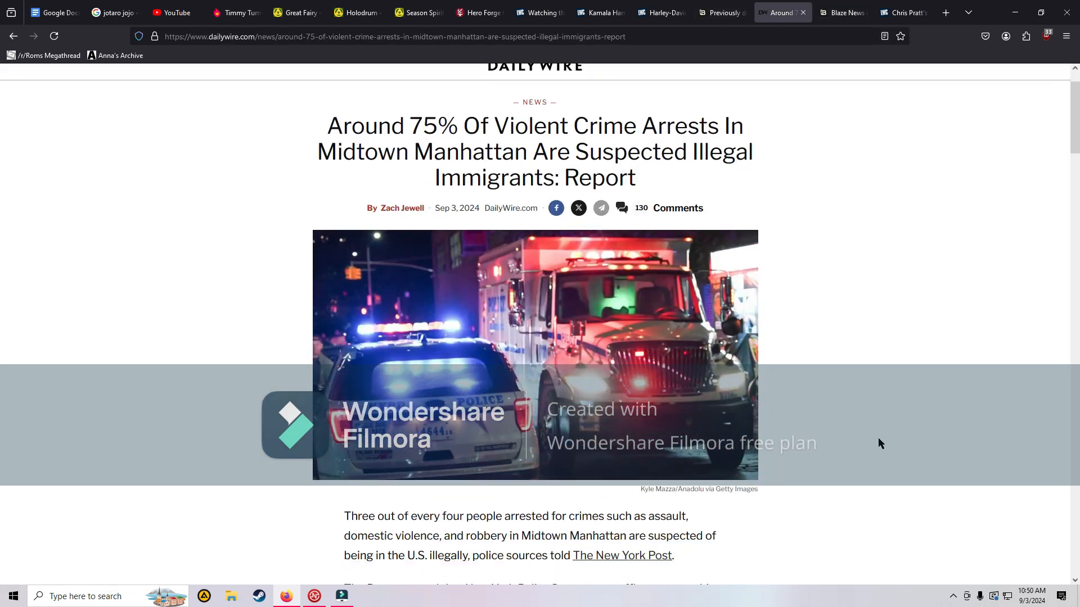
scroll(down, 3)
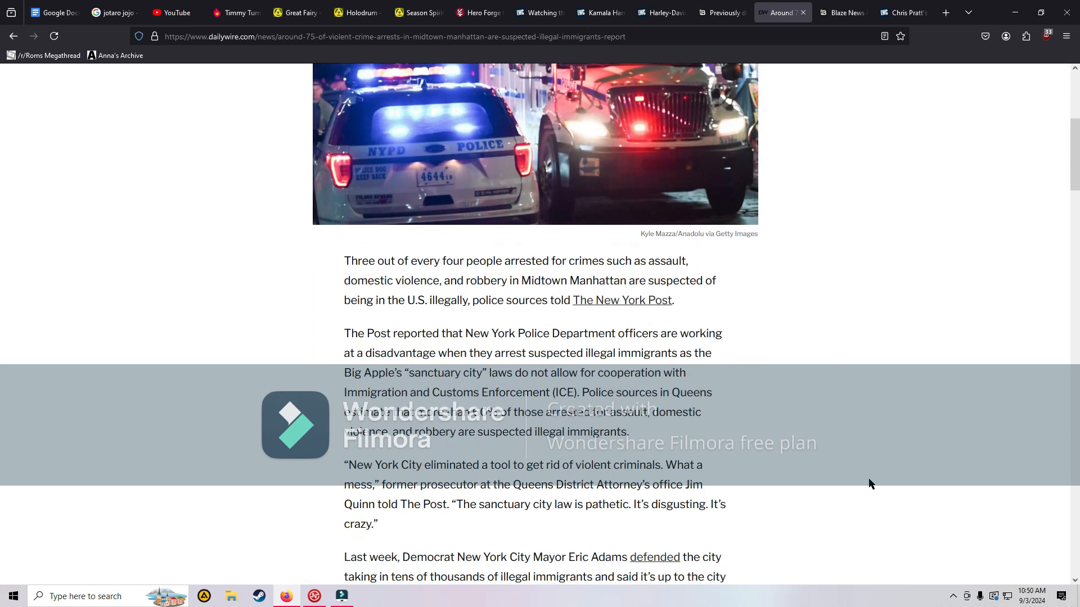
scroll(down, 3)
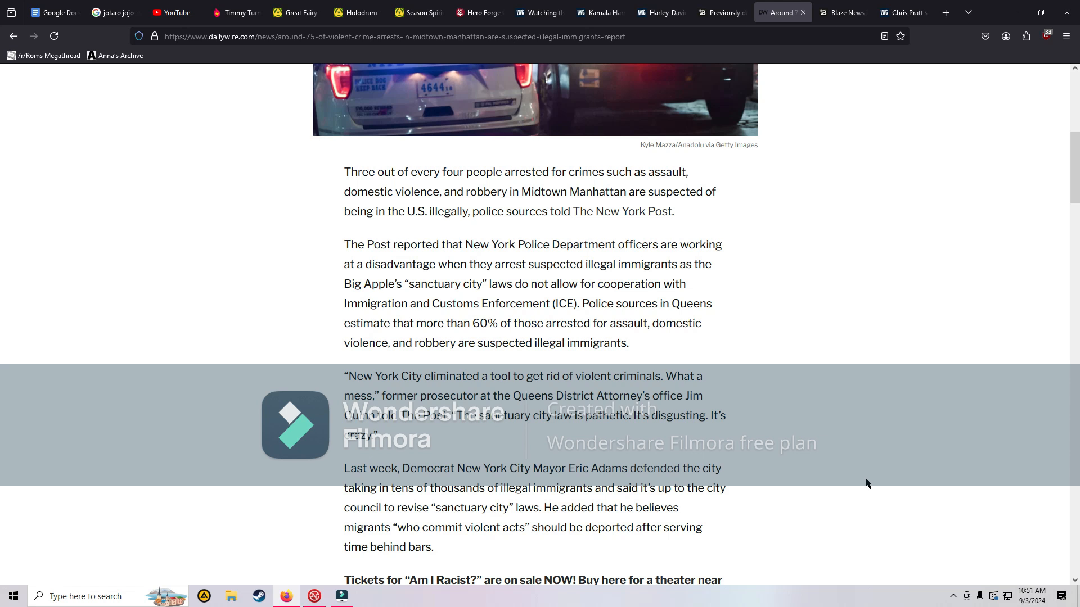
scroll(down, 3)
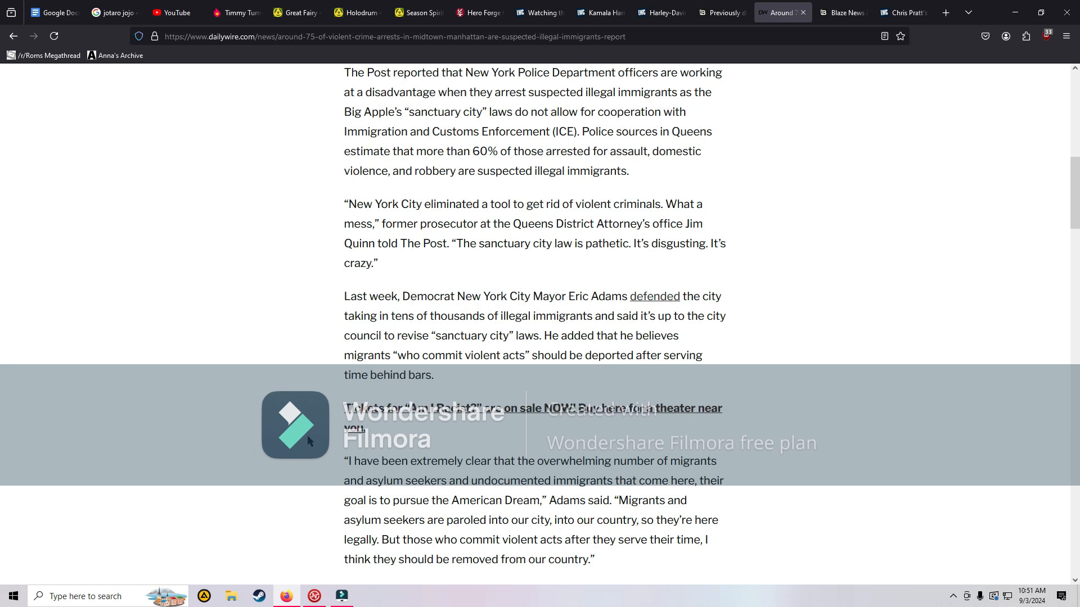
scroll(down, 3)
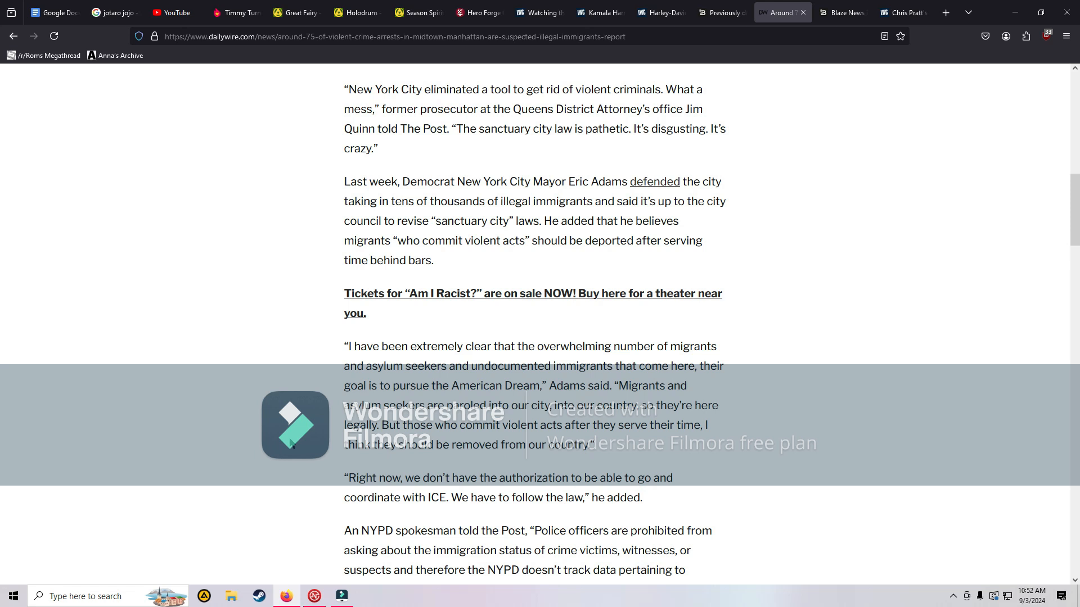
Step: Read the Daily Wire crime-arrests article to its last paragraph and topic tag list
scroll(down, 3)
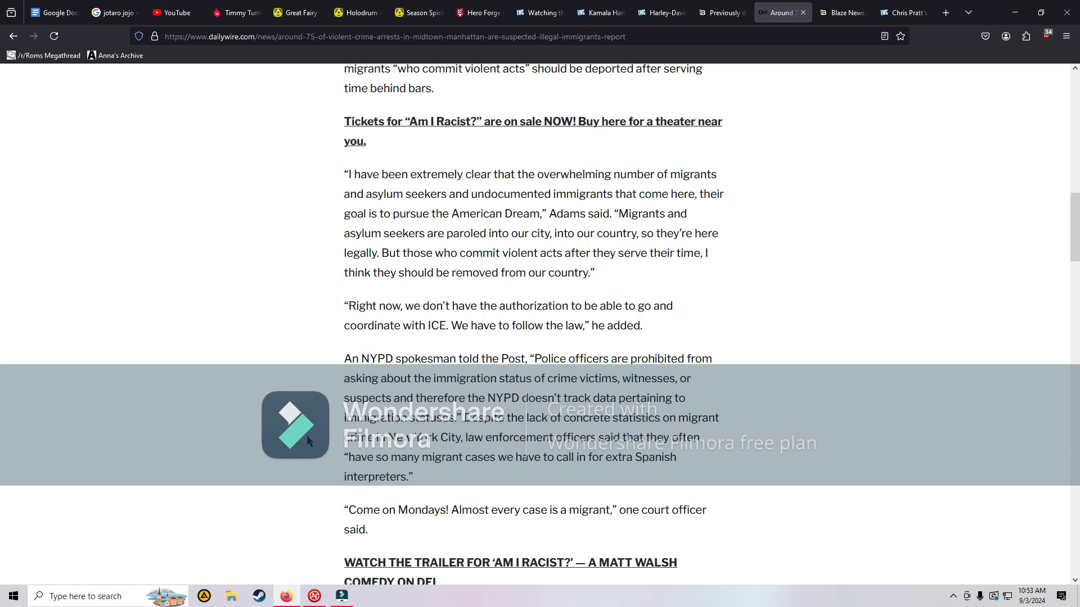
scroll(down, 3)
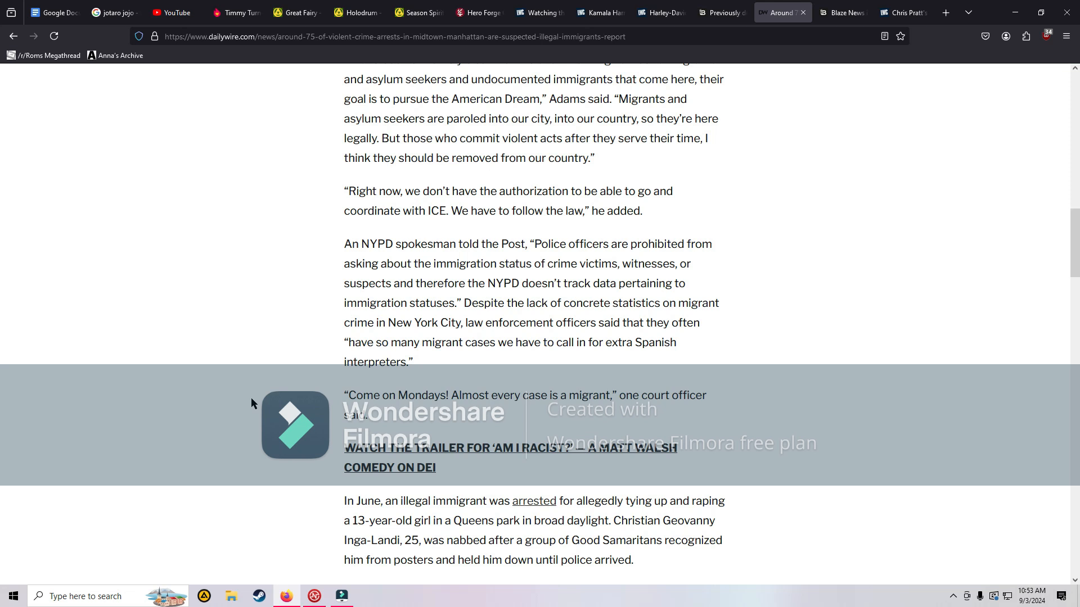
scroll(down, 3)
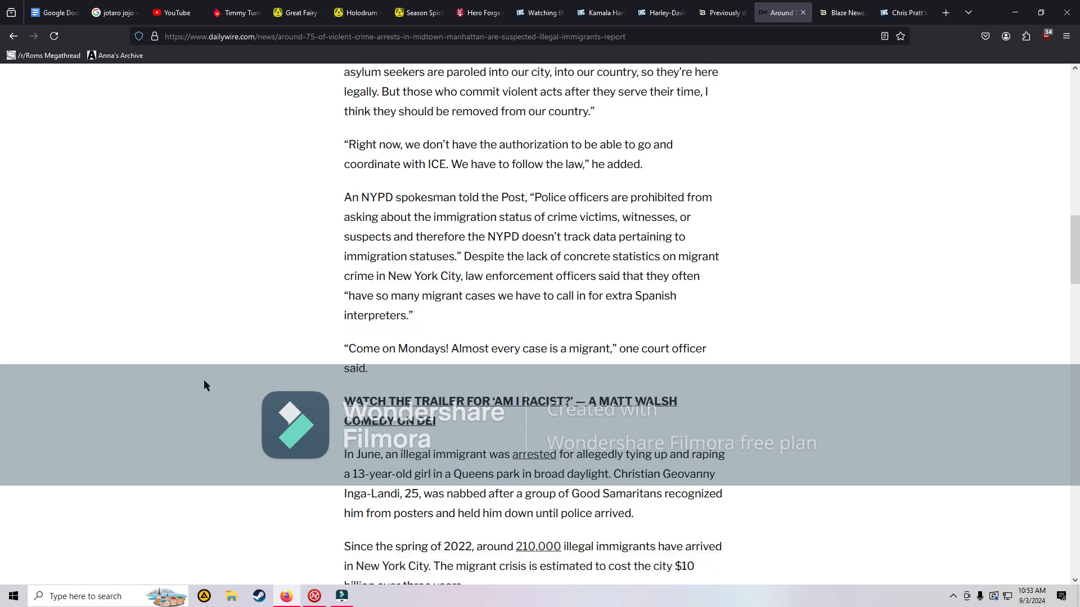
scroll(down, 3)
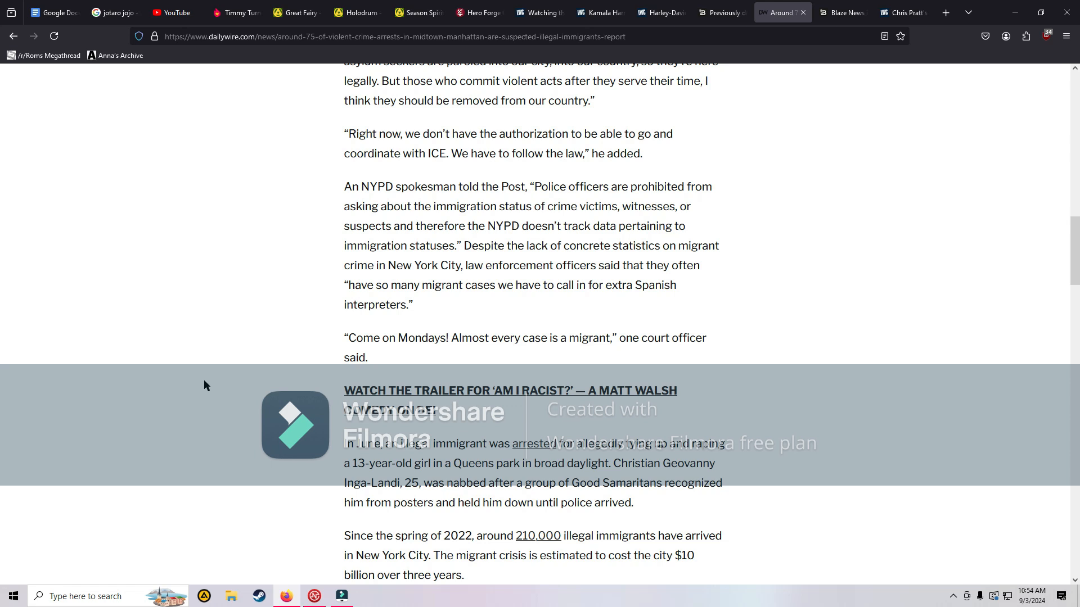
scroll(down, 3)
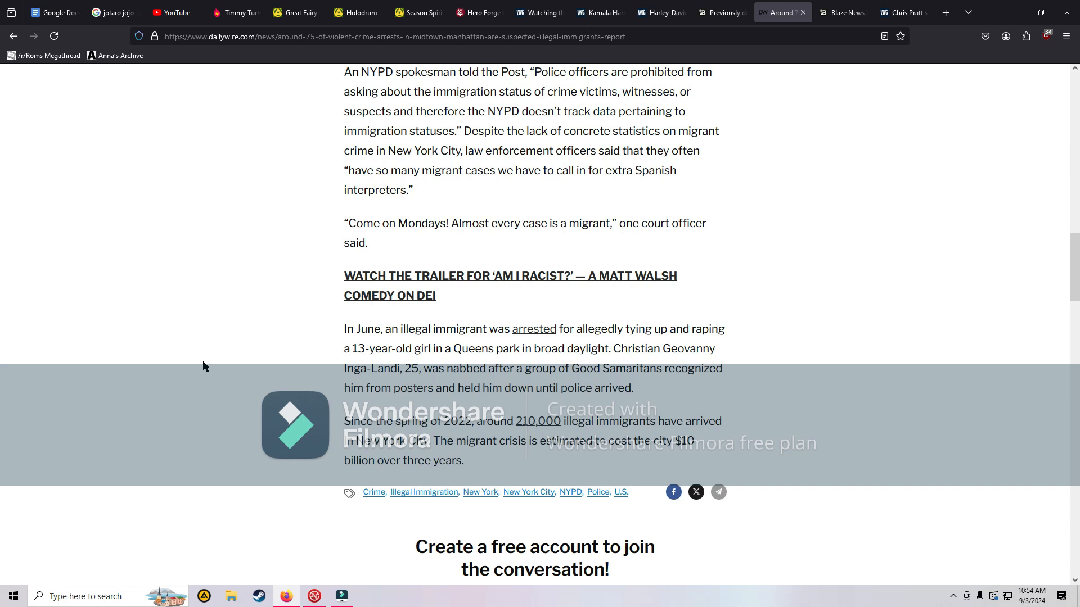
mouse_move(170, 364)
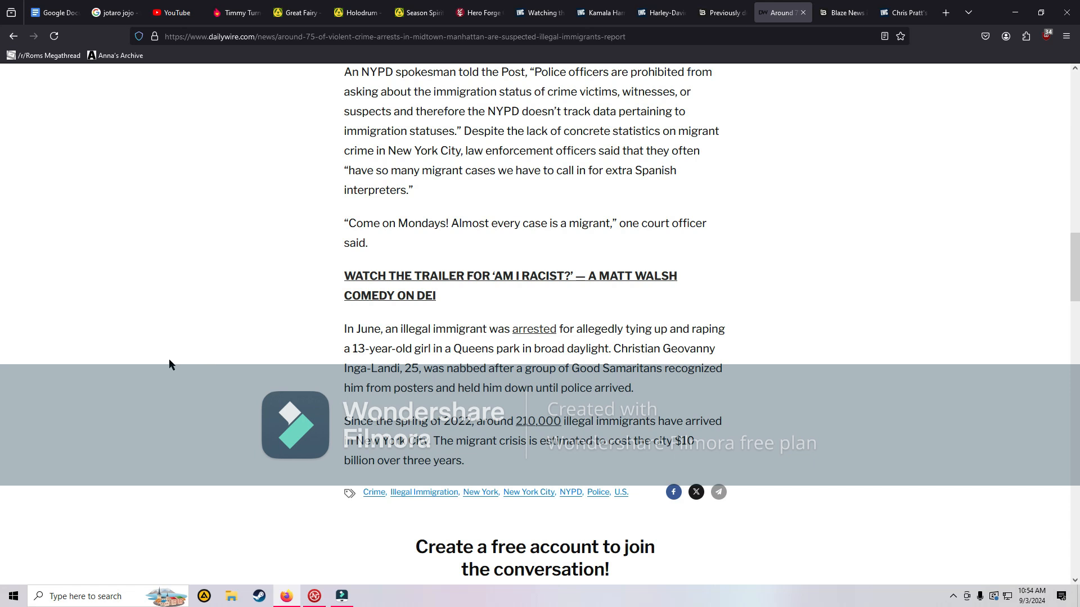
Step: Scroll down to the 'Create a free account to join the conversation' commenting prompt
scroll(down, 3)
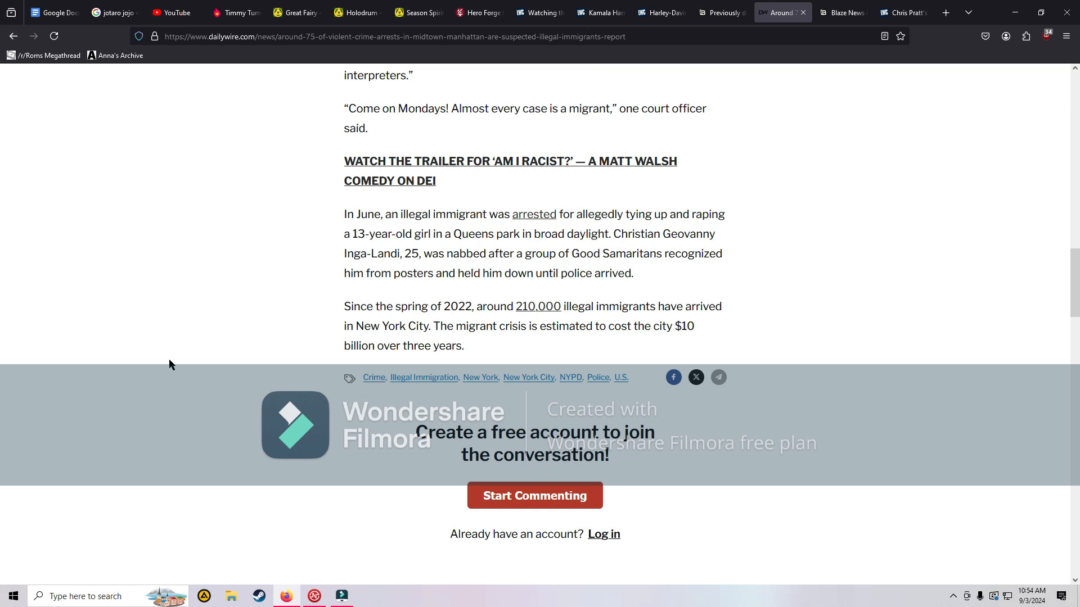
mouse_move(158, 356)
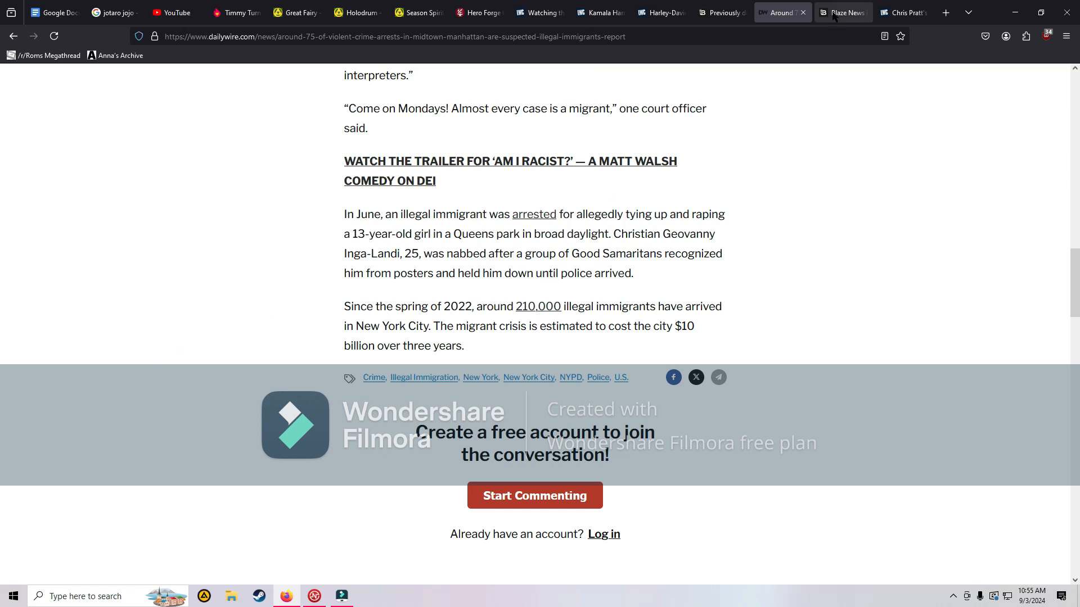
Step: Bring up the Blaze News tab showing the de-Christianization article headline
click(841, 13)
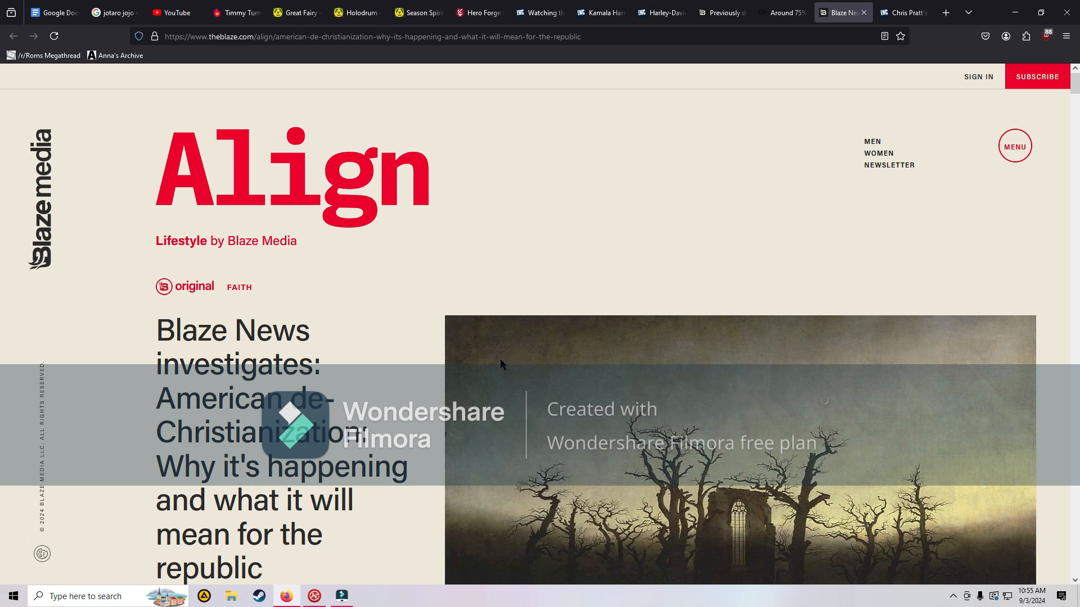
mouse_move(346, 340)
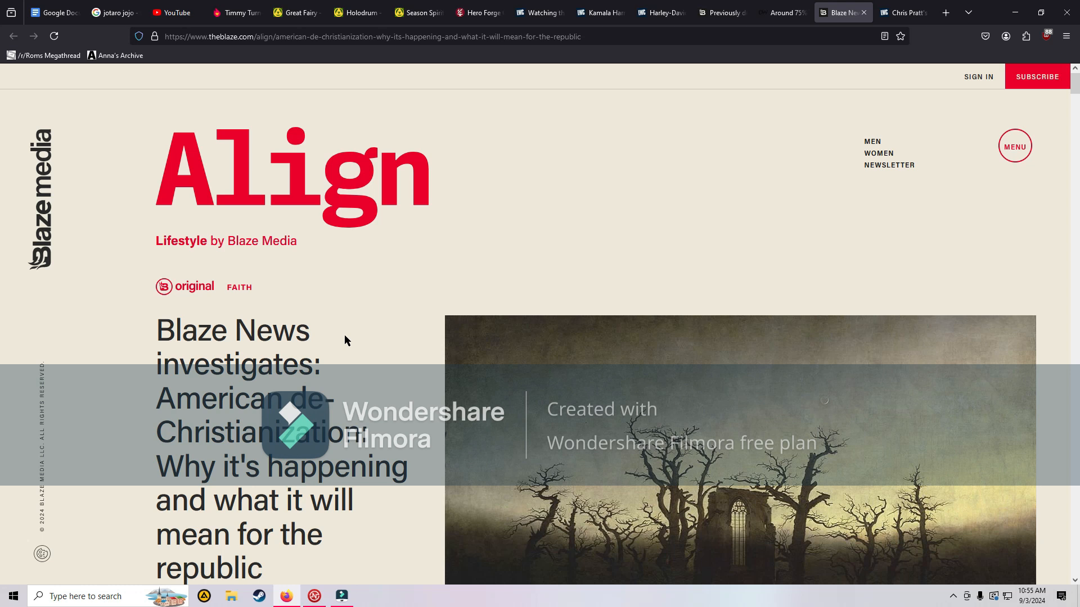
mouse_move(783, 86)
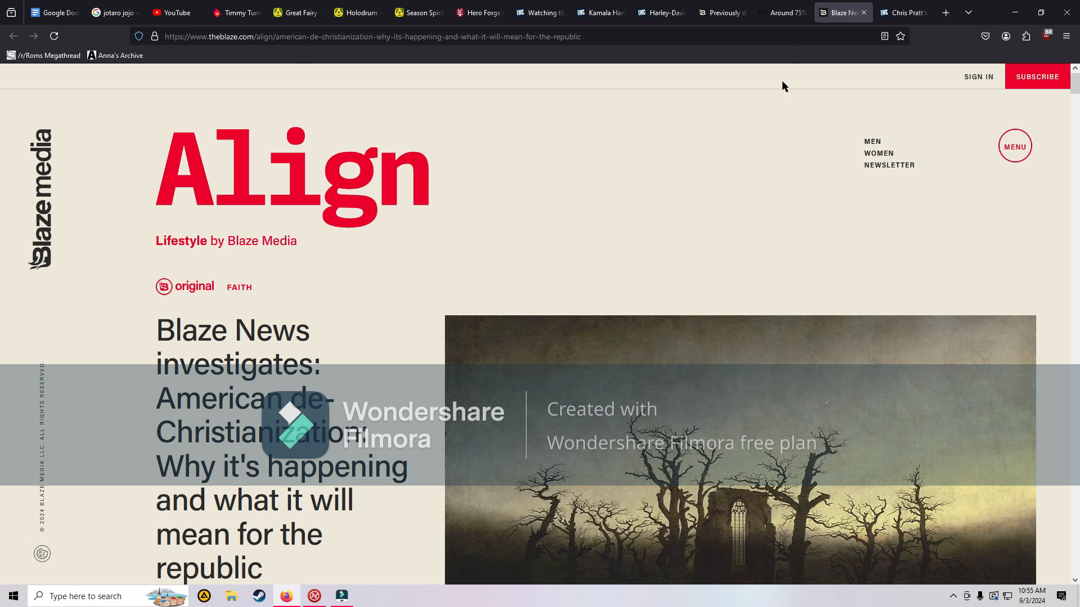
click(599, 12)
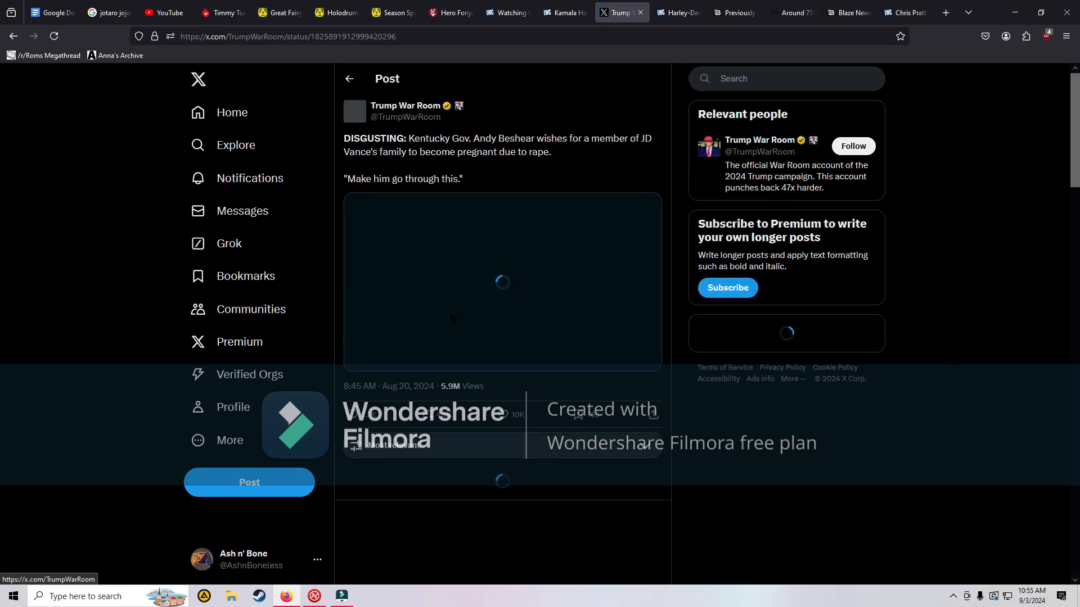
click(608, 12)
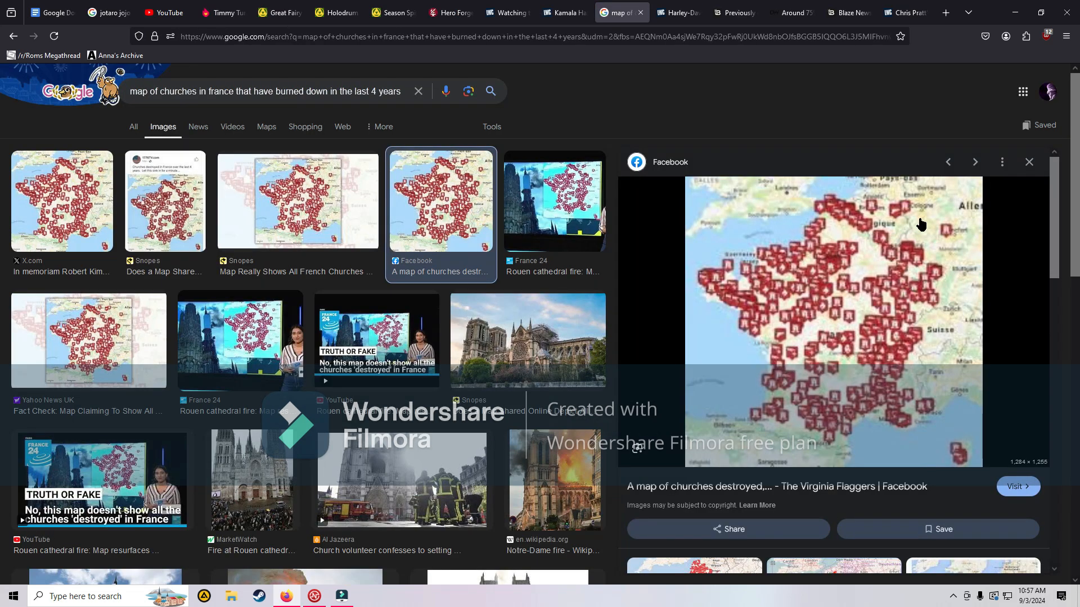
mouse_move(783, 324)
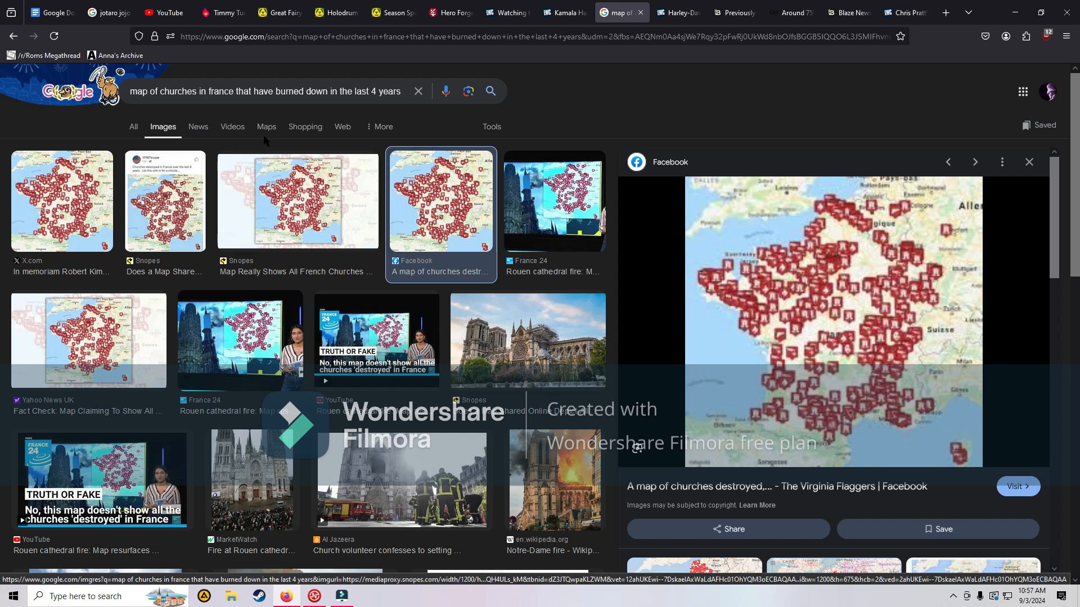
click(564, 12)
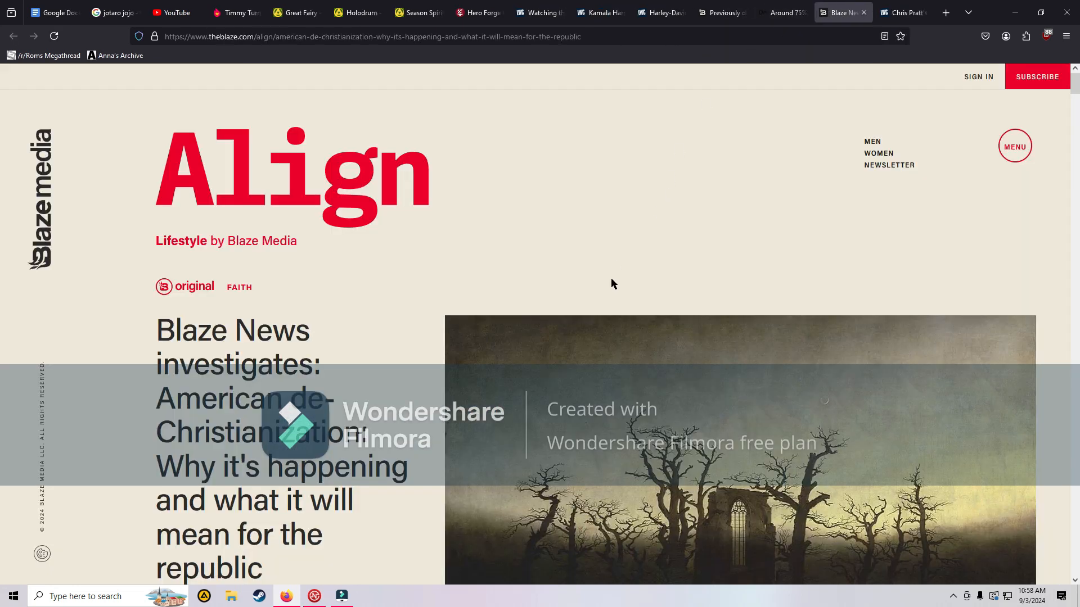
Step: Scroll past the de-Christianization headline and painting into the introduction, nearing Background
scroll(down, 3)
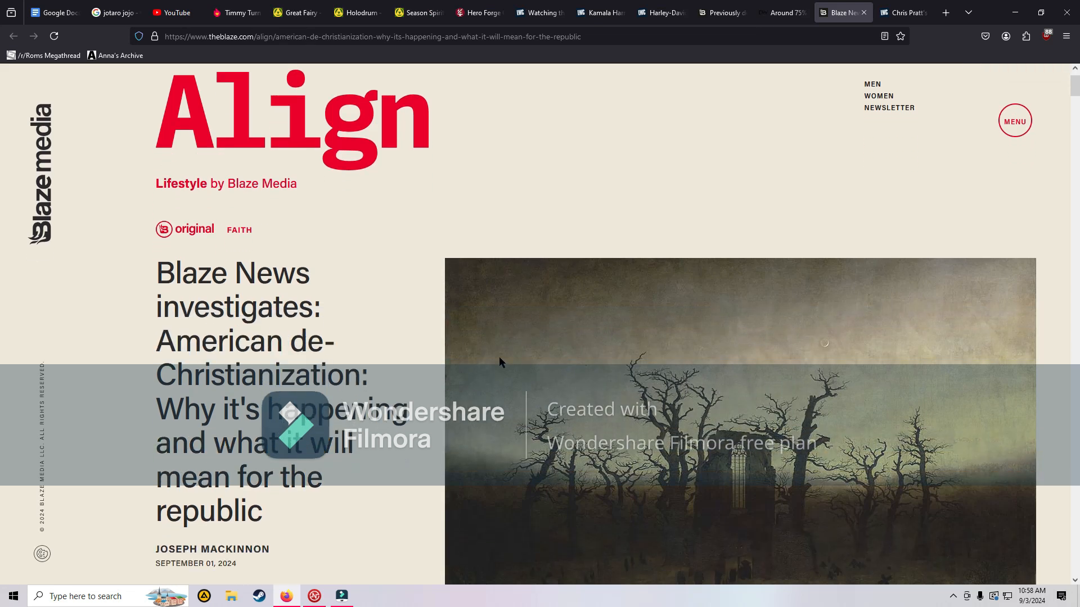
mouse_move(516, 353)
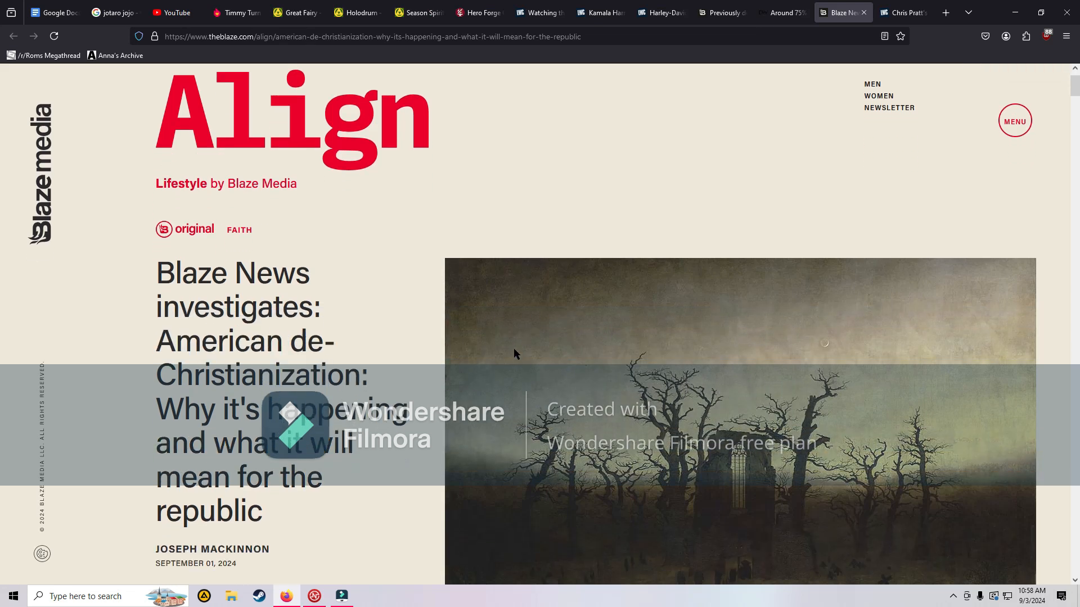
scroll(down, 3)
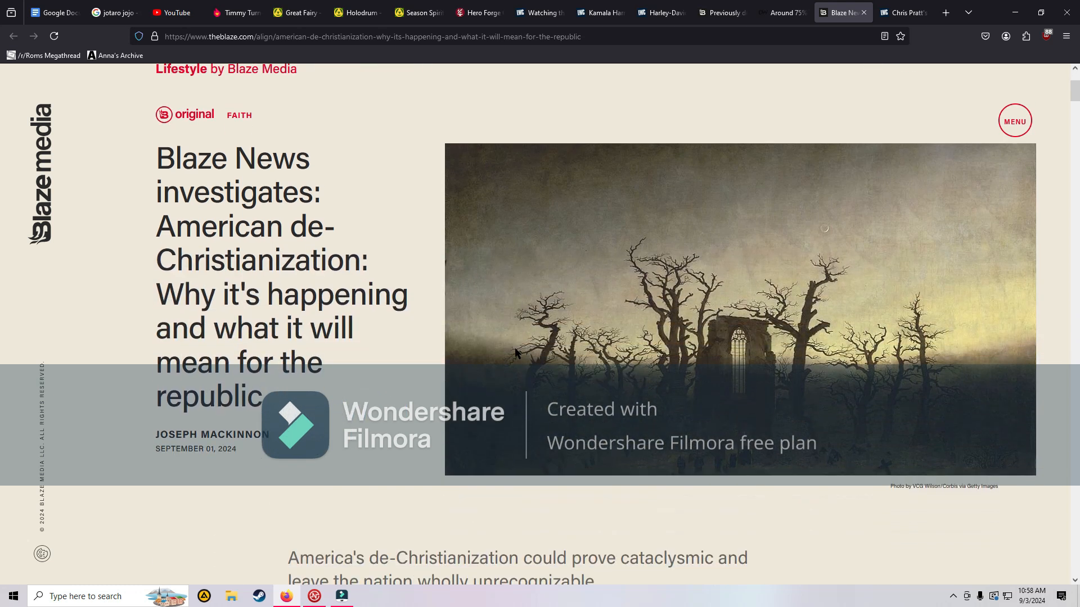
mouse_move(437, 371)
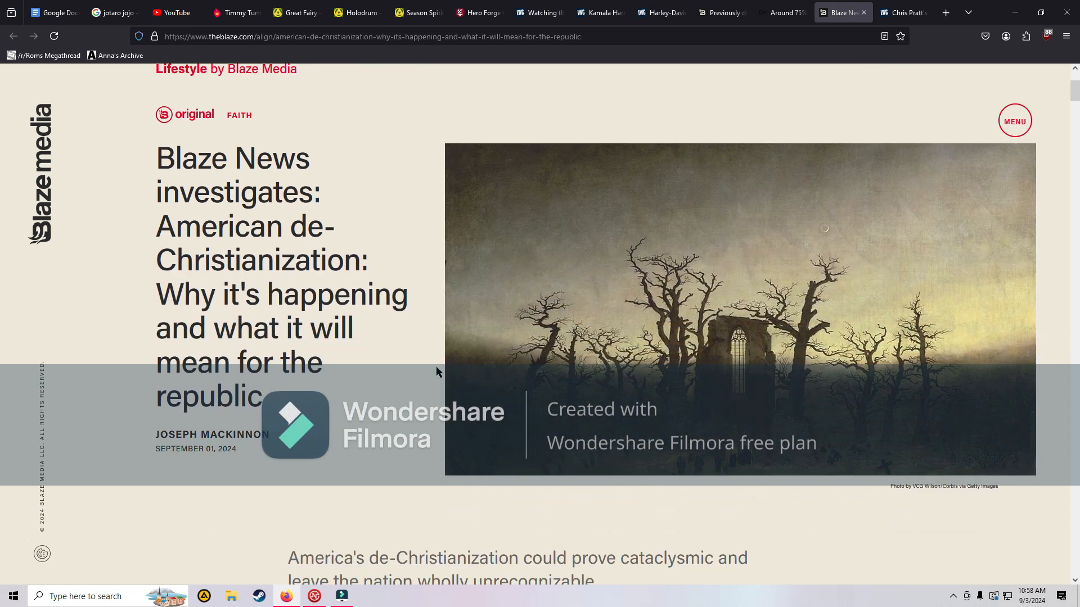
scroll(down, 3)
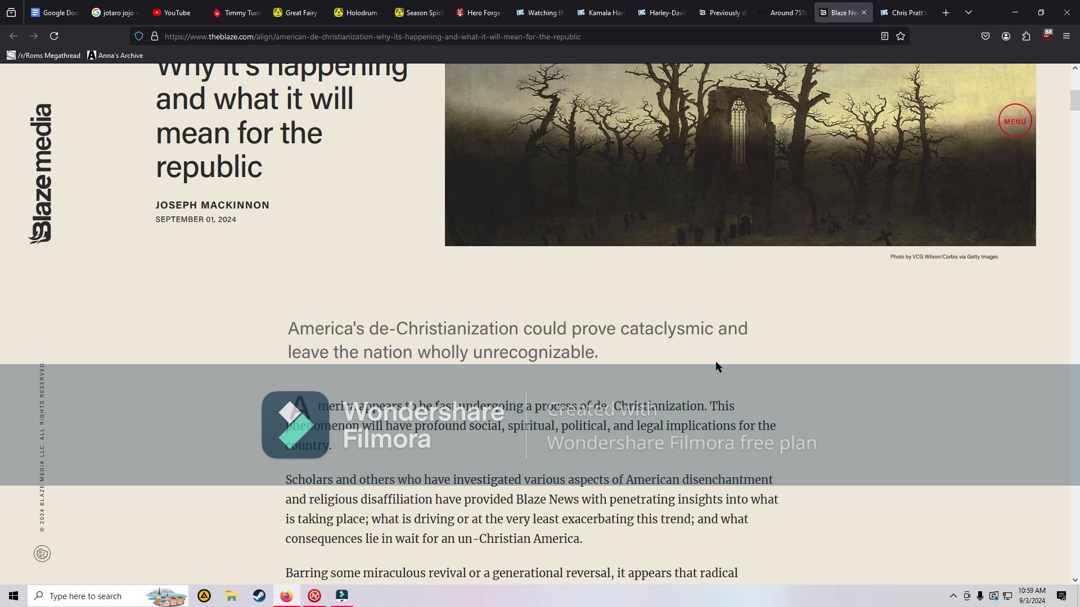
mouse_move(681, 410)
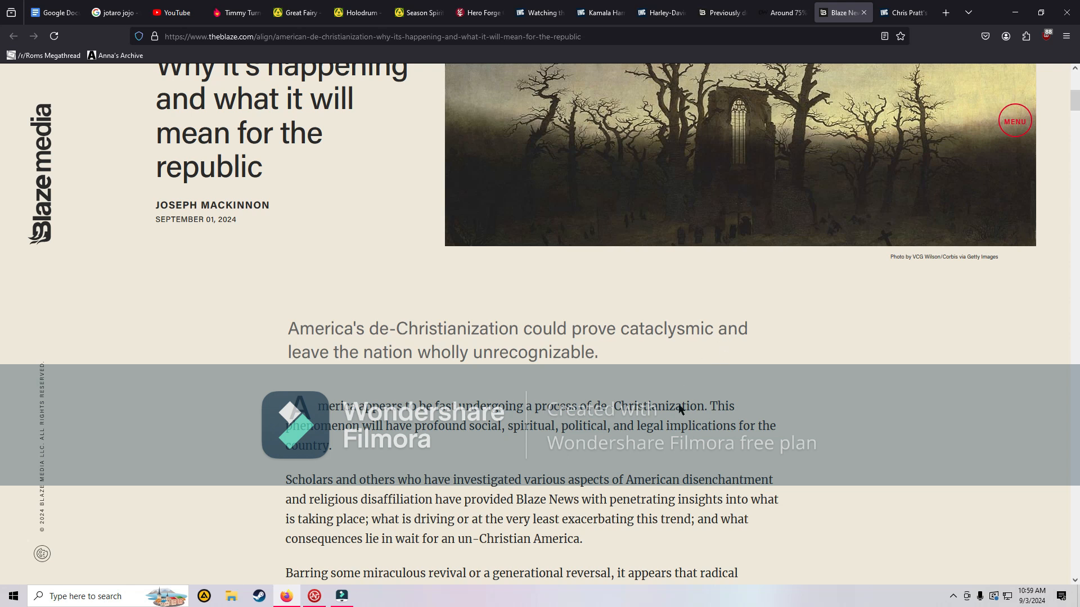
mouse_move(834, 497)
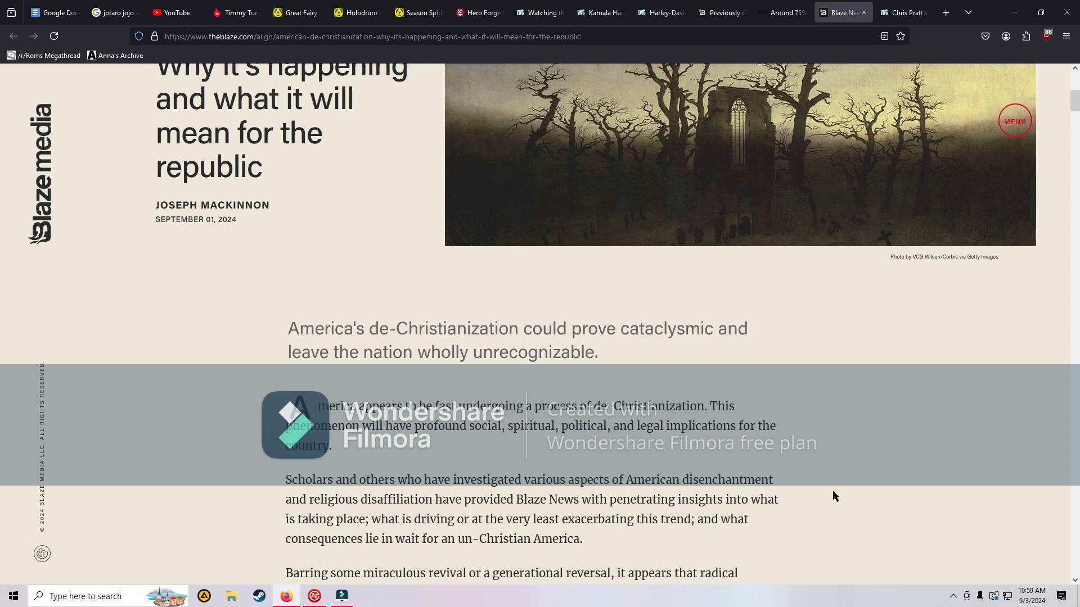
mouse_move(1046, 497)
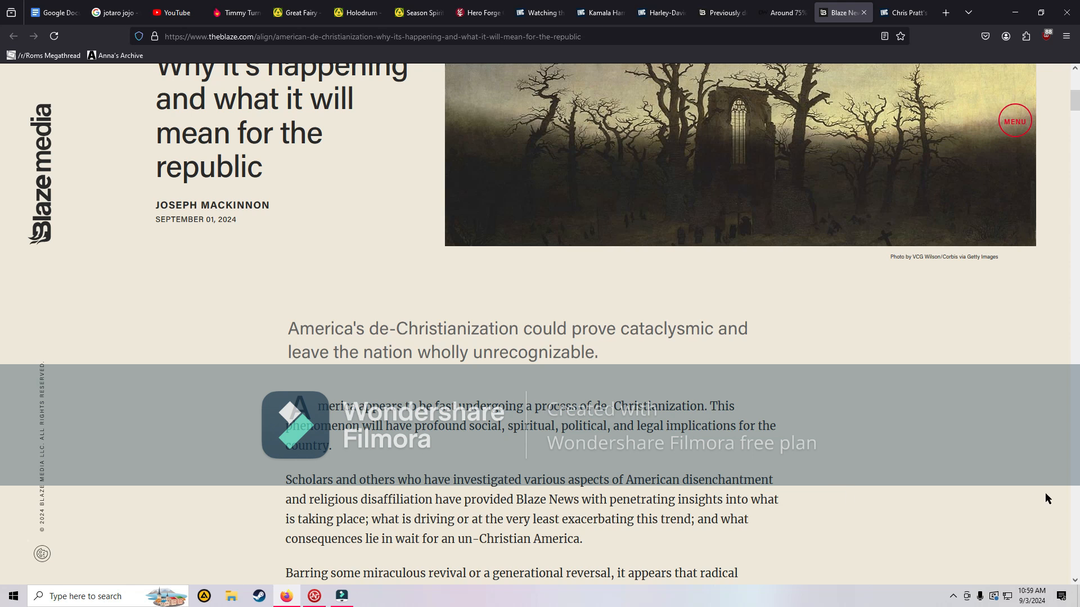
scroll(down, 3)
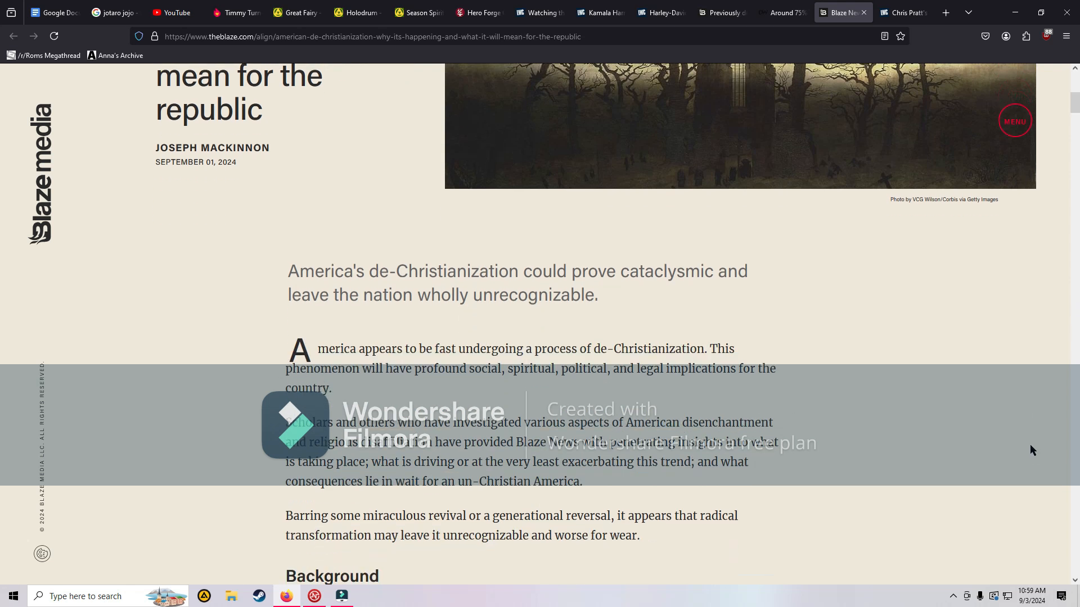
Step: Scroll through the Background survey figures to the Gallup church-attendance paragraphs and boom-and-bust heading
scroll(down, 3)
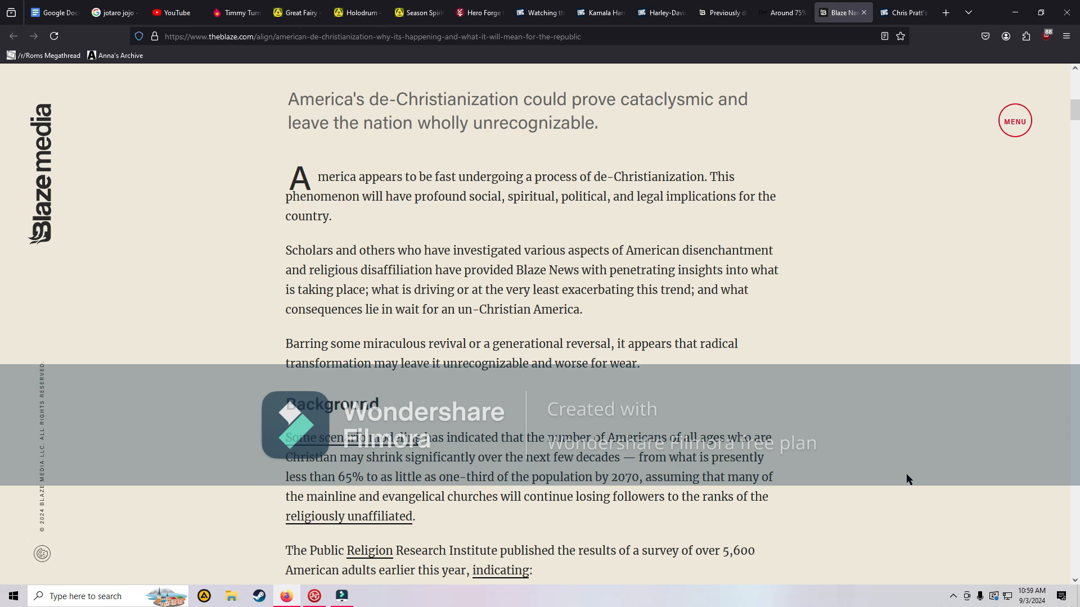
scroll(down, 3)
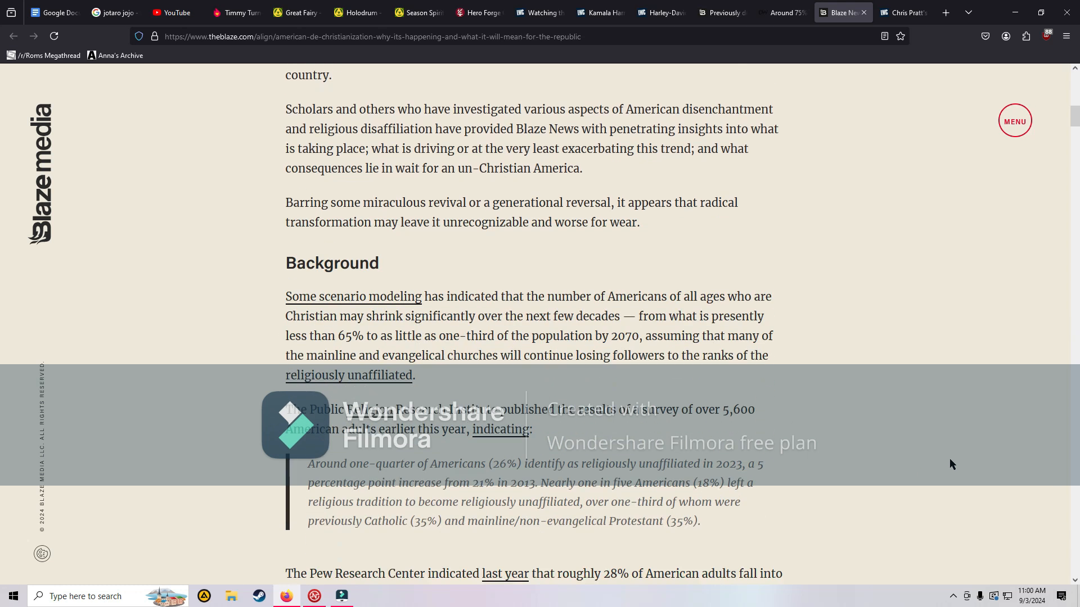
scroll(down, 3)
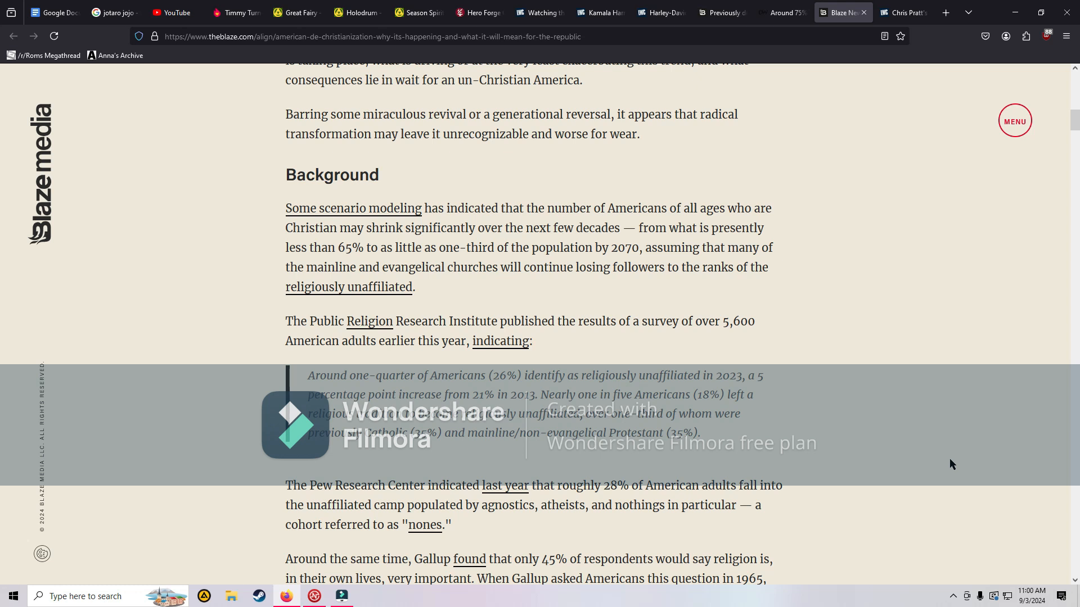
mouse_move(936, 461)
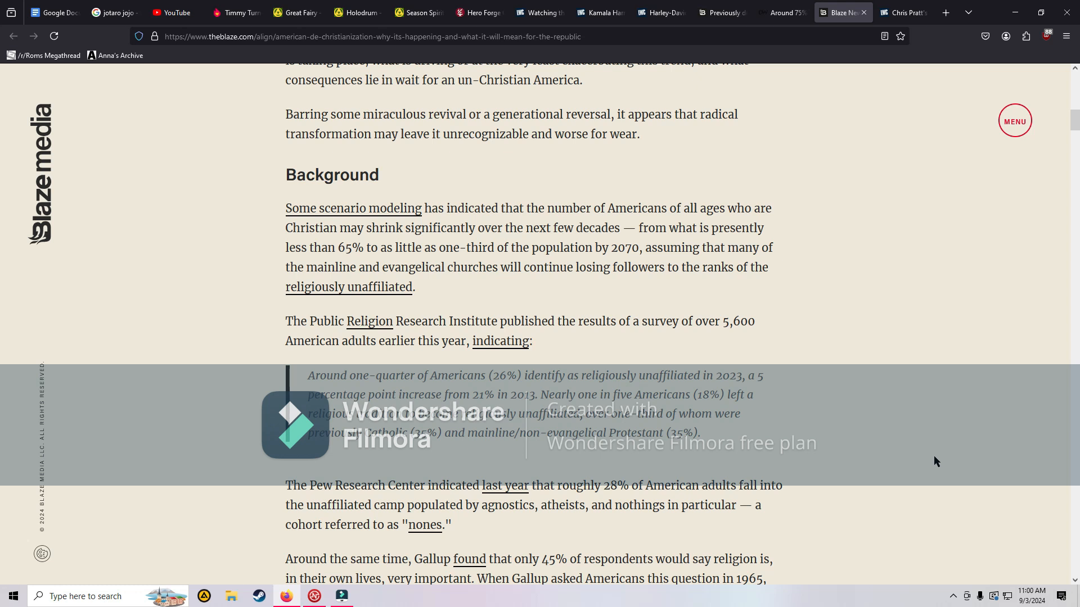
scroll(down, 3)
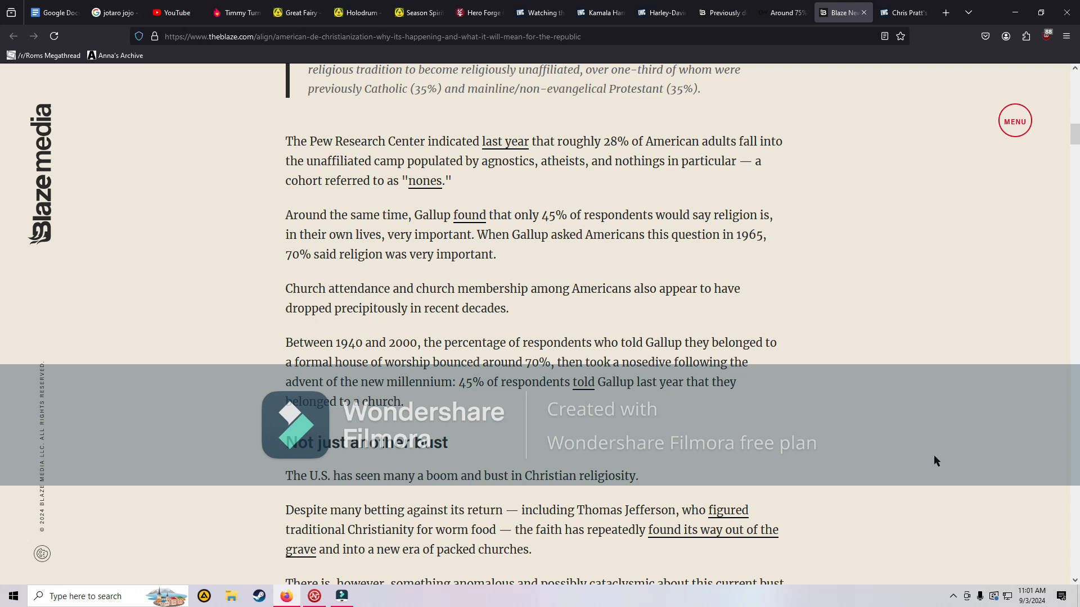
Step: Scroll past the boom-and-bust section to the 'Heretical Christianity's sacrifice regime' heading
scroll(down, 3)
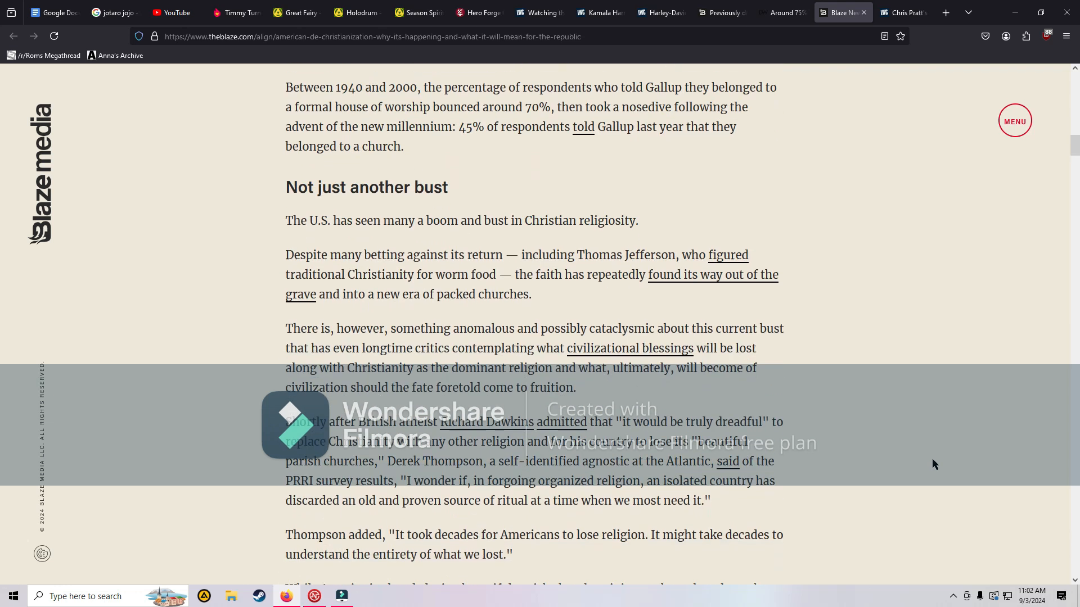
scroll(down, 3)
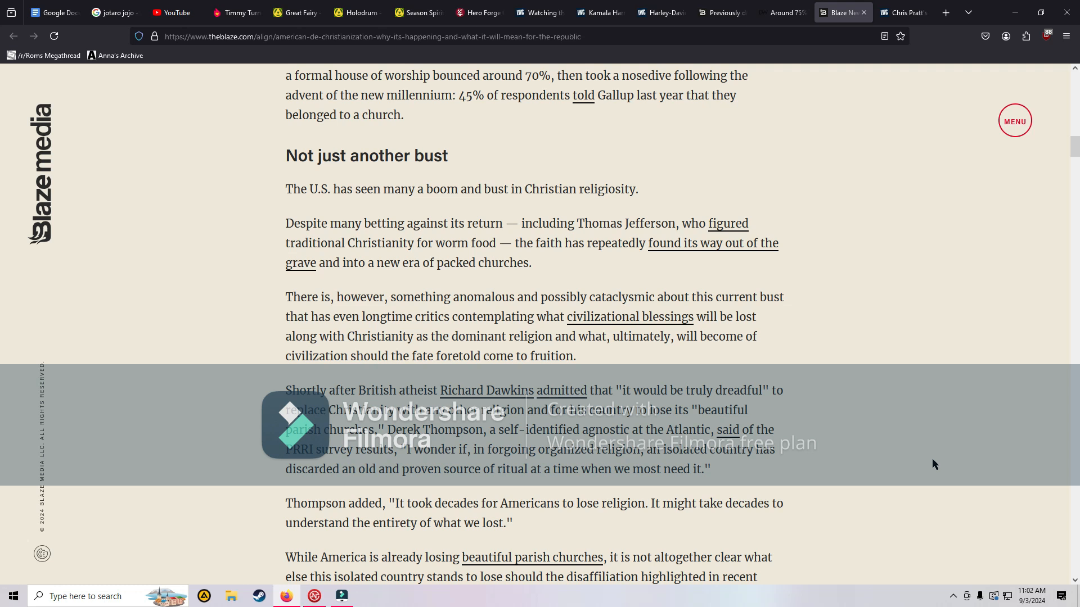
scroll(down, 3)
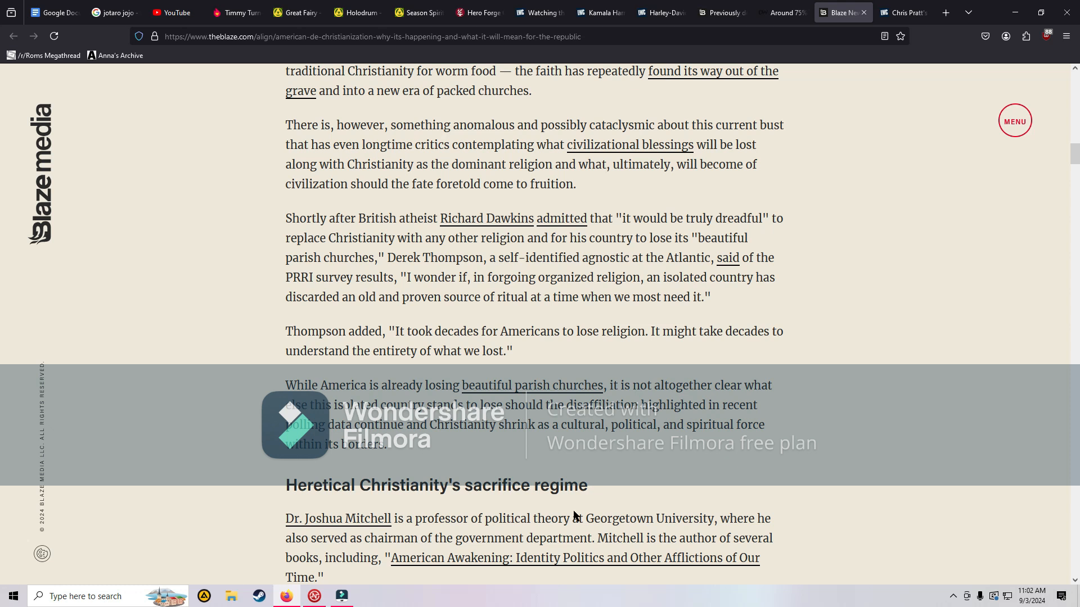
scroll(down, 3)
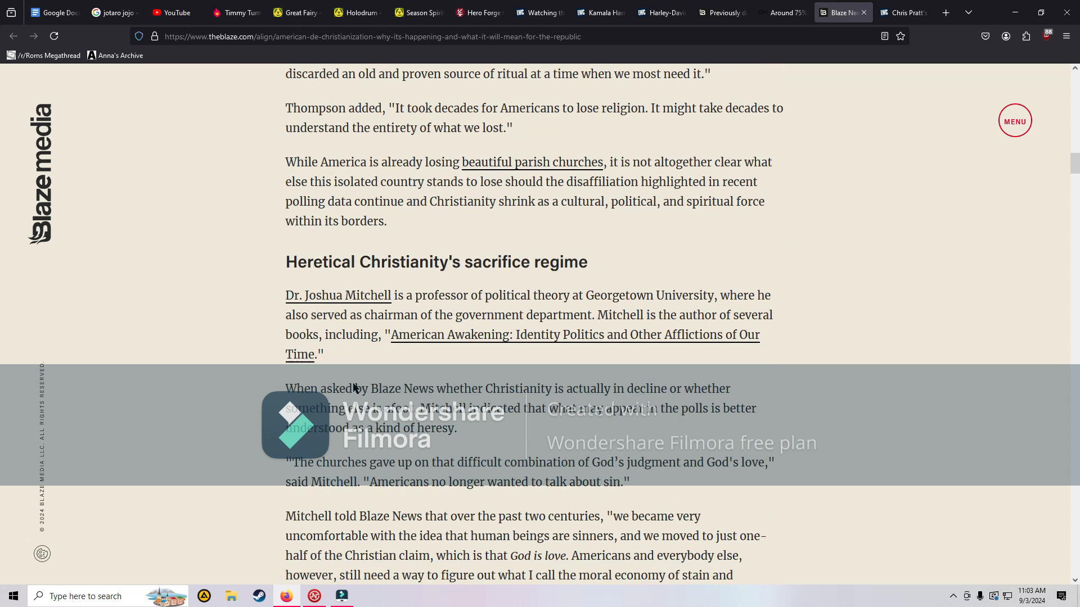
Step: Scroll past Mitchell's quotes on liberal Christianity and St. Paul to the identity-politics pull quote
scroll(down, 3)
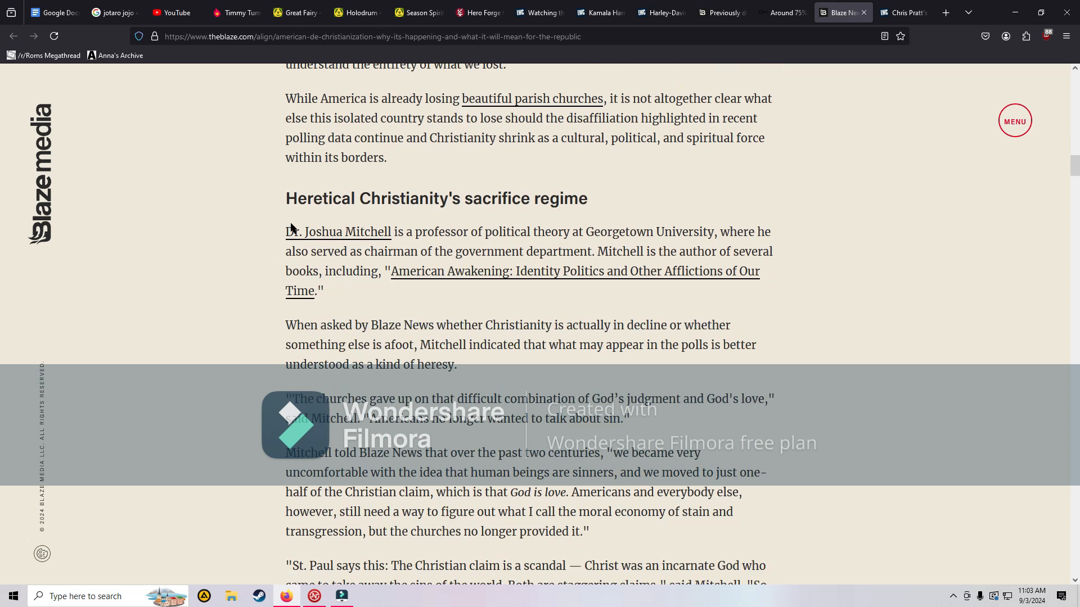
mouse_move(248, 311)
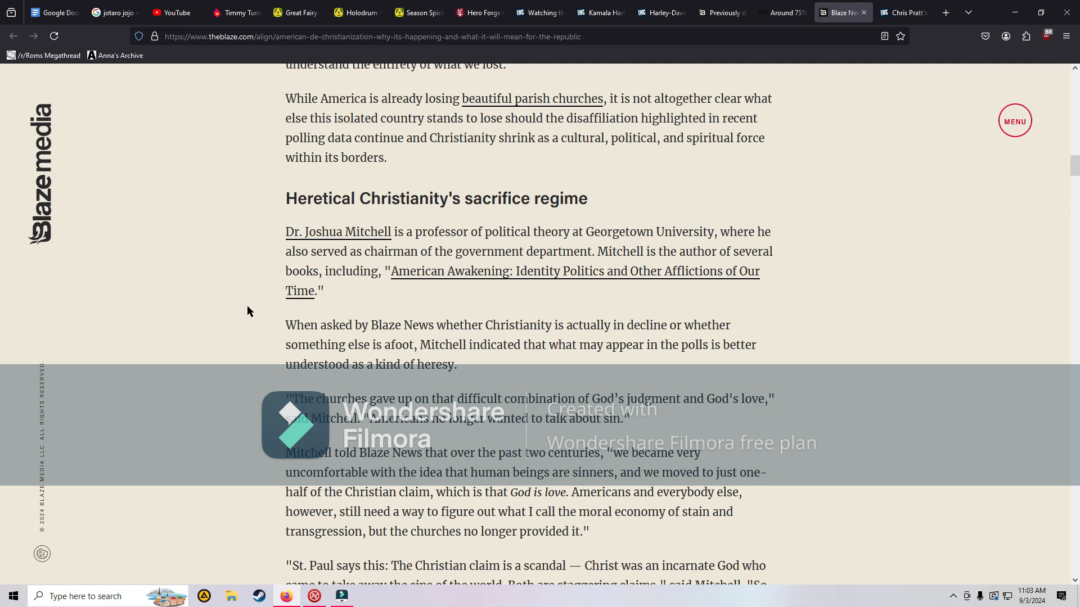
scroll(down, 3)
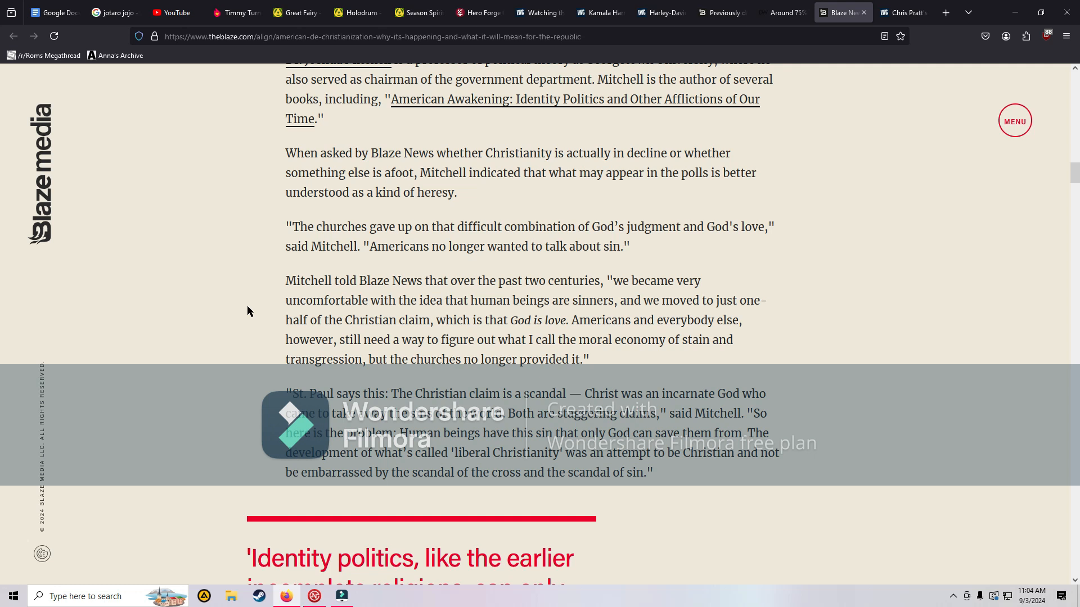
scroll(down, 3)
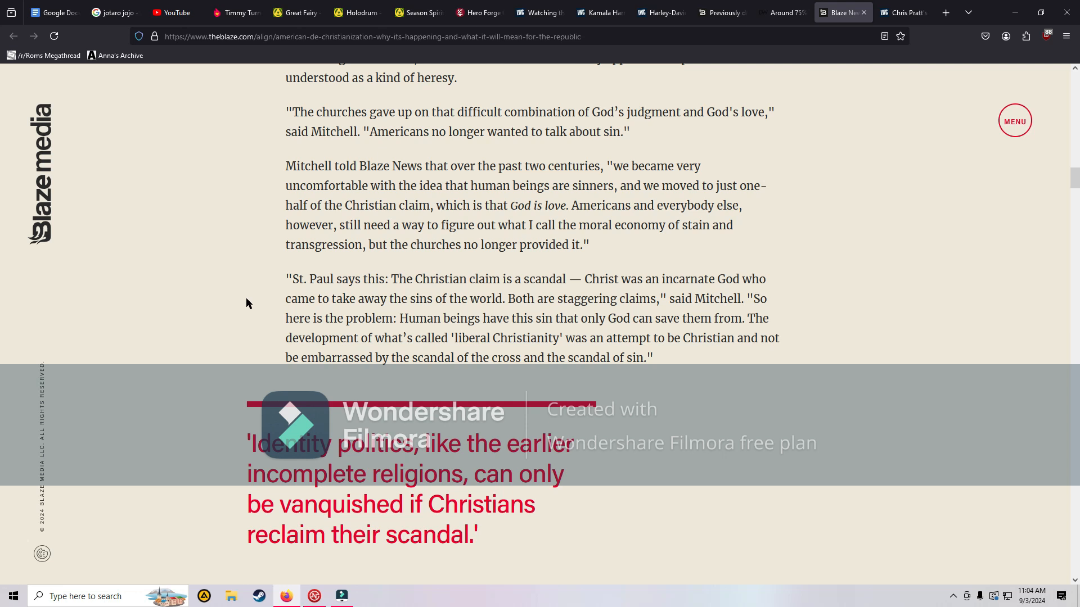
mouse_move(577, 101)
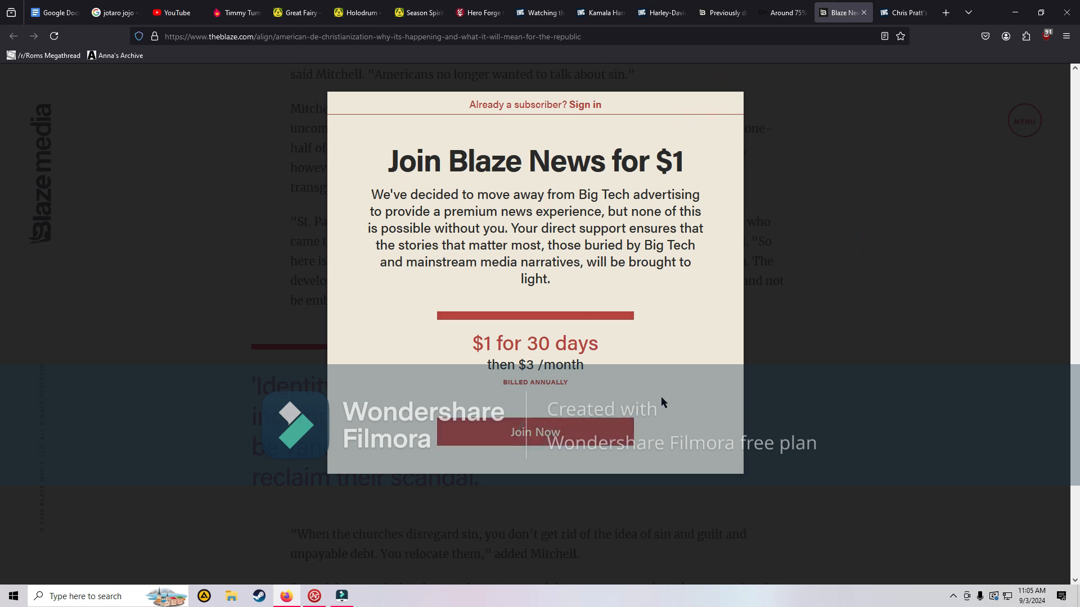
mouse_move(648, 405)
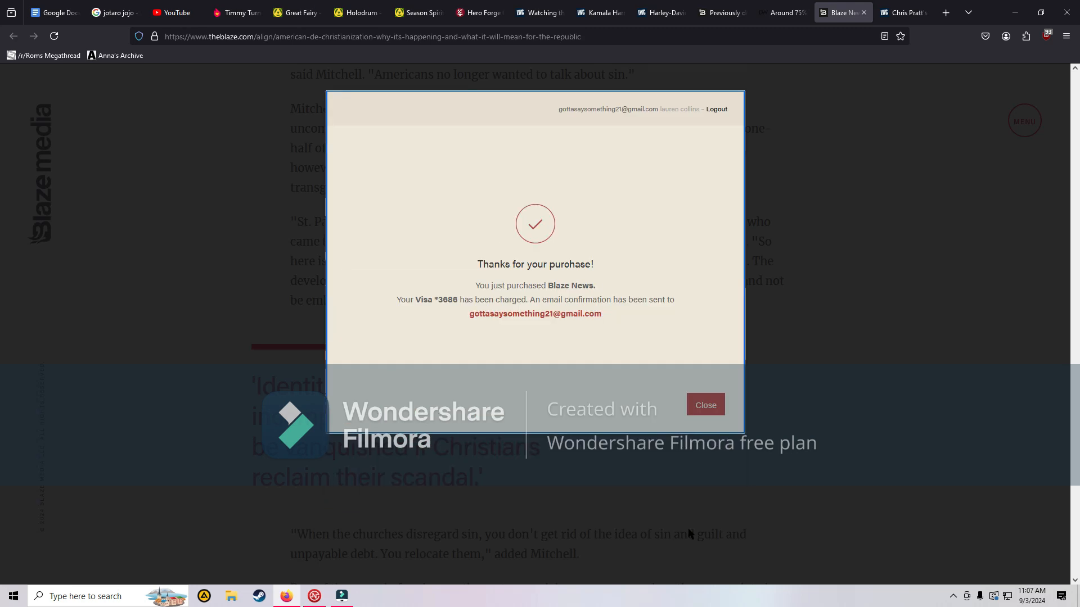
Step: Close the 'Thanks for your purchase!' Blaze News dialog to return to the article
click(705, 405)
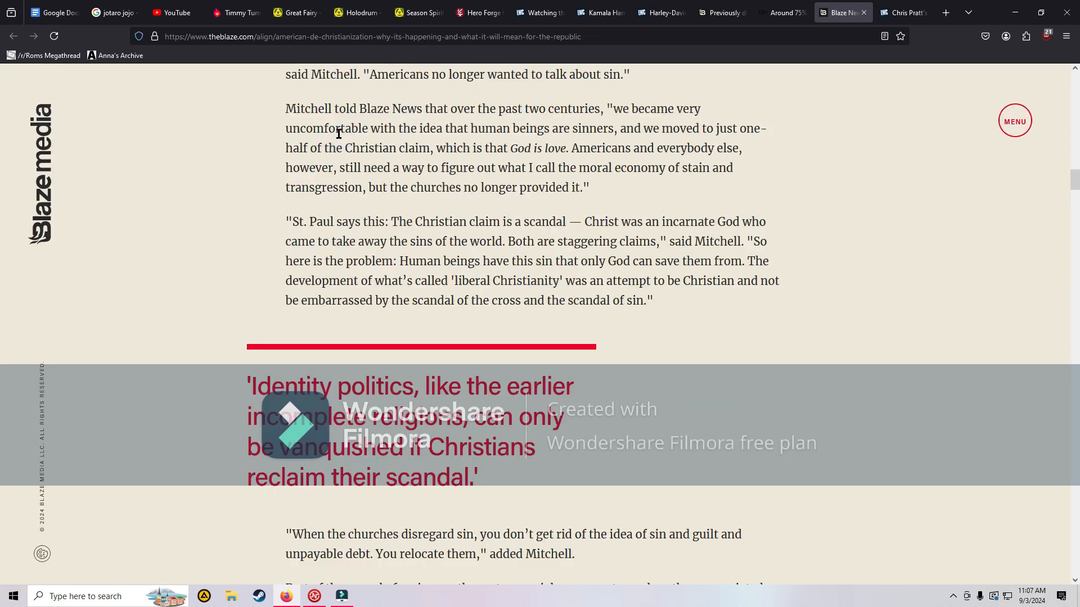
mouse_move(112, 282)
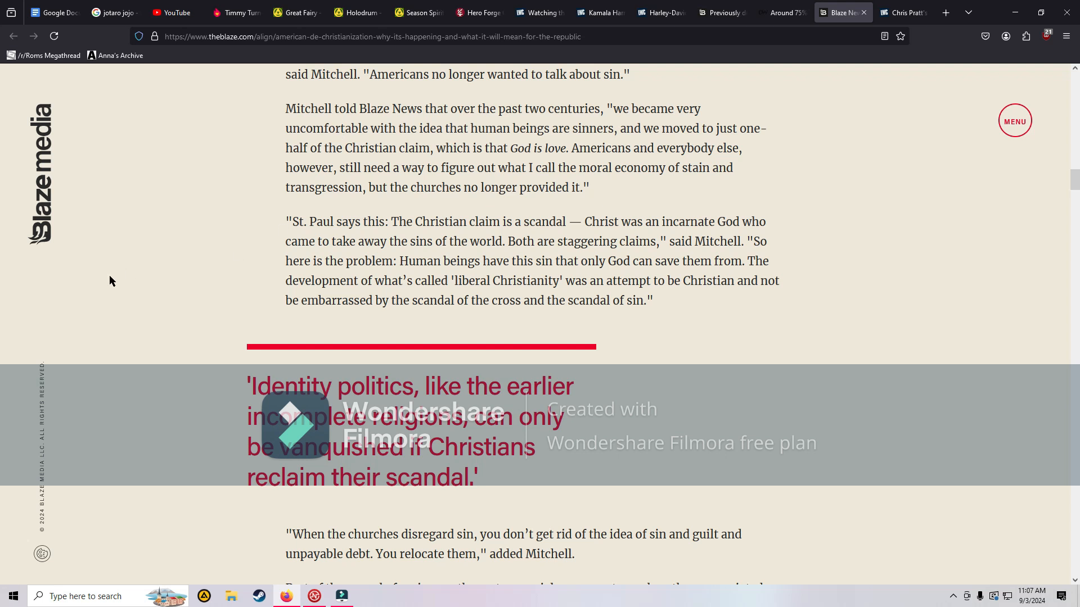
Step: Scroll past the pull quote to the Pew Charitable Trusts paragraph and the great-awakening remarks
scroll(down, 3)
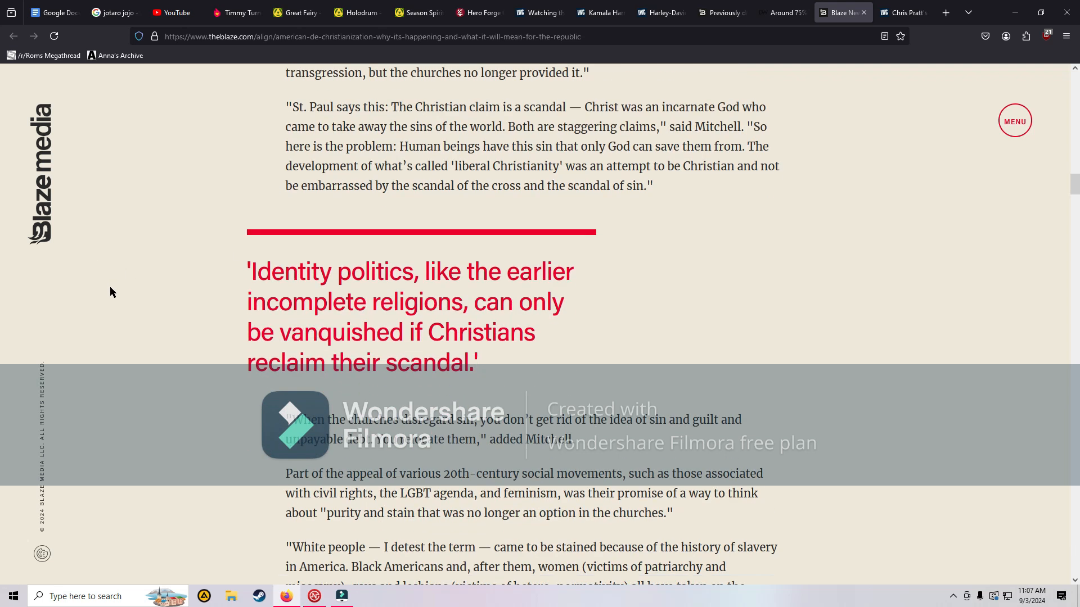
mouse_move(145, 297)
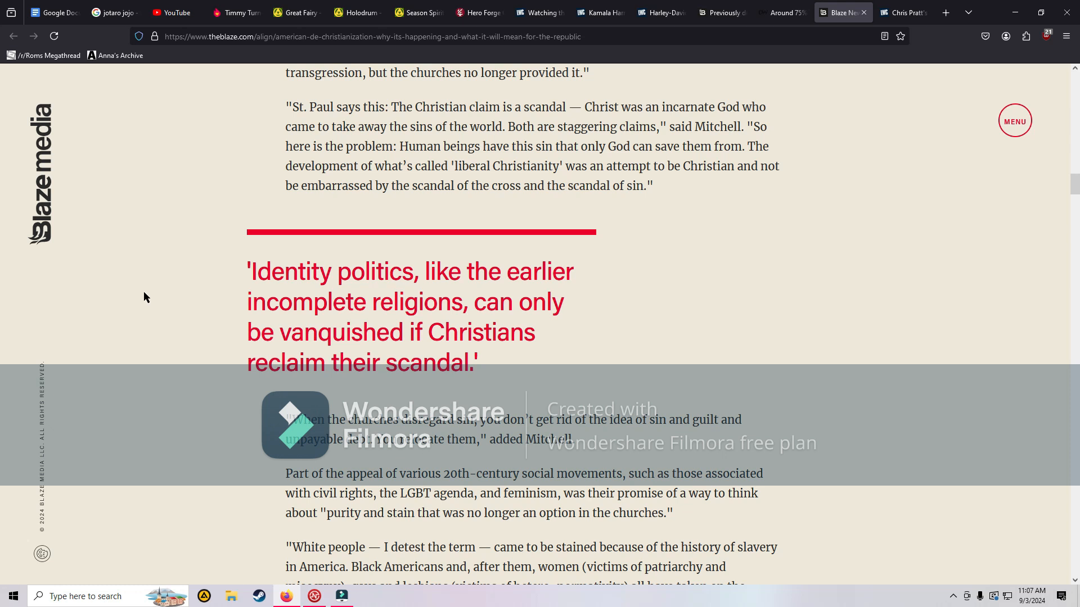
mouse_move(151, 284)
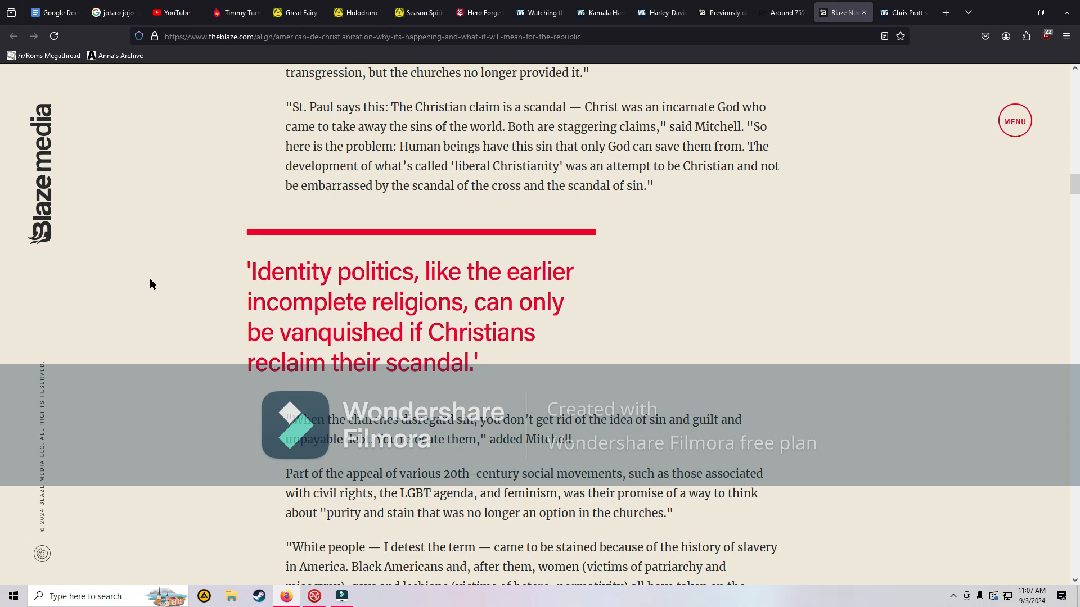
scroll(down, 3)
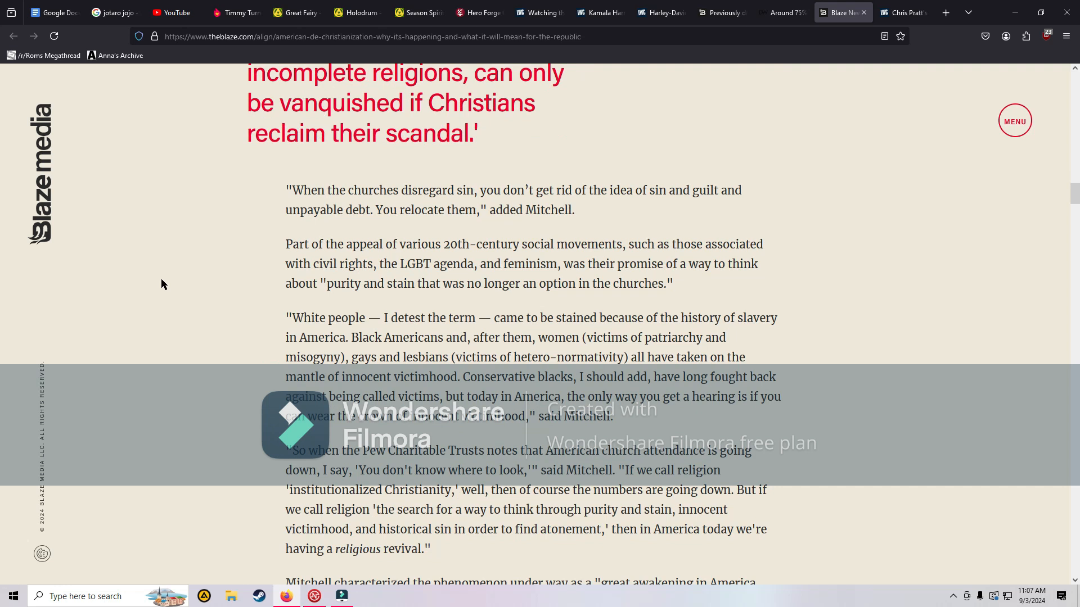
mouse_move(171, 263)
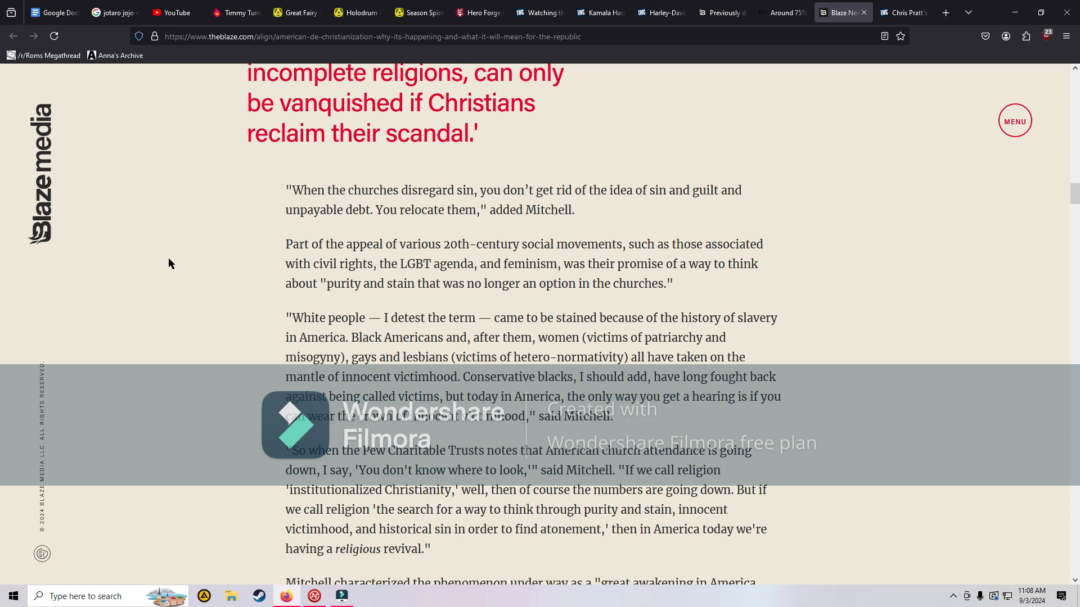
scroll(down, 3)
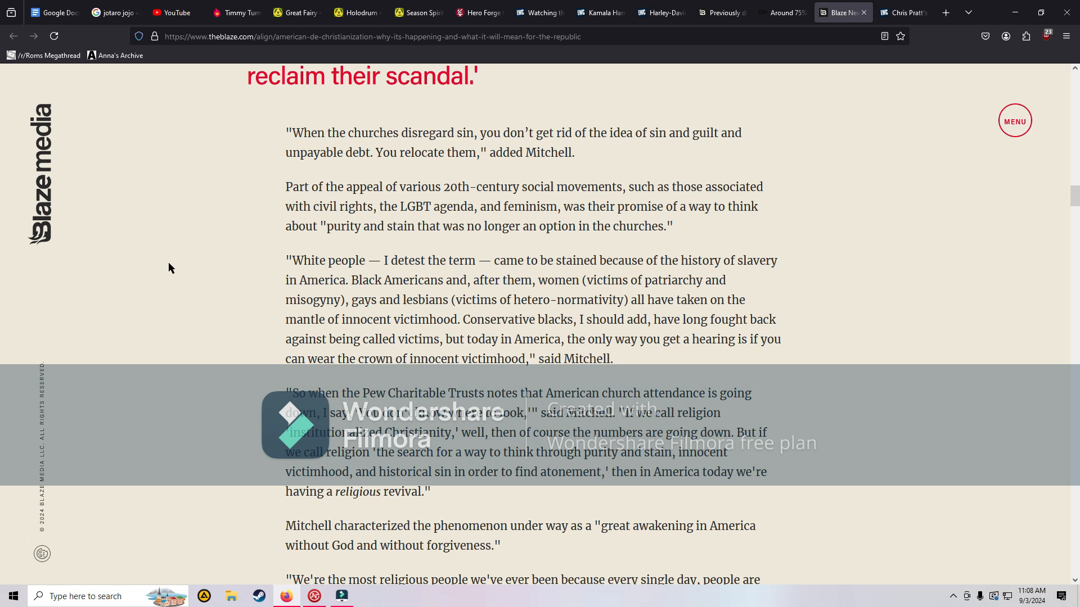
scroll(down, 3)
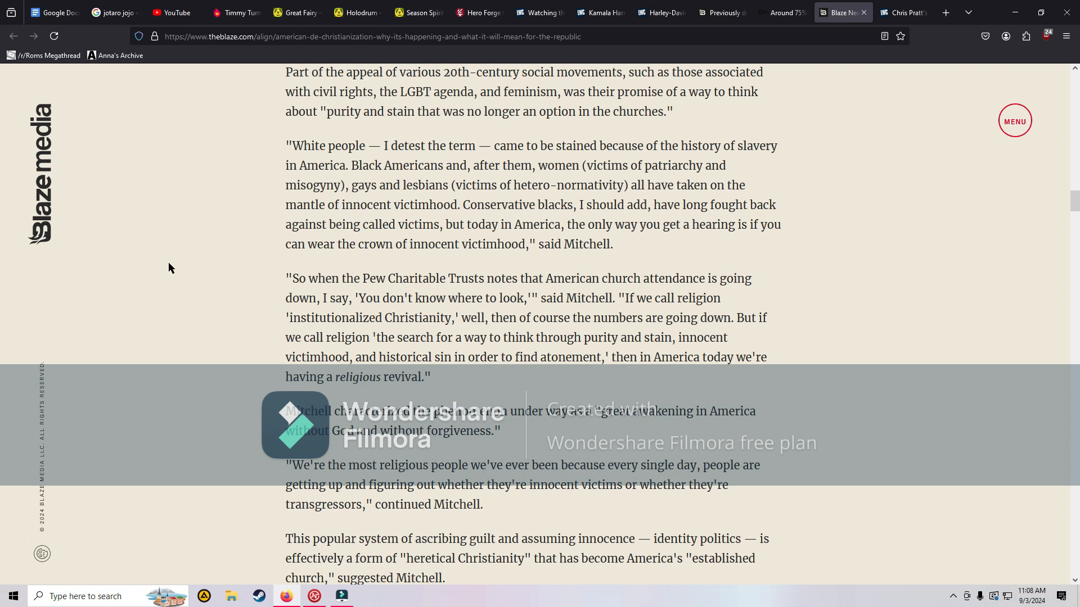
Step: Scroll to Mitchell's Tocqueville point on incomplete religions and the block quote beneath it
scroll(down, 3)
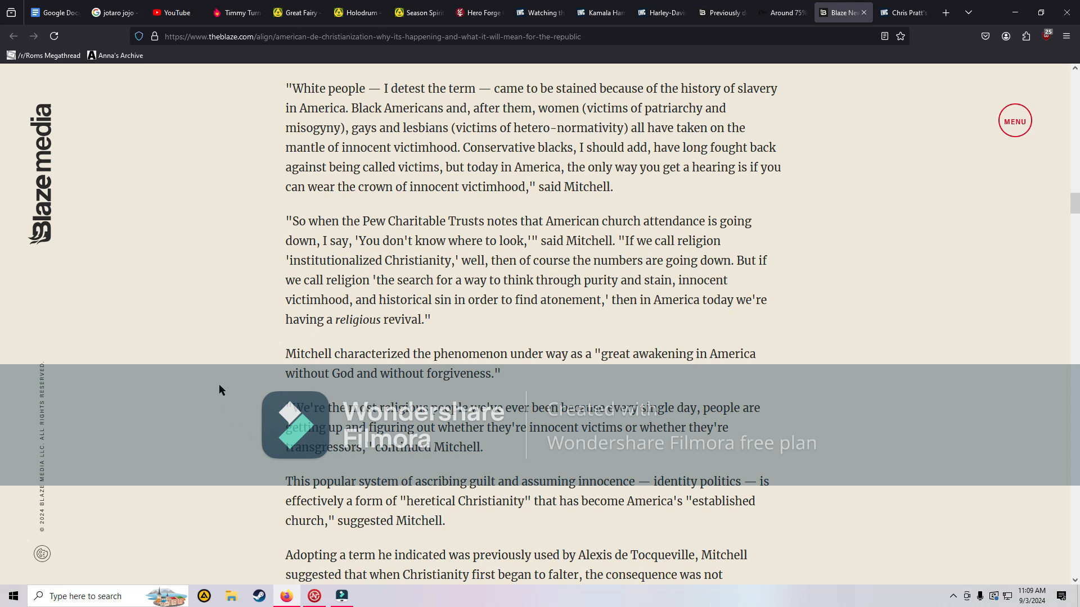
mouse_move(213, 387)
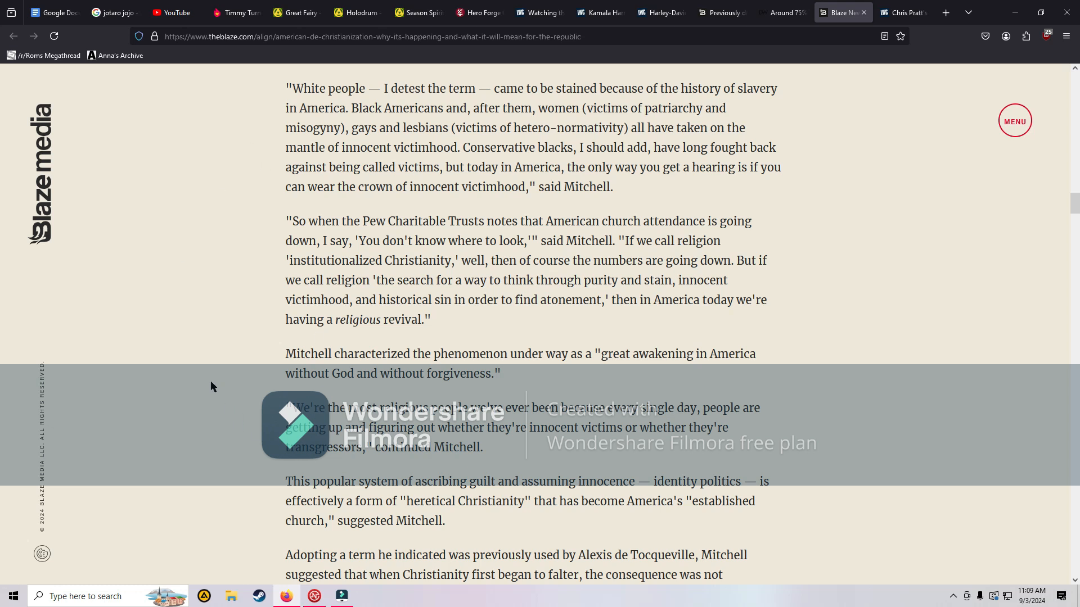
scroll(down, 3)
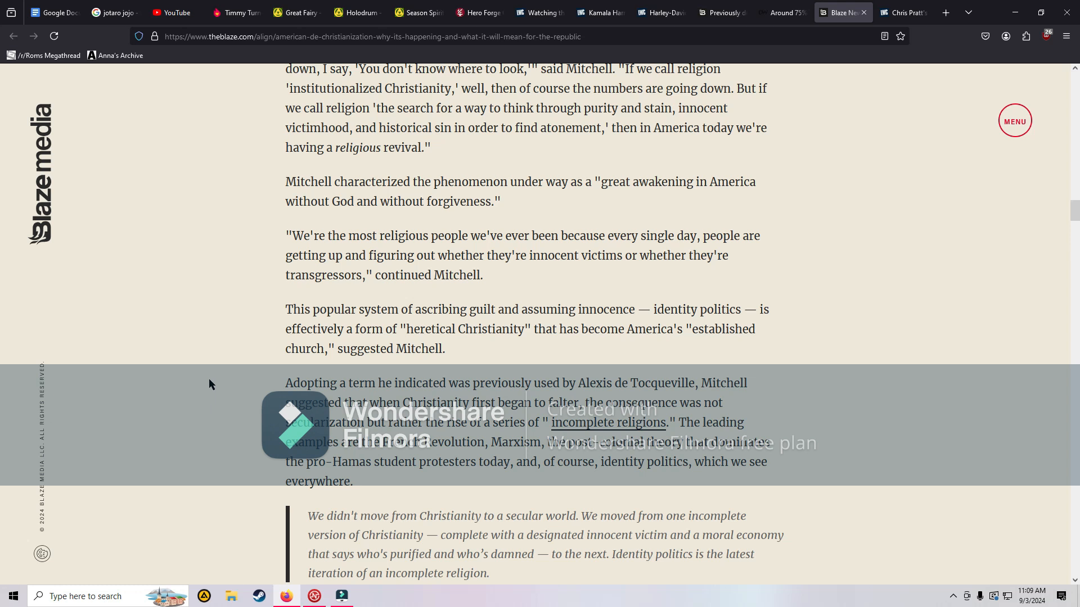
scroll(down, 3)
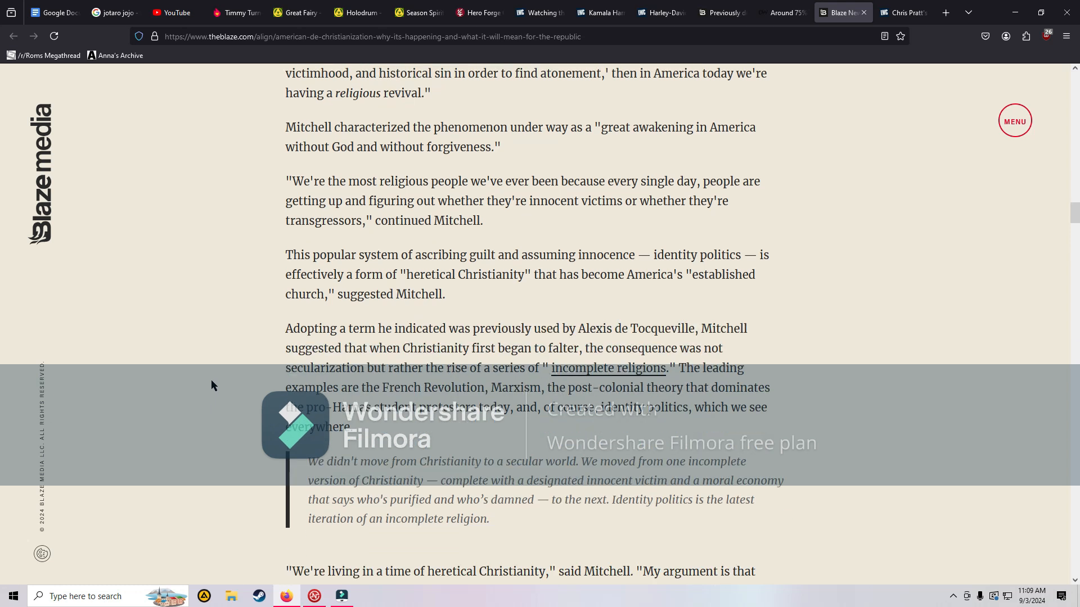
scroll(down, 3)
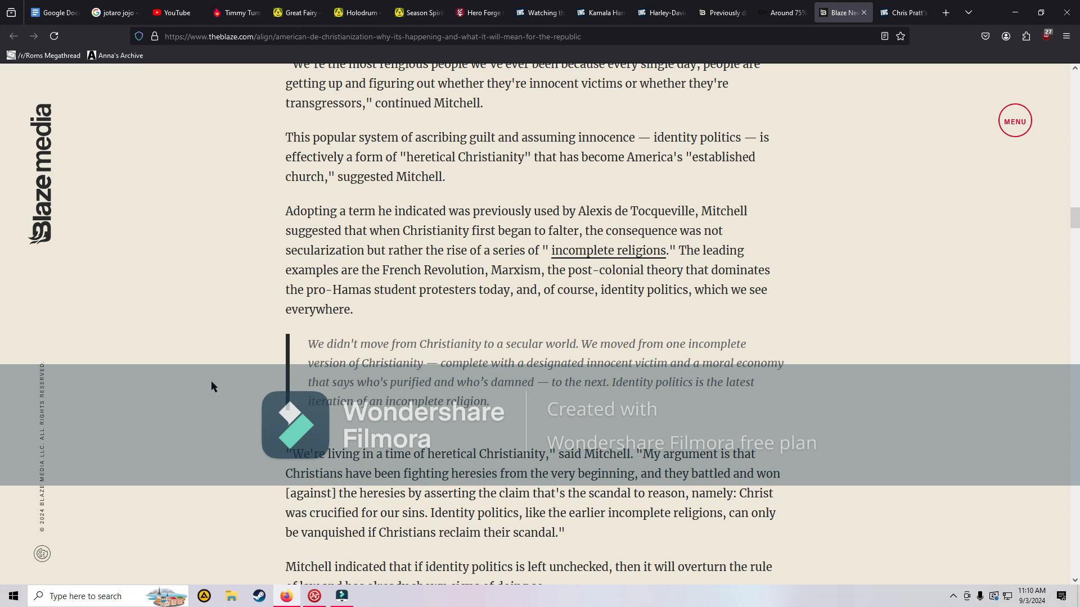
scroll(down, 3)
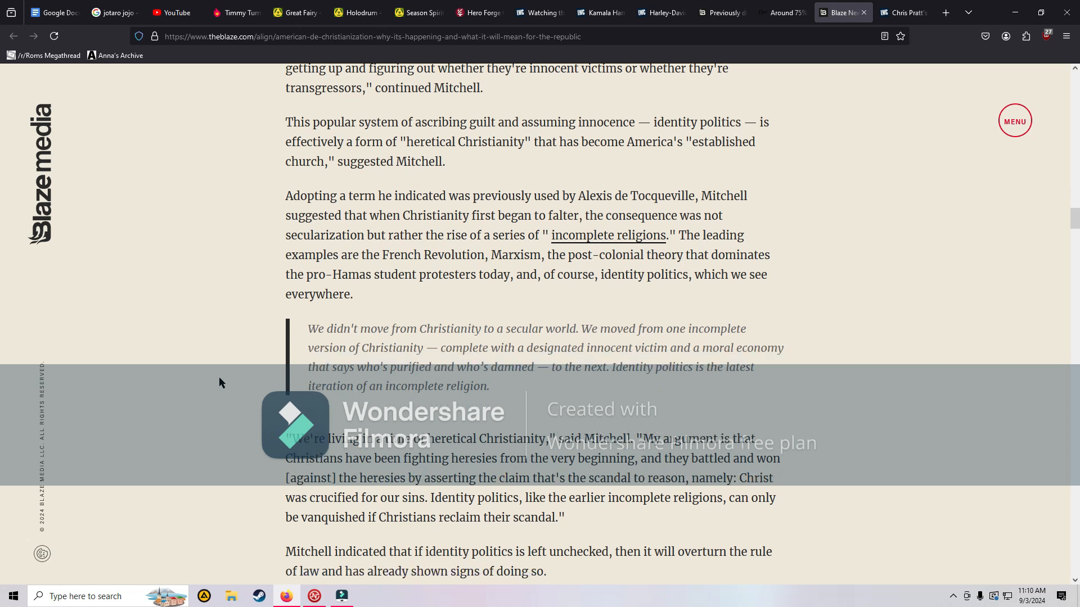
scroll(down, 3)
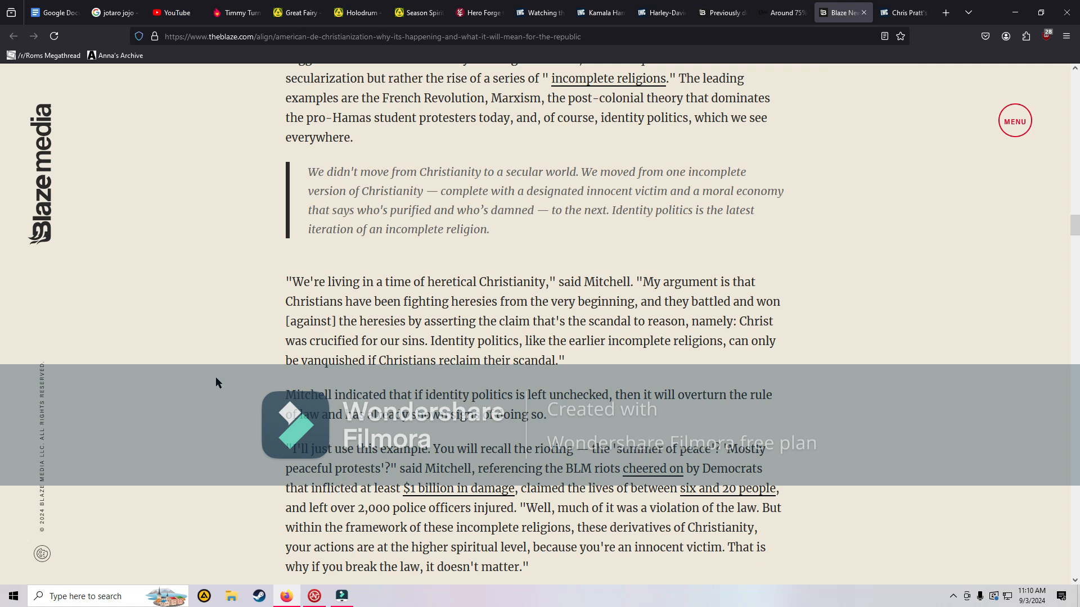
scroll(down, 3)
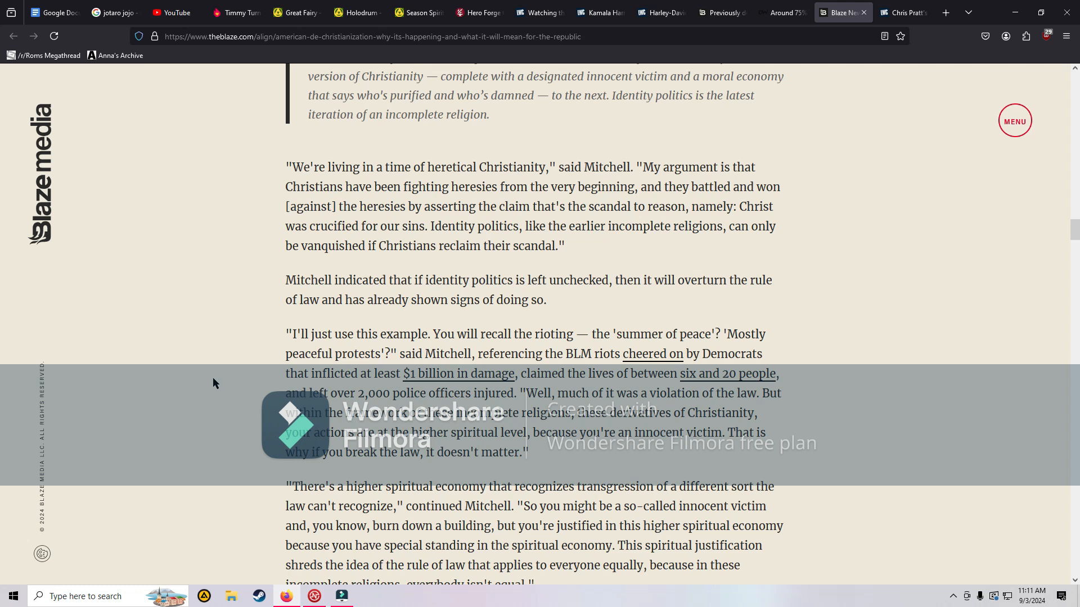
scroll(down, 3)
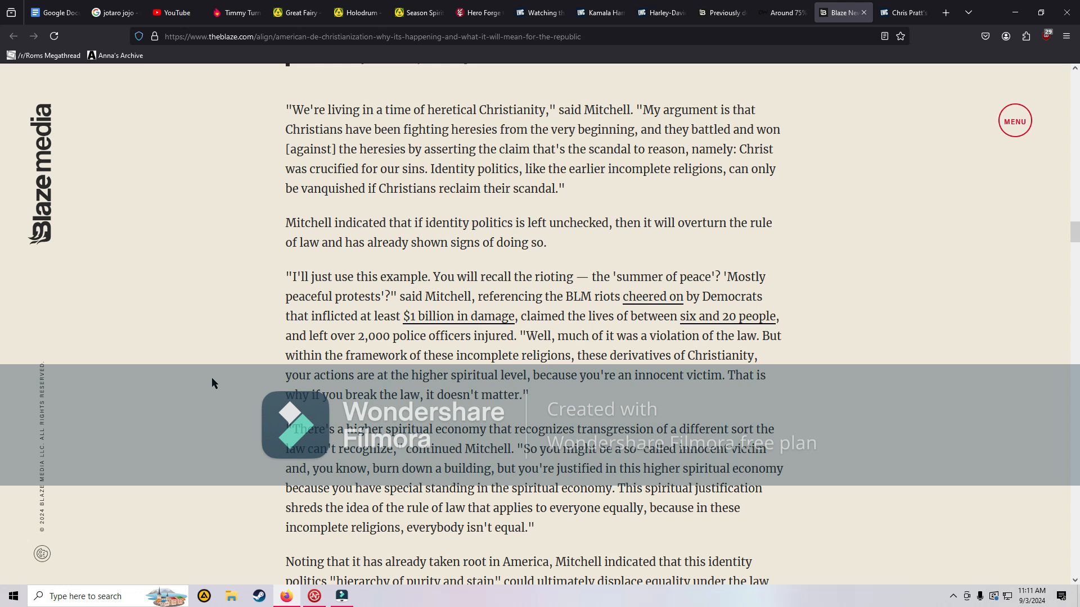
mouse_move(197, 361)
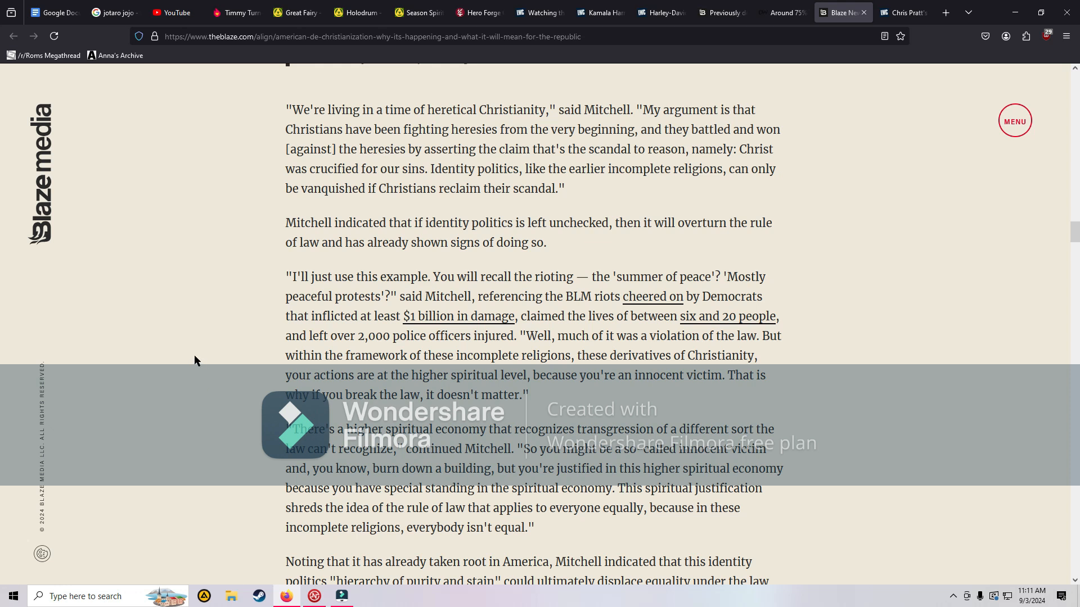
mouse_move(214, 351)
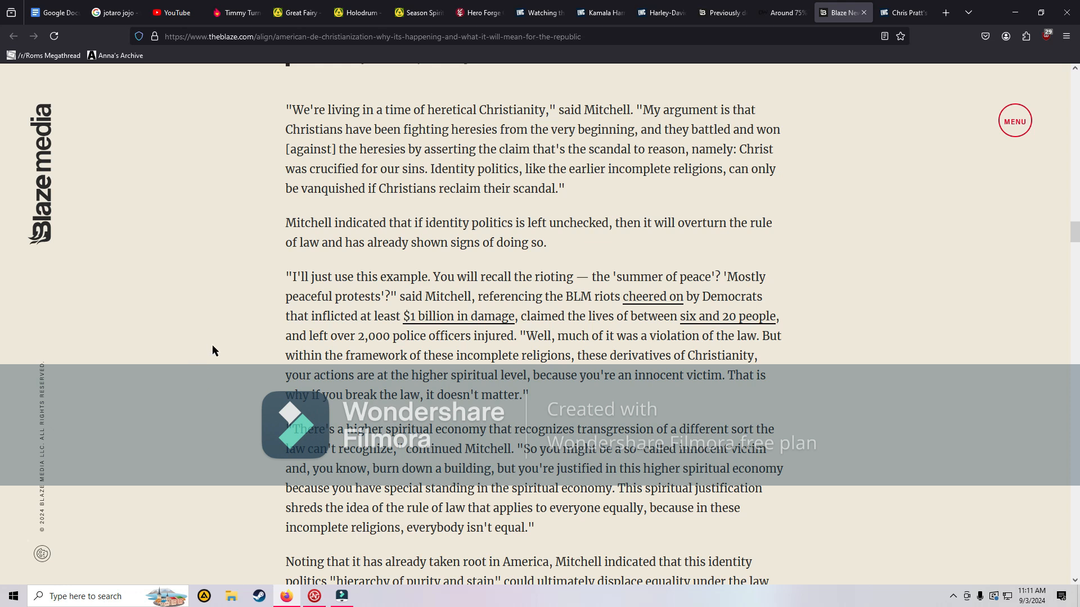
scroll(down, 3)
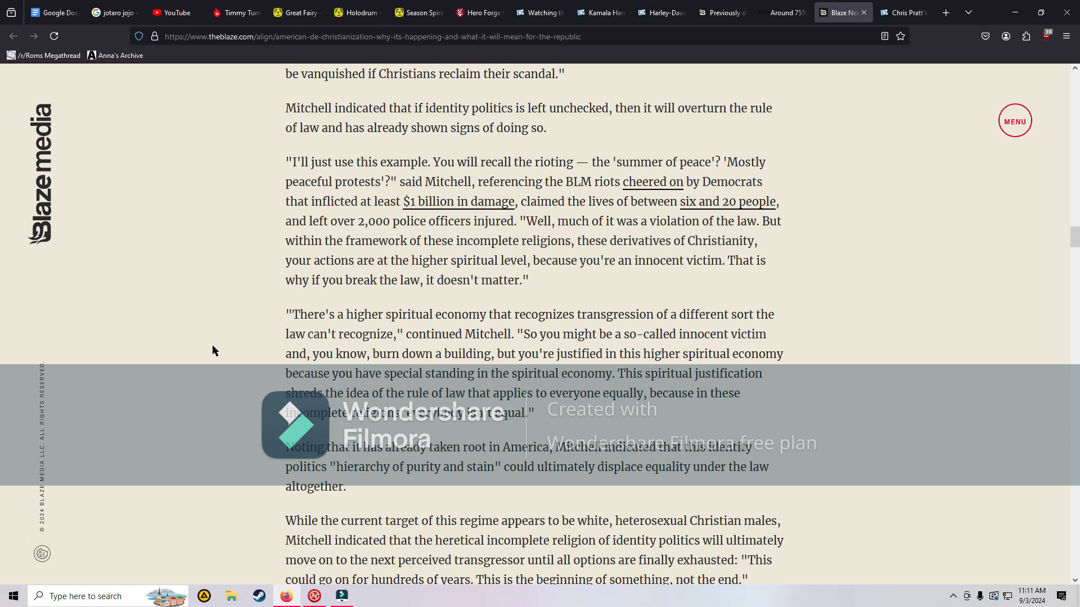
scroll(down, 3)
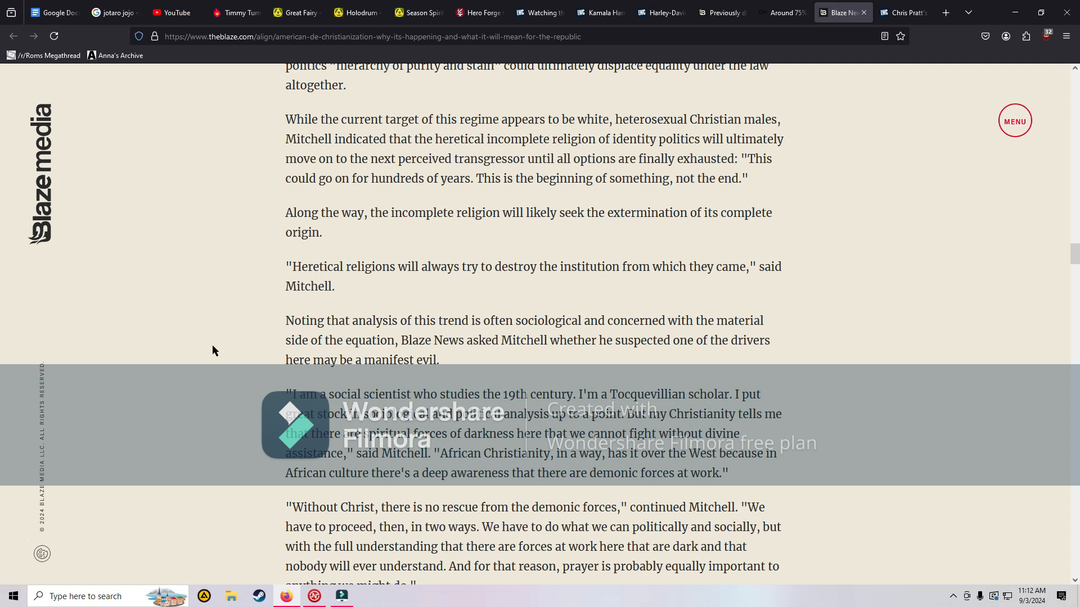
scroll(down, 3)
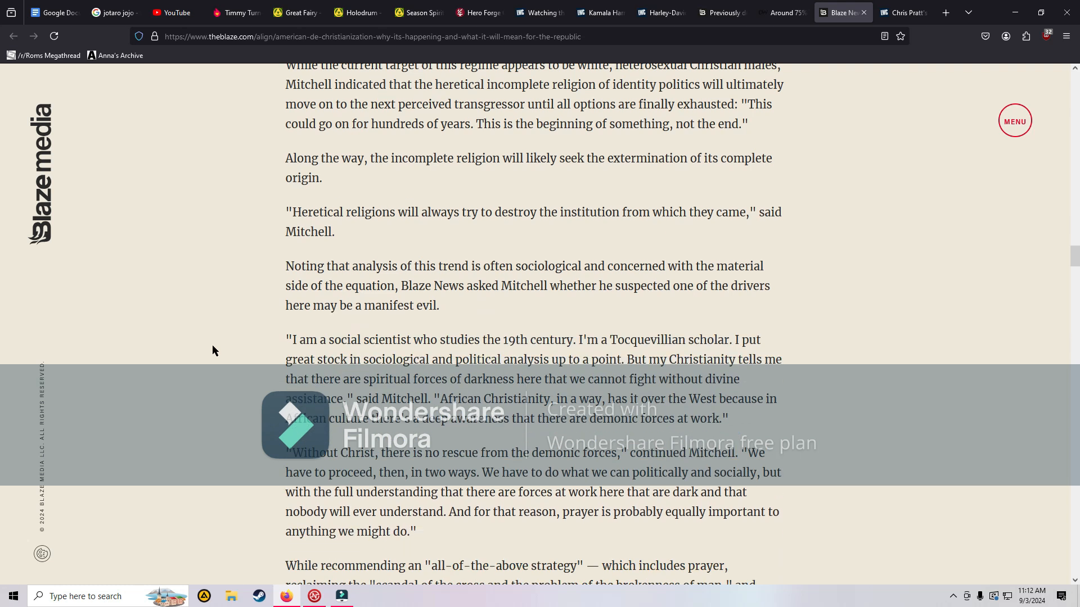
scroll(down, 3)
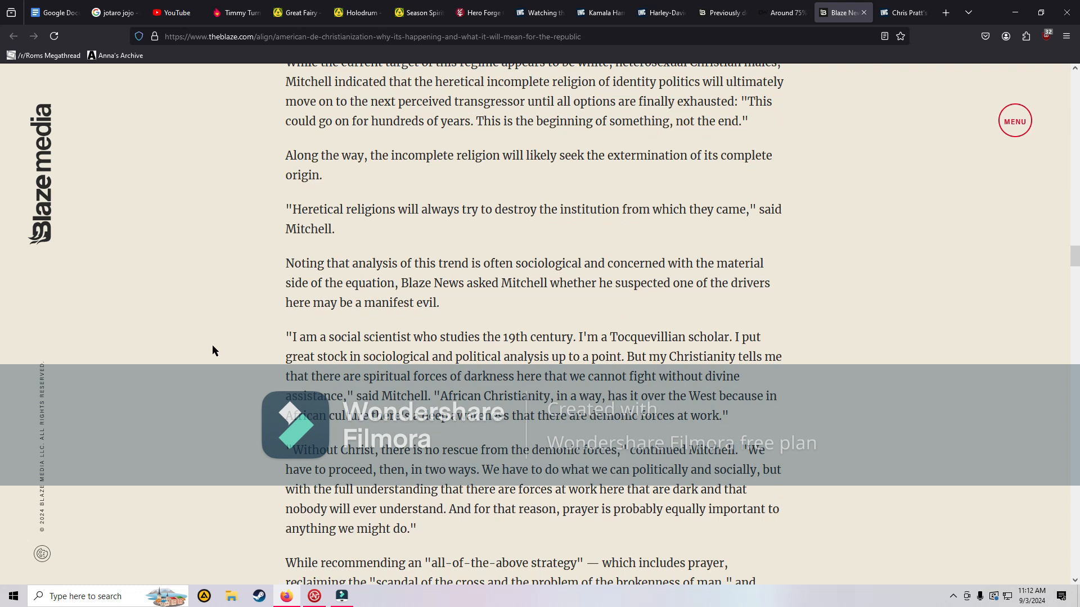
scroll(down, 3)
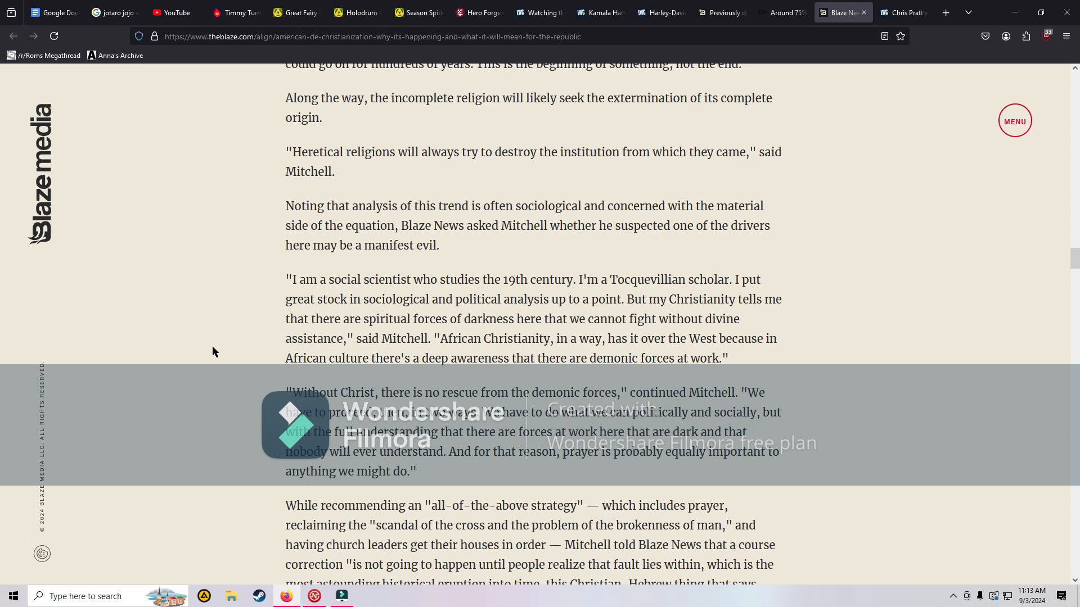
scroll(down, 3)
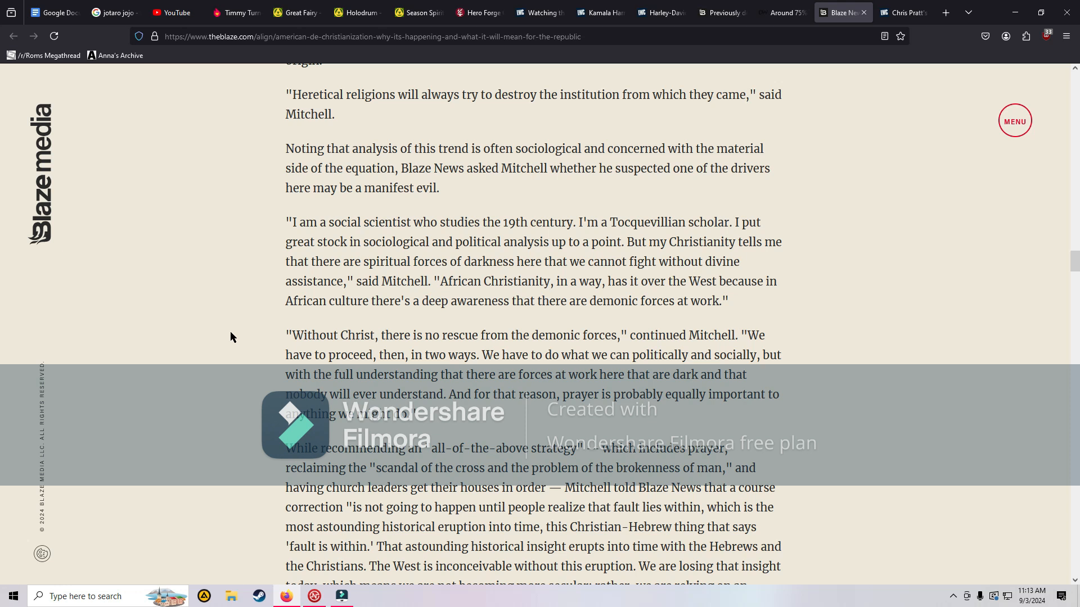
scroll(down, 3)
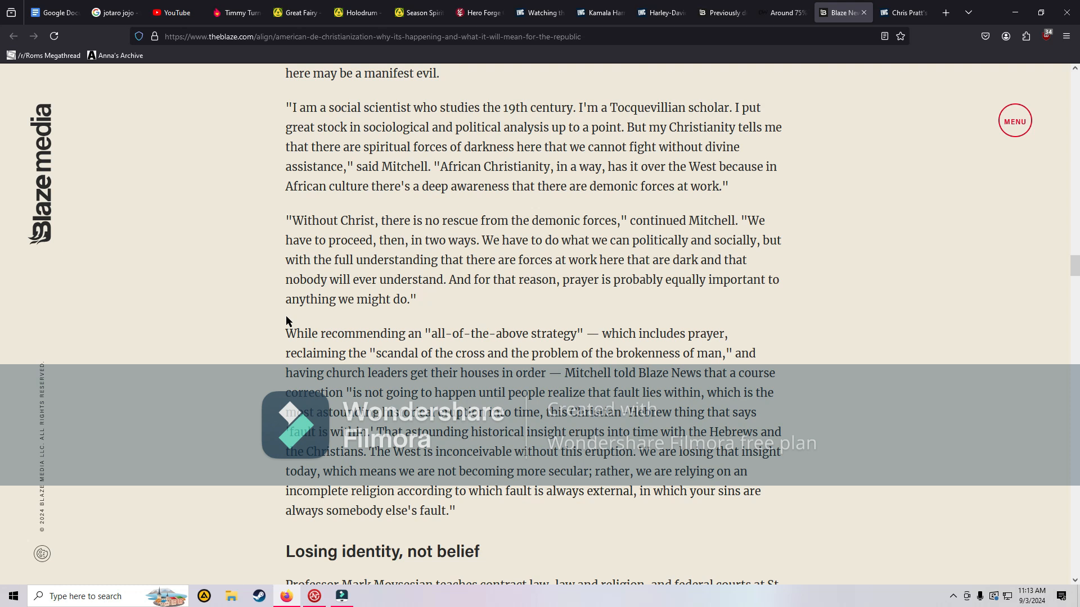
scroll(down, 3)
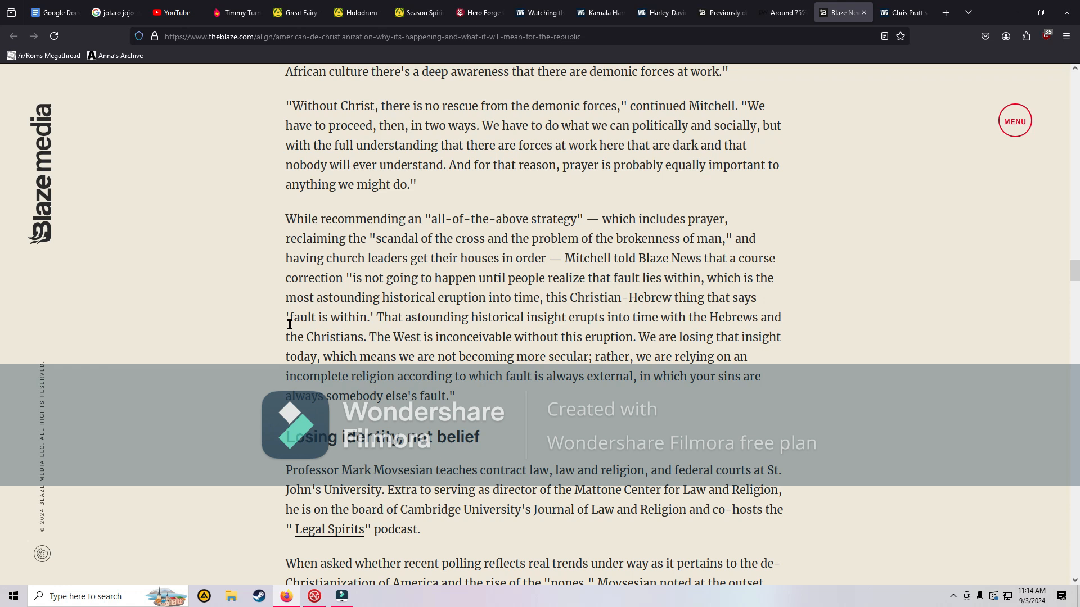
mouse_move(288, 298)
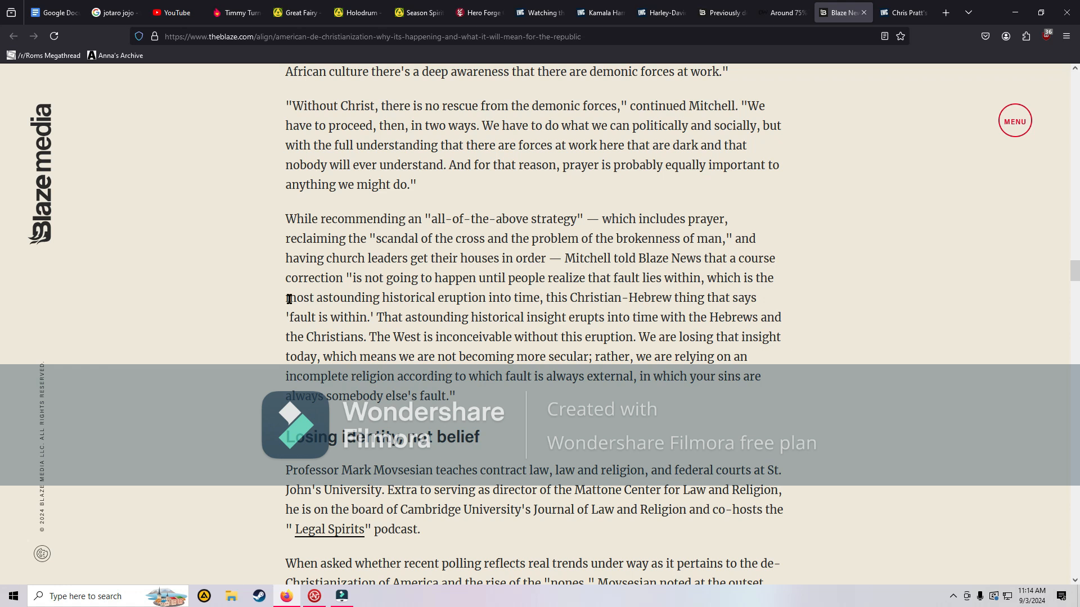
scroll(down, 3)
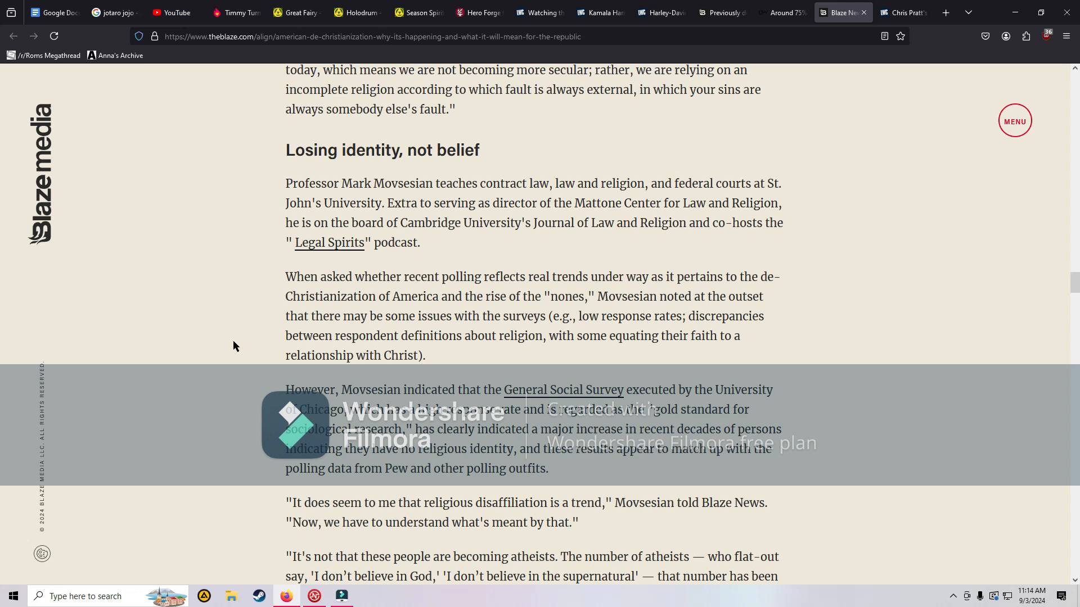
scroll(down, 3)
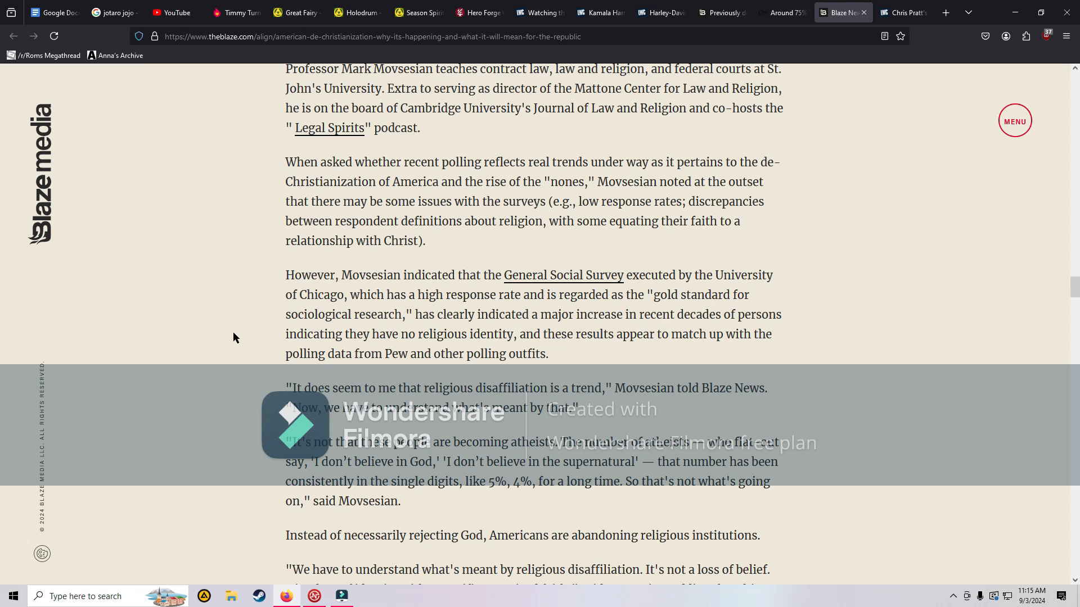
scroll(down, 3)
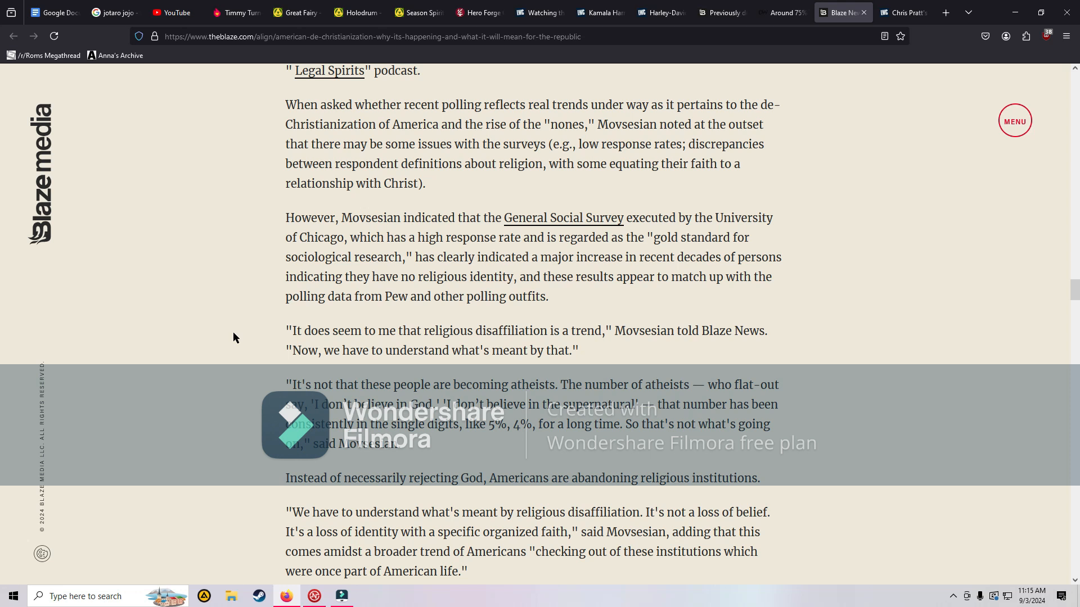
scroll(down, 3)
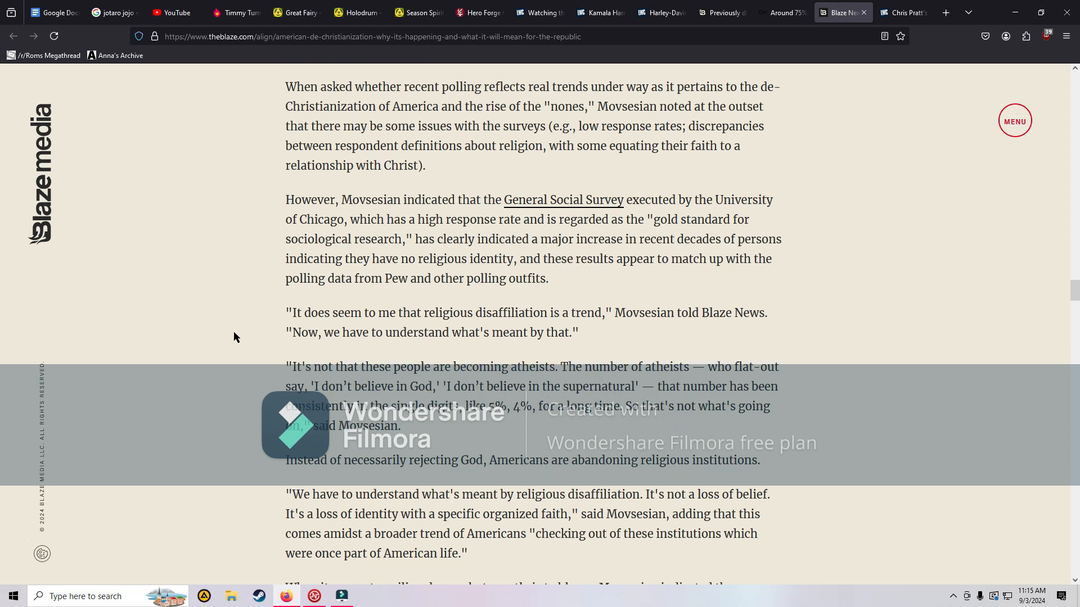
scroll(down, 3)
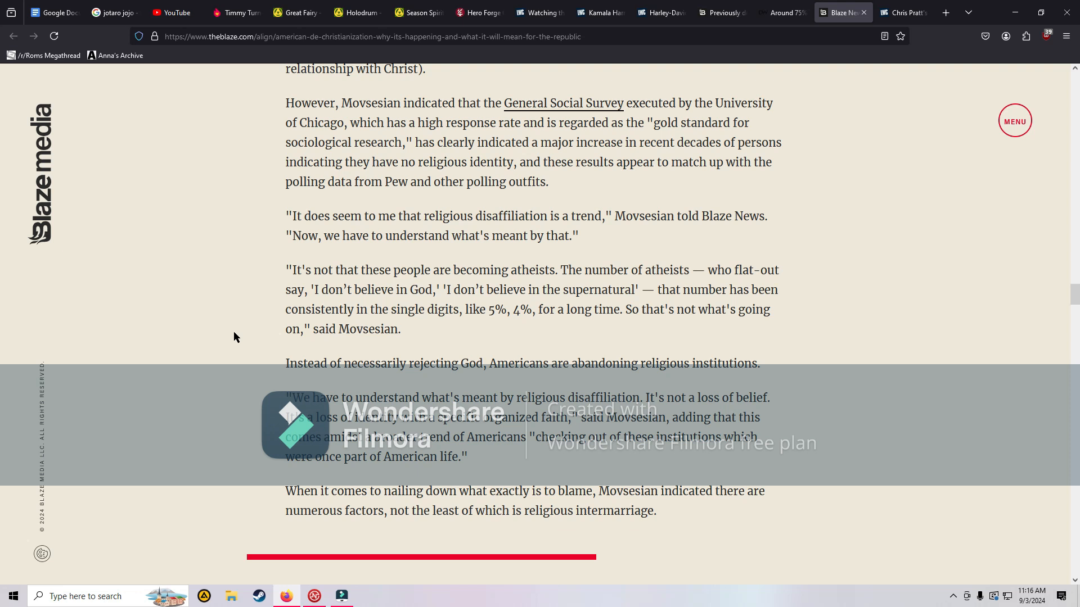
Step: Scroll through Movsesian's intermarriage, colonial nones and Great Awakenings points to the polarization remarks
scroll(down, 3)
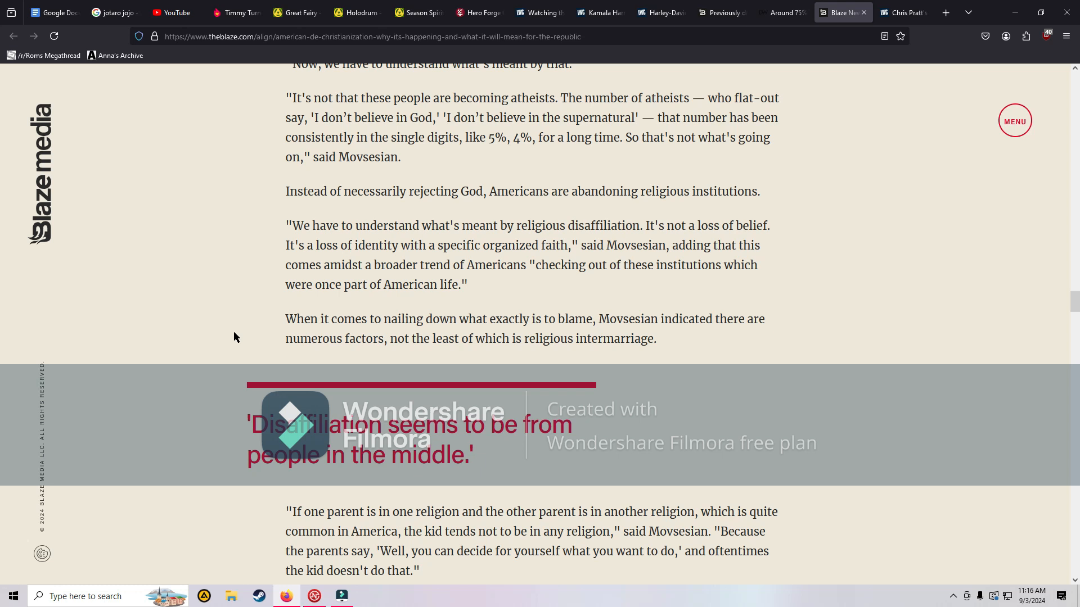
scroll(down, 3)
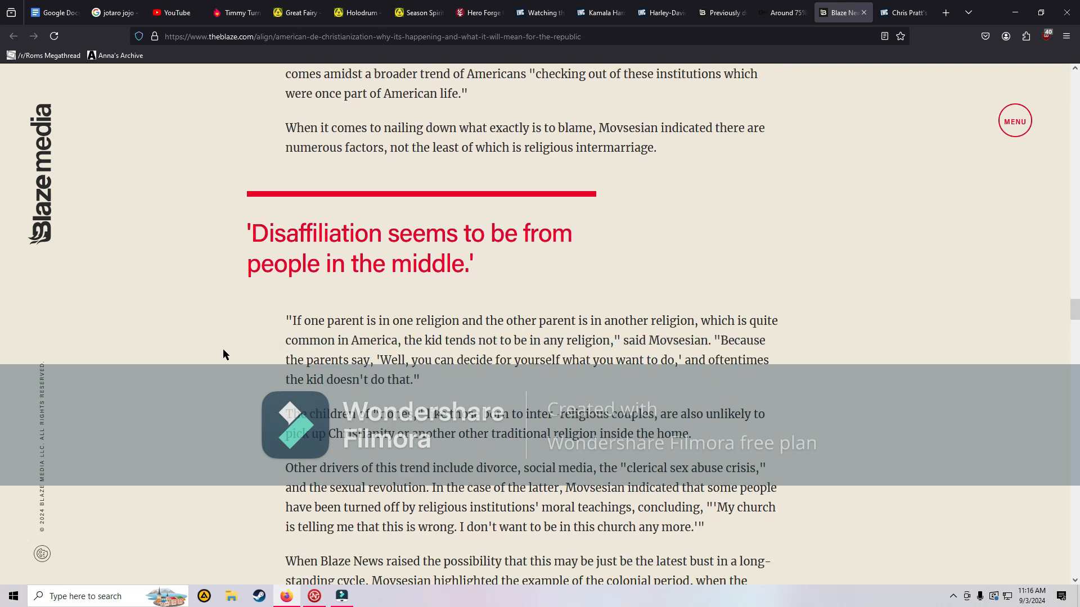
scroll(down, 3)
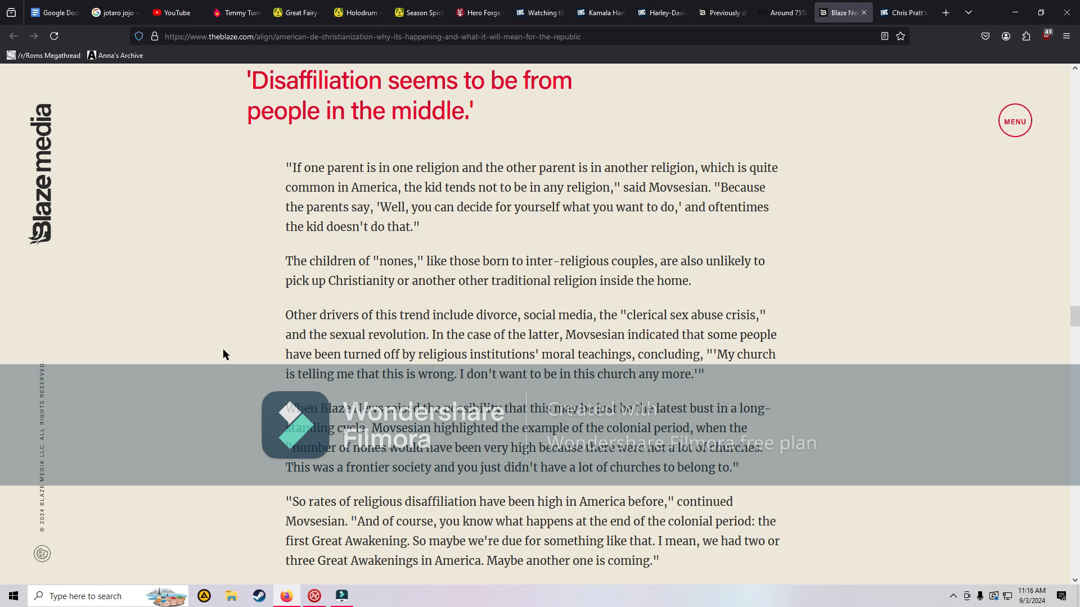
scroll(down, 3)
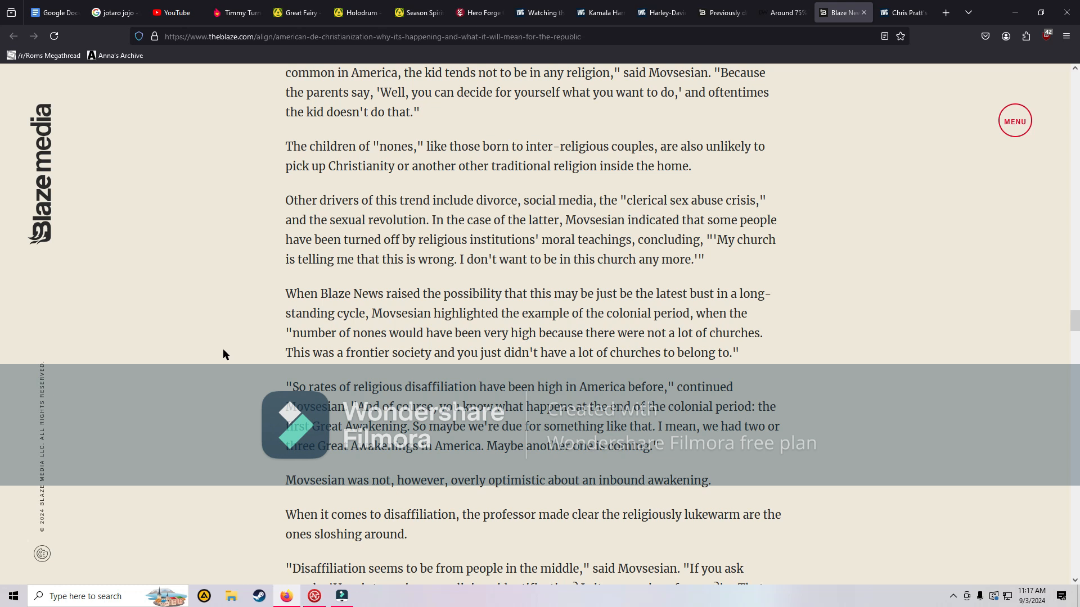
scroll(down, 3)
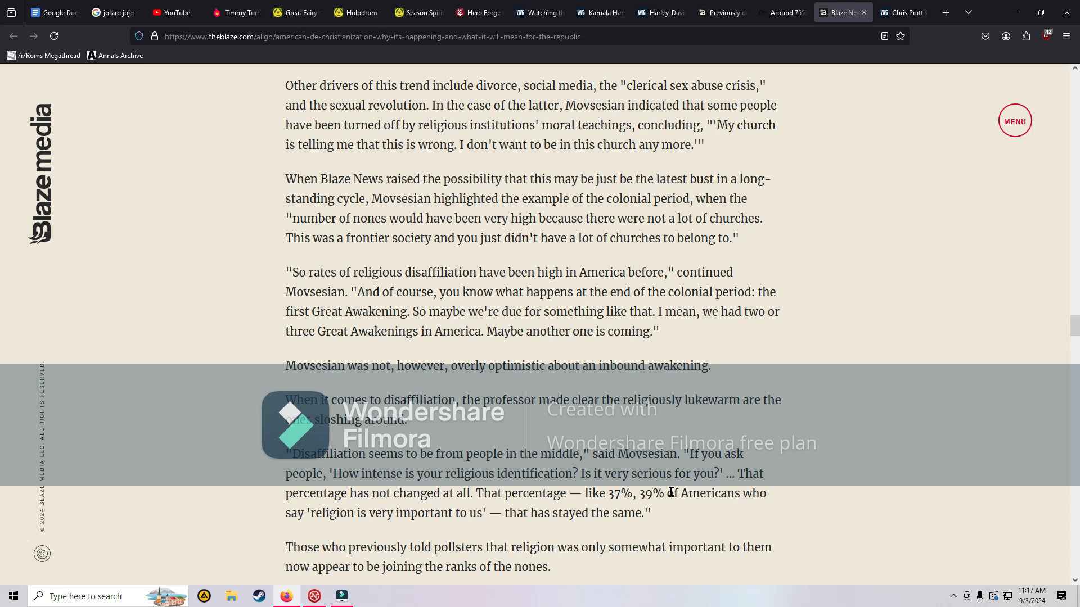
mouse_move(256, 366)
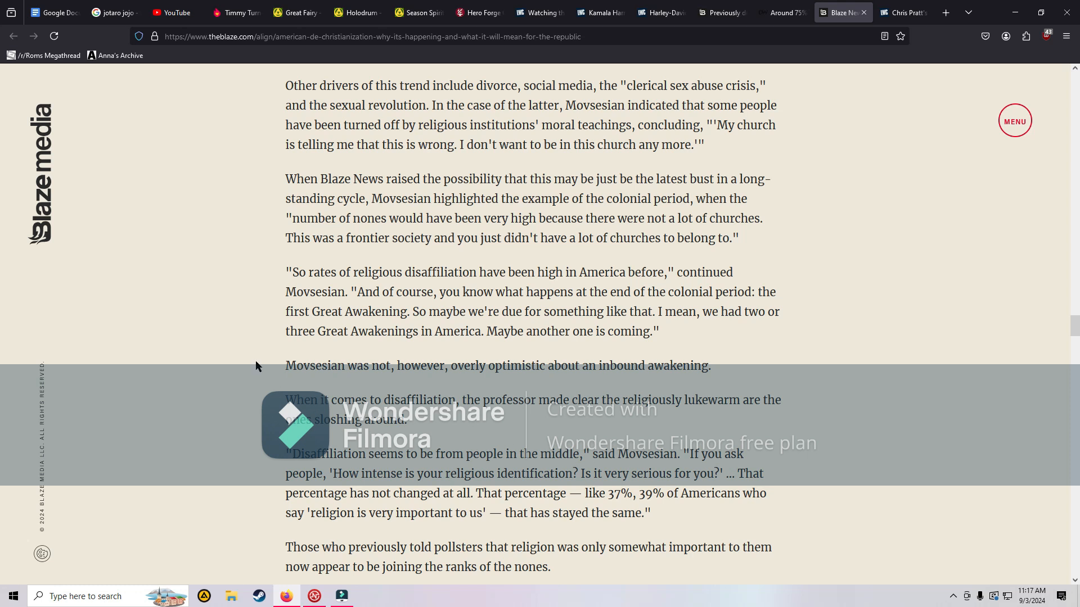
scroll(down, 3)
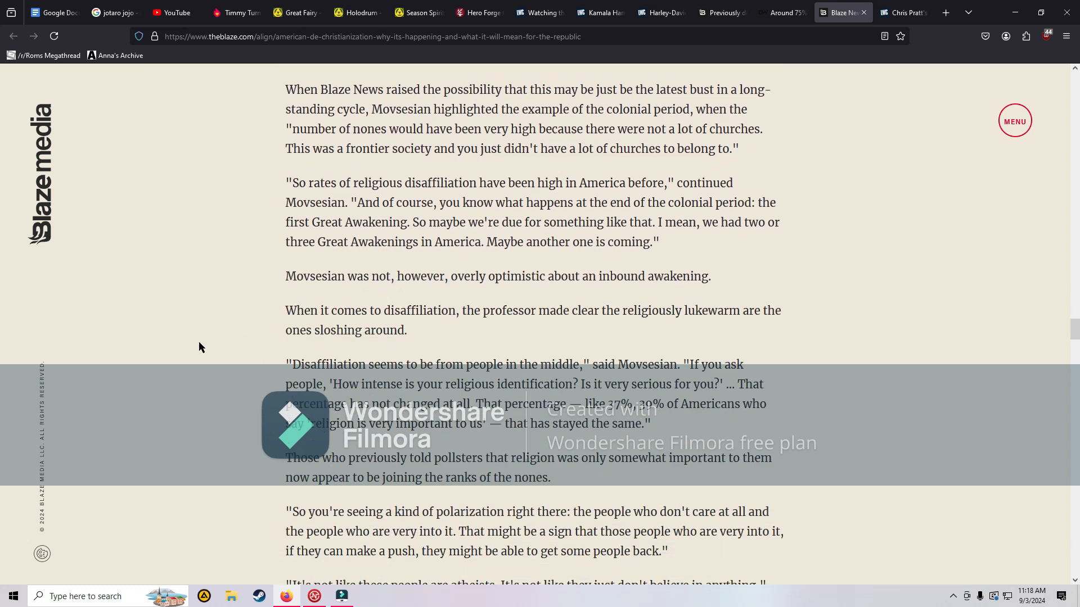
Step: Scroll past the Thoreau and conformity remarks to the 'Law follows culture' heading
scroll(down, 3)
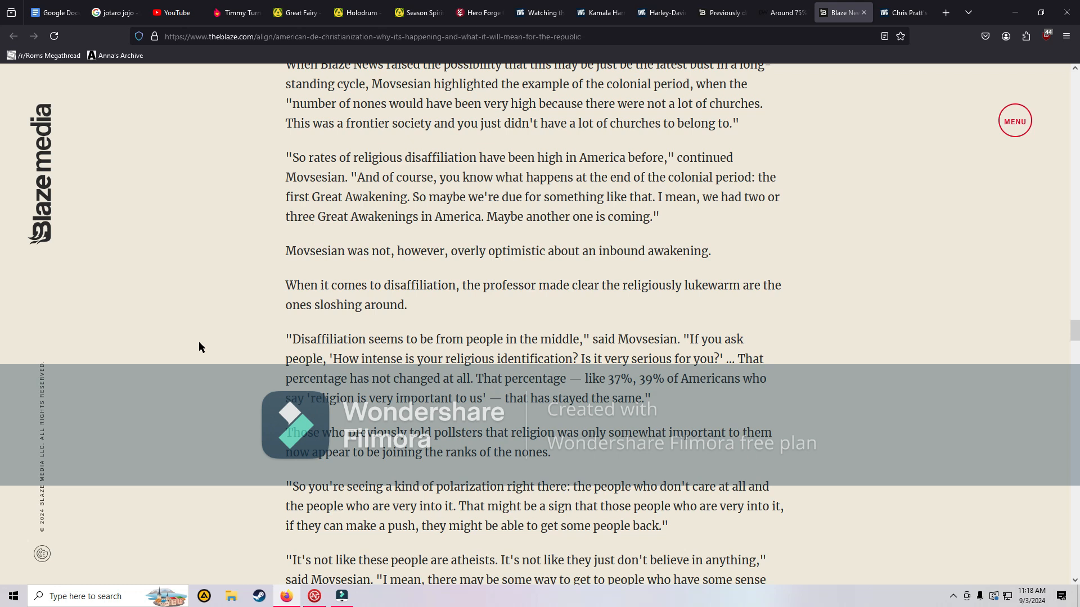
scroll(down, 3)
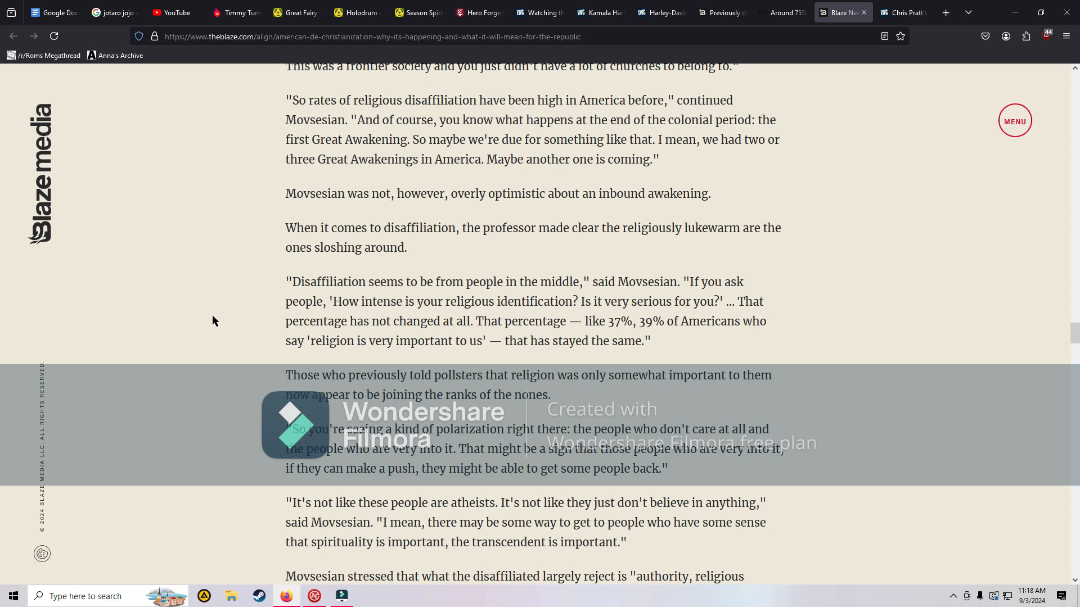
scroll(down, 3)
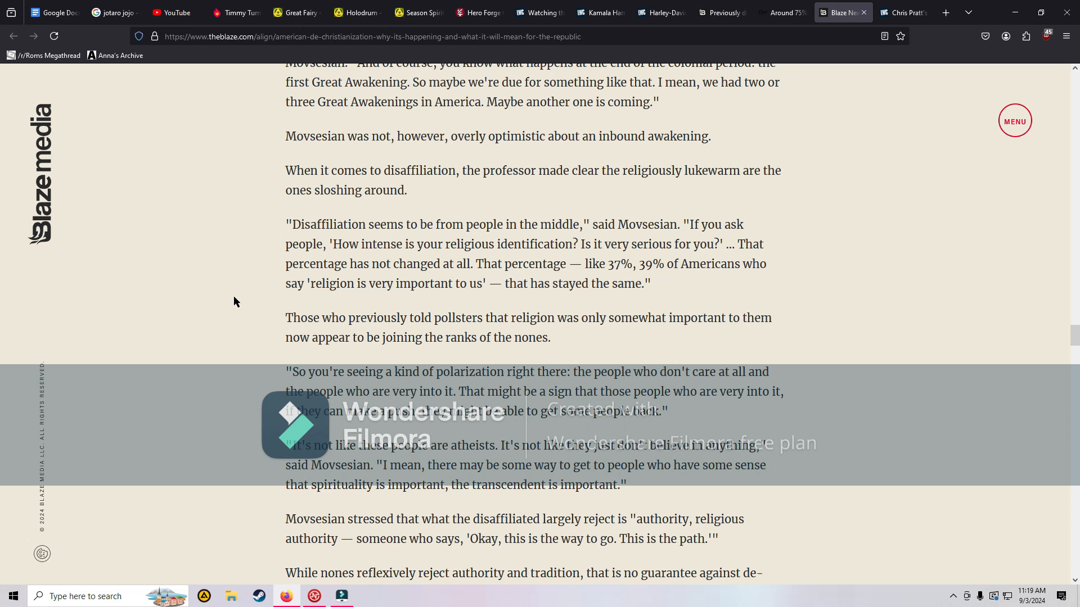
scroll(down, 3)
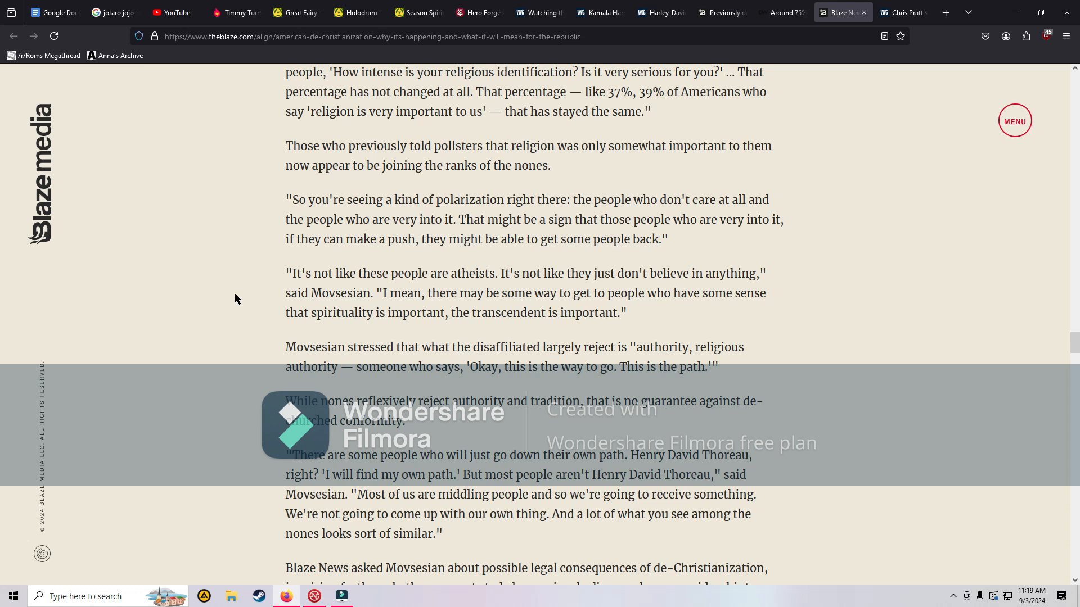
scroll(down, 3)
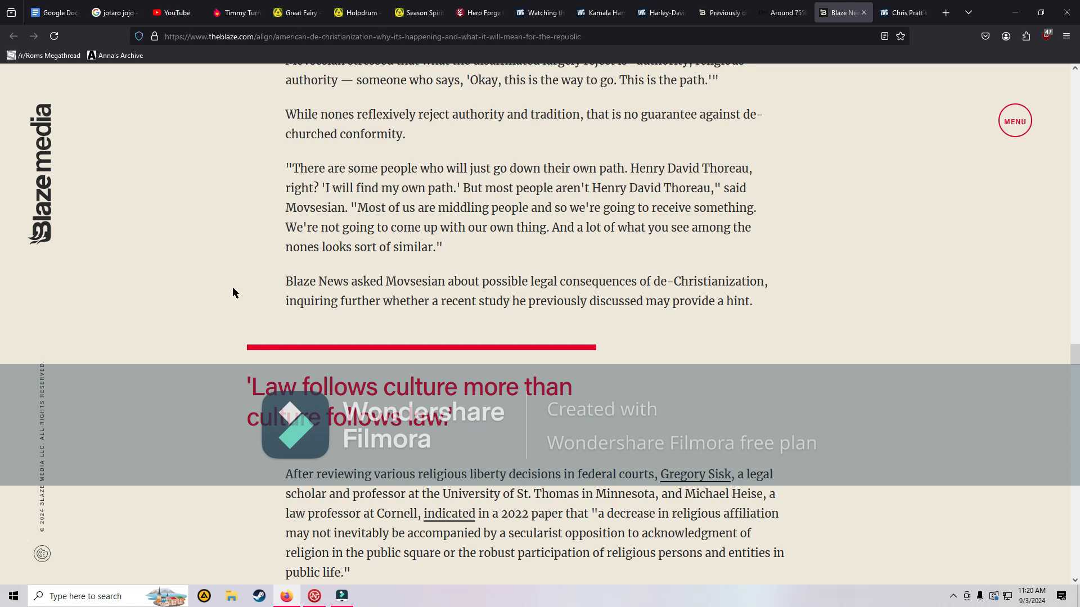
mouse_move(218, 305)
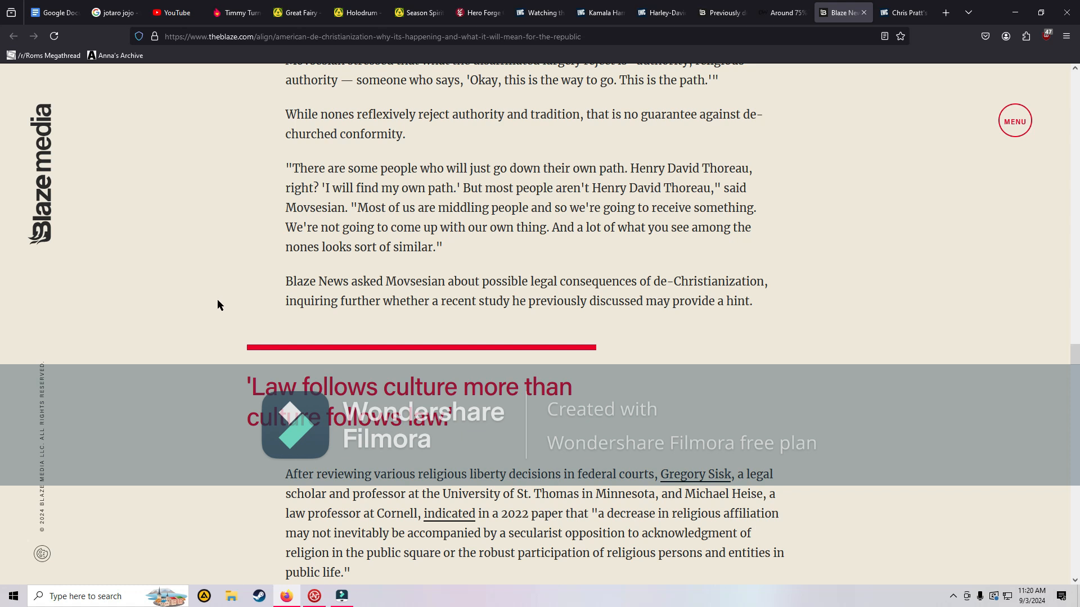
Step: Scroll through the nonreligious judges and religious exemptions remarks to the 'Modernism's prize' heading
scroll(down, 3)
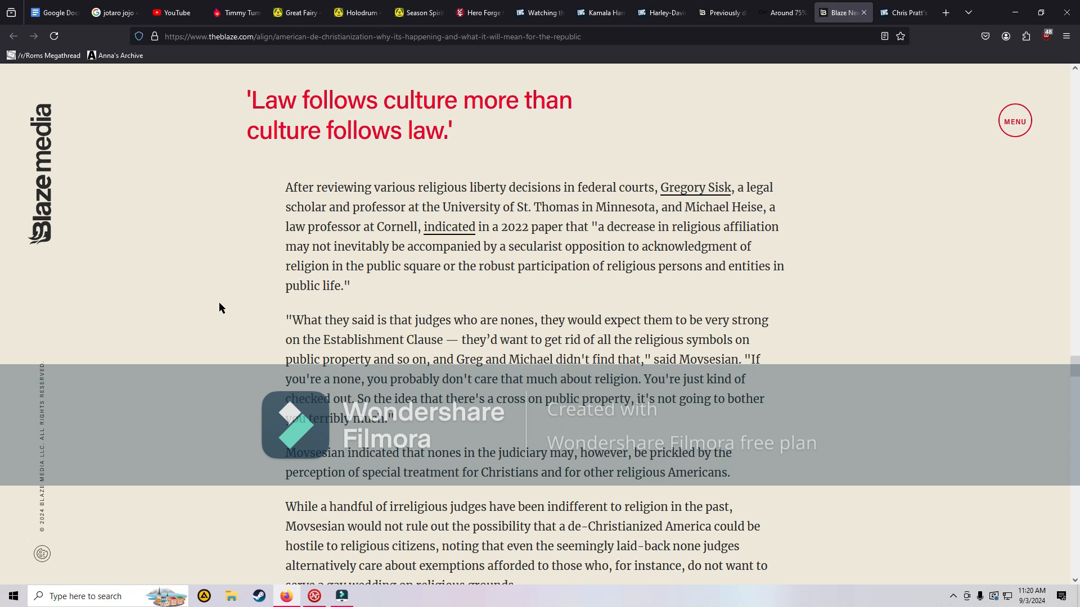
scroll(down, 3)
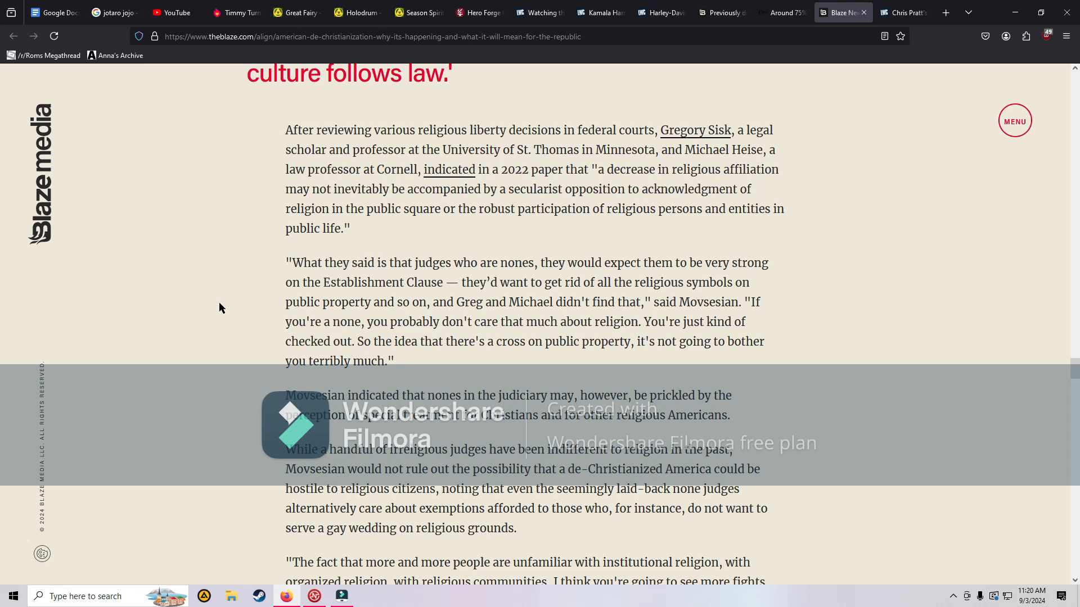
scroll(down, 3)
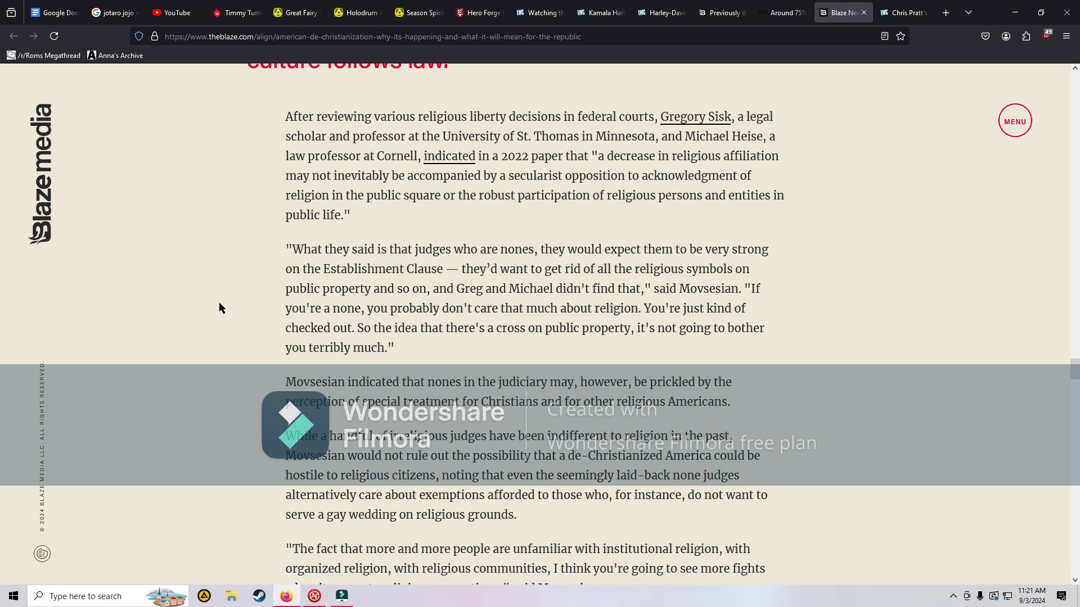
scroll(down, 3)
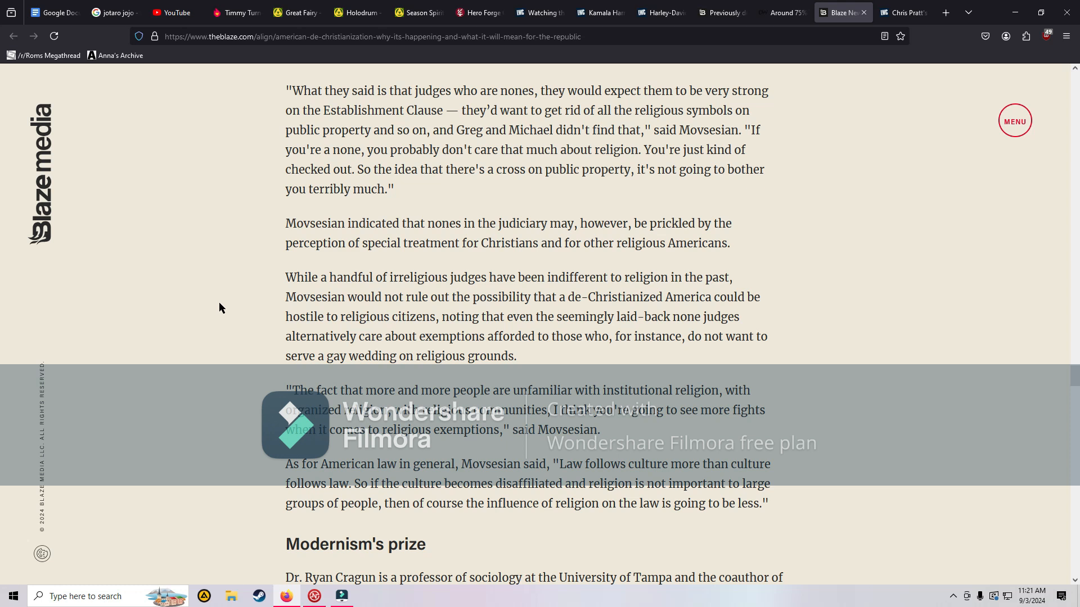
mouse_move(240, 363)
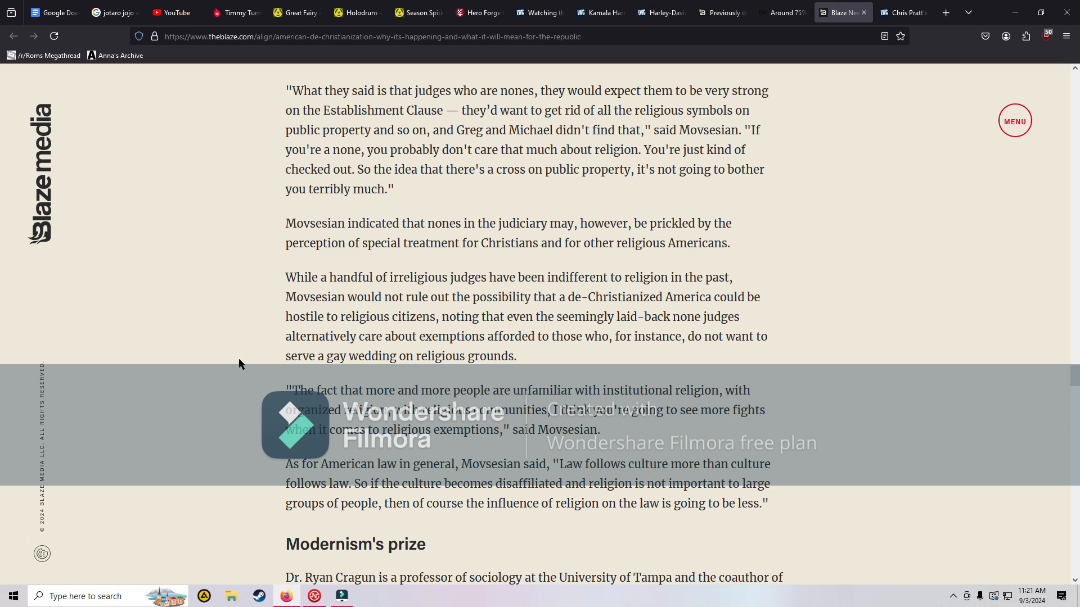
scroll(down, 3)
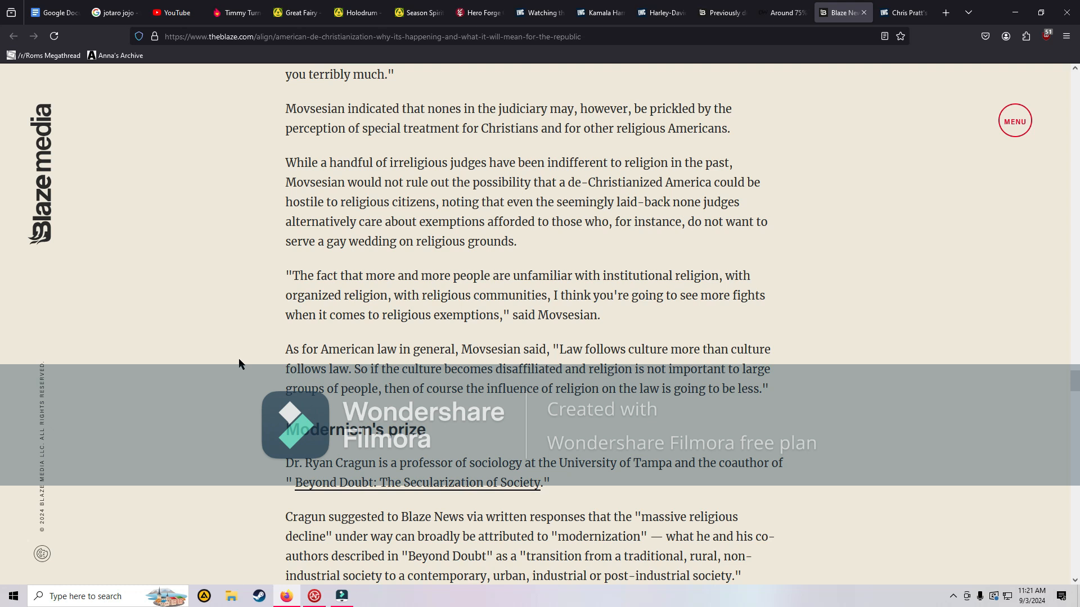
Step: Scroll through Cragun's modernization remarks to the pull quote on returning to 'human' ways of living
scroll(down, 3)
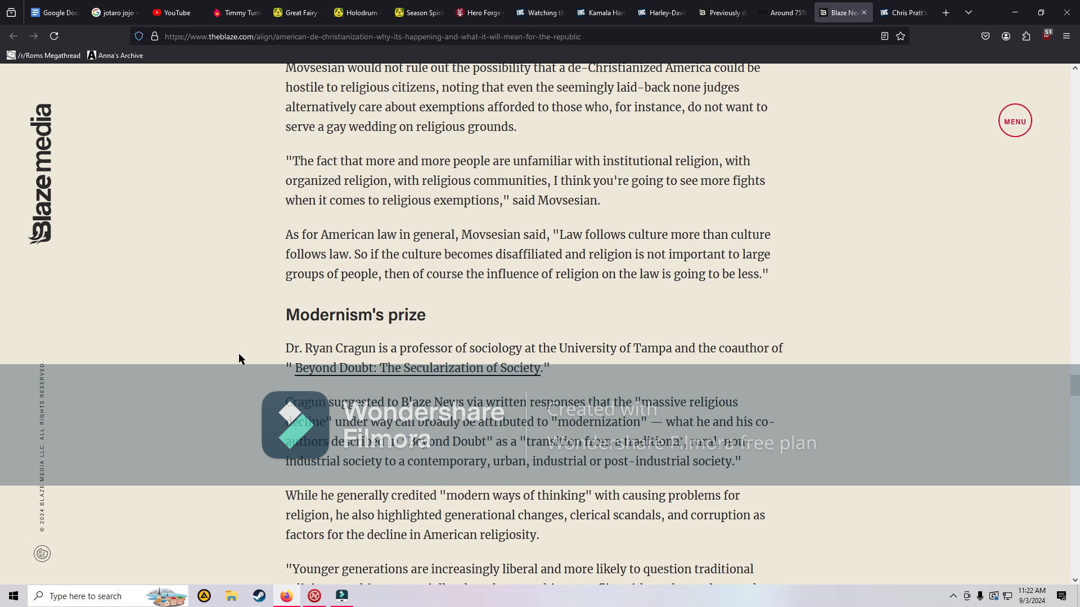
mouse_move(236, 338)
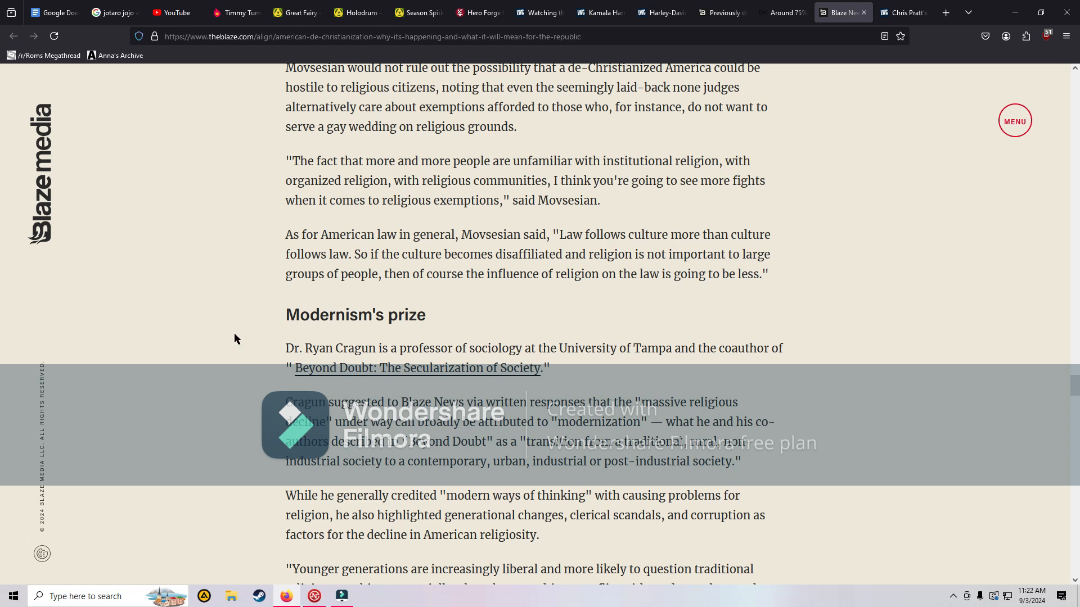
mouse_move(265, 311)
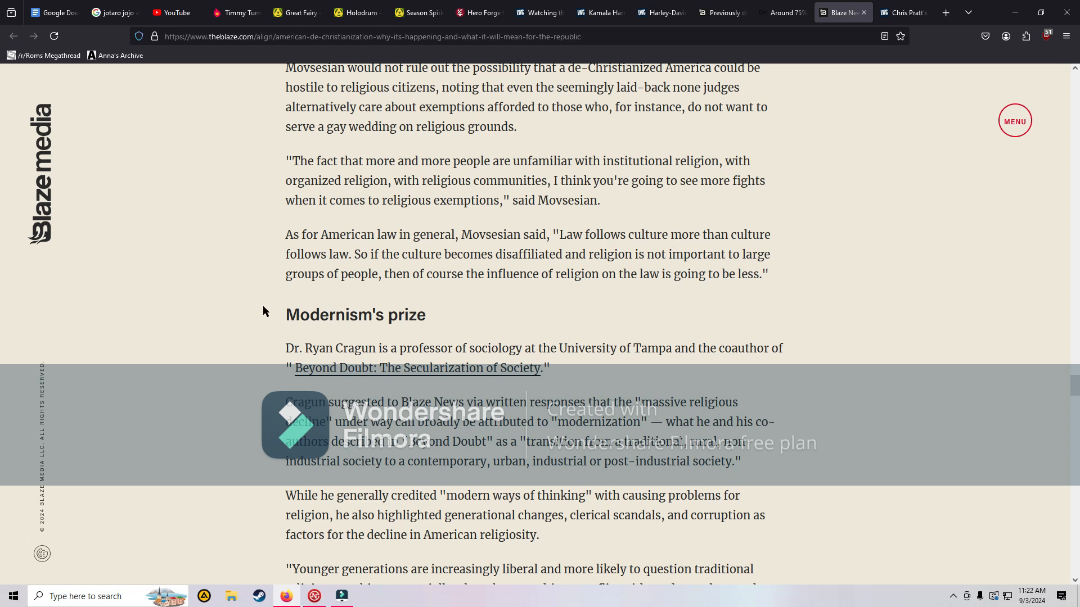
scroll(down, 3)
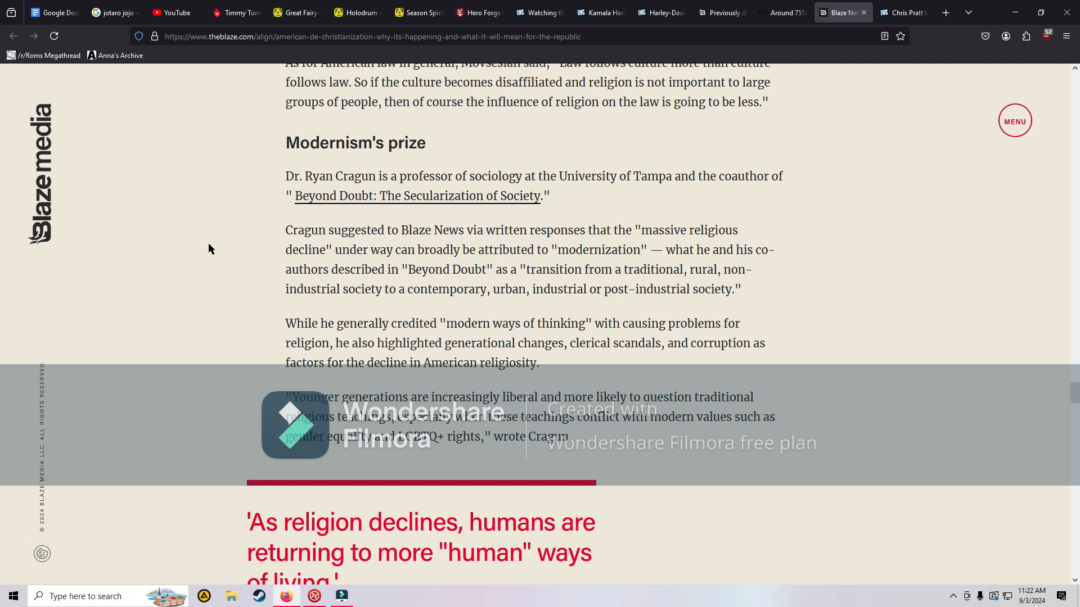
scroll(down, 3)
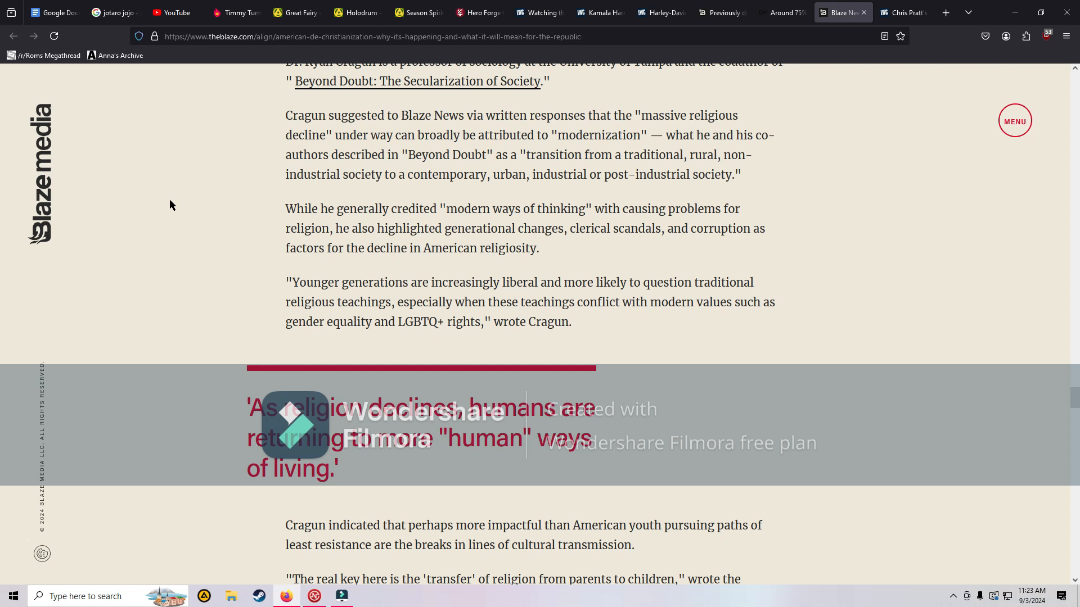
scroll(down, 3)
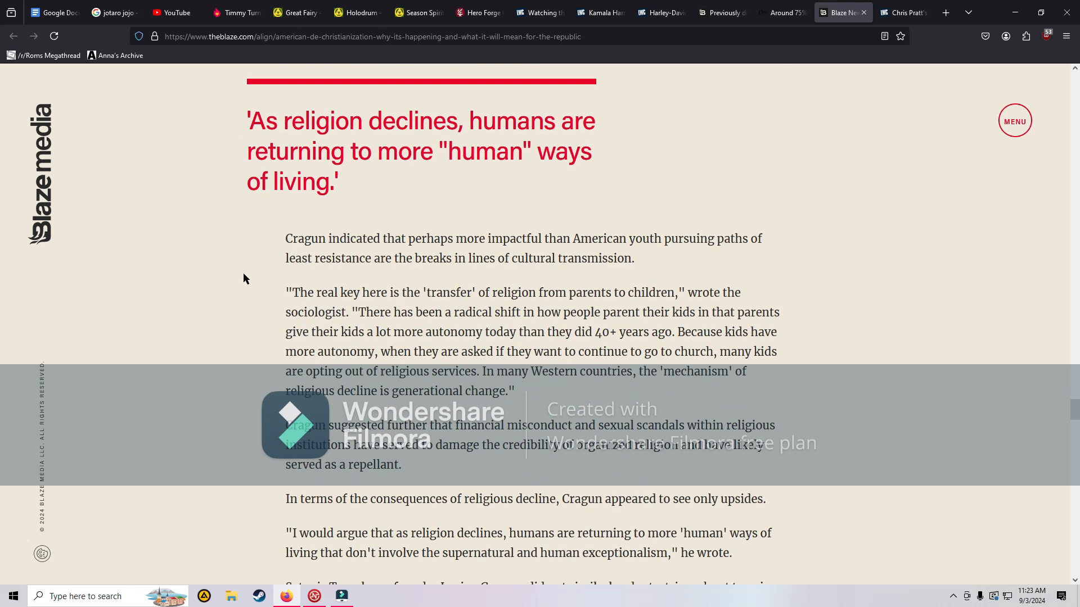
Step: Read past Cragun's remarks on religious substitutes into 'The pagan empire' section on Davidson
scroll(down, 3)
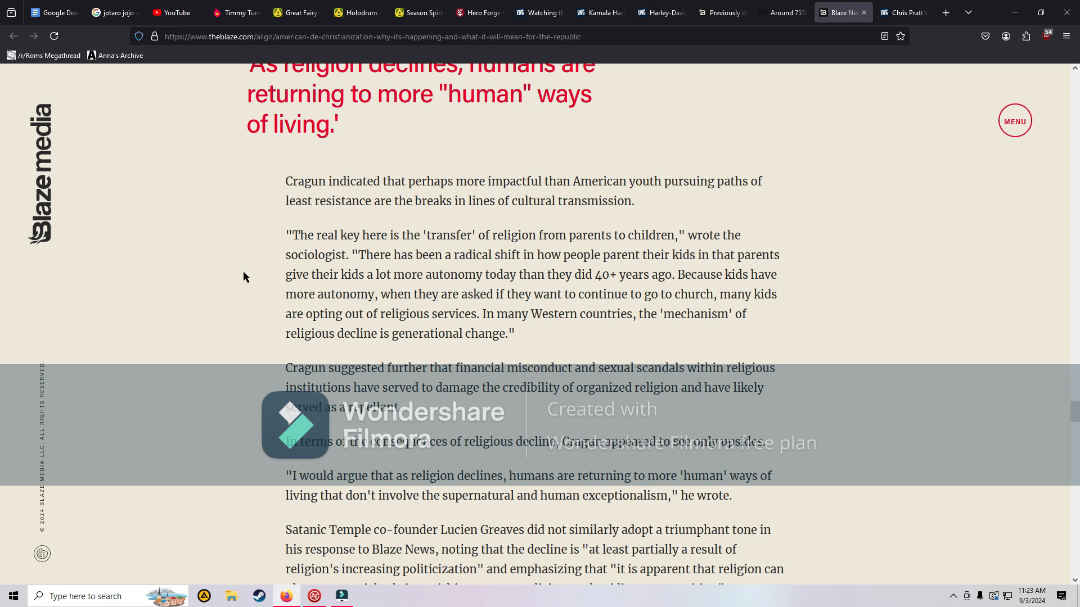
scroll(down, 3)
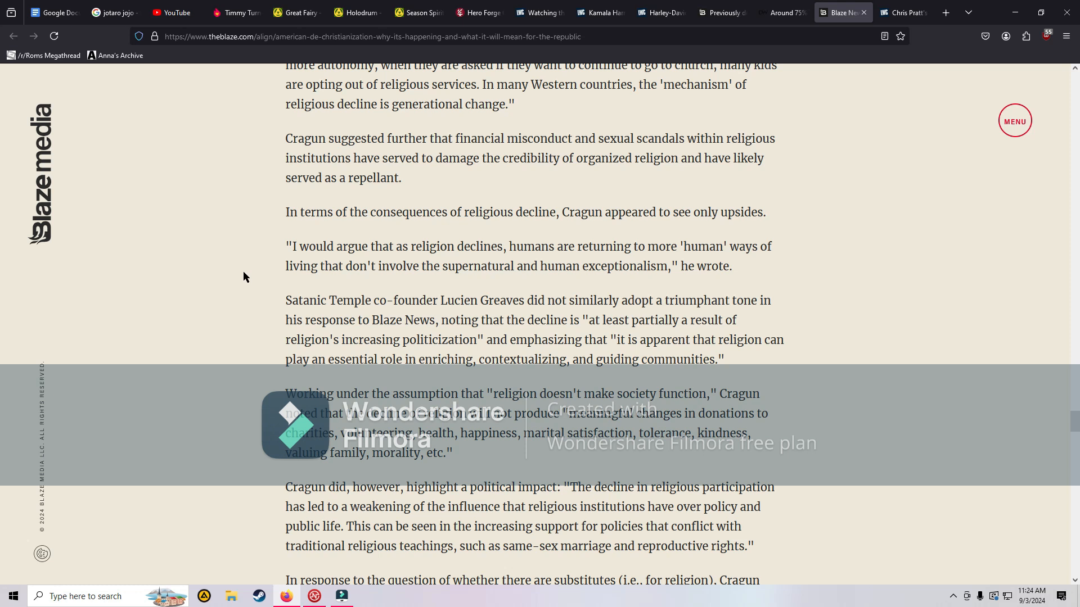
scroll(down, 3)
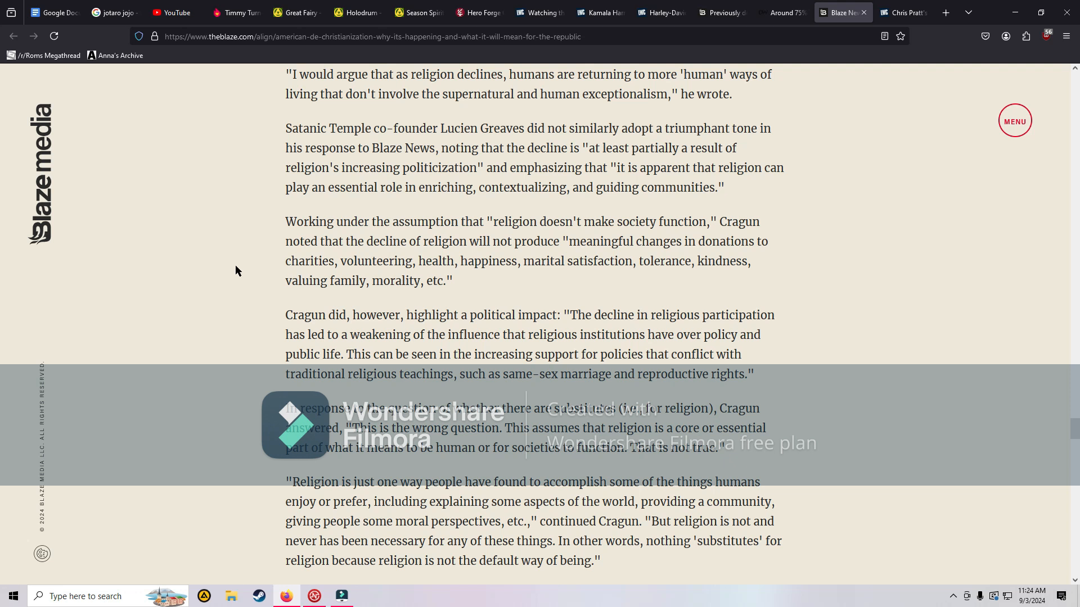
mouse_move(198, 338)
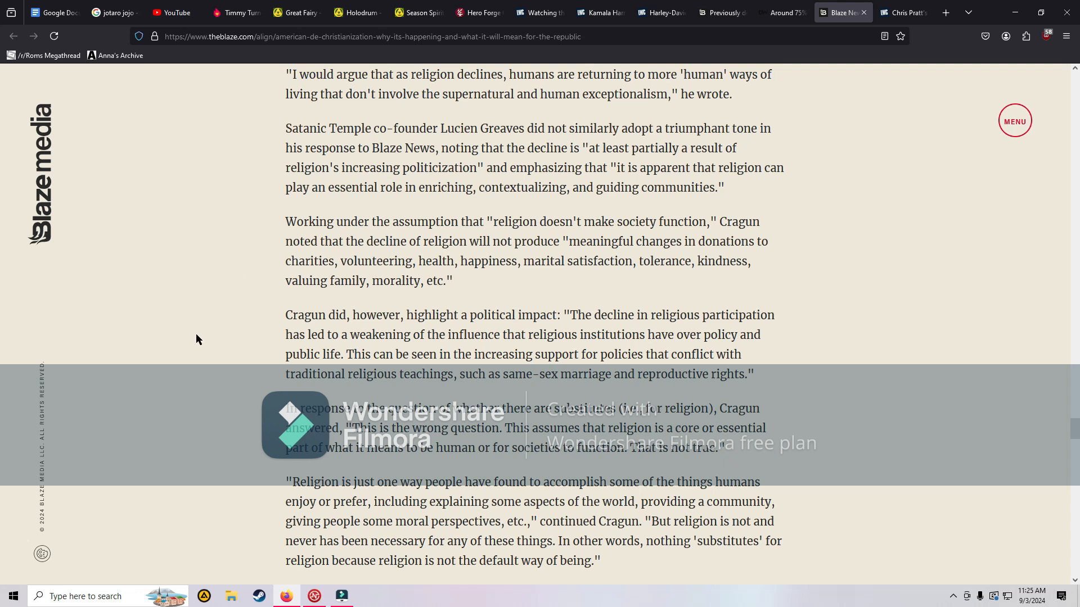
scroll(down, 3)
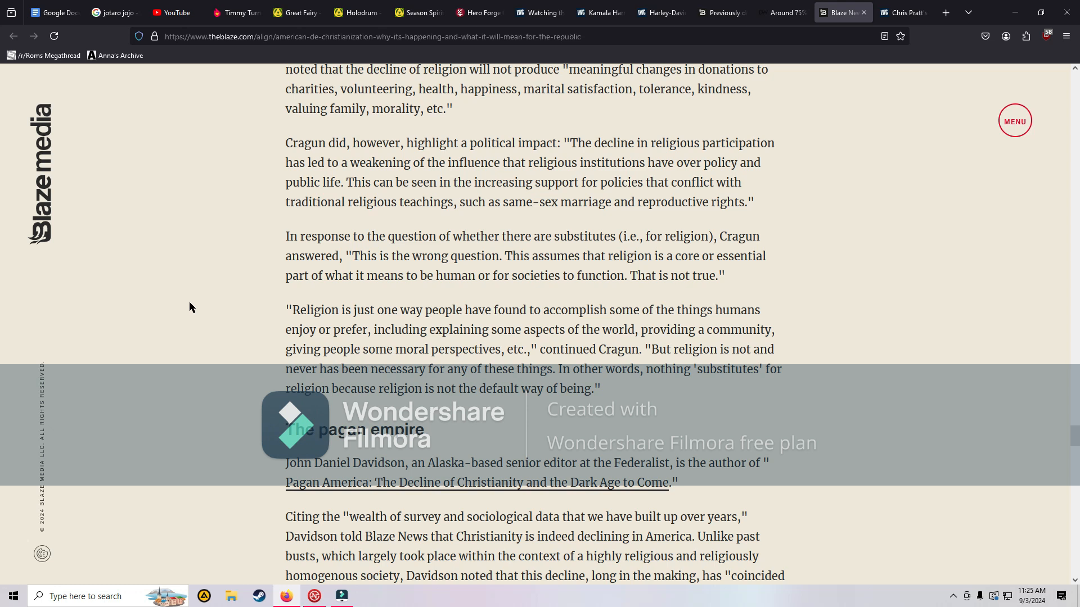
scroll(down, 3)
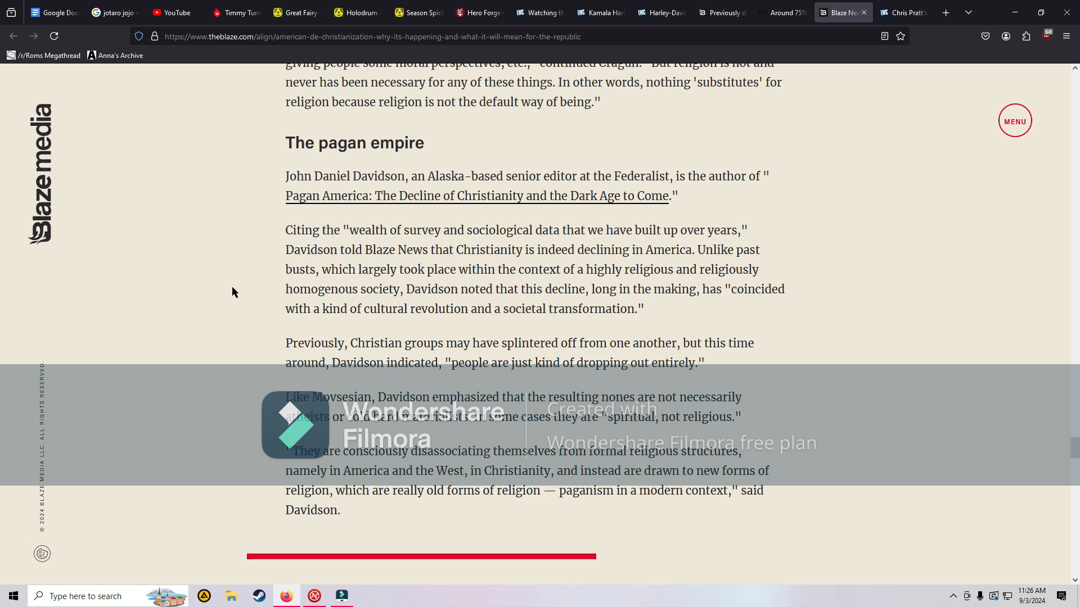
Step: Read through Davidson's liberalism quote and Tocqueville's block quote to the 'If that means persecution' pull quote
scroll(down, 3)
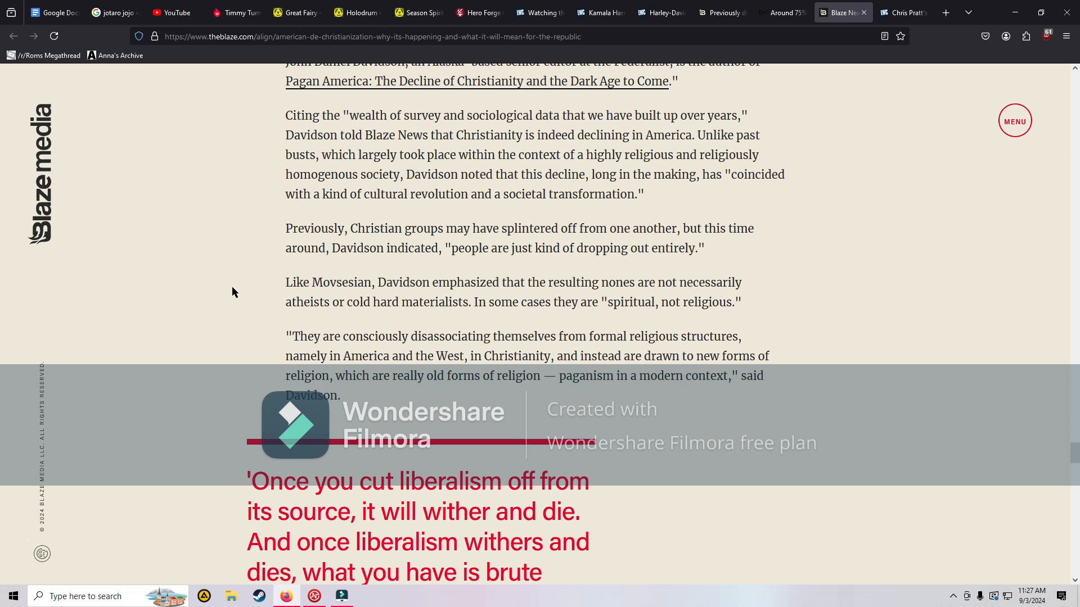
scroll(down, 3)
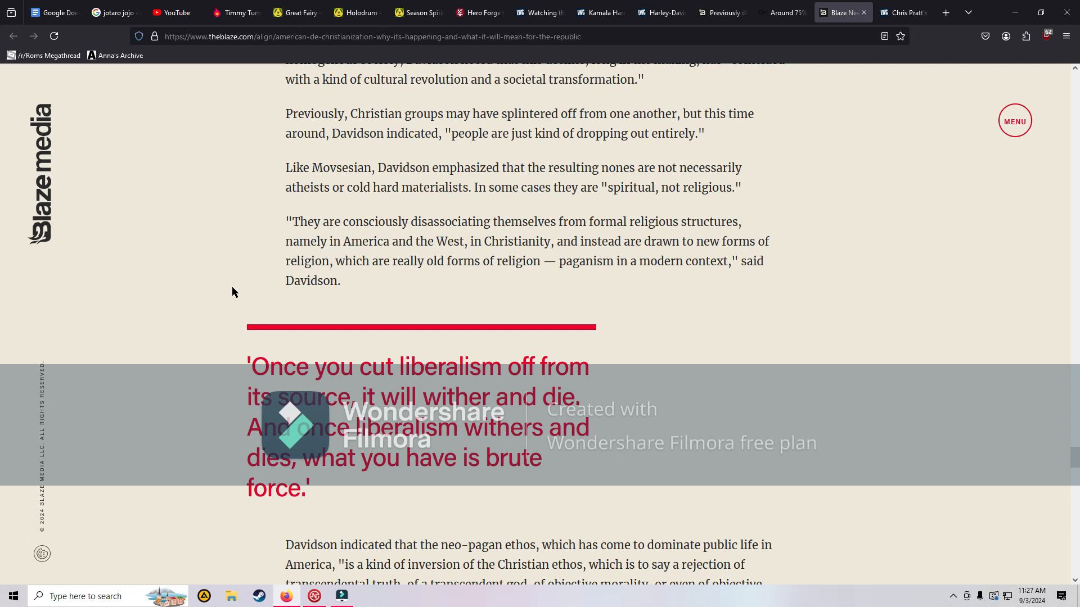
scroll(down, 3)
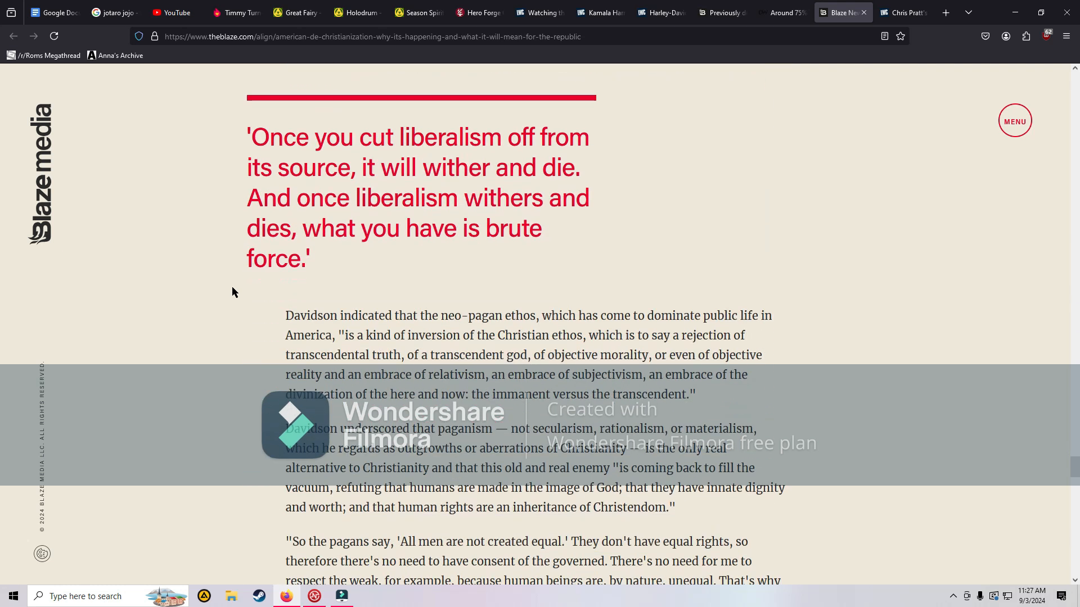
scroll(down, 3)
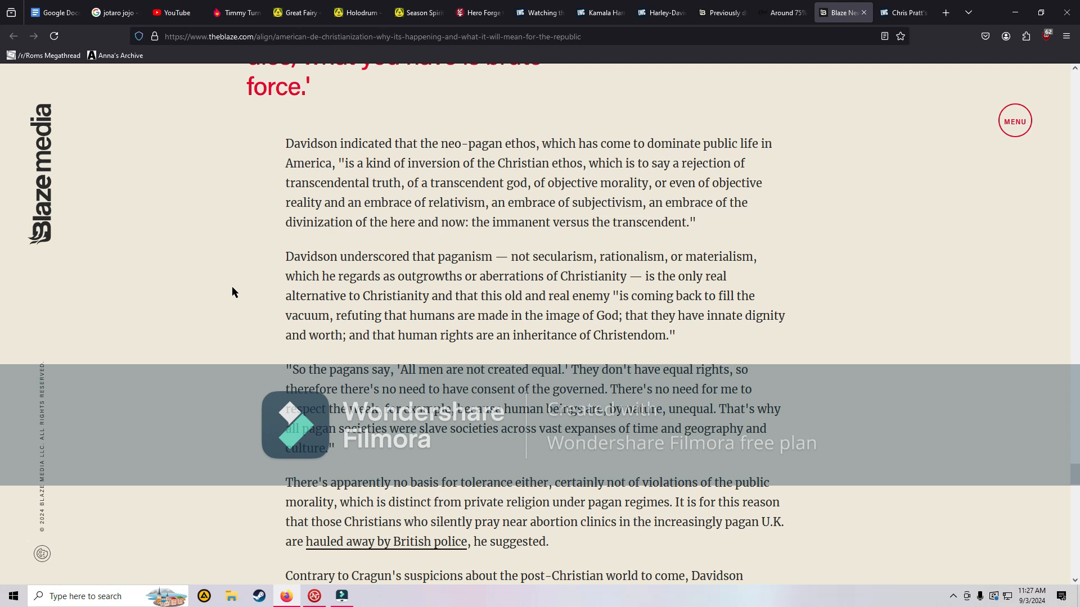
scroll(down, 3)
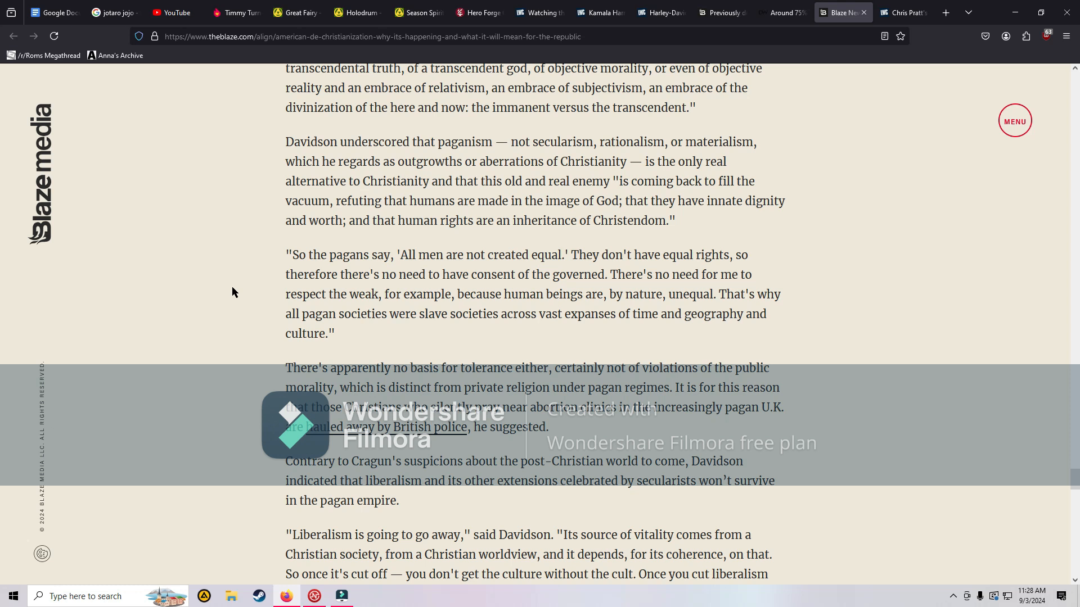
scroll(down, 3)
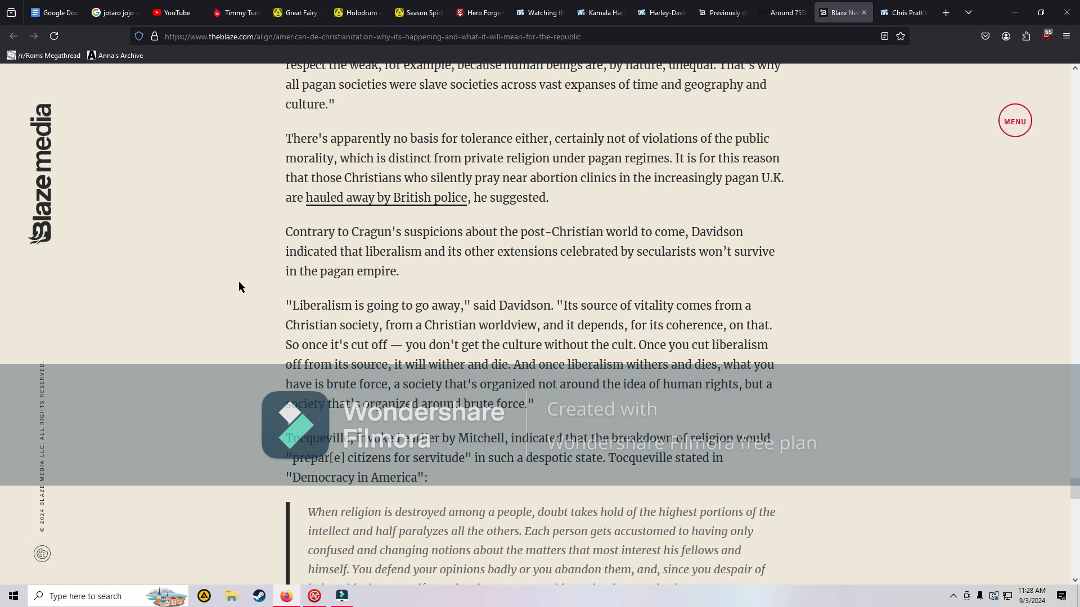
scroll(down, 3)
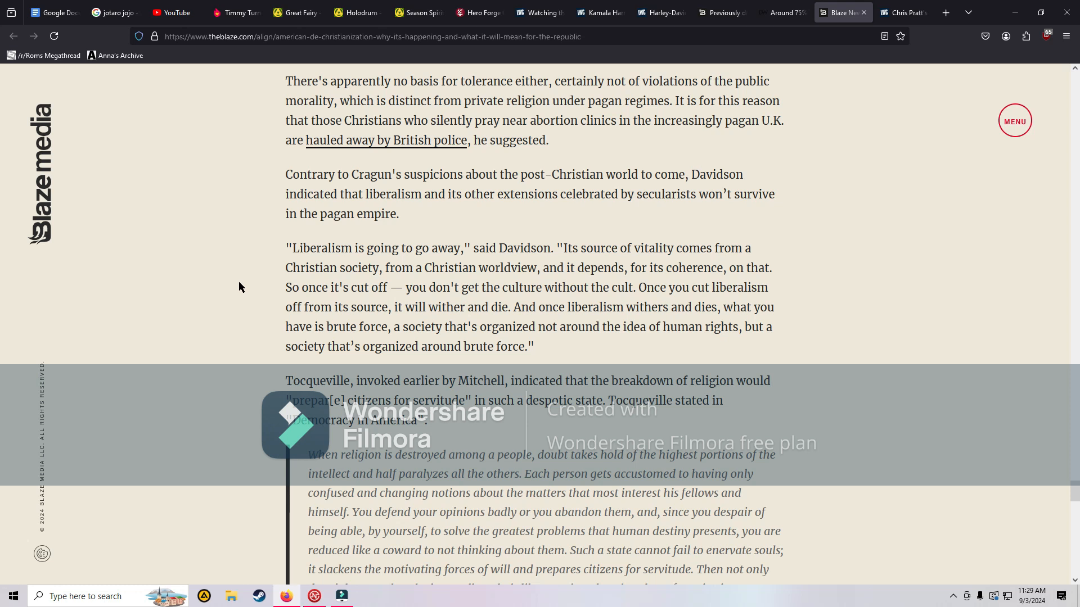
scroll(down, 3)
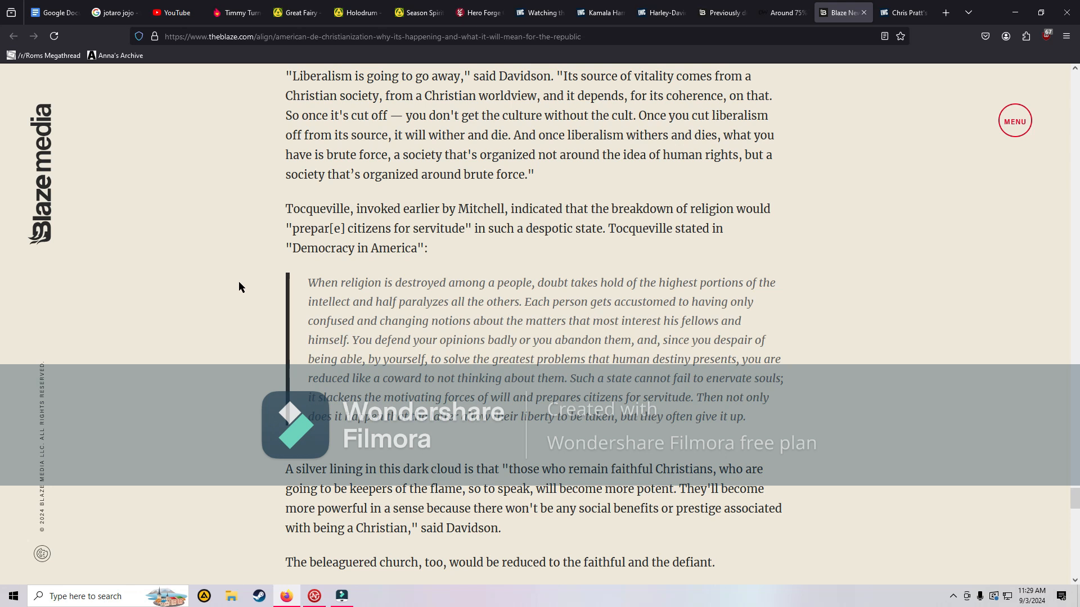
scroll(down, 3)
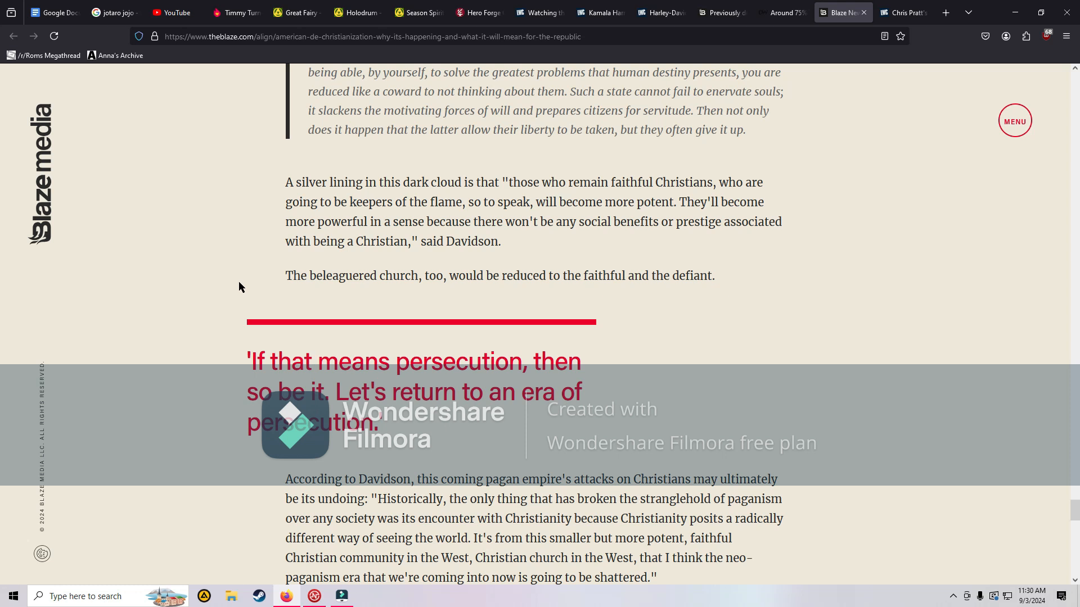
Step: Read Davidson's closing quotes down to the newsletter prompt and share icons
scroll(down, 3)
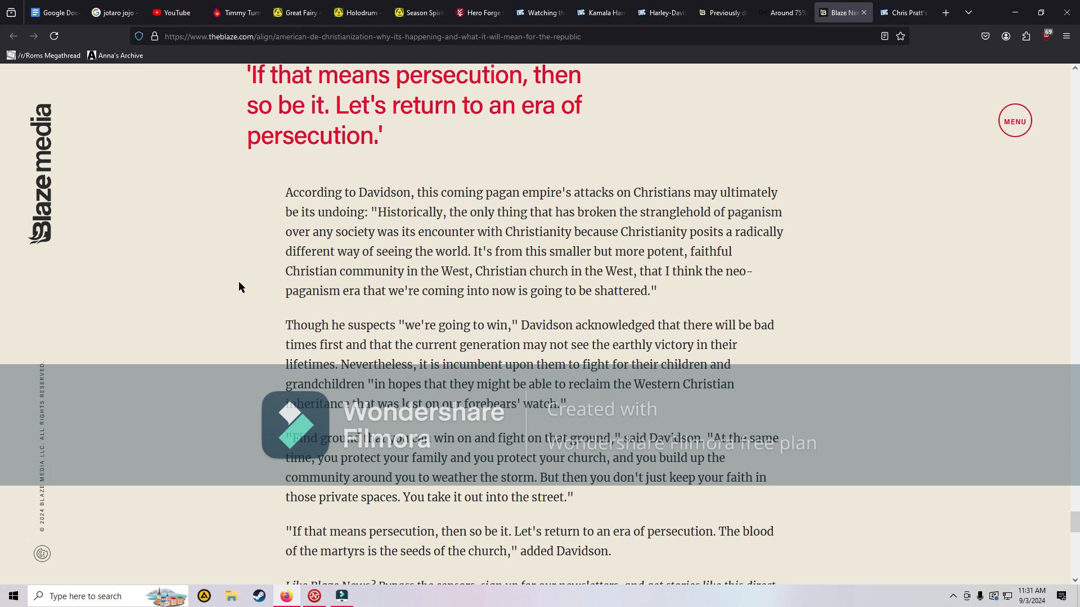
scroll(down, 3)
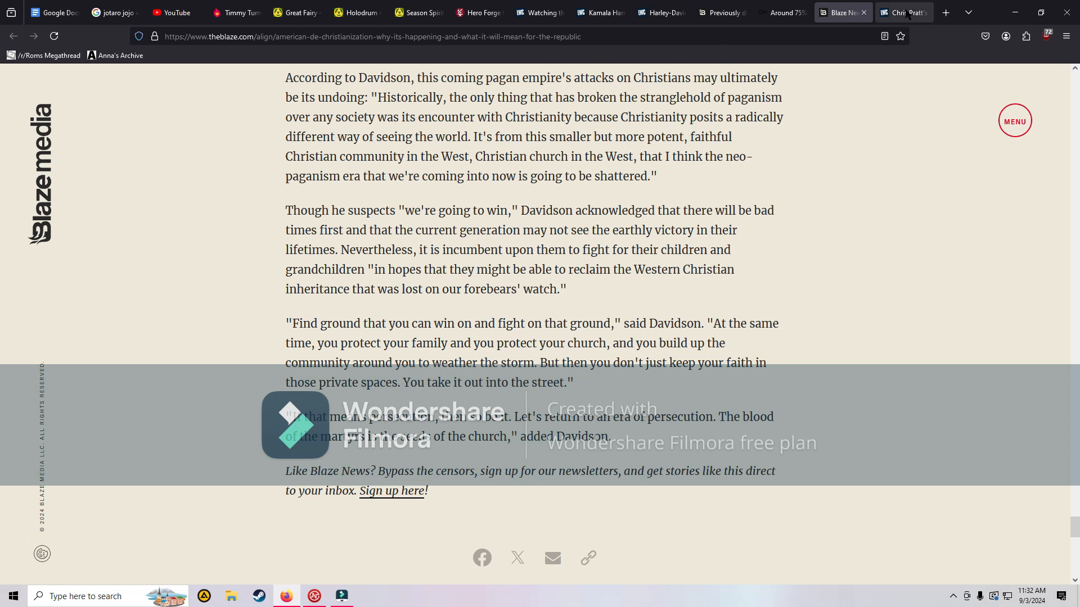
Step: Switch to the Chris Pratt article tab, find the embedded X post, and play its 'God is real' video
click(902, 12)
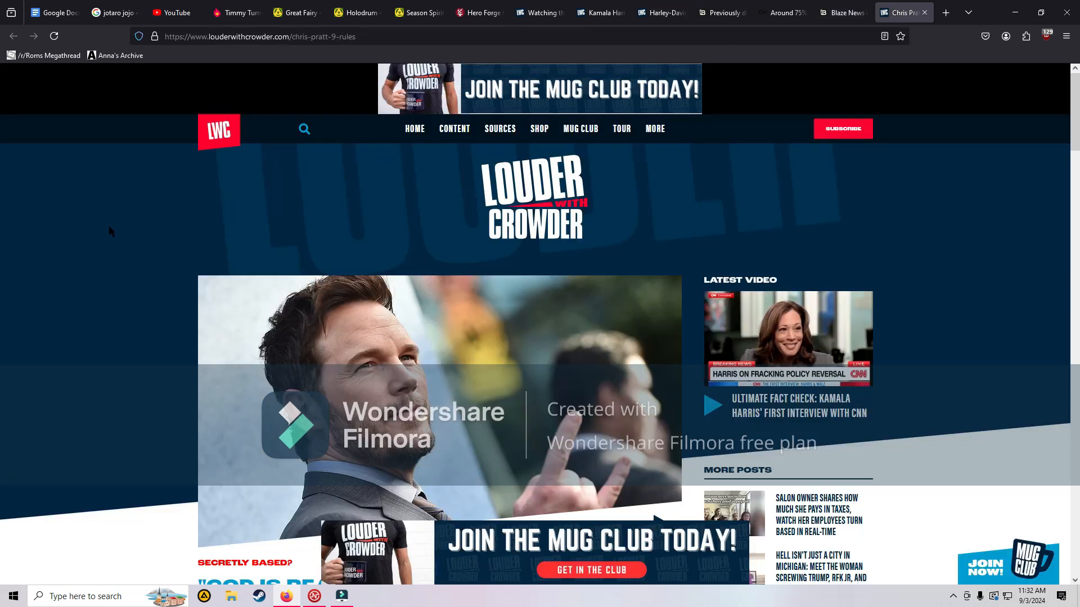
scroll(down, 3)
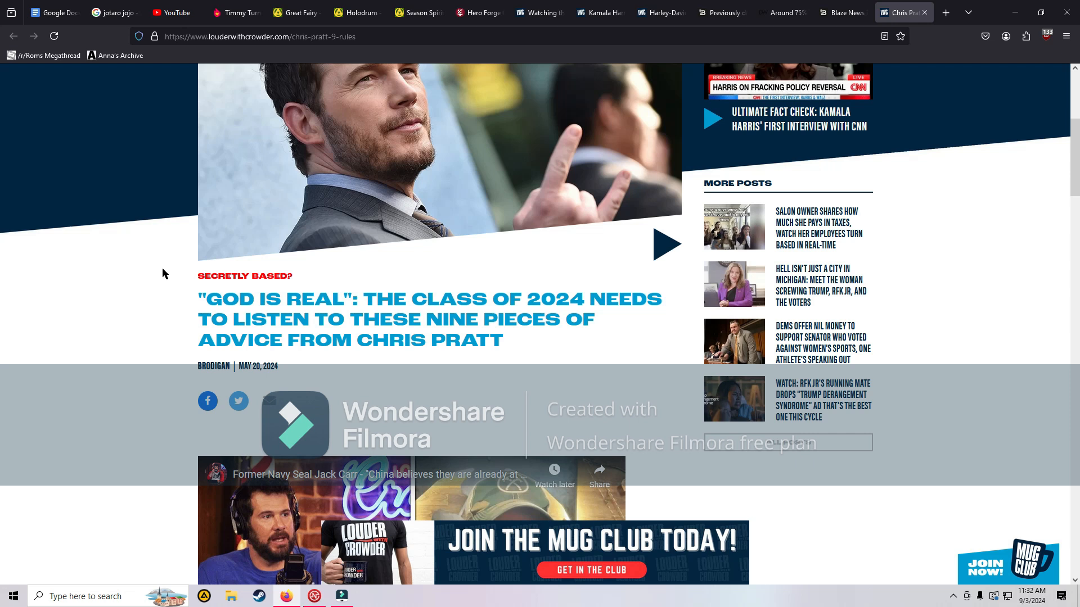
scroll(down, 3)
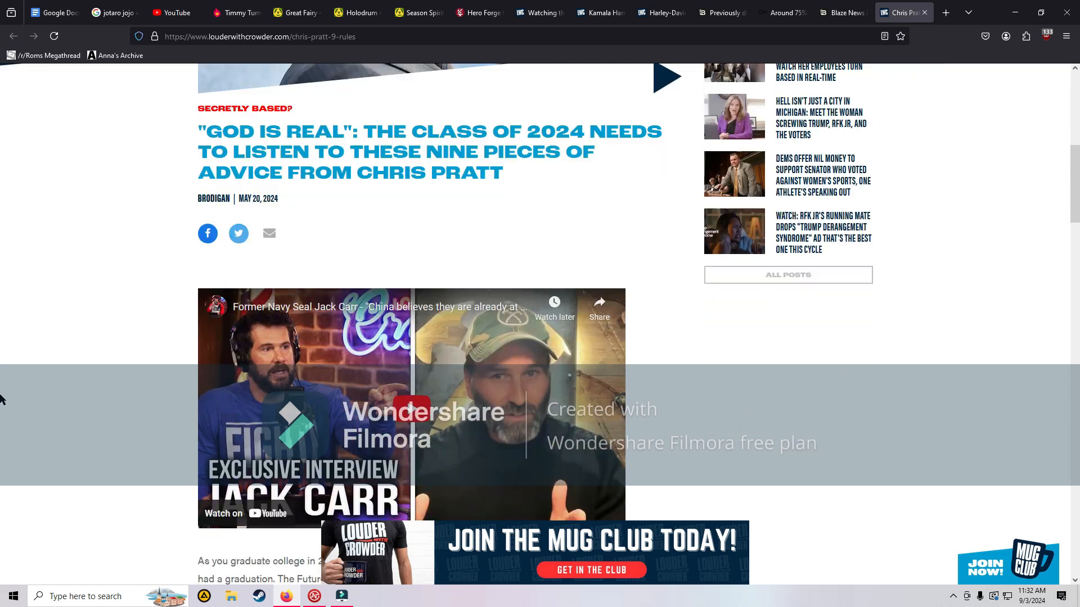
scroll(down, 3)
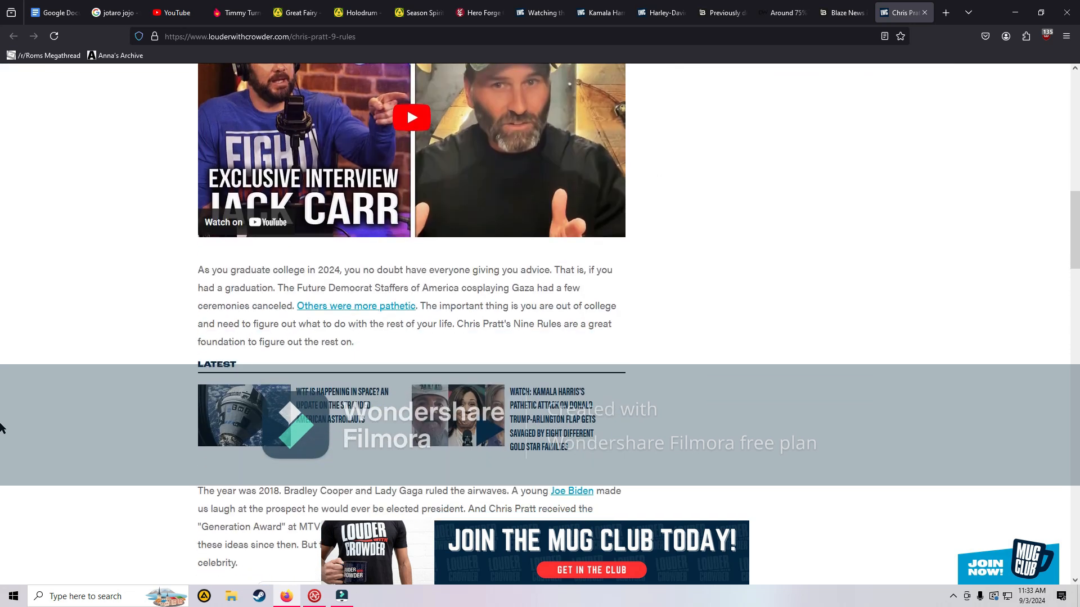
scroll(down, 3)
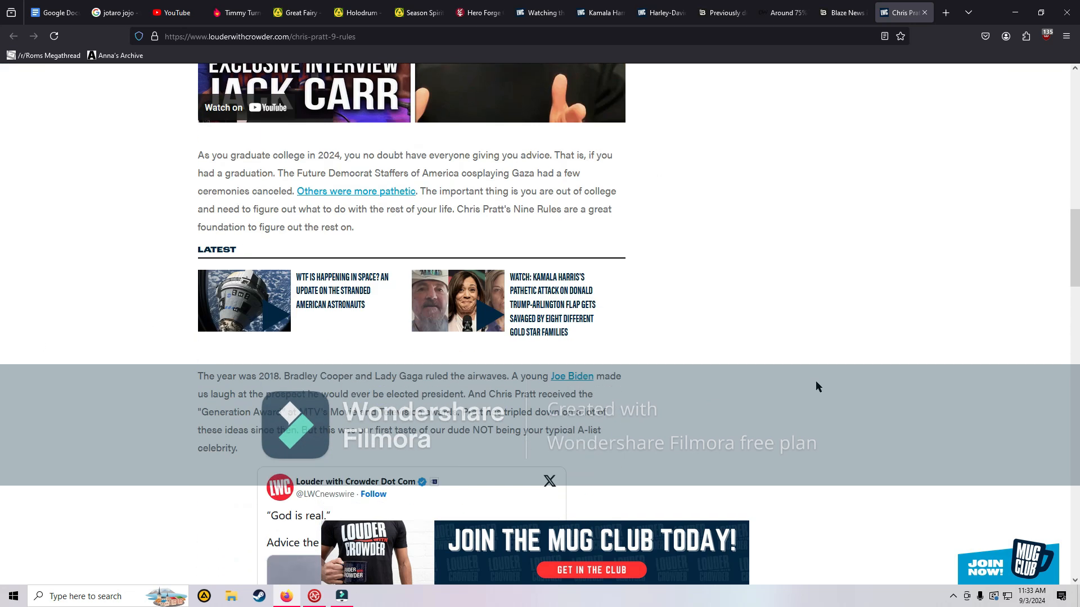
scroll(down, 3)
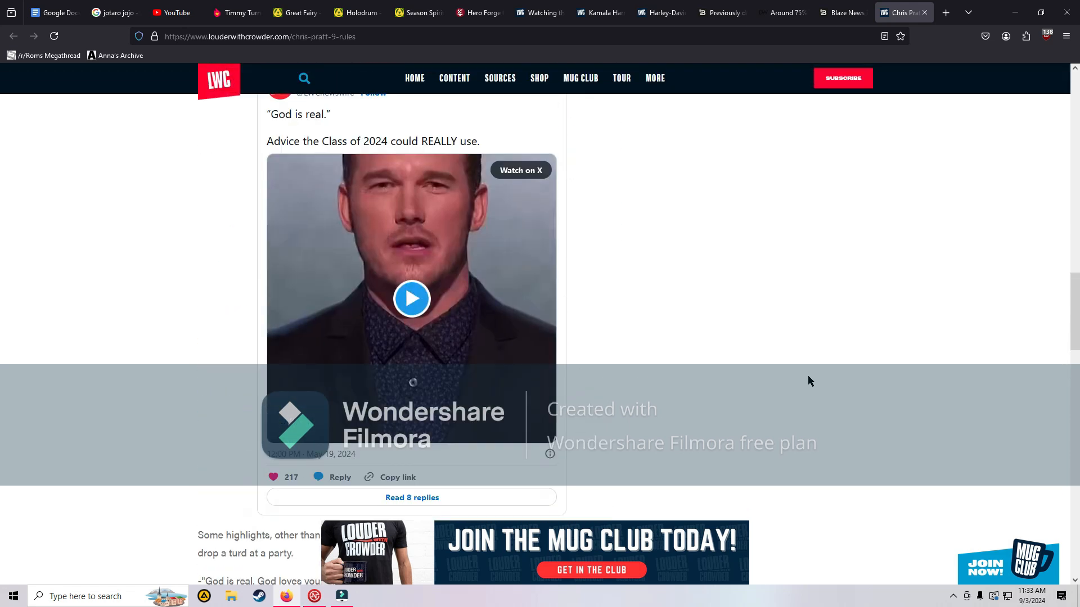
mouse_move(806, 379)
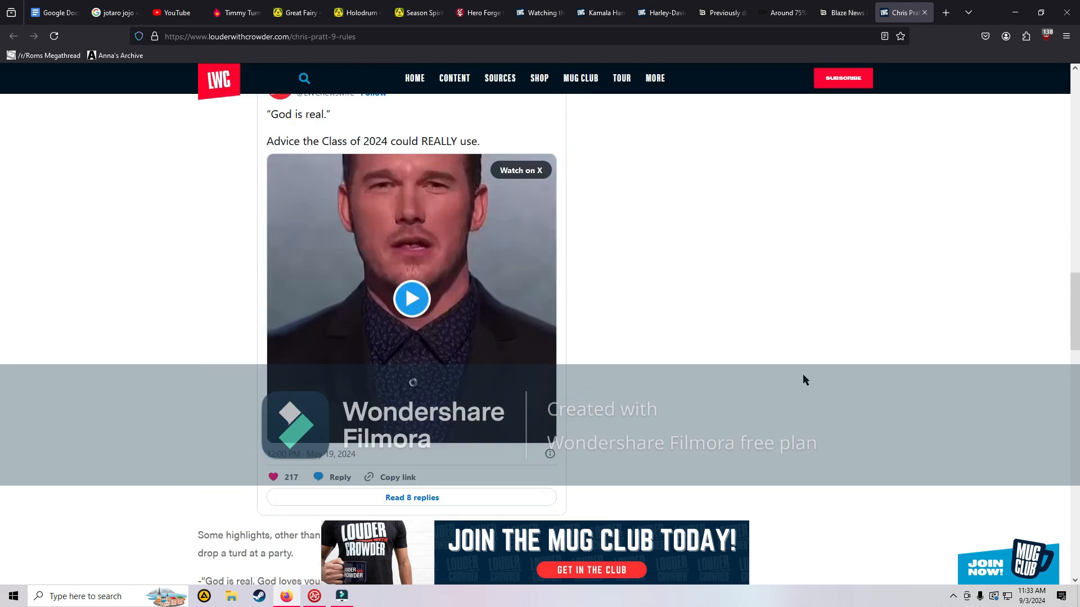
scroll(down, 3)
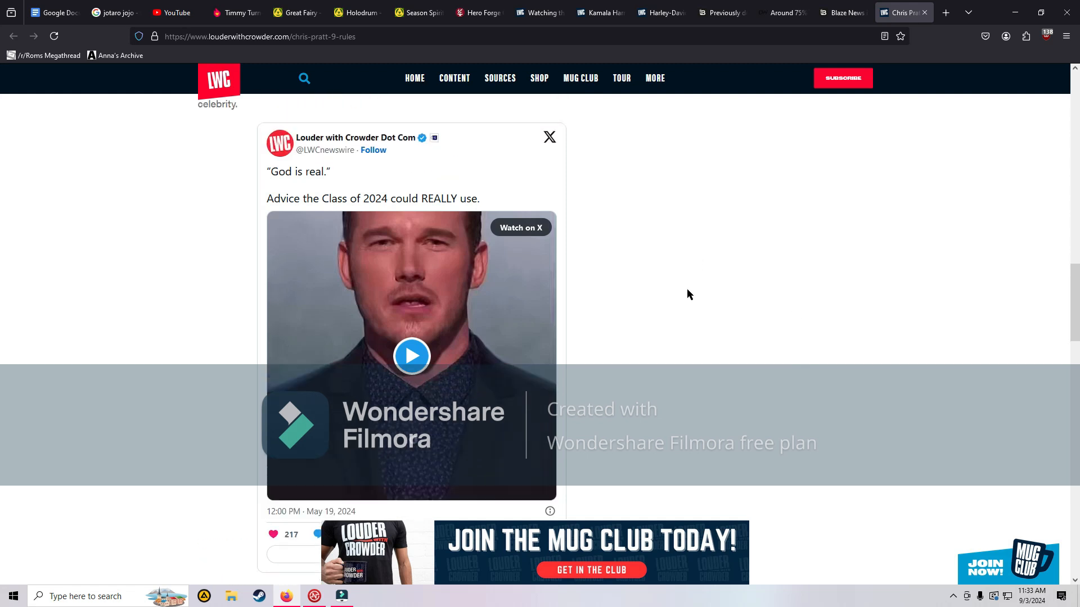
mouse_move(617, 410)
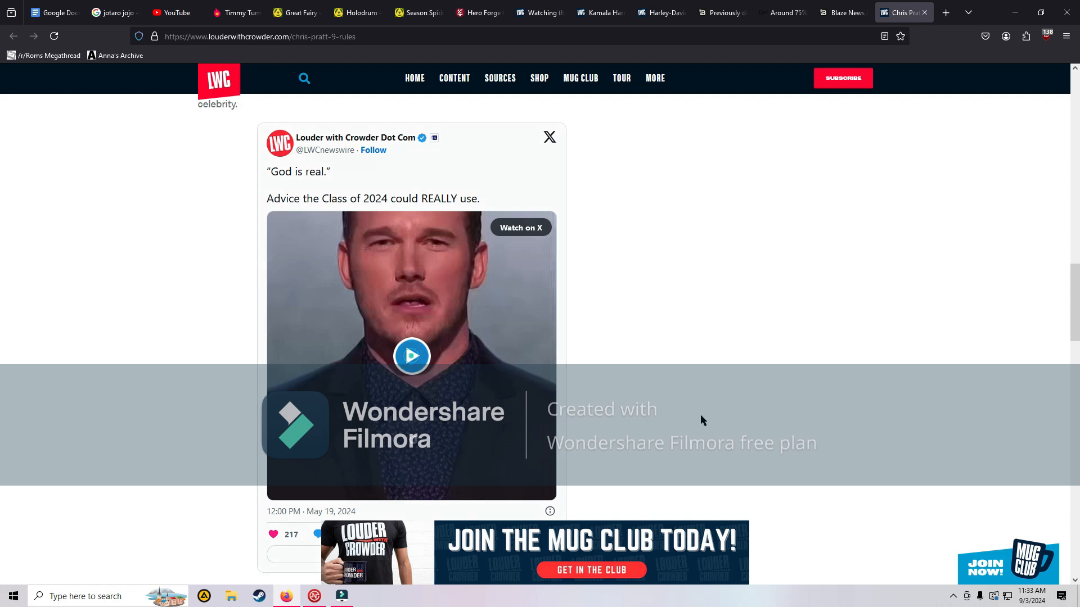
click(411, 355)
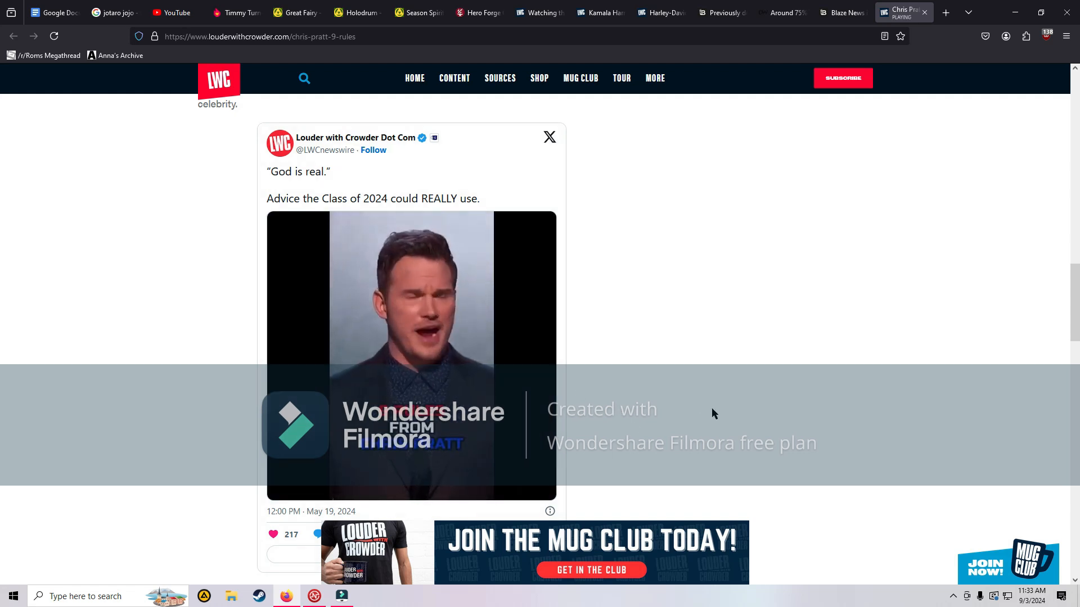